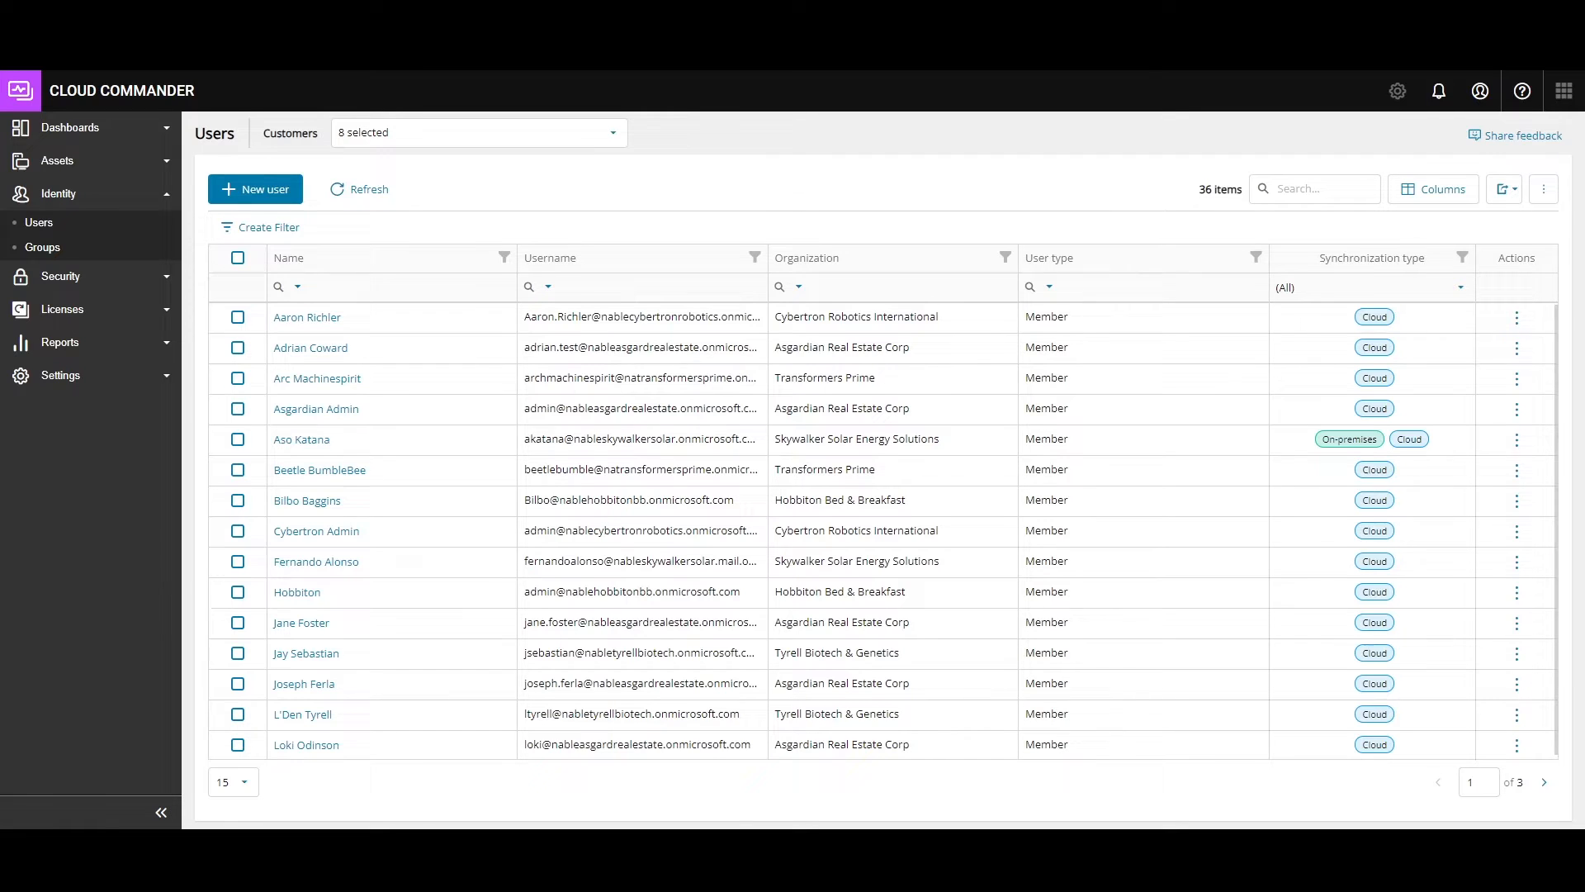
left_click(238, 316)
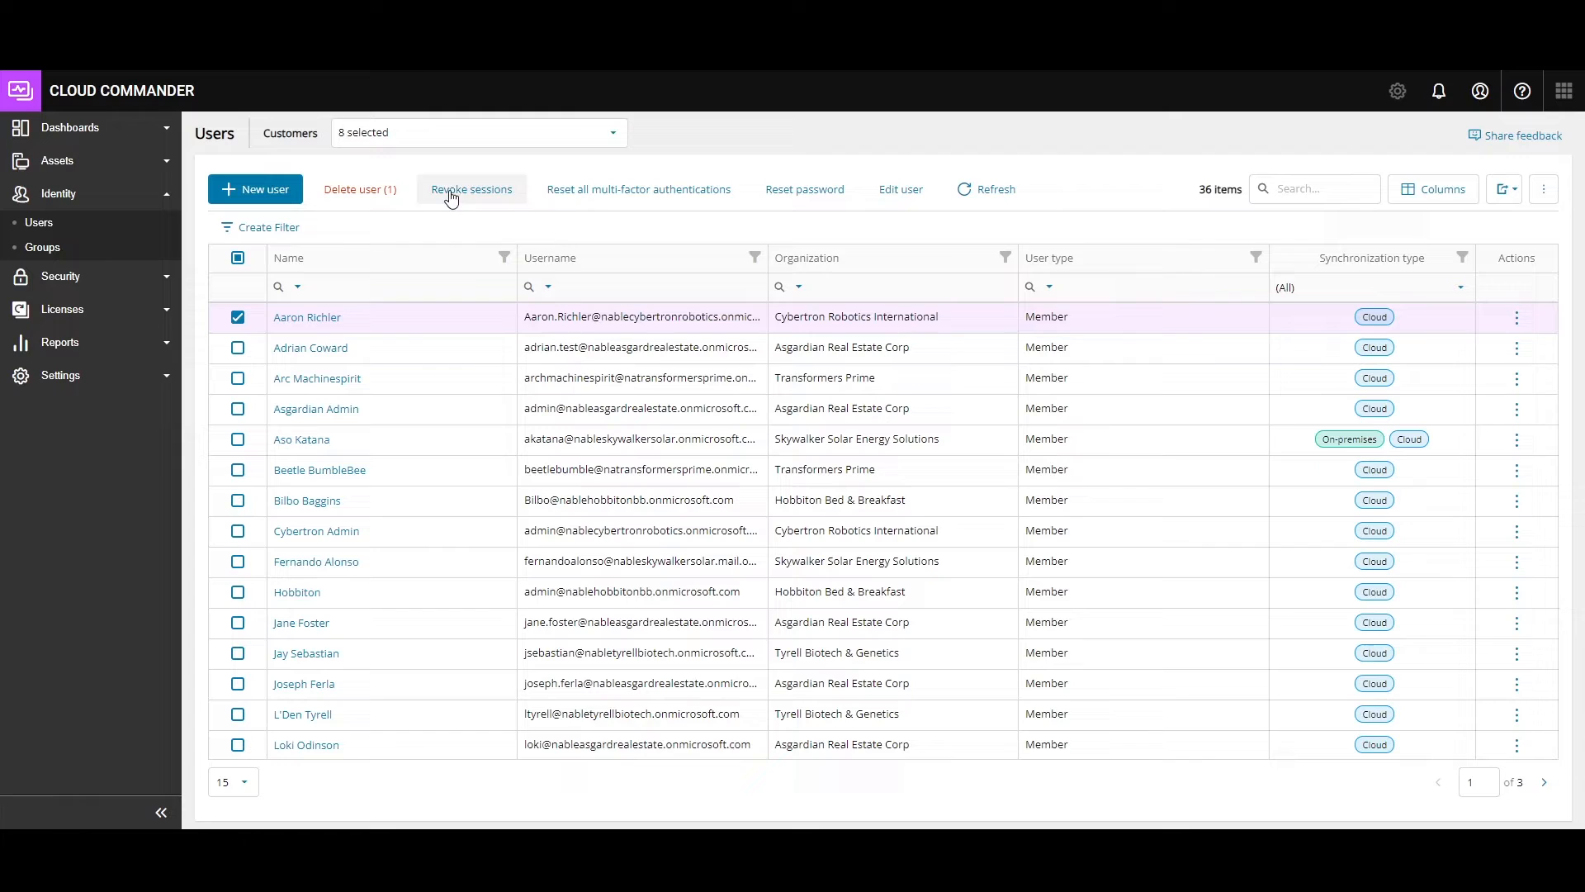
mouse_move(803, 189)
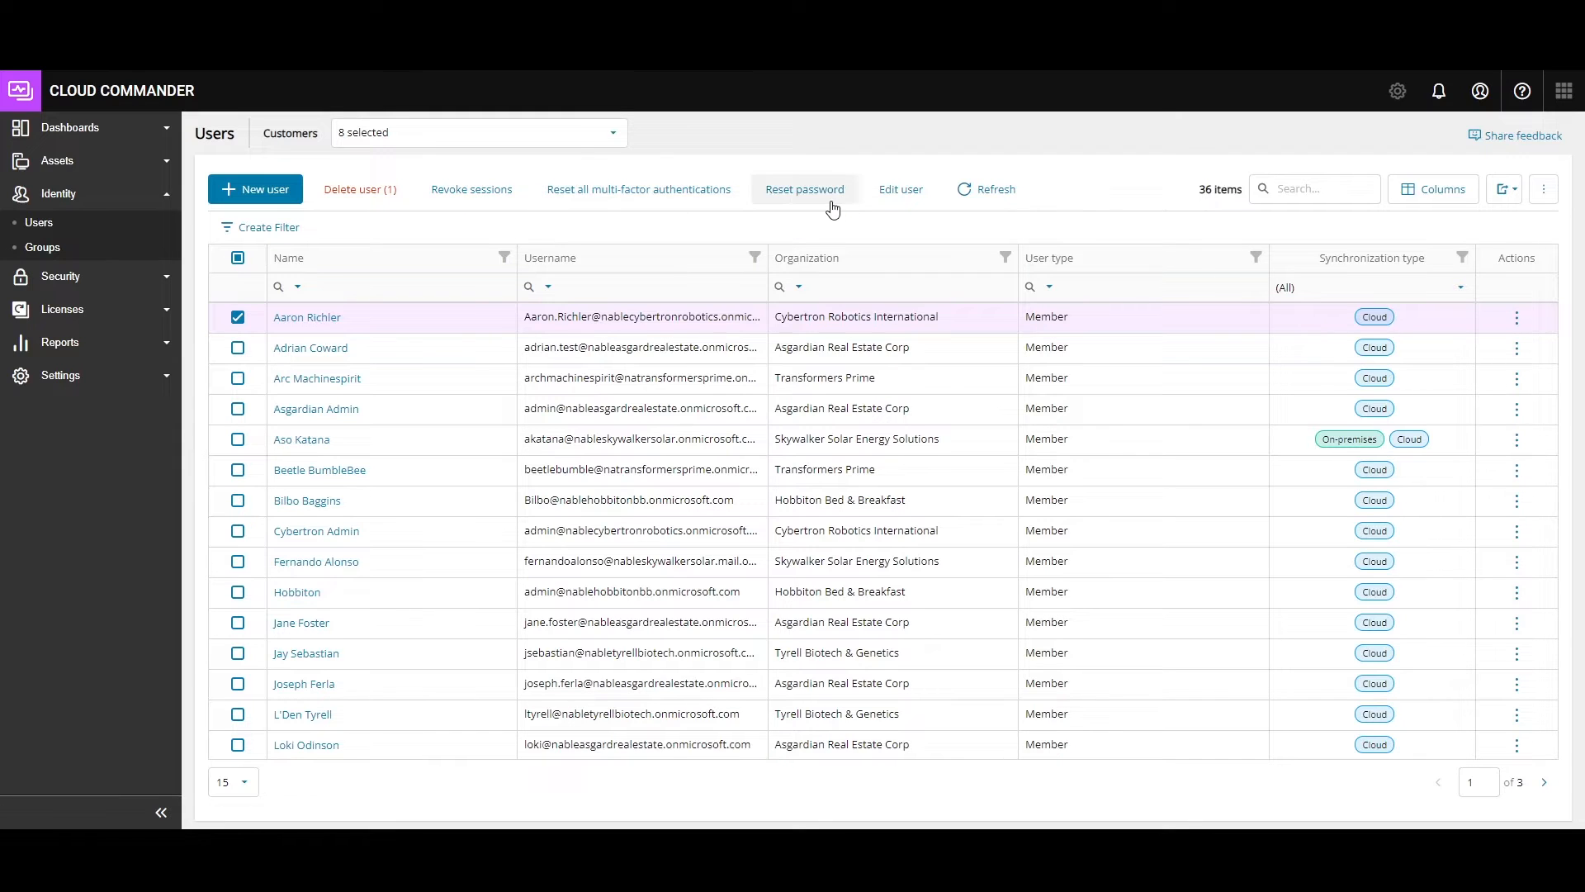
mouse_move(899, 190)
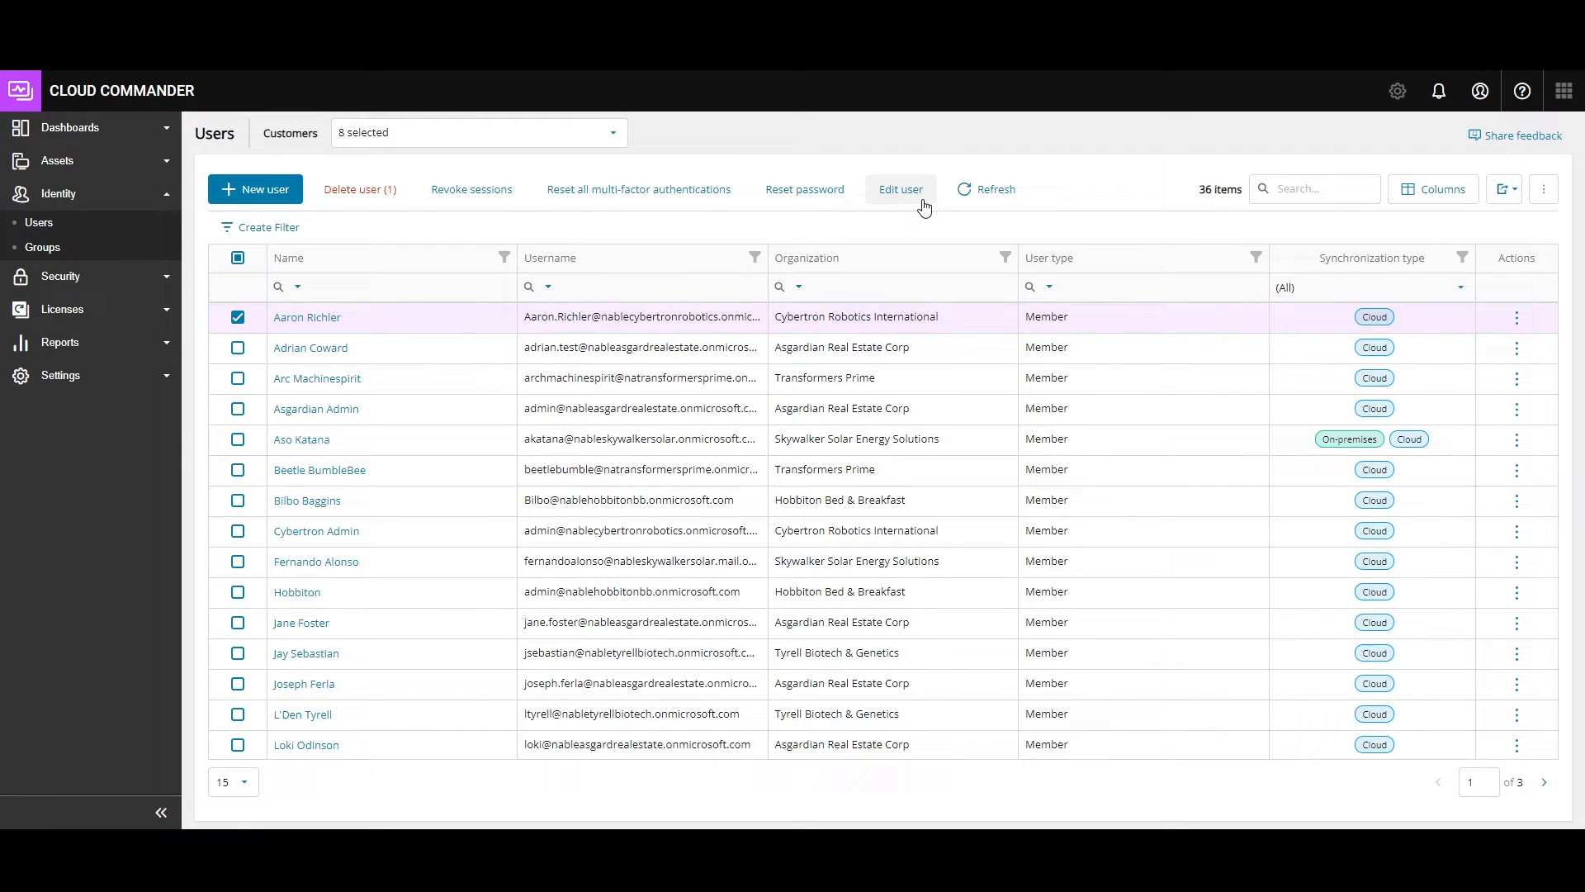
left_click(1516, 316)
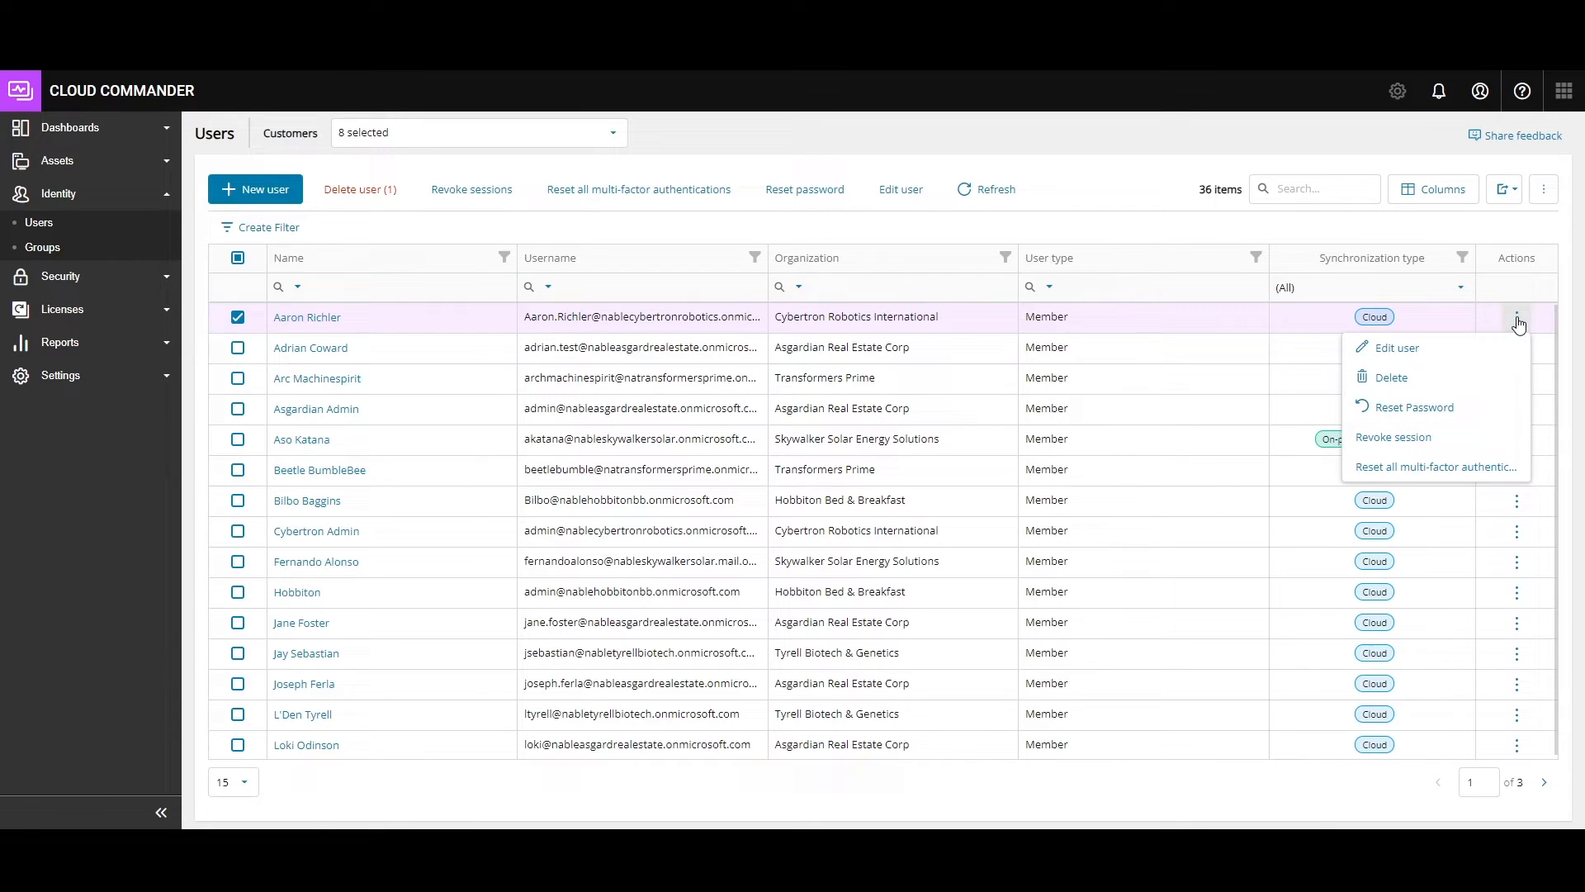
left_click(1516, 317)
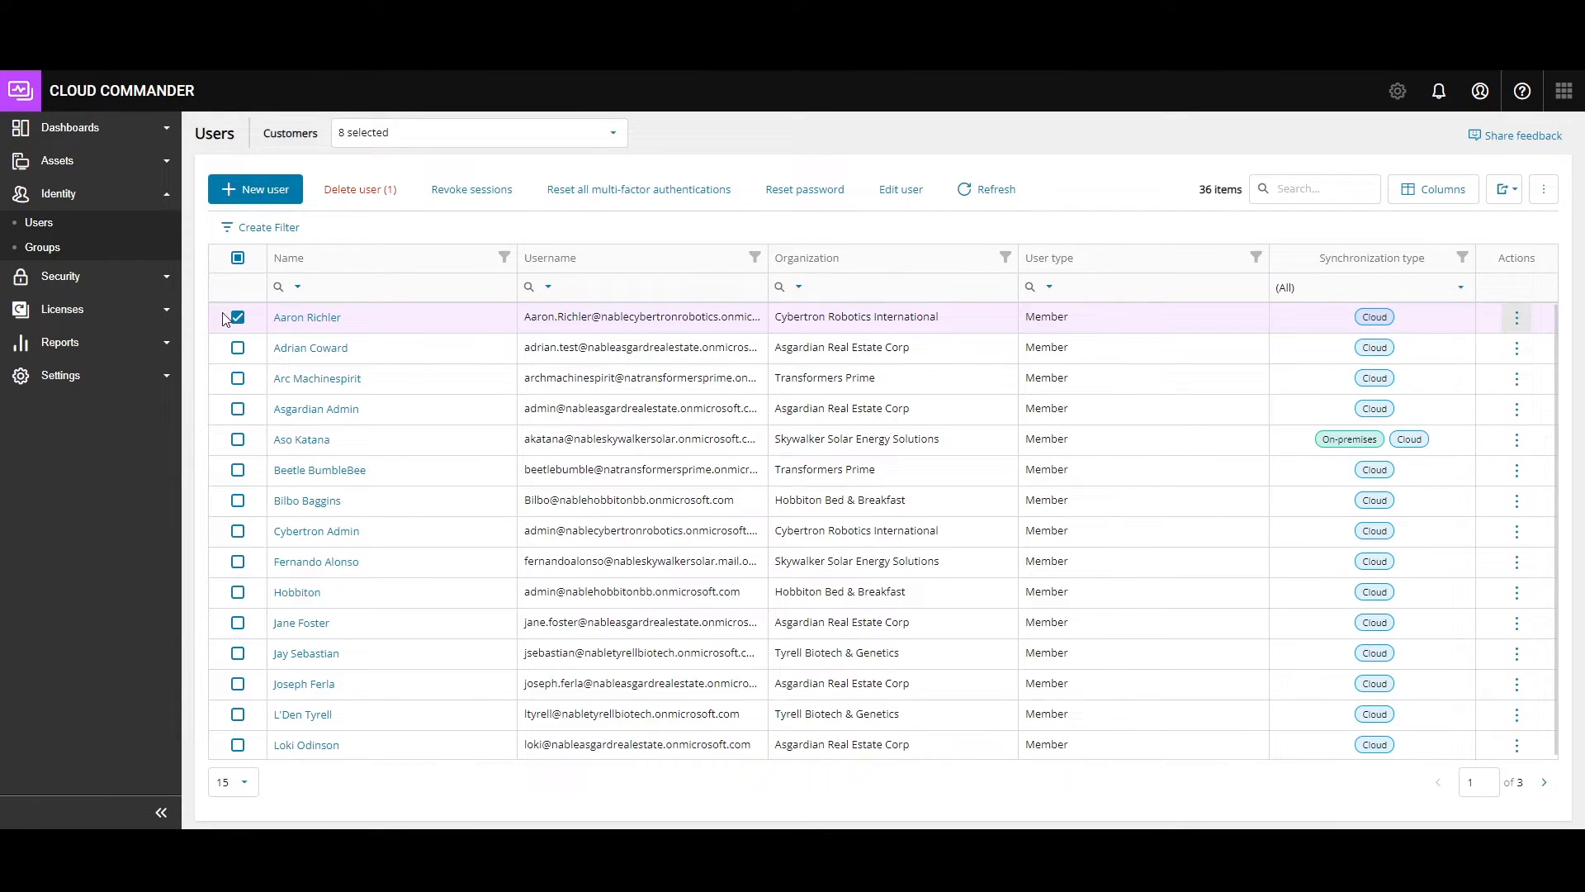
left_click(236, 316)
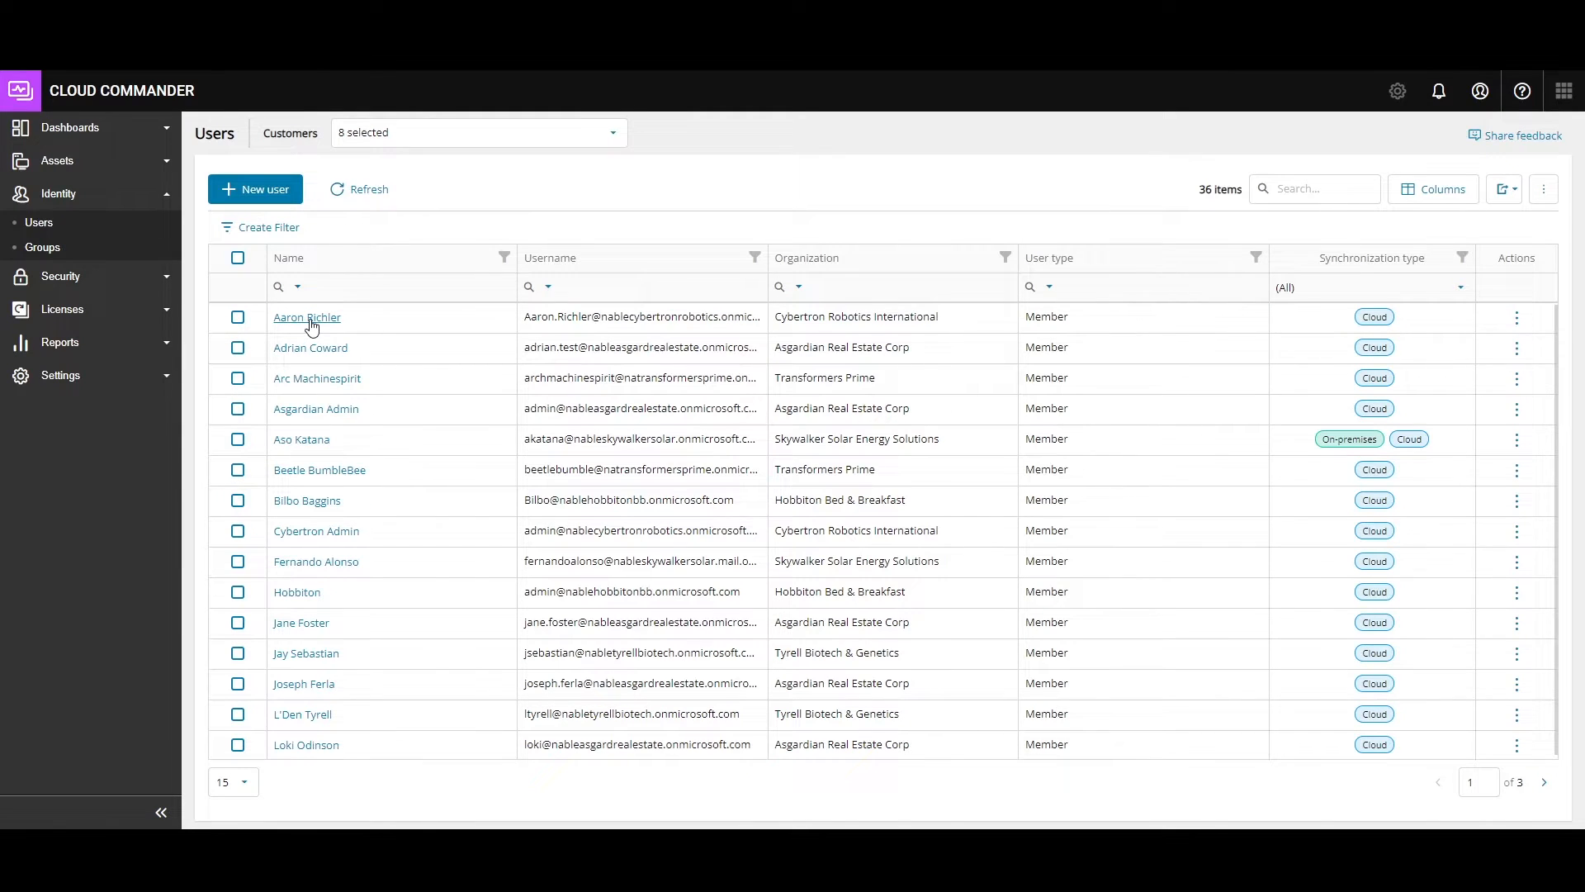
left_click(306, 316)
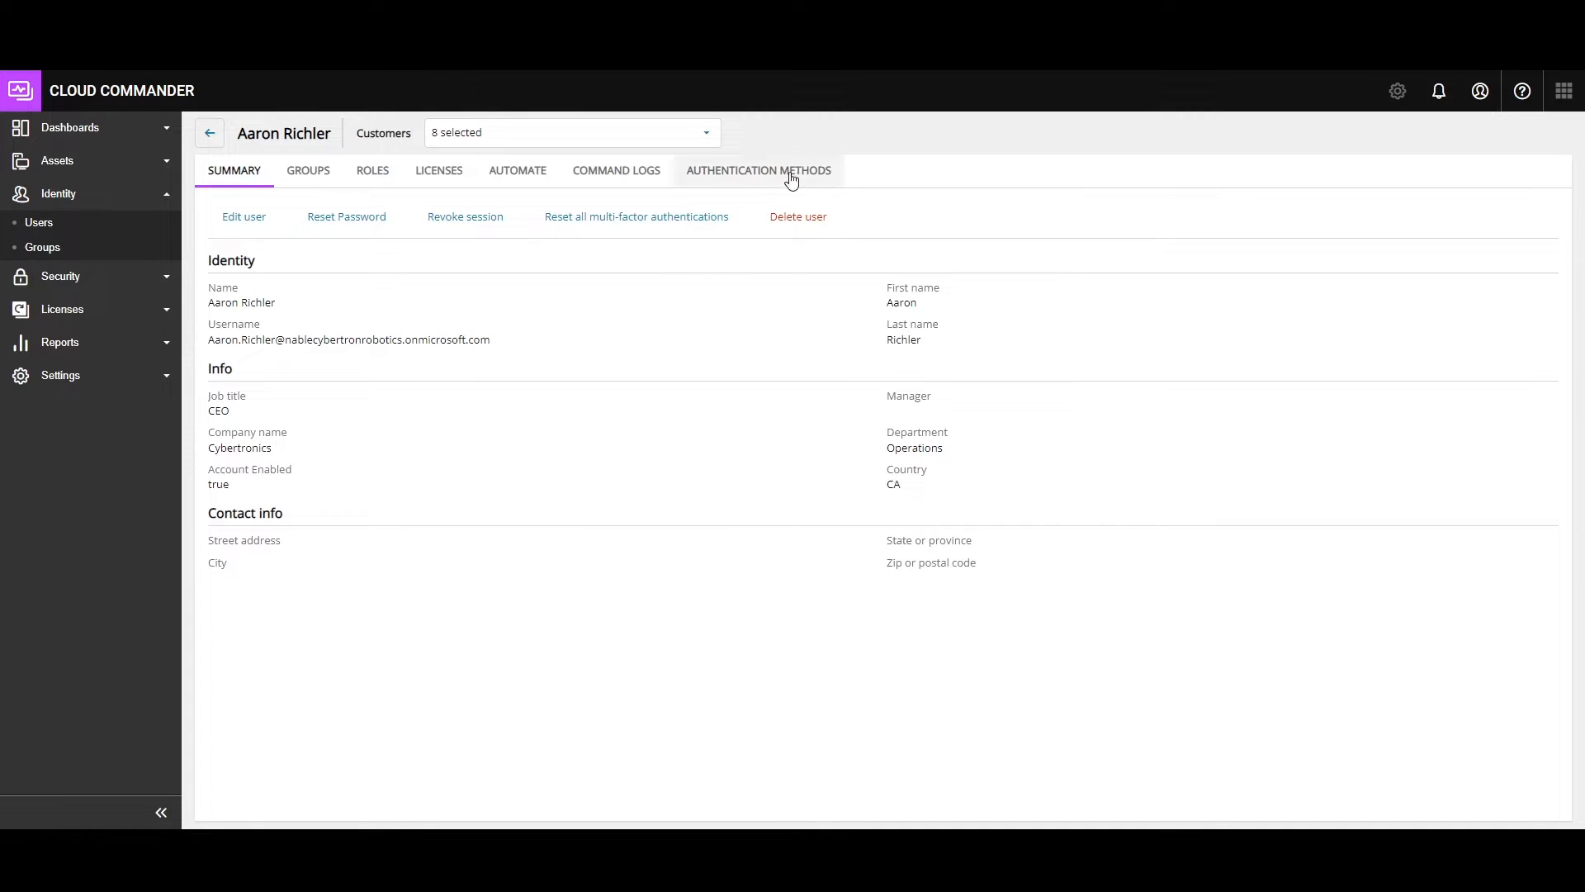
left_click(757, 170)
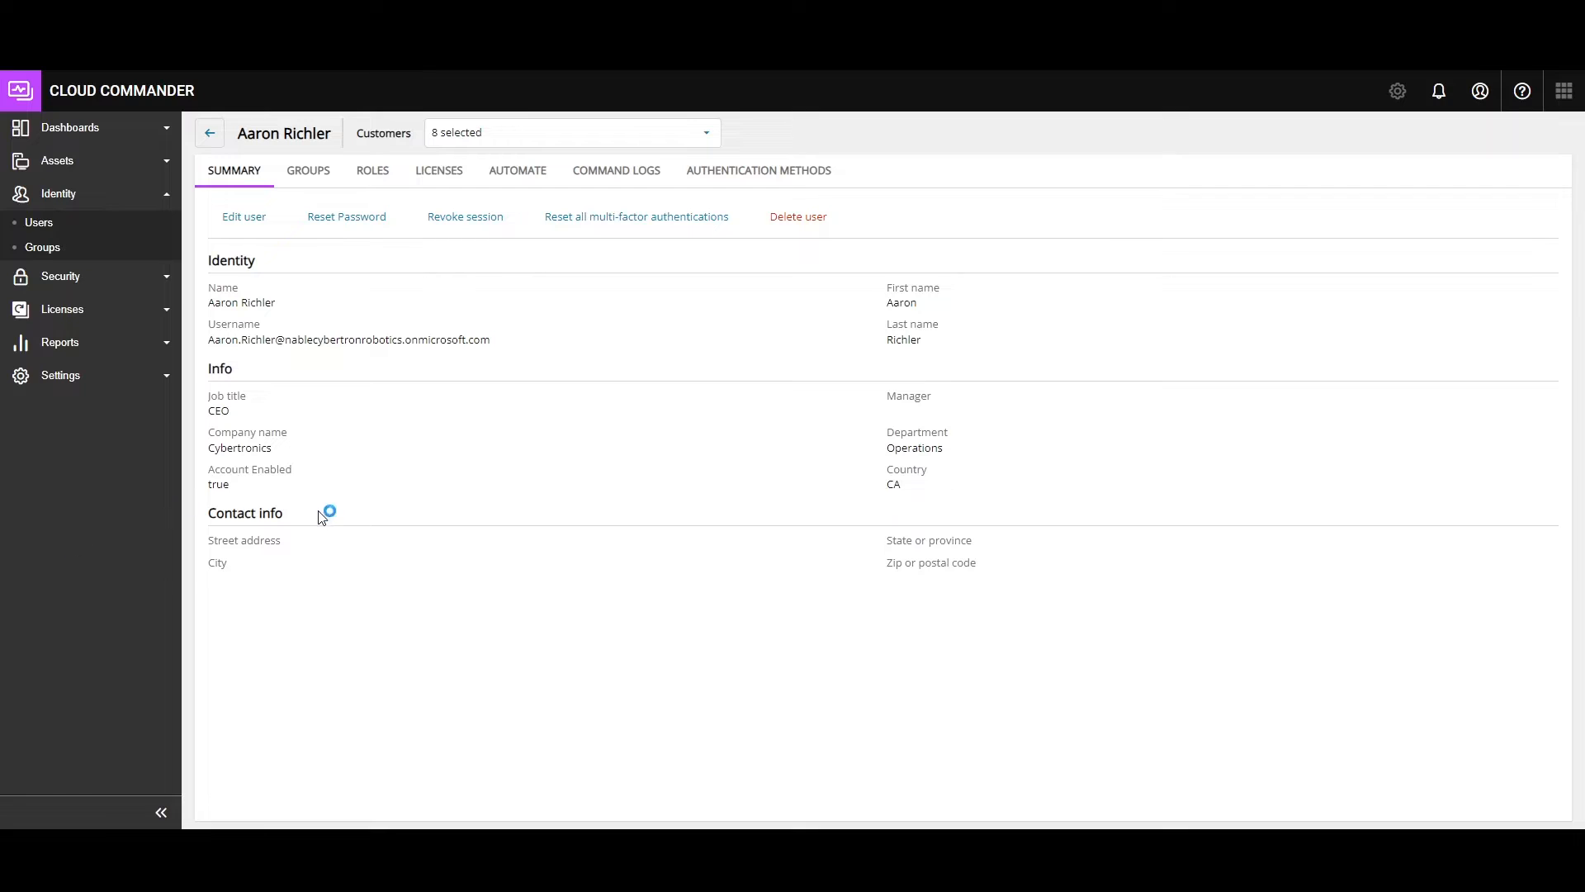
left_click(307, 170)
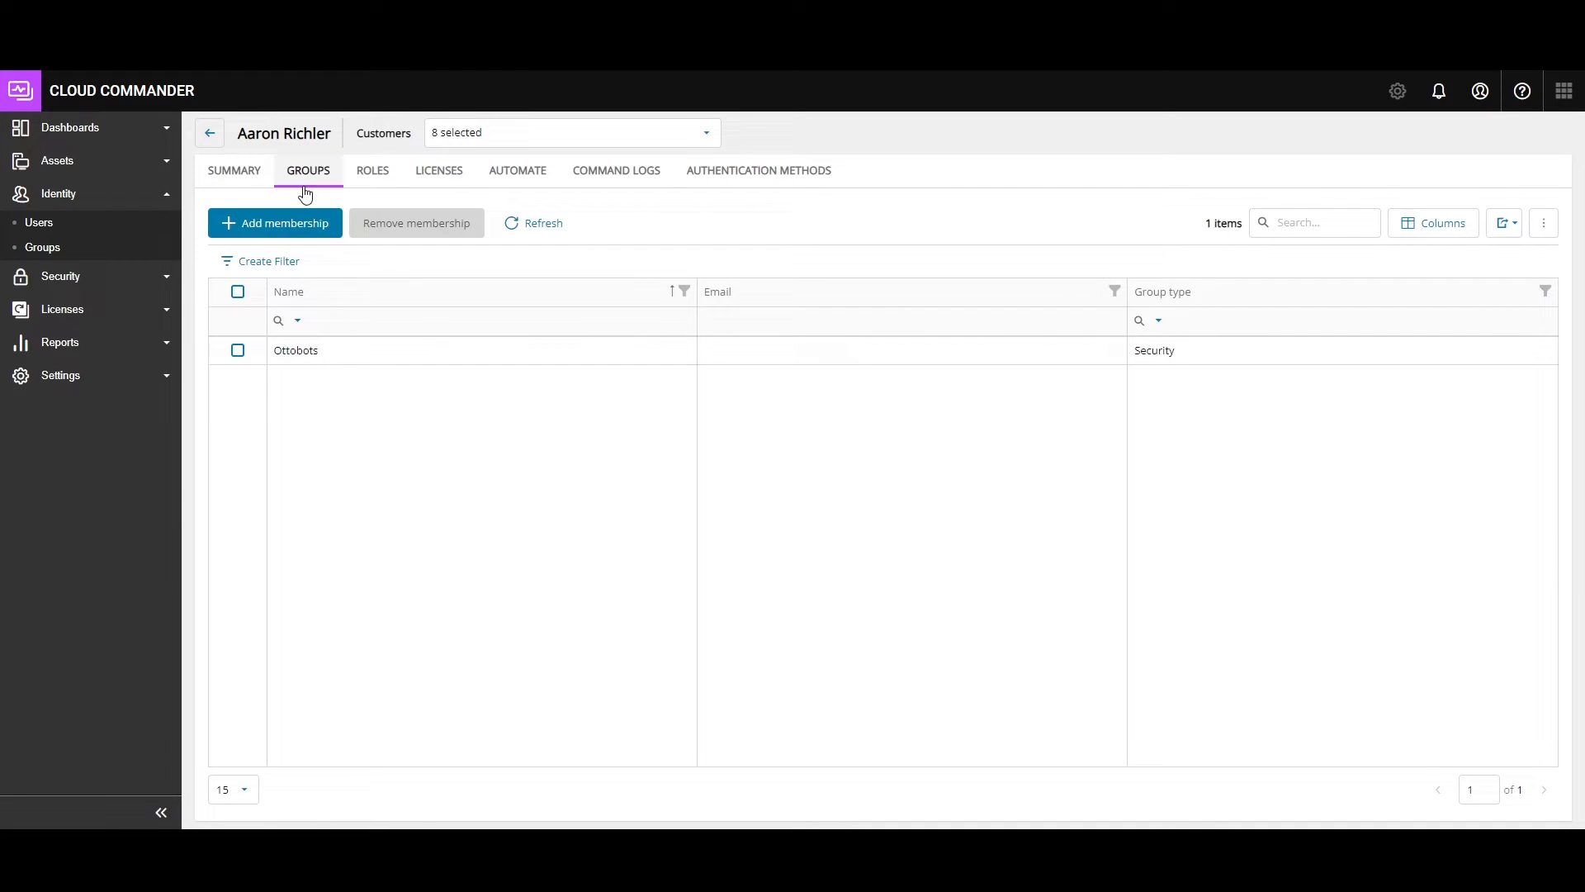
left_click(274, 222)
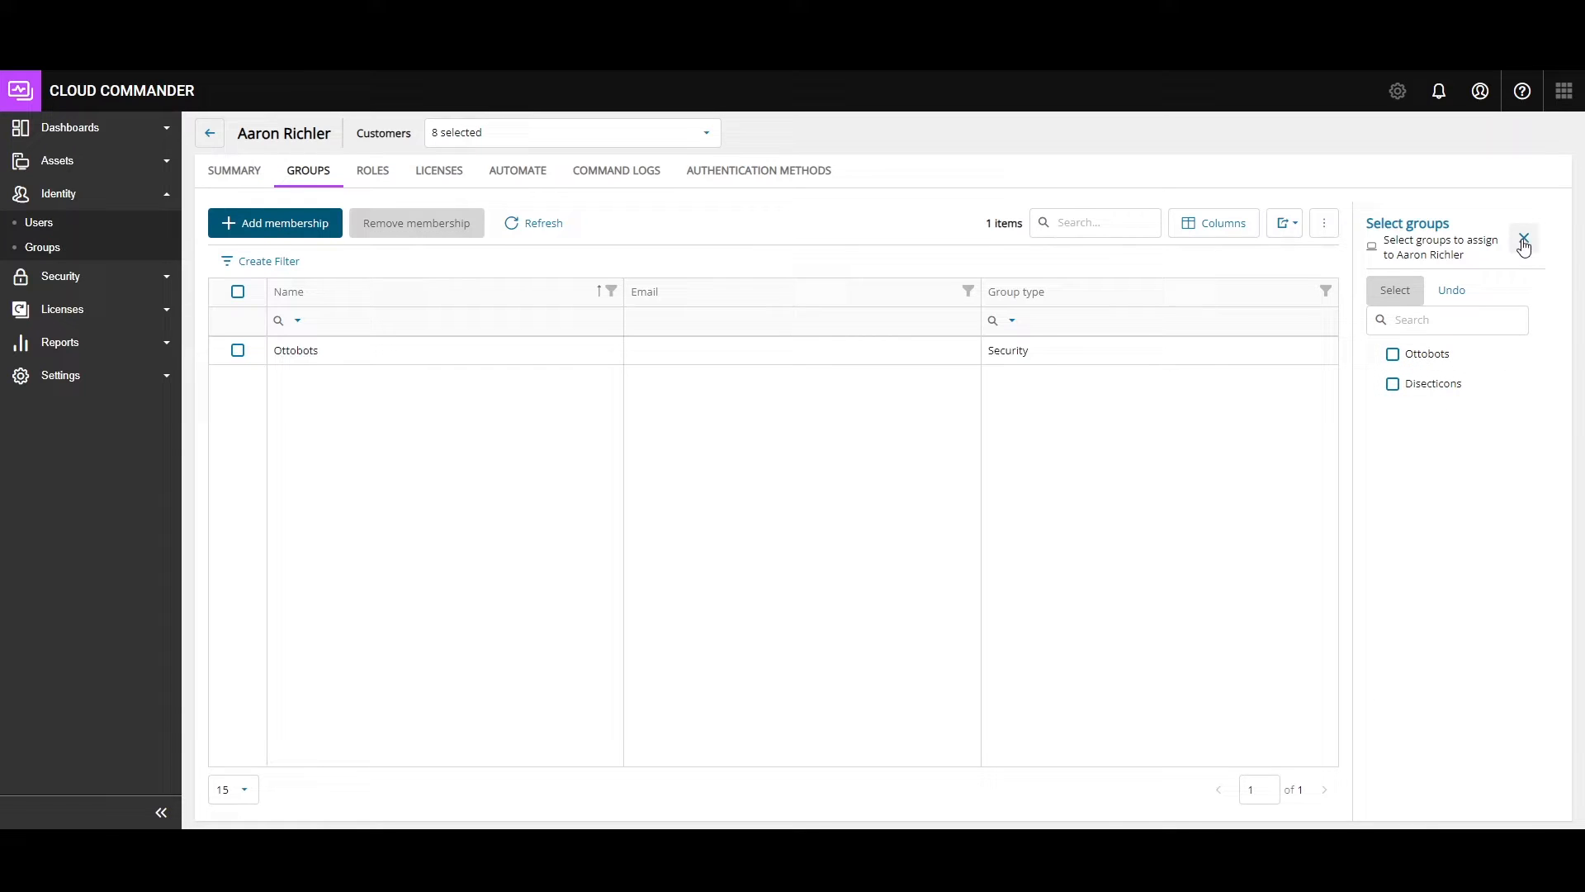
left_click(1523, 243)
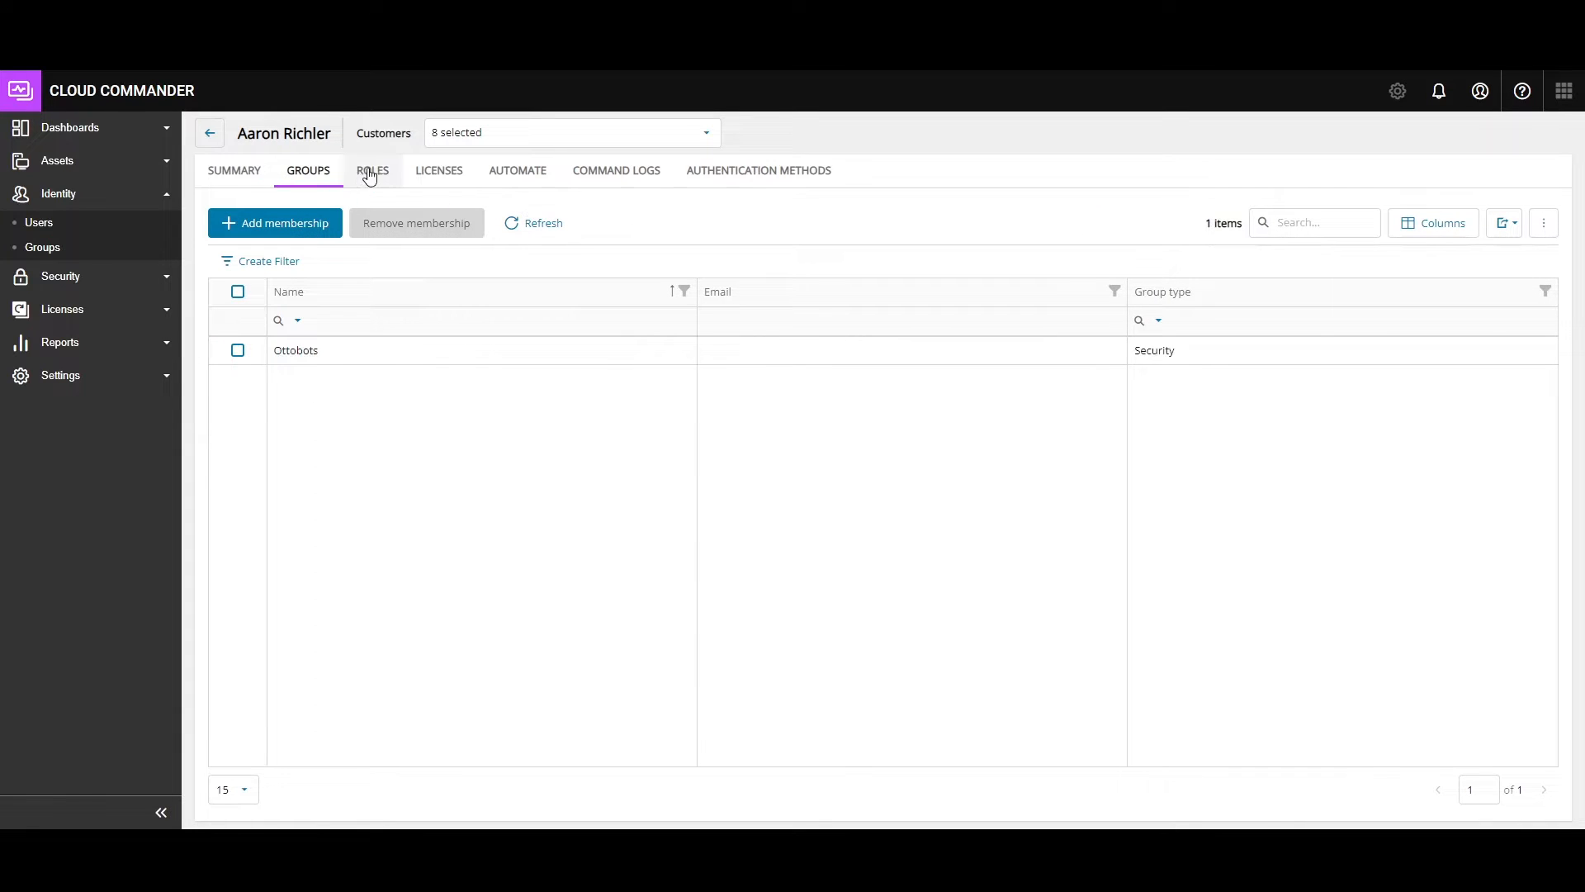
left_click(373, 170)
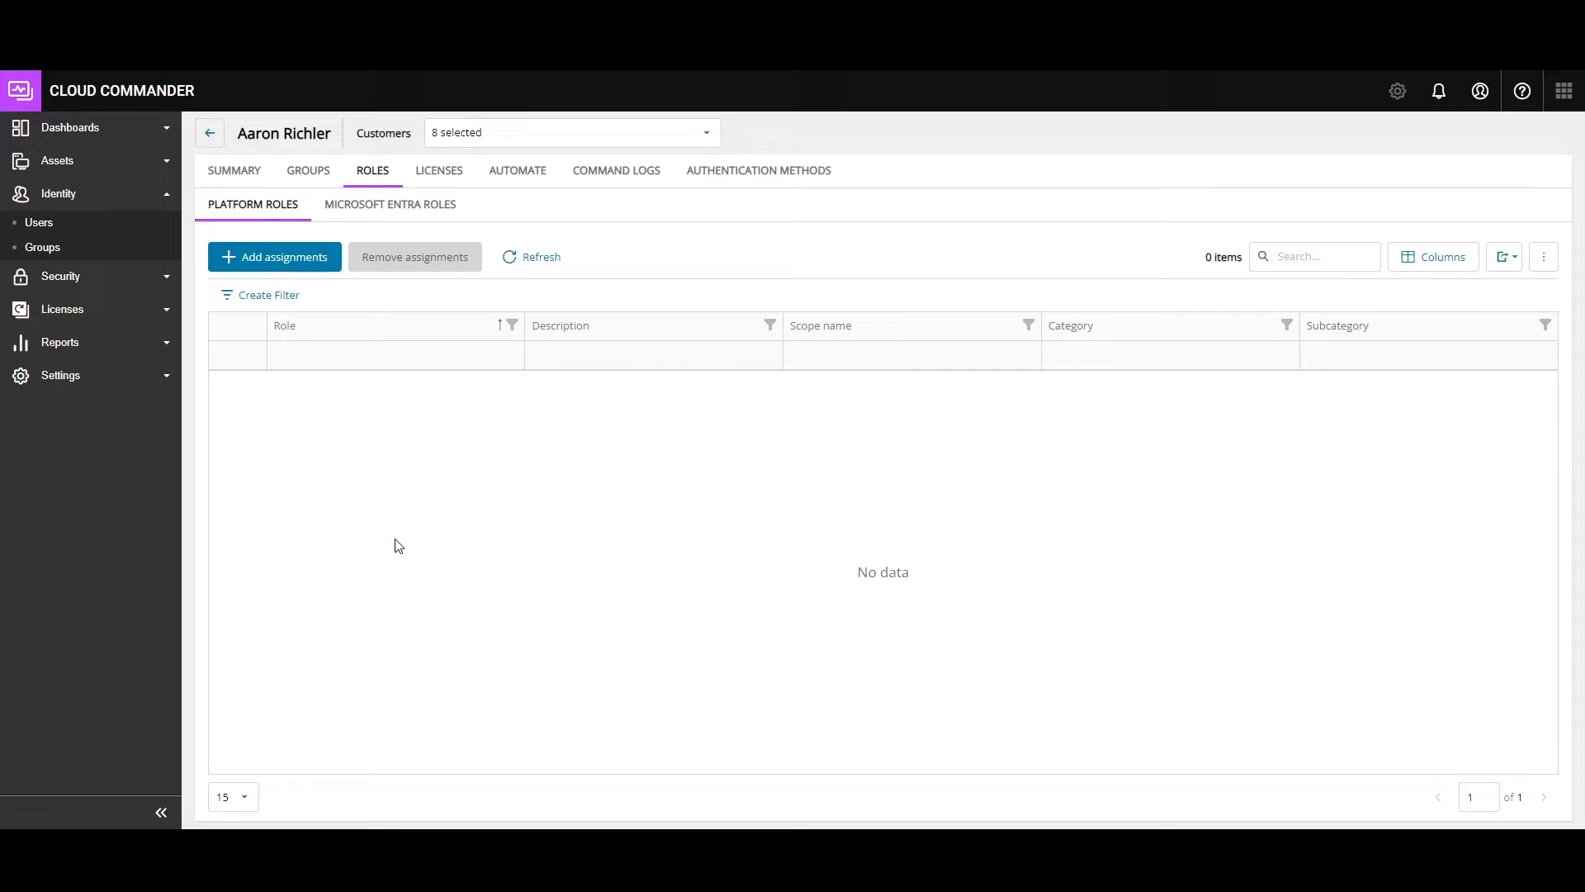
left_click(273, 256)
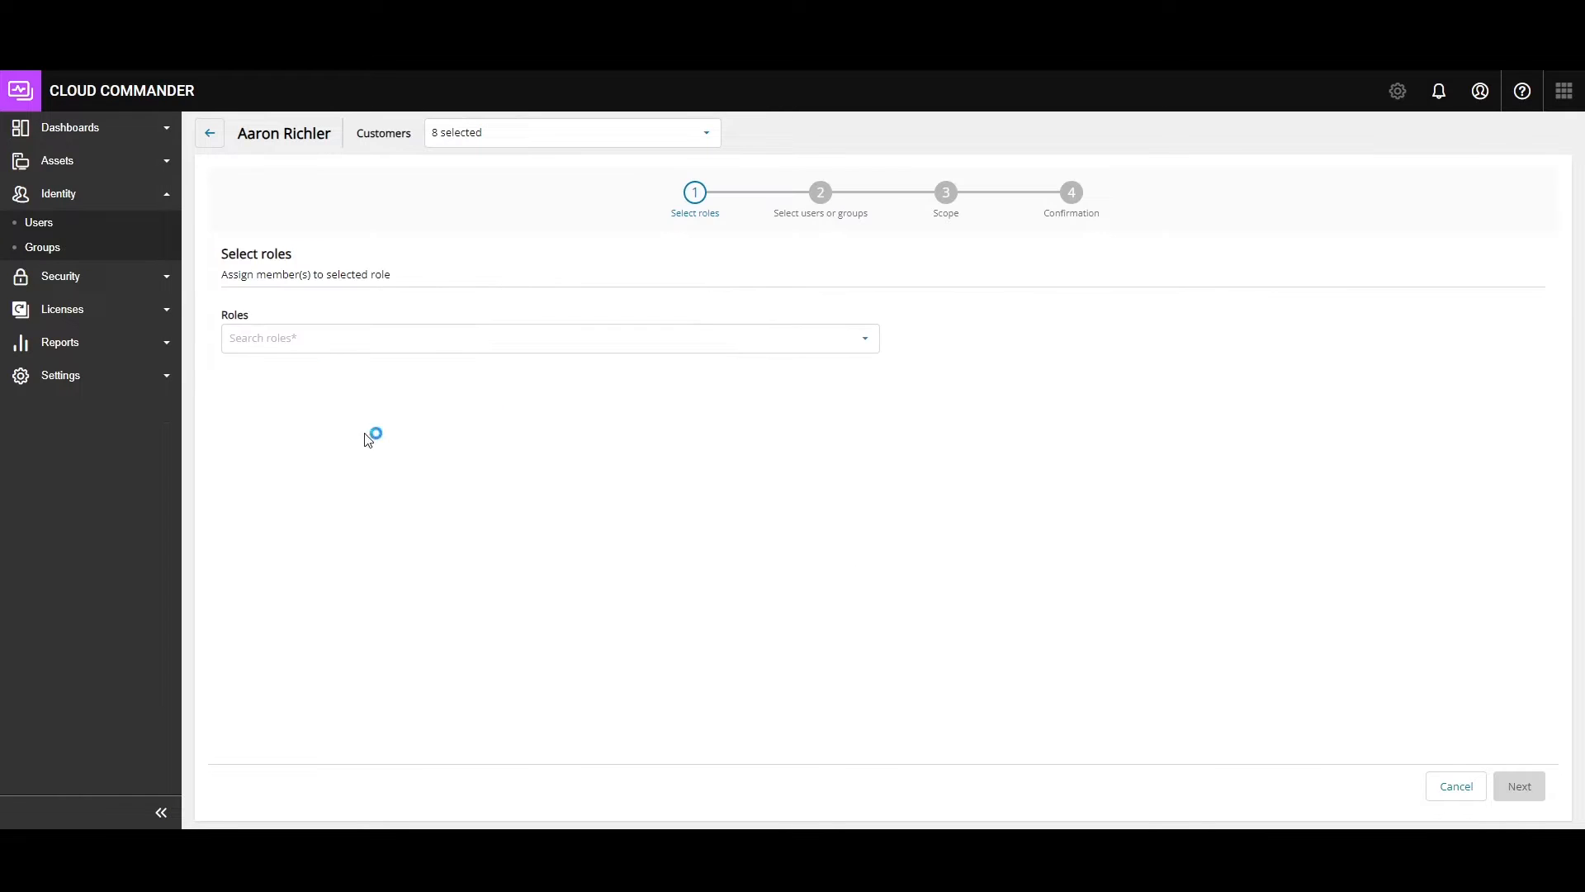
left_click(549, 337)
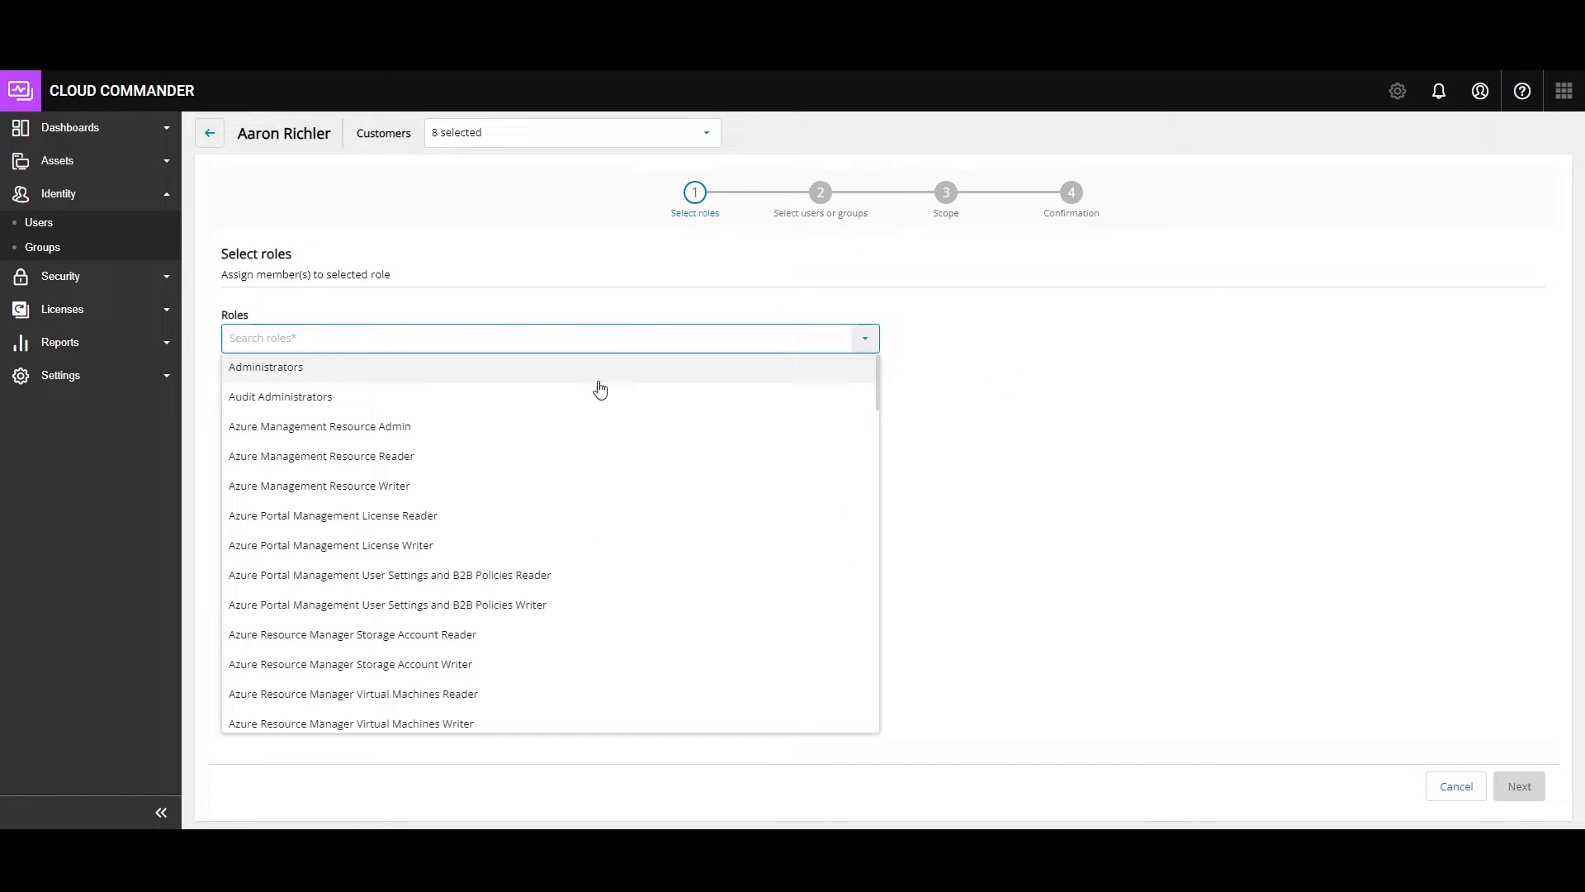
left_click(265, 366)
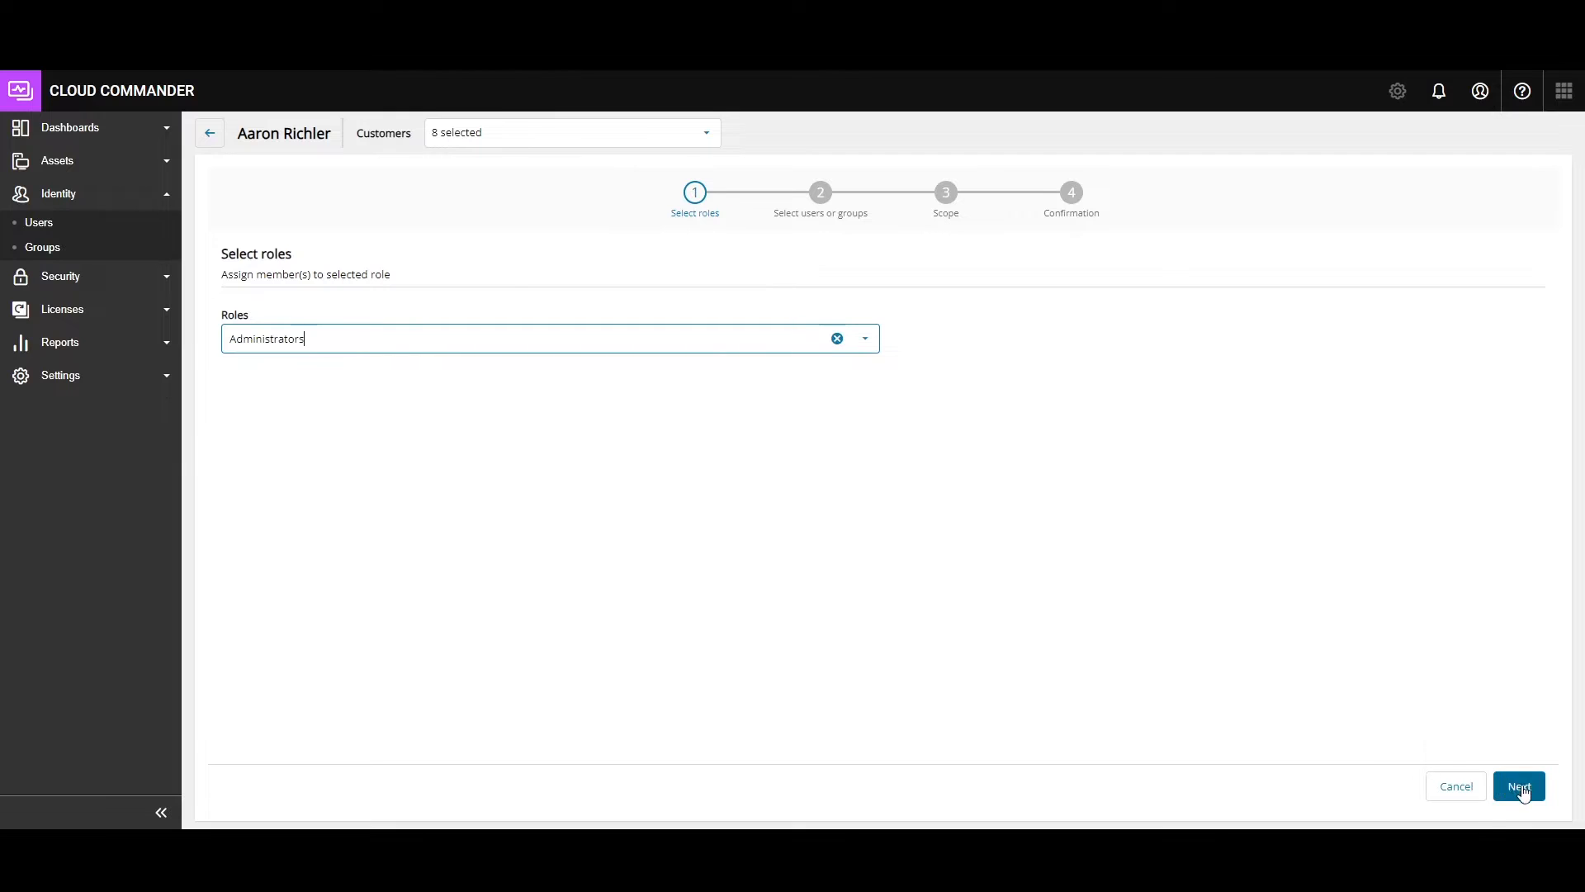
left_click(1518, 785)
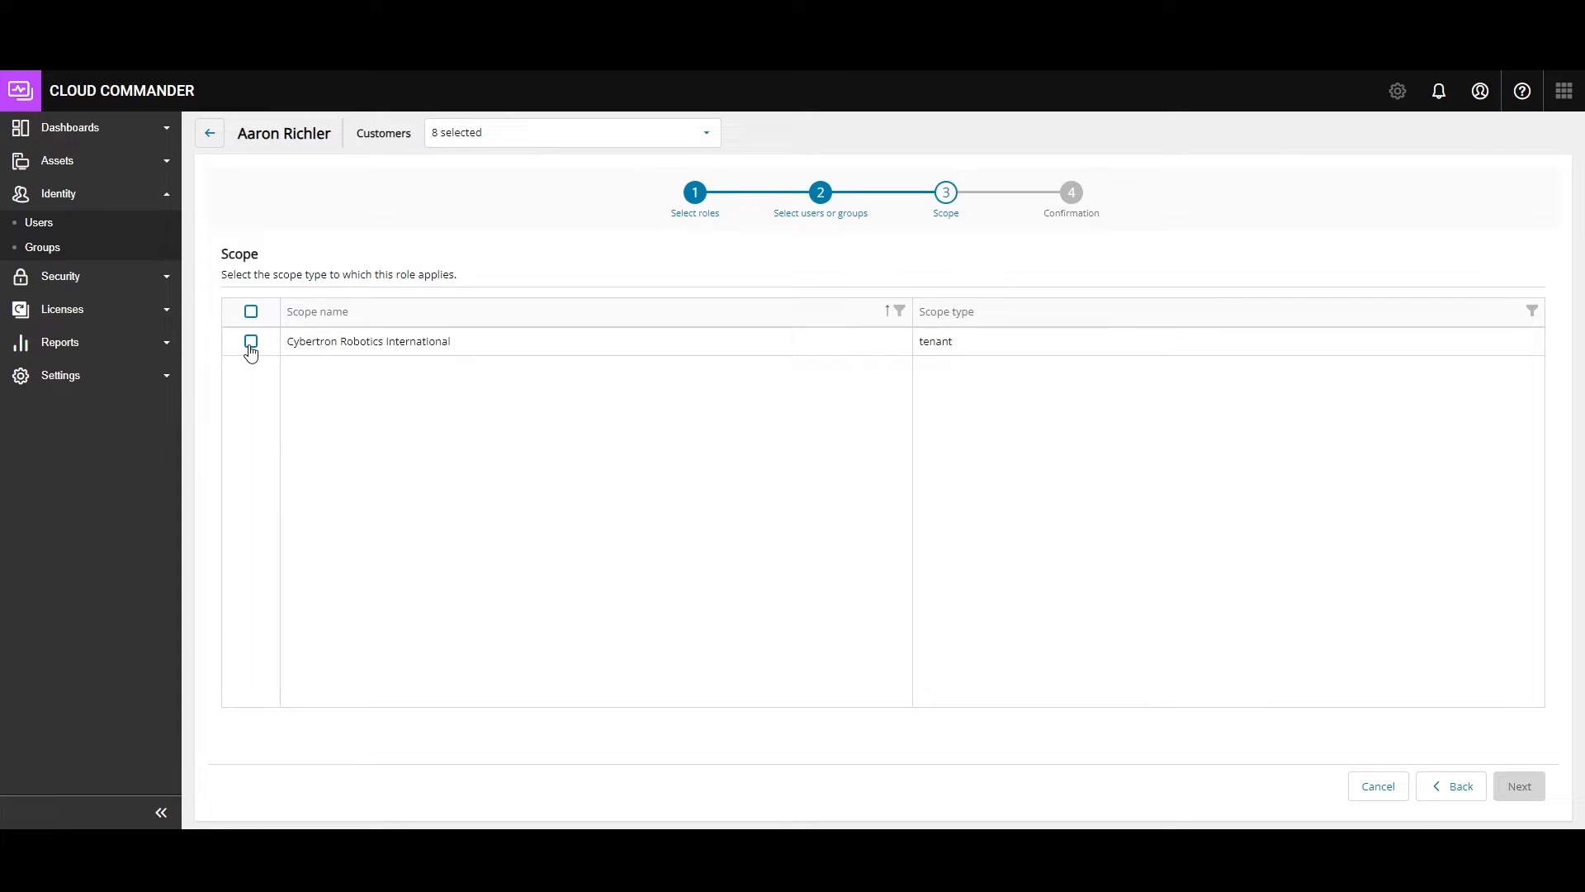
left_click(251, 341)
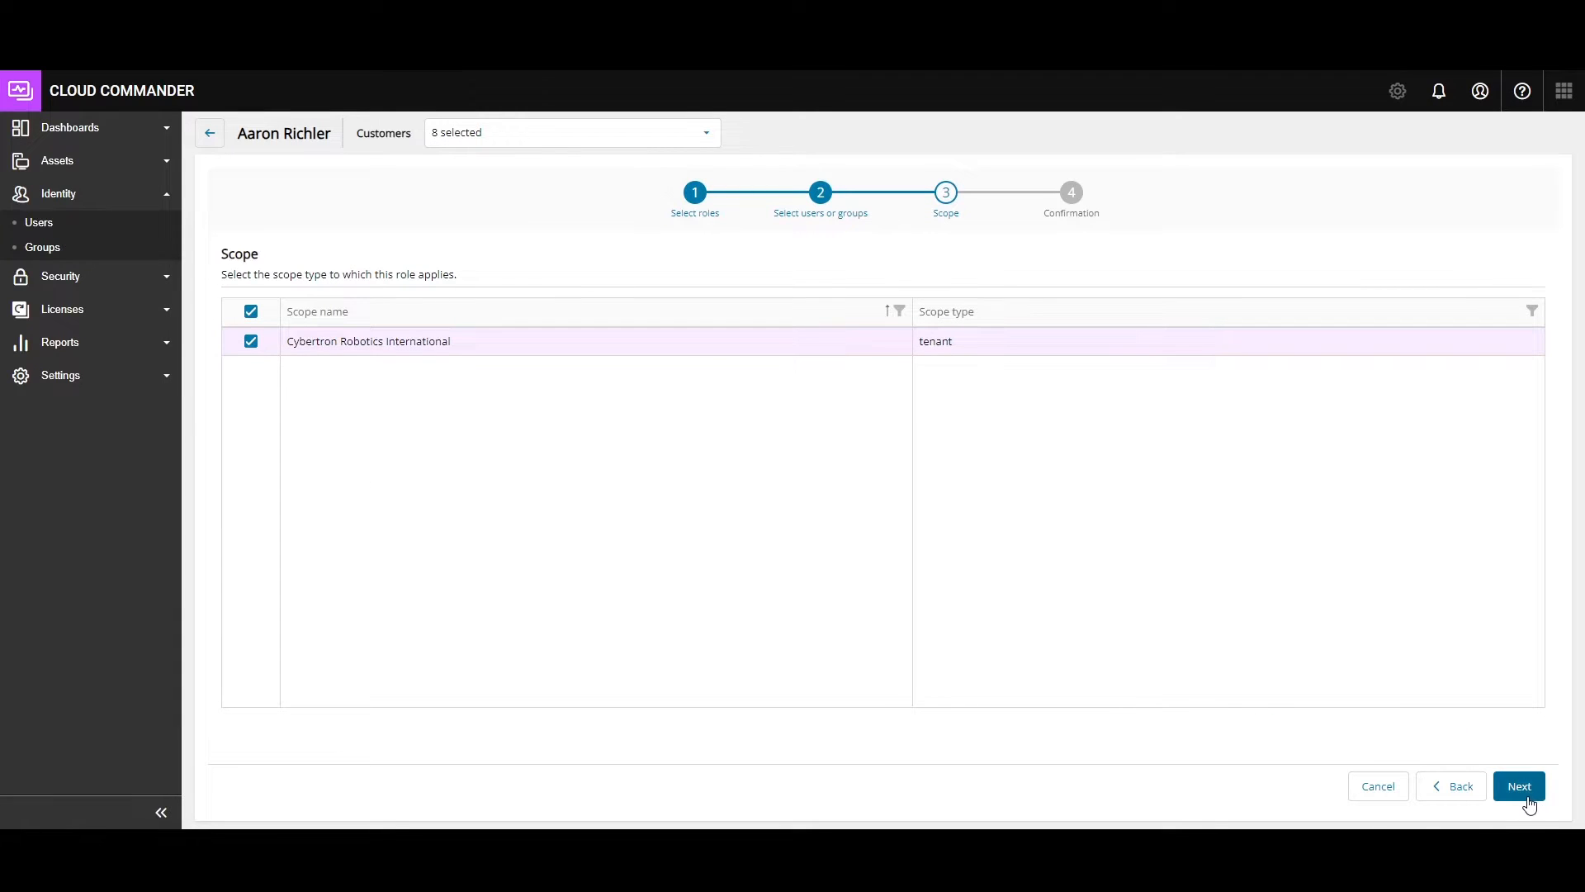
left_click(1518, 785)
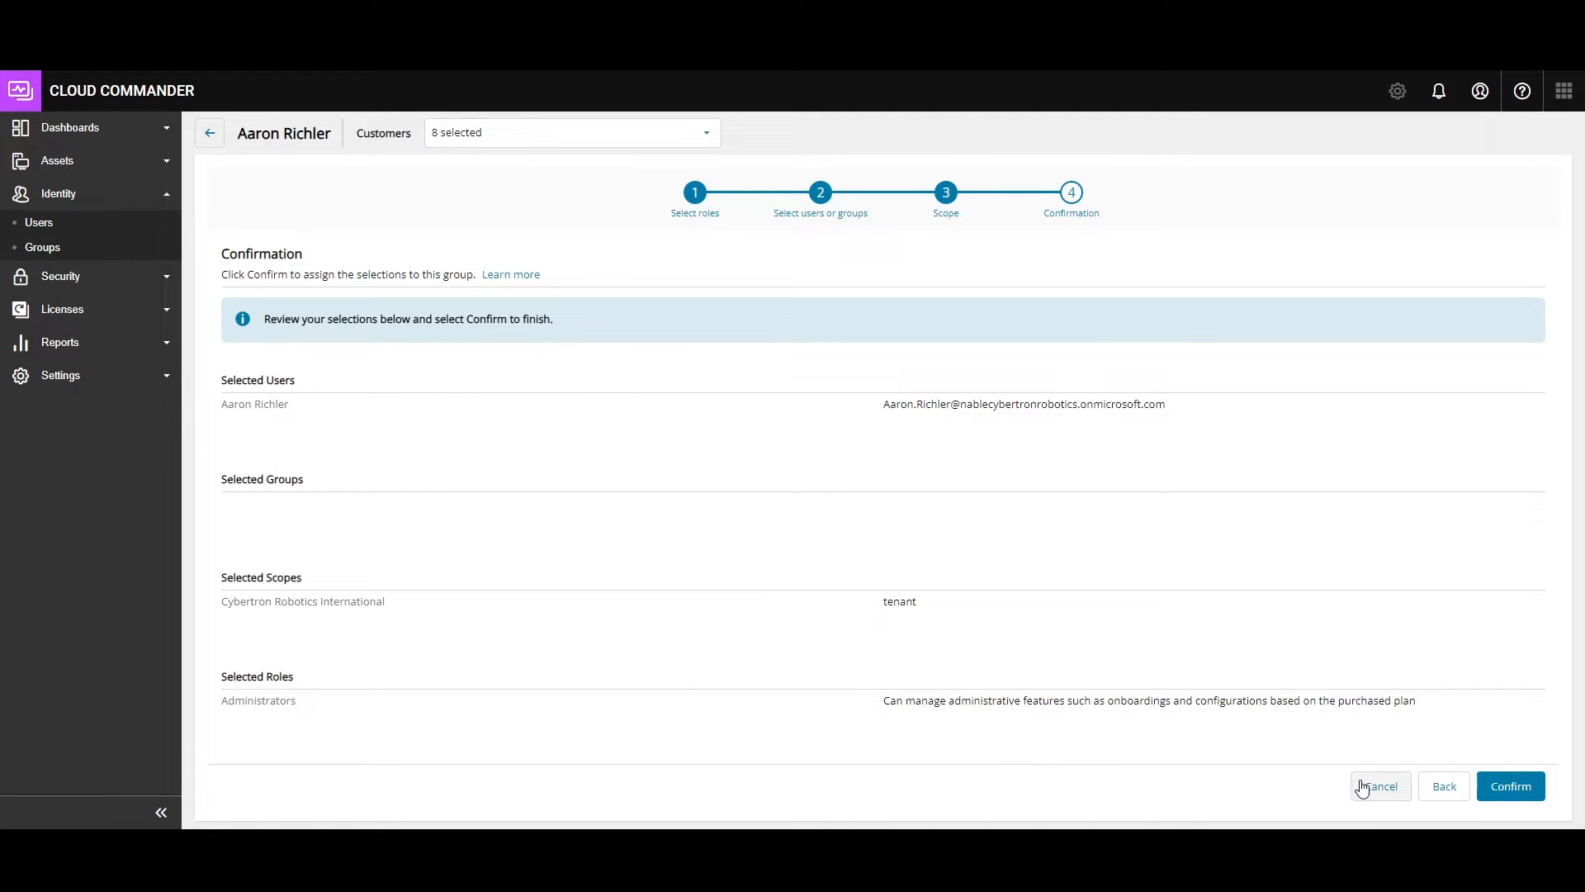
left_click(1509, 785)
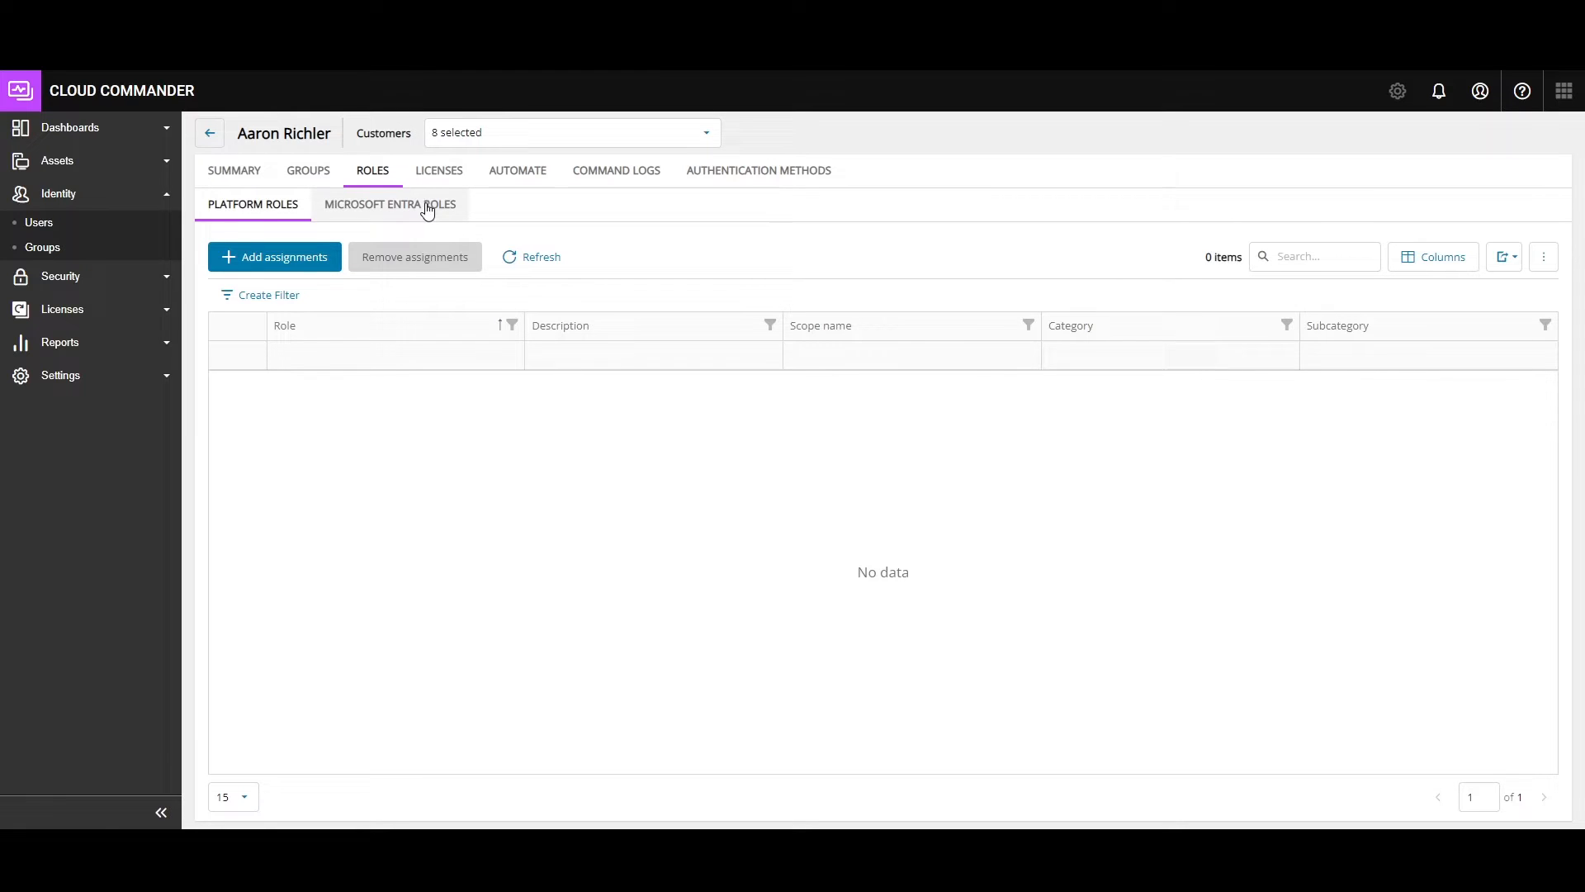
left_click(391, 203)
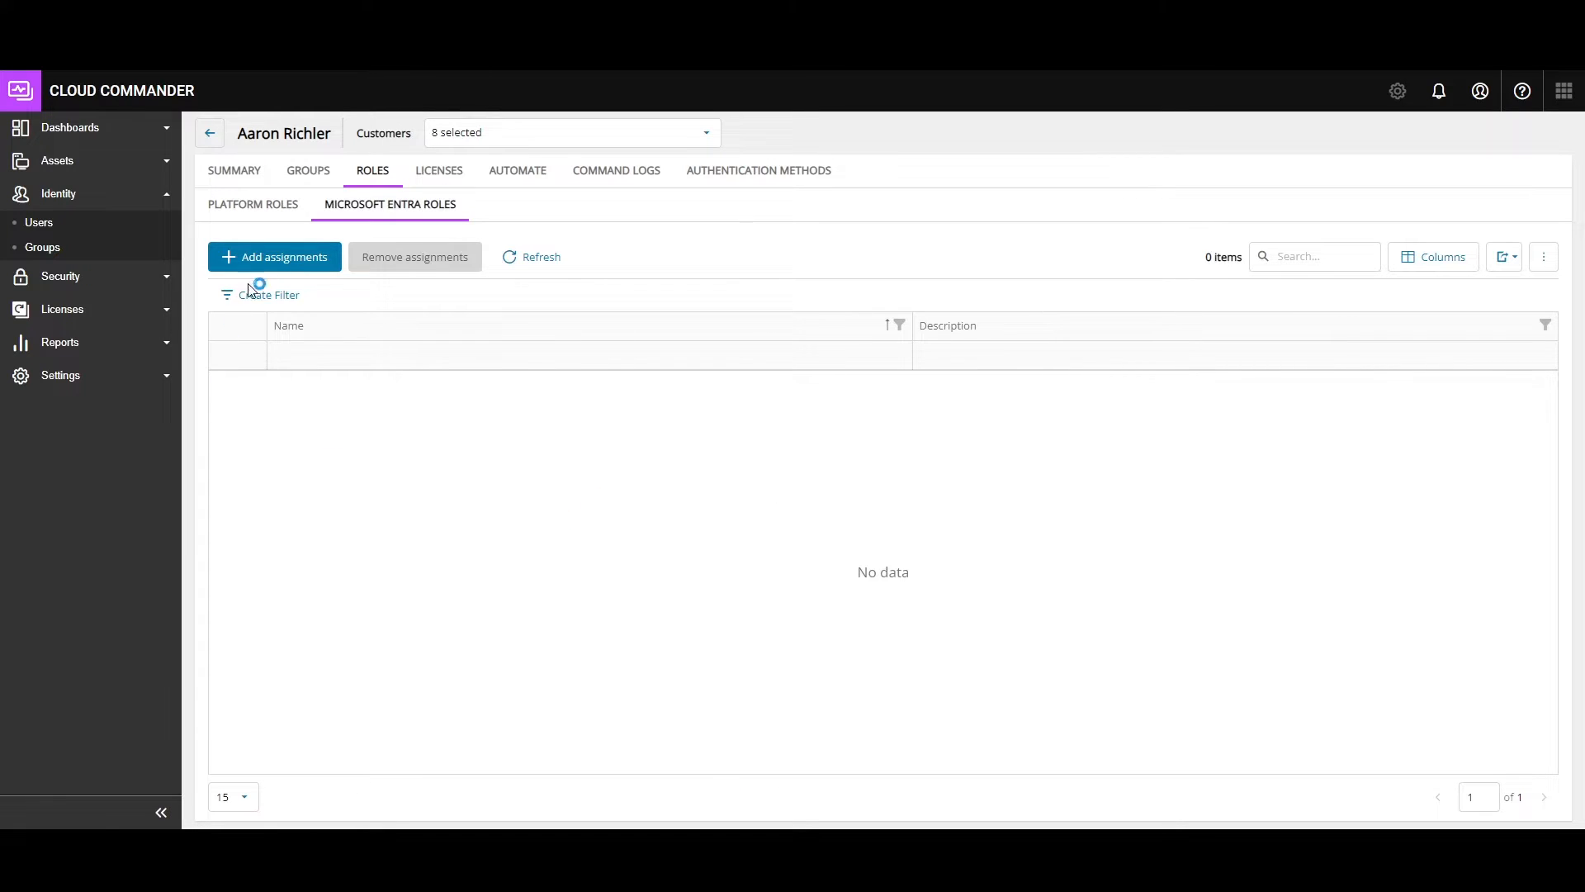
left_click(252, 204)
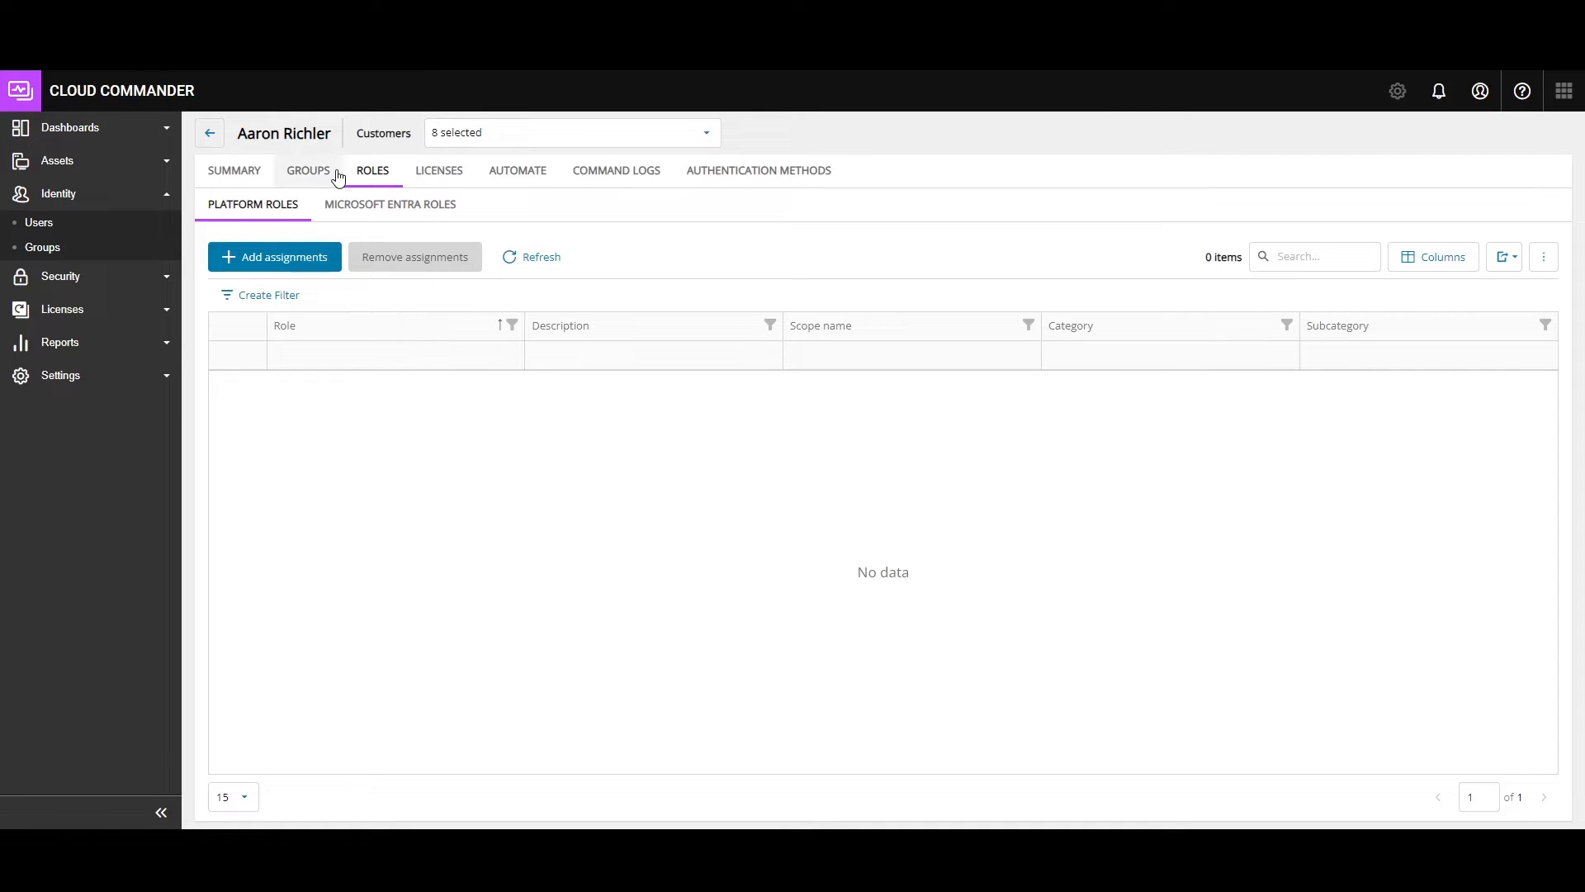
left_click(438, 170)
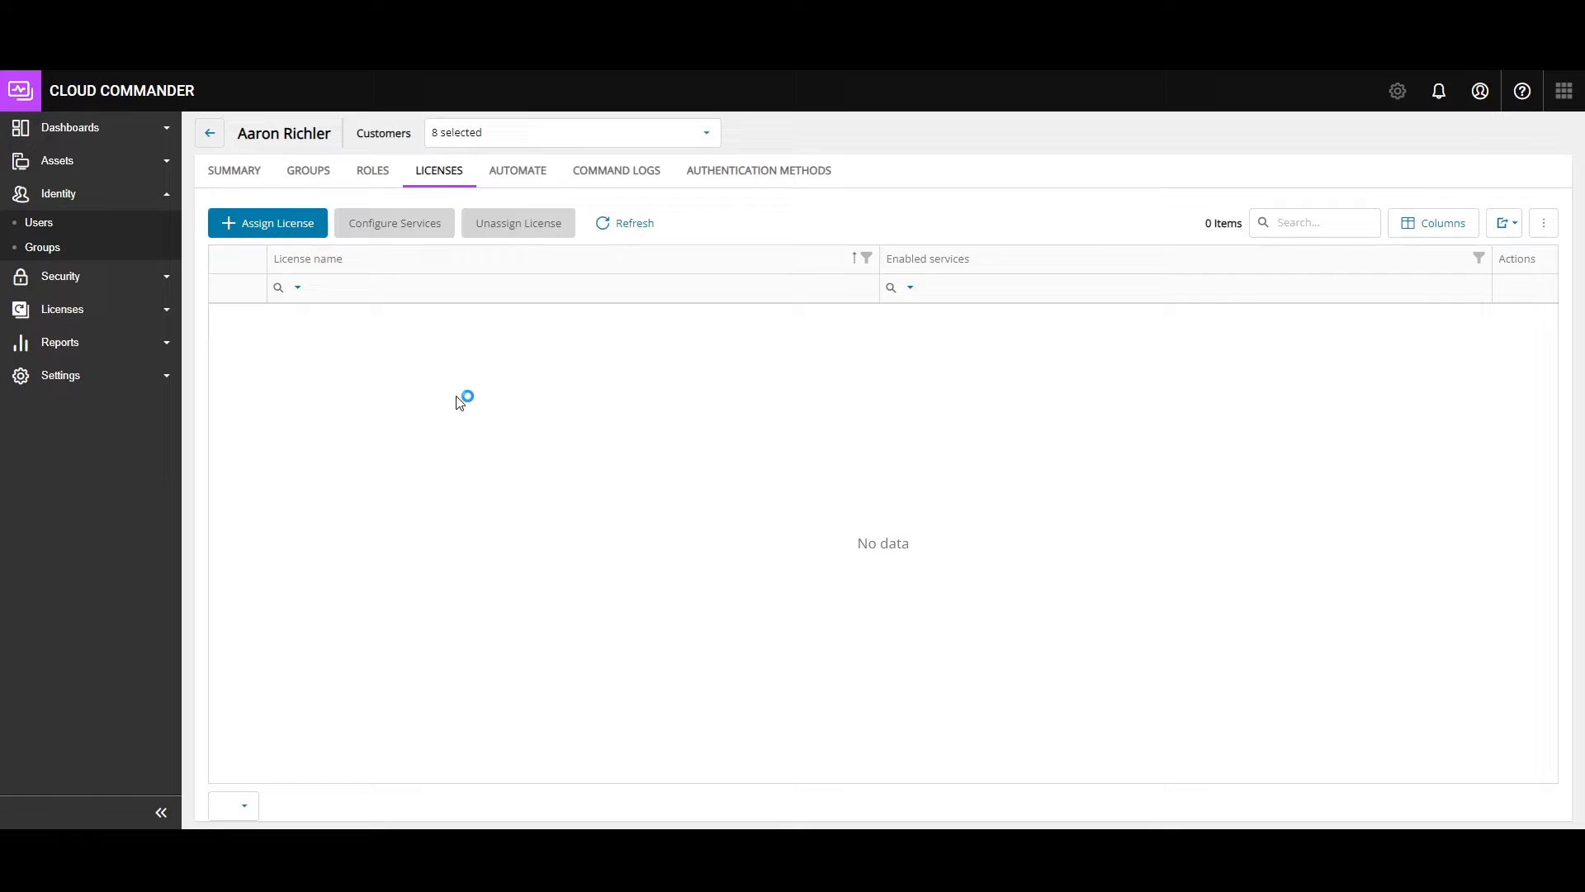
left_click(626, 222)
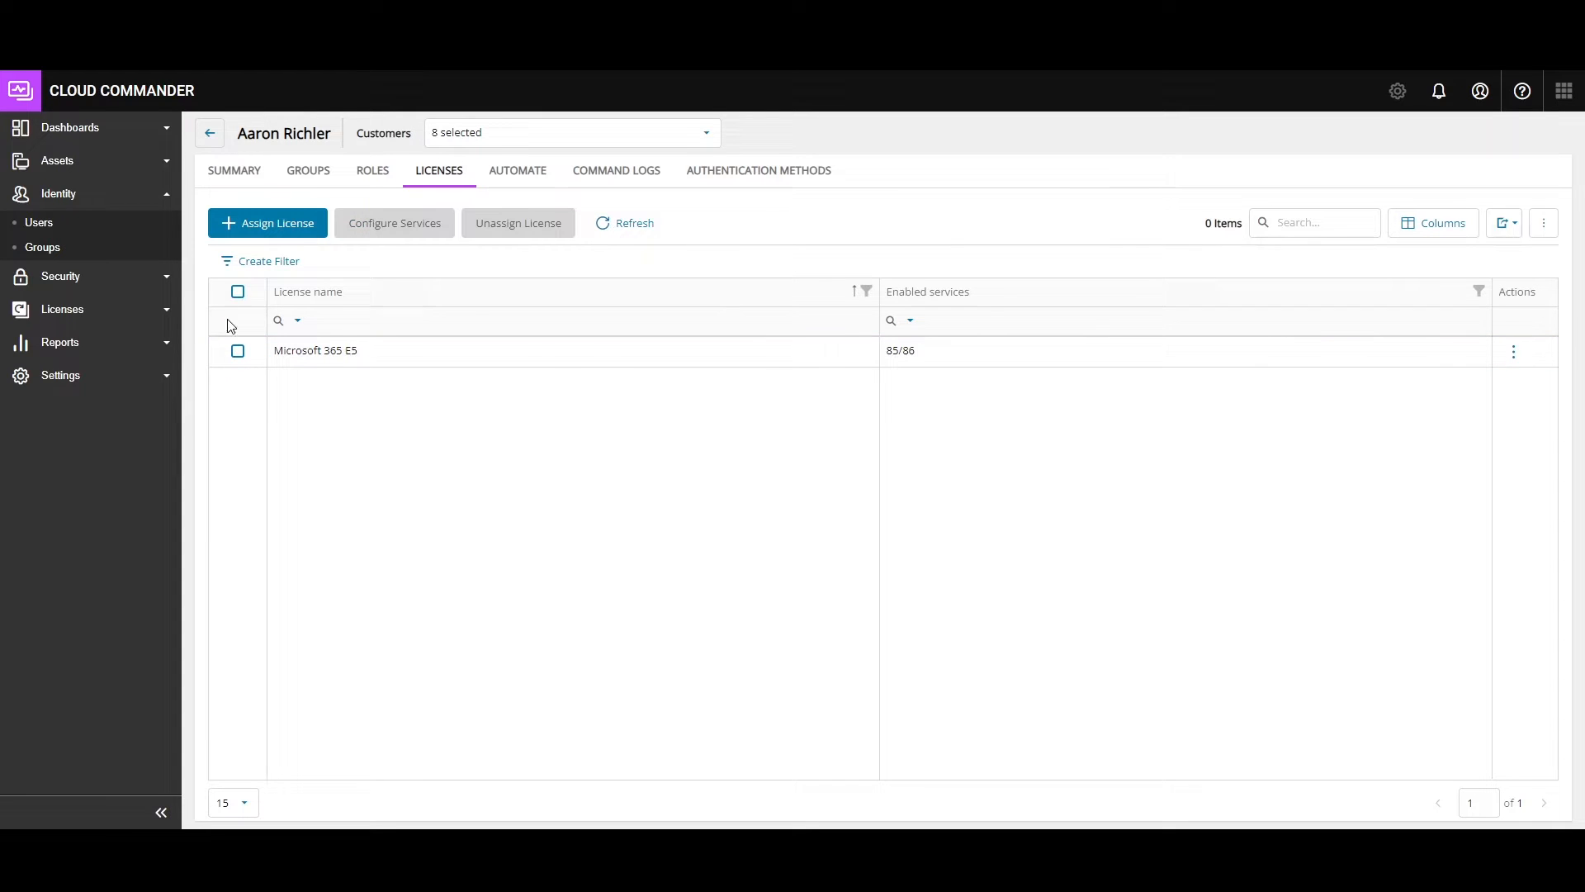
left_click(266, 222)
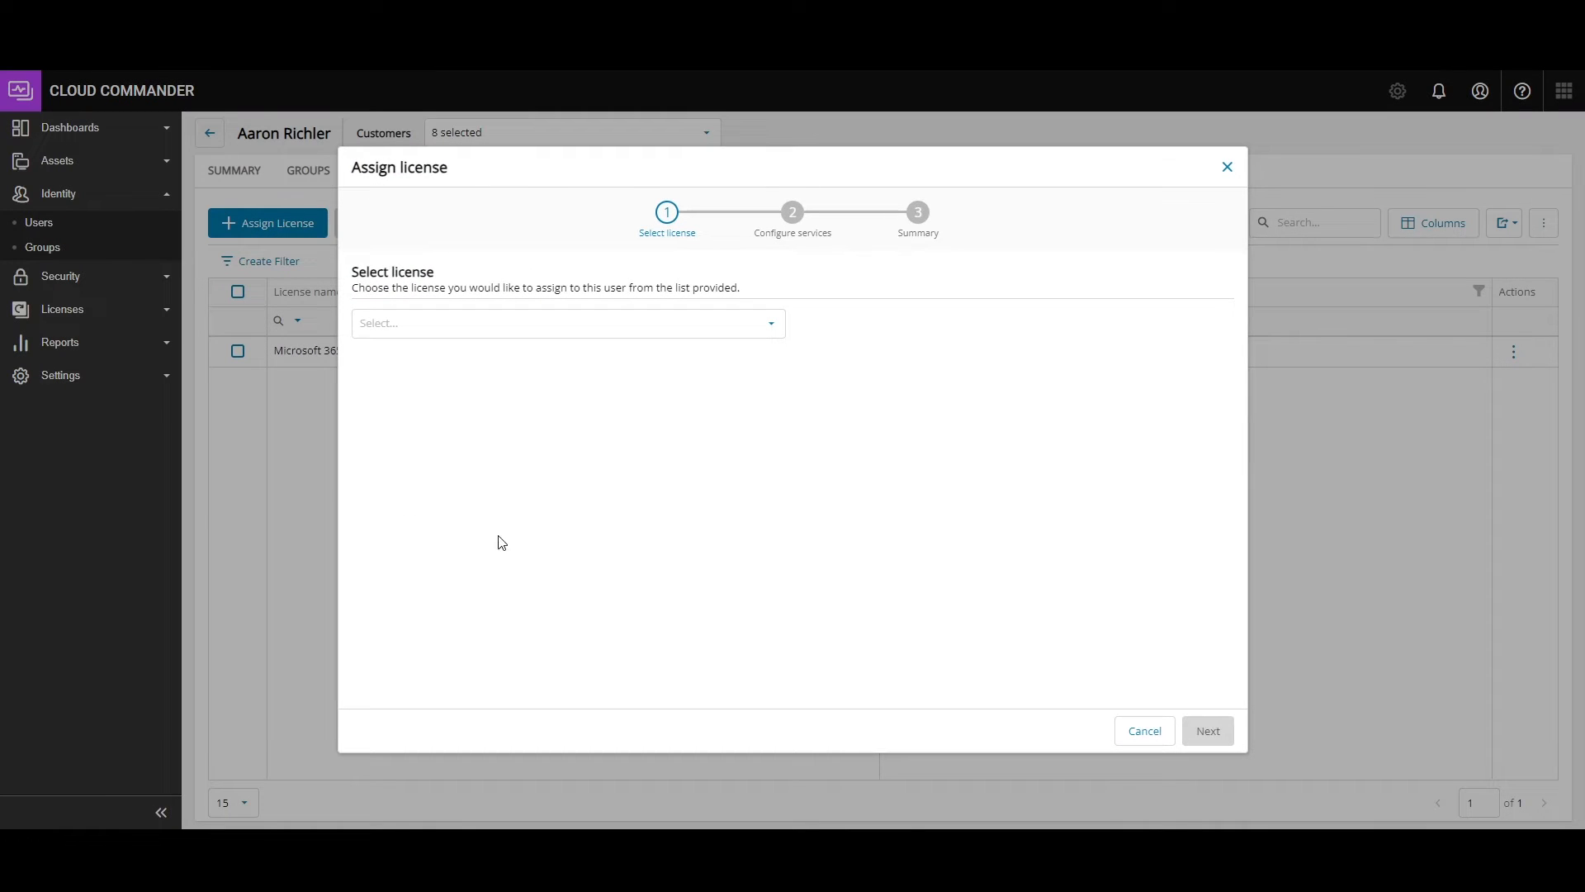
left_click(566, 322)
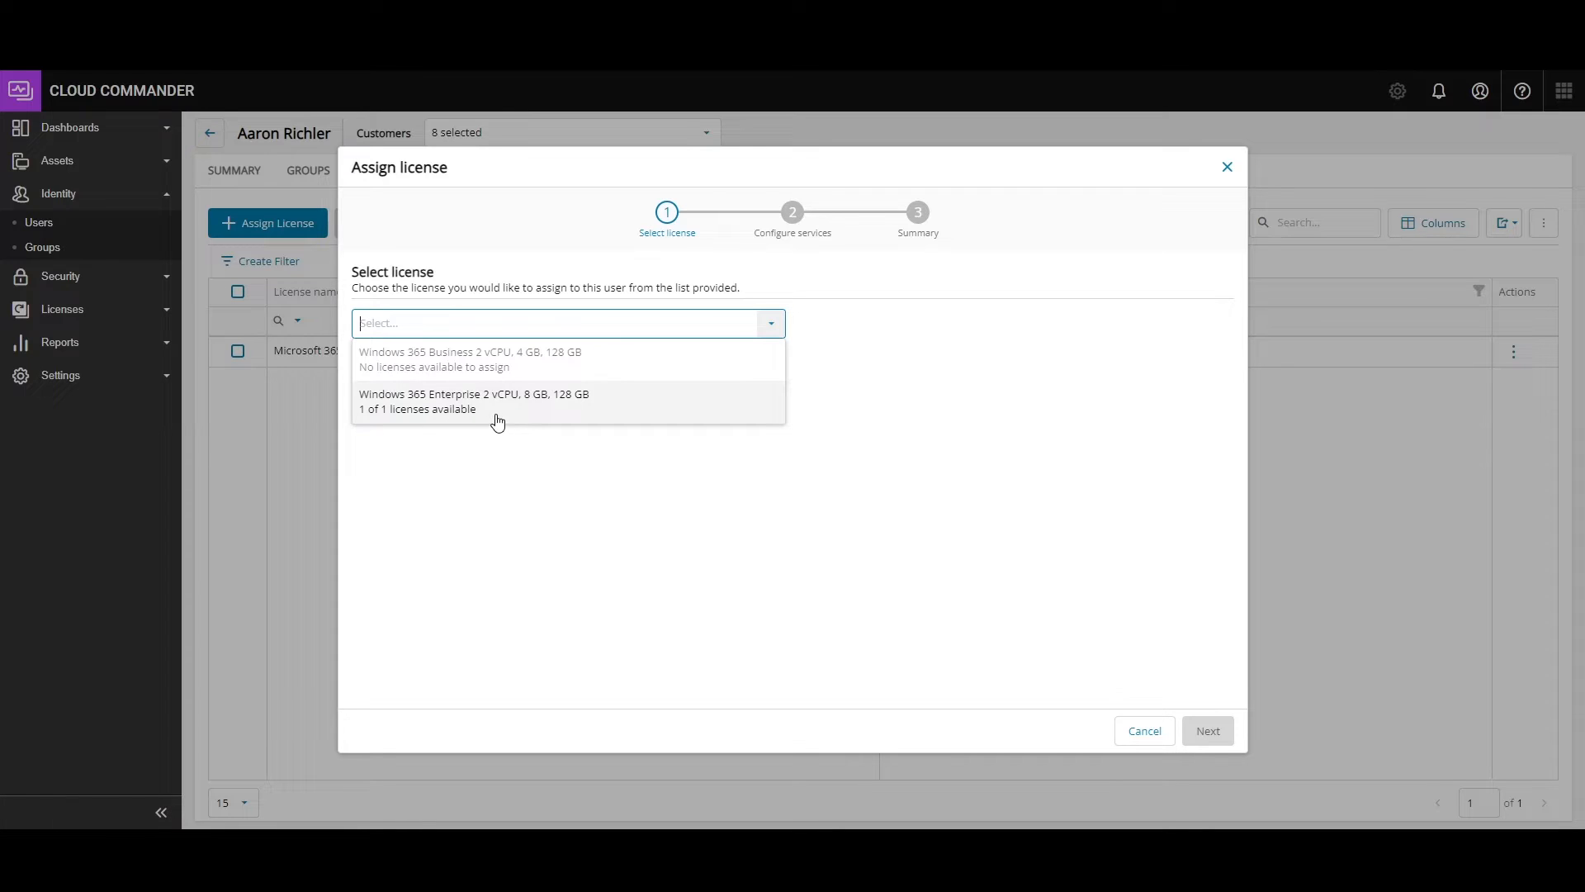
left_click(473, 401)
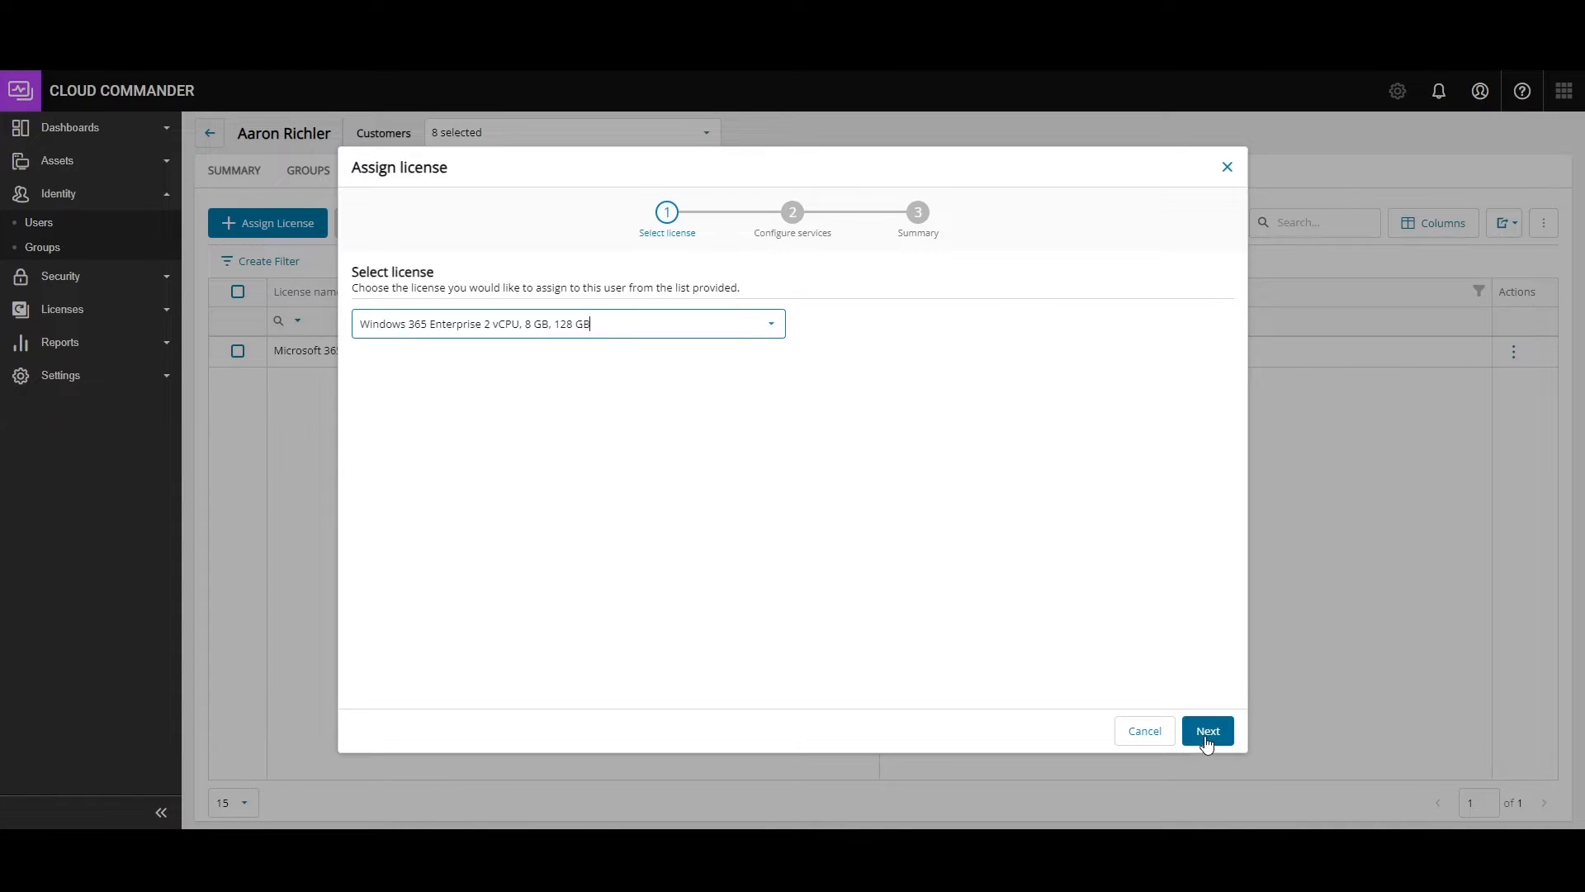
left_click(1206, 730)
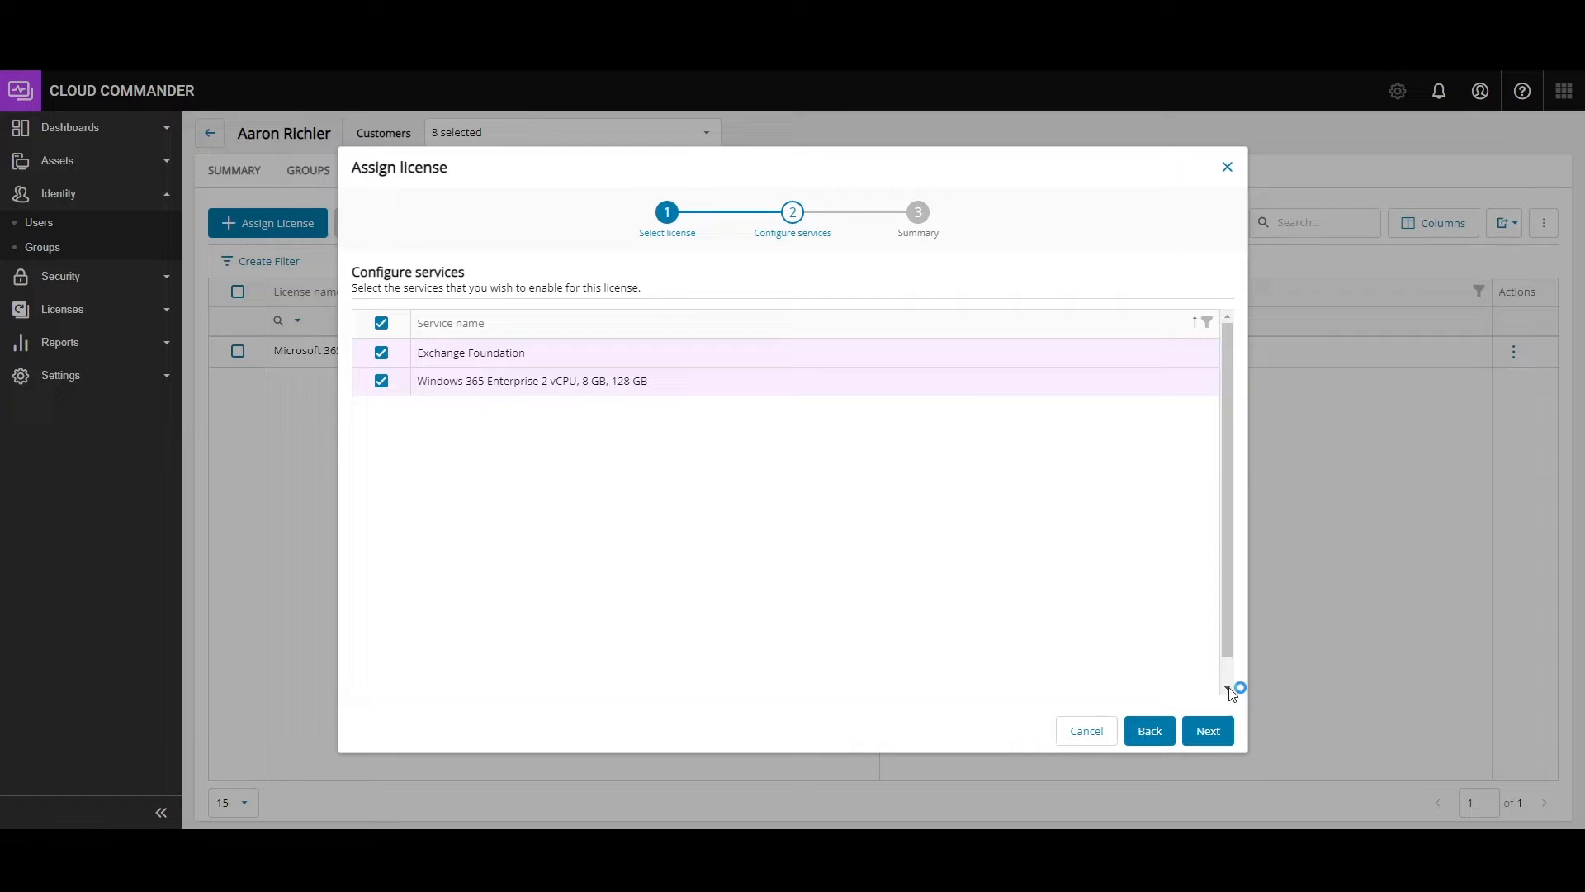
left_click(1207, 730)
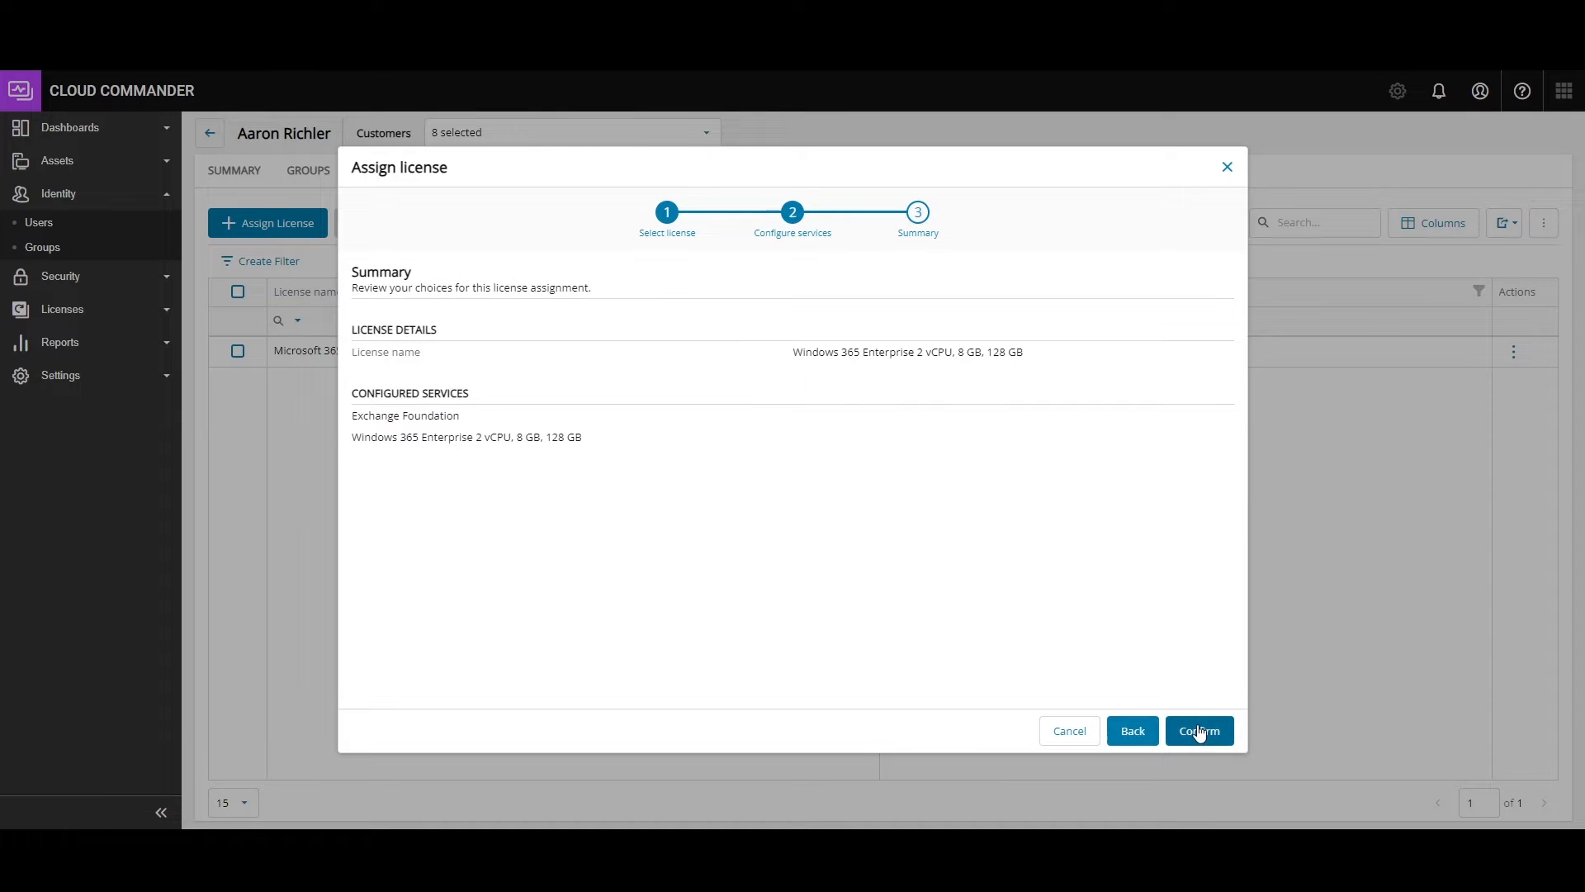
mouse_move(1068, 731)
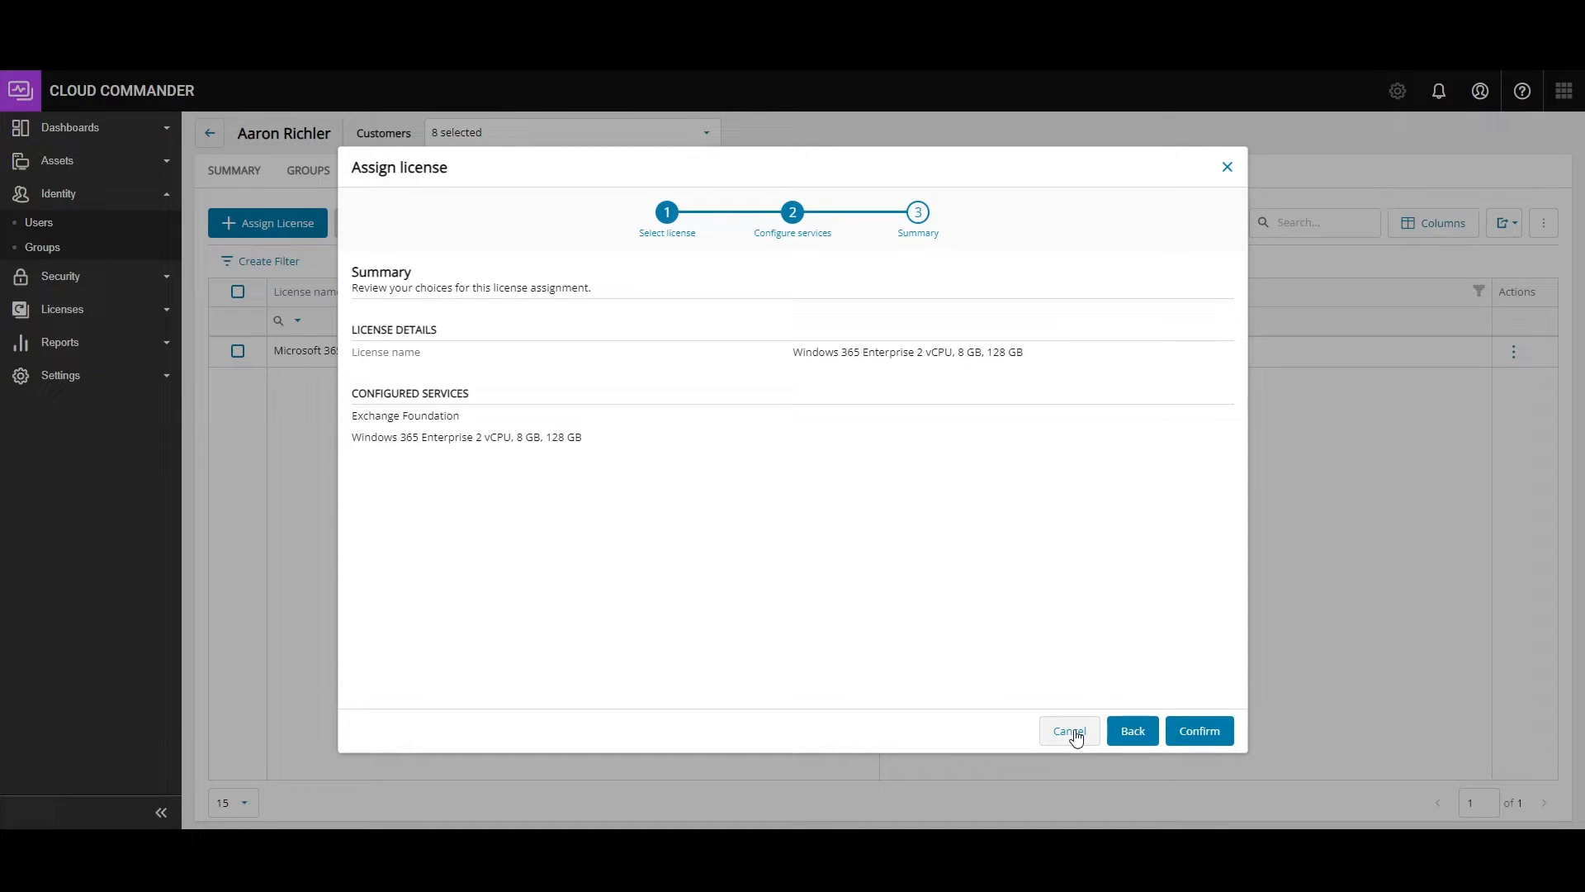
left_click(1199, 731)
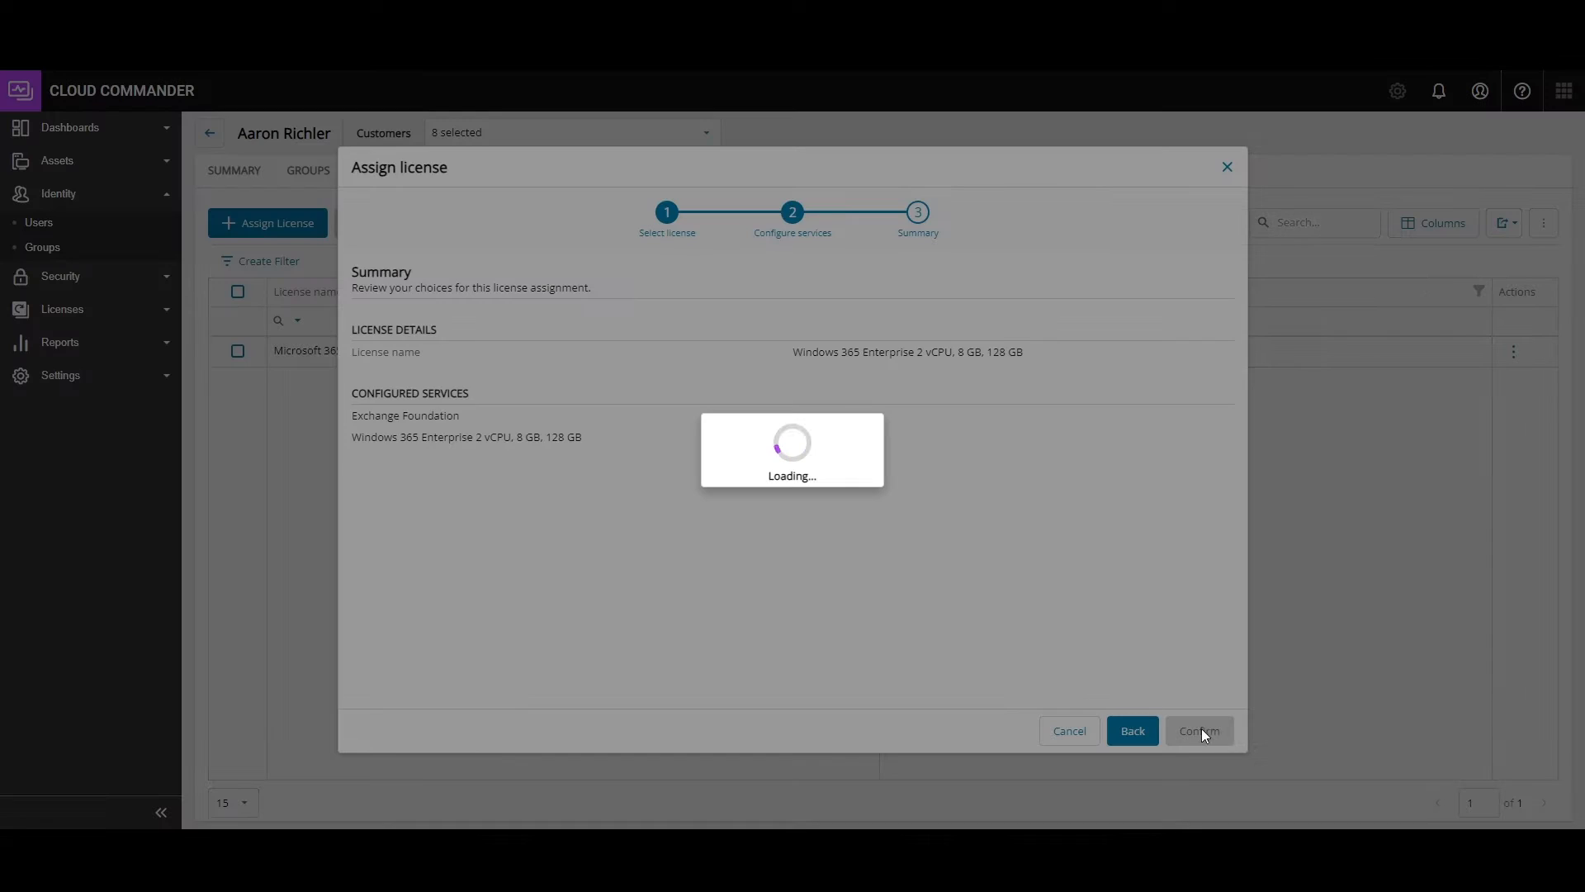
- Unassign and delete the Windows 365 license, leaving only Microsoft 365 E5
left_click(1197, 731)
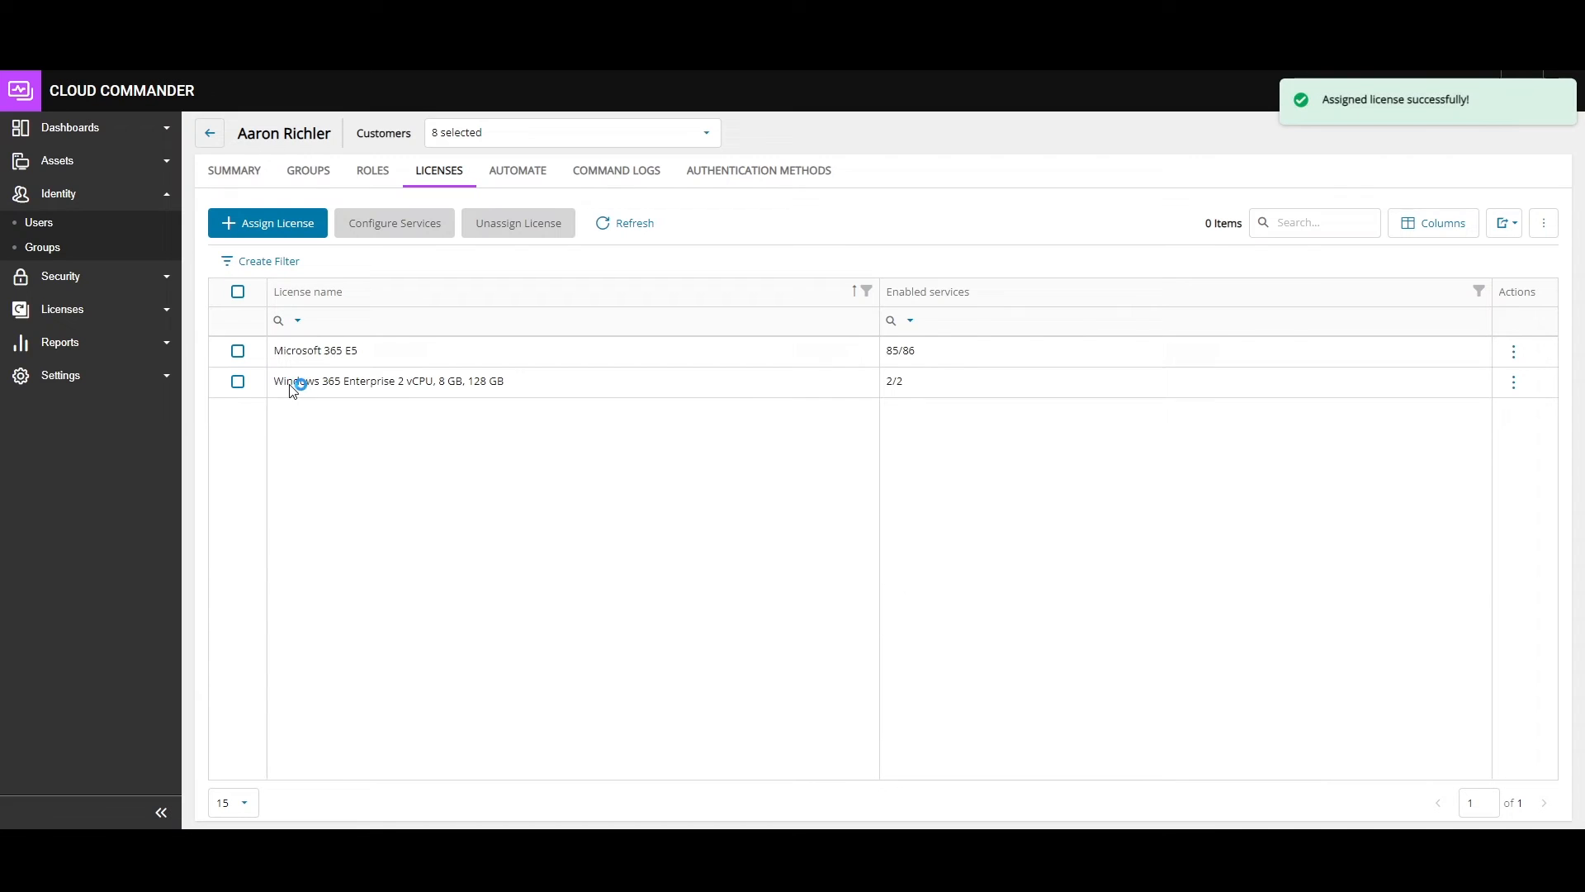
left_click(237, 381)
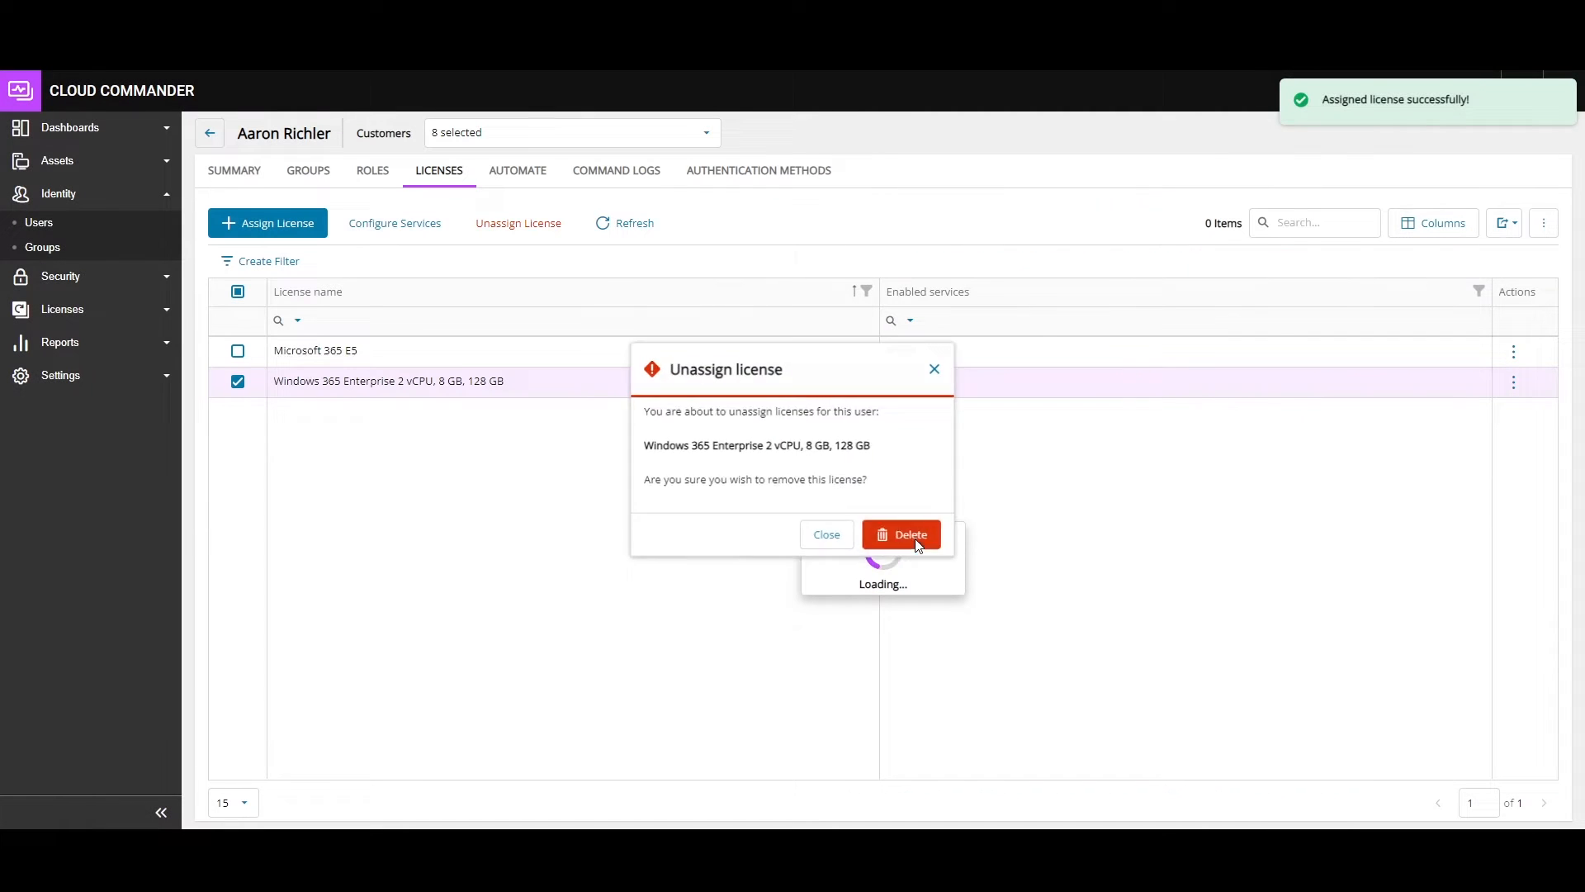
left_click(899, 534)
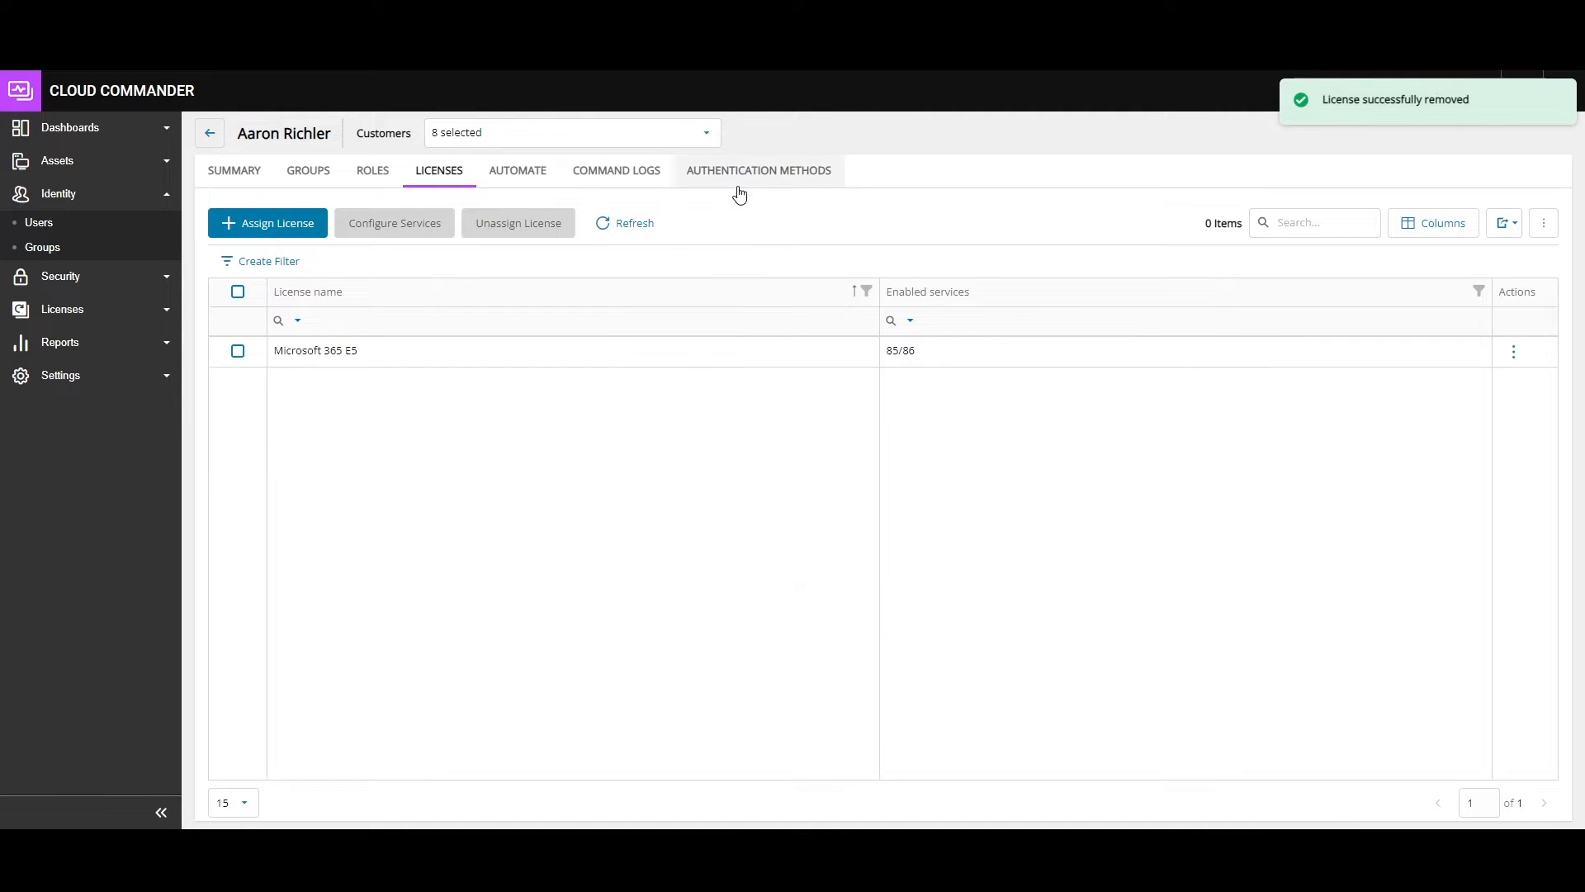
- Check authentication status, then browse Exchange Online automation commands, unmarking Convert to shared mailbox
left_click(757, 170)
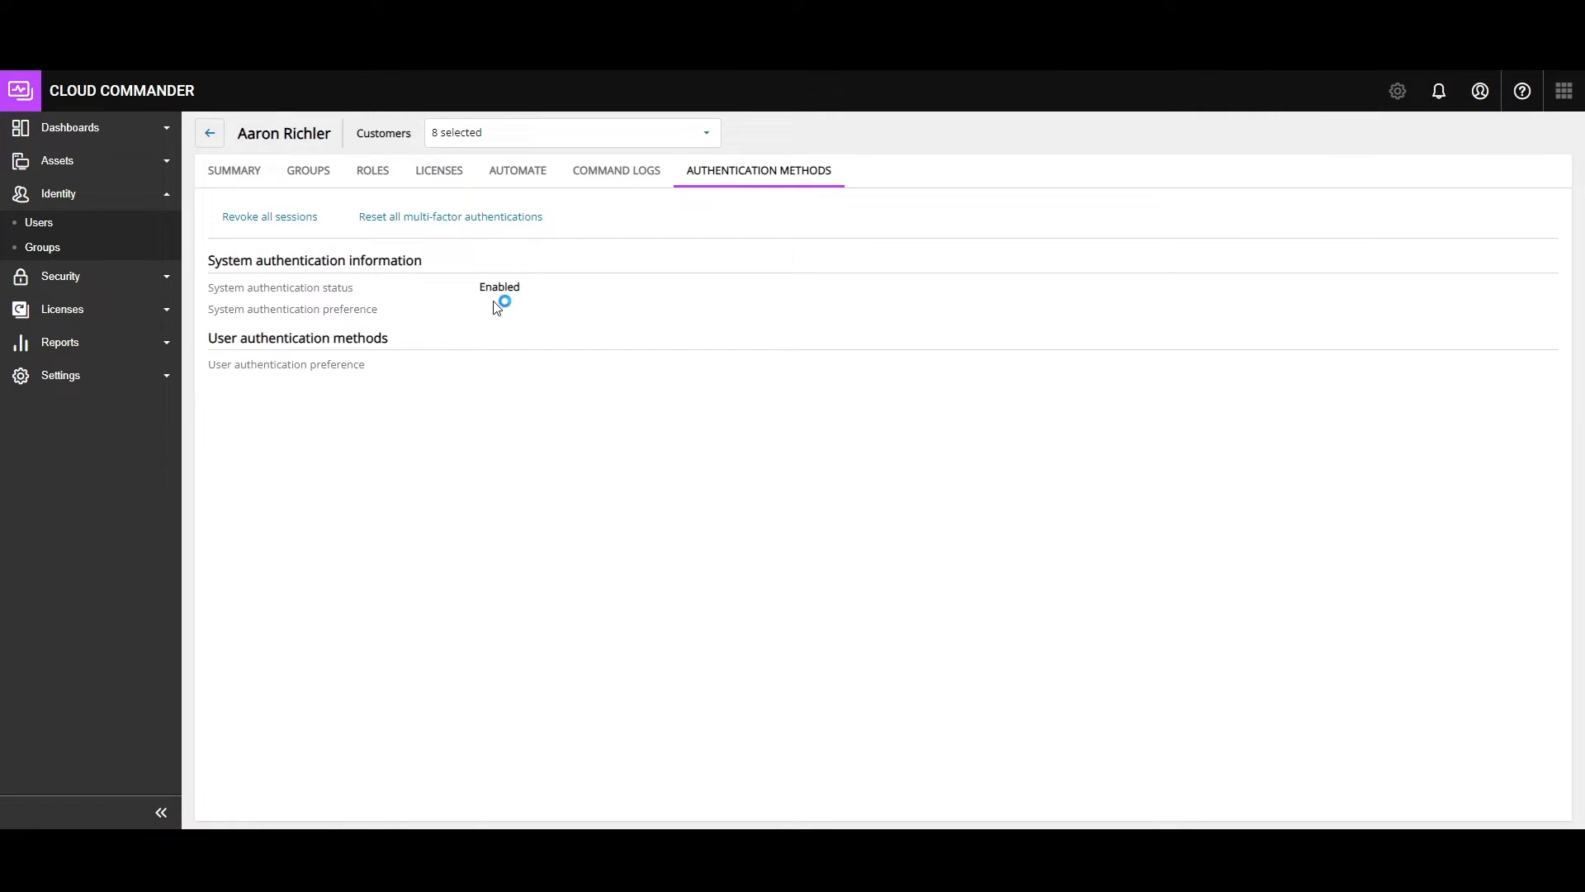
left_click(614, 170)
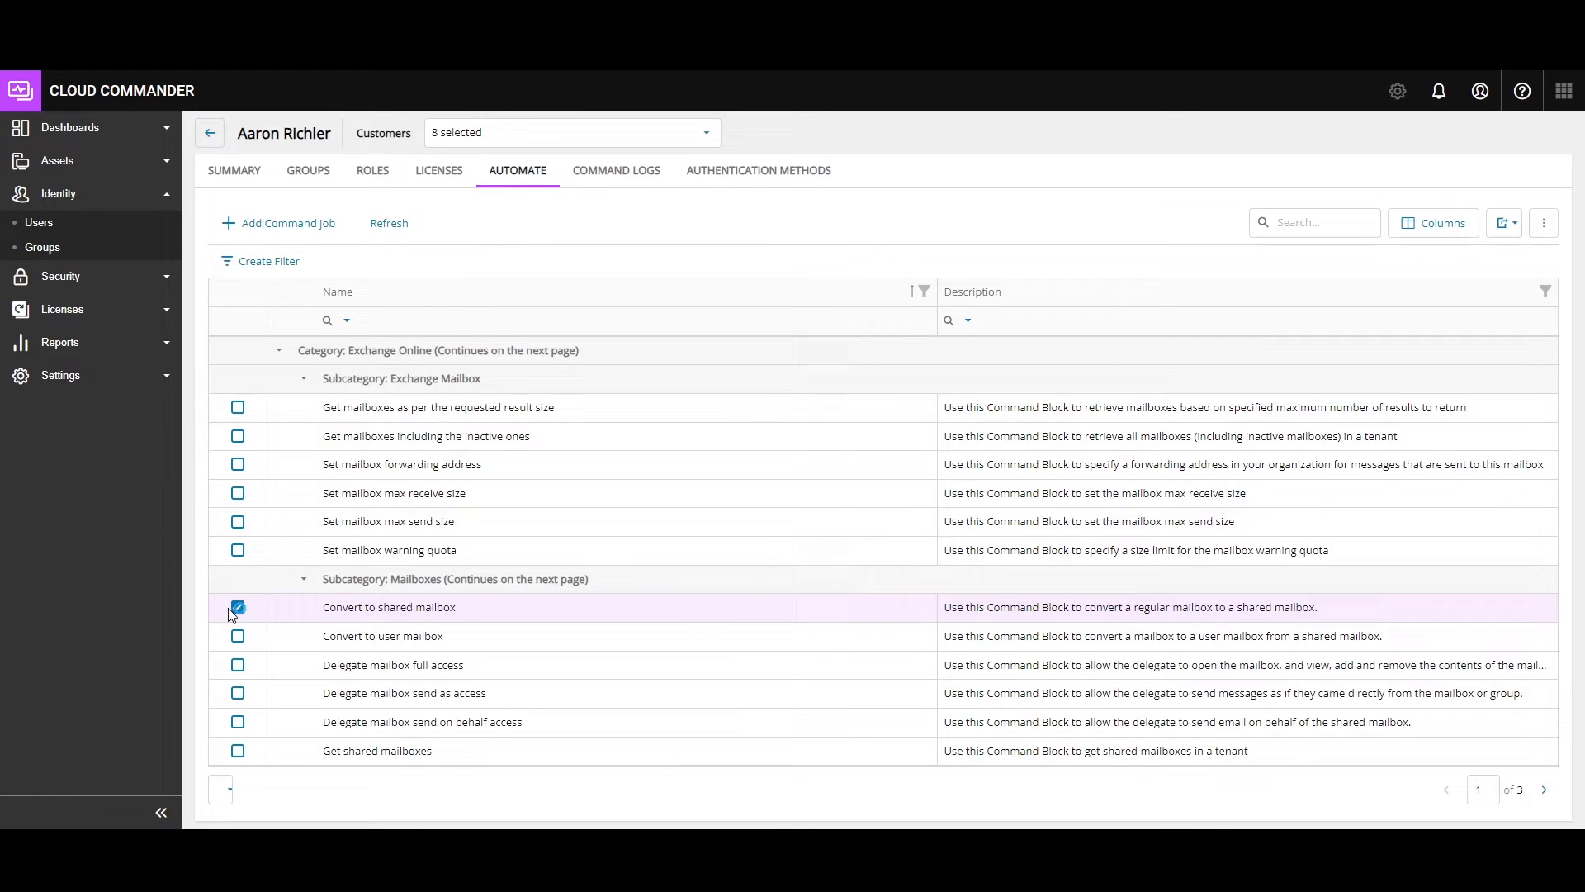
left_click(238, 607)
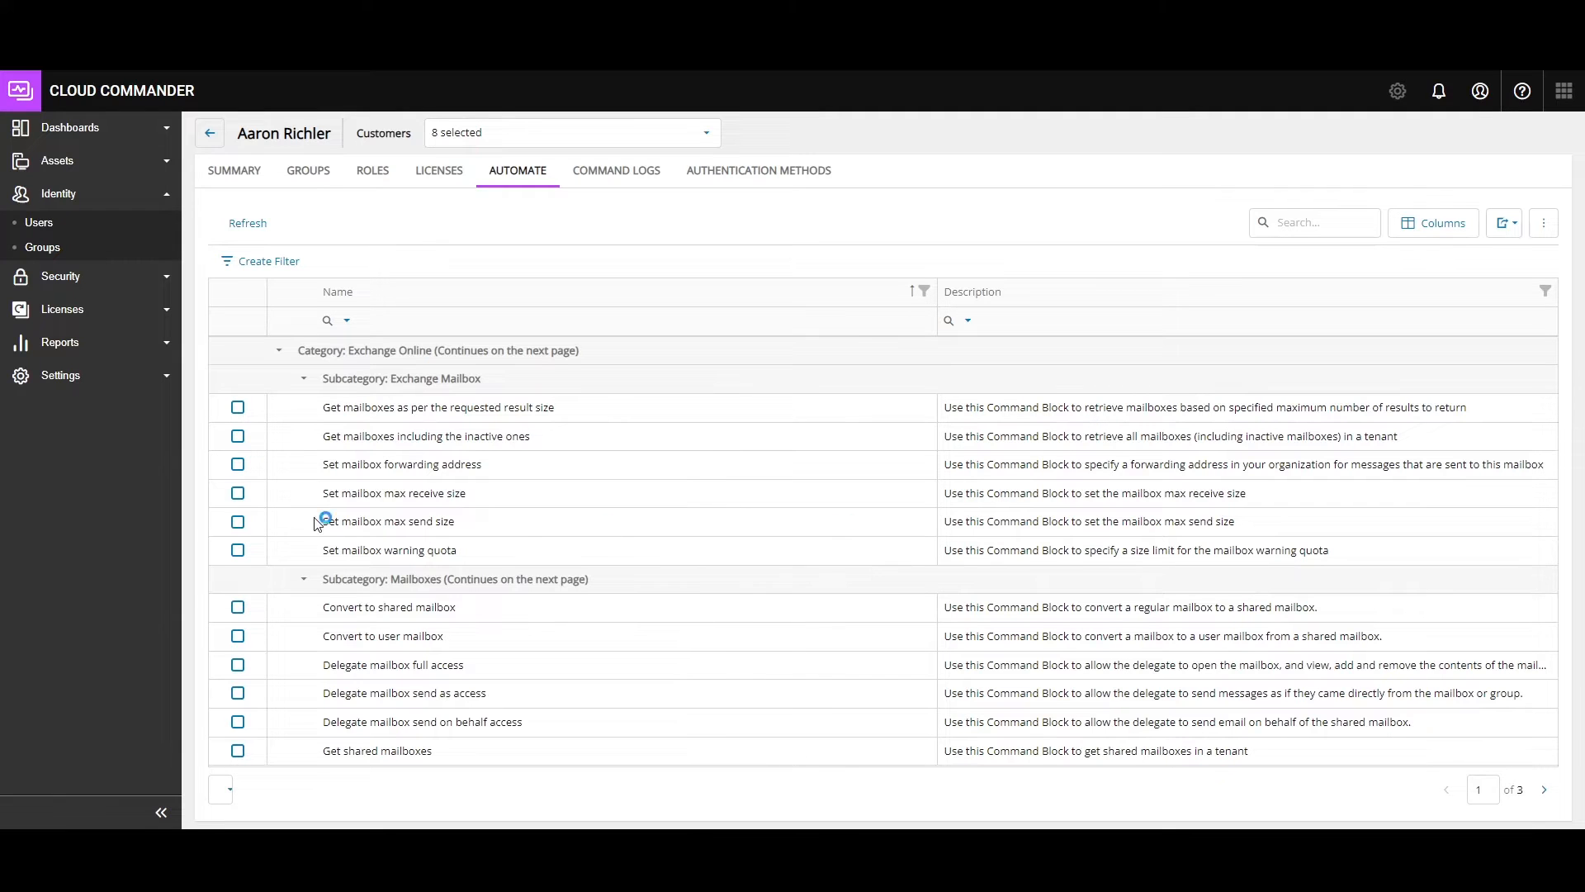
- Run Set mailbox max receive size at 12 MB and open its Command Log entry
left_click(238, 492)
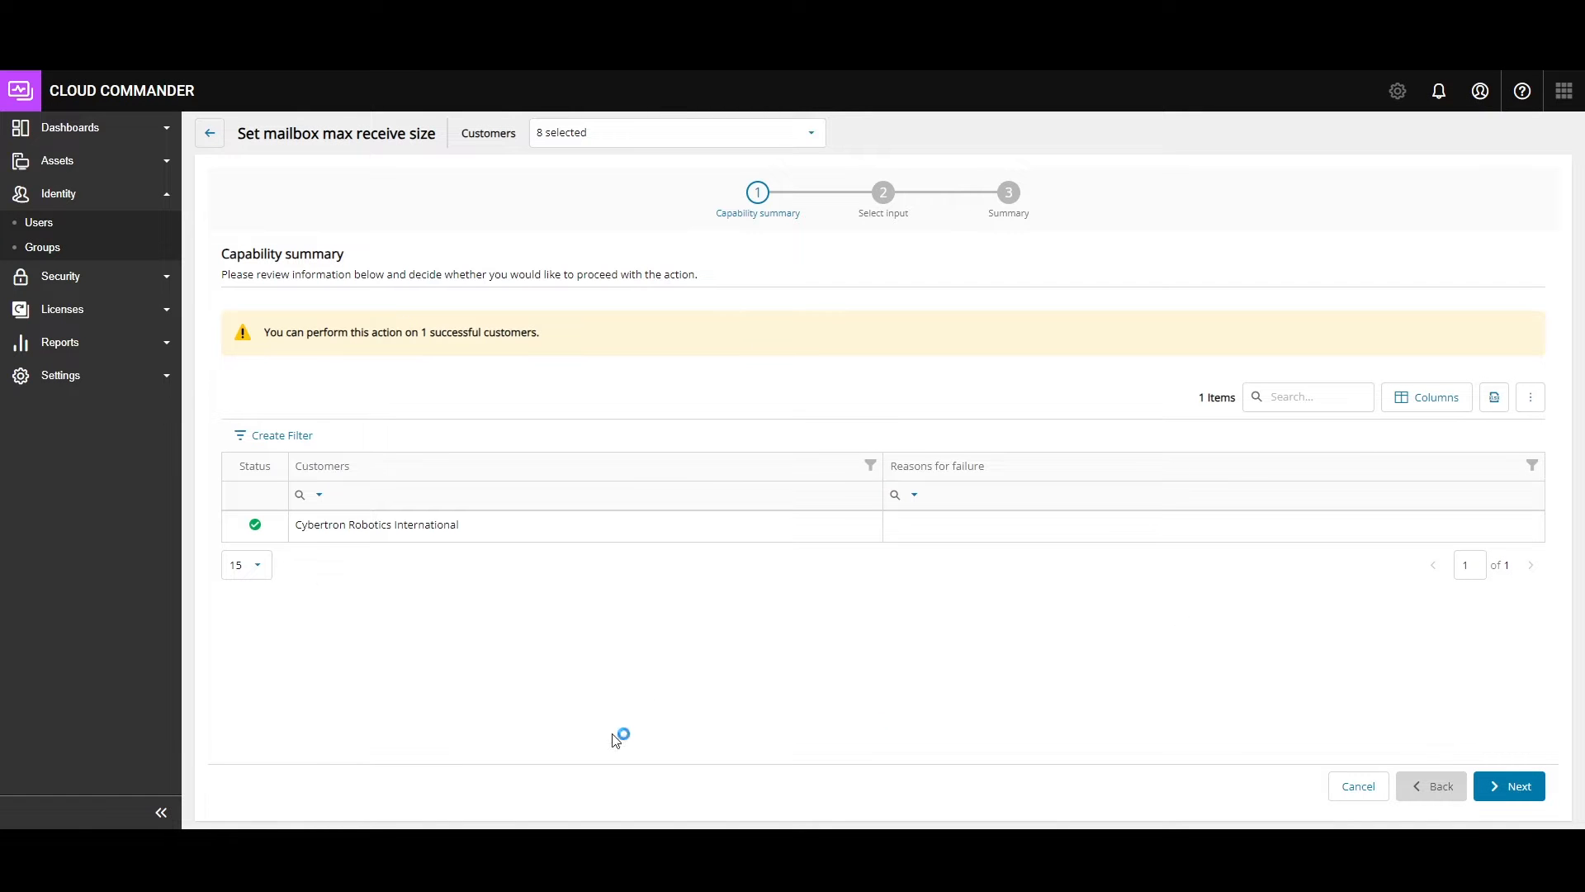
mouse_move(1101, 523)
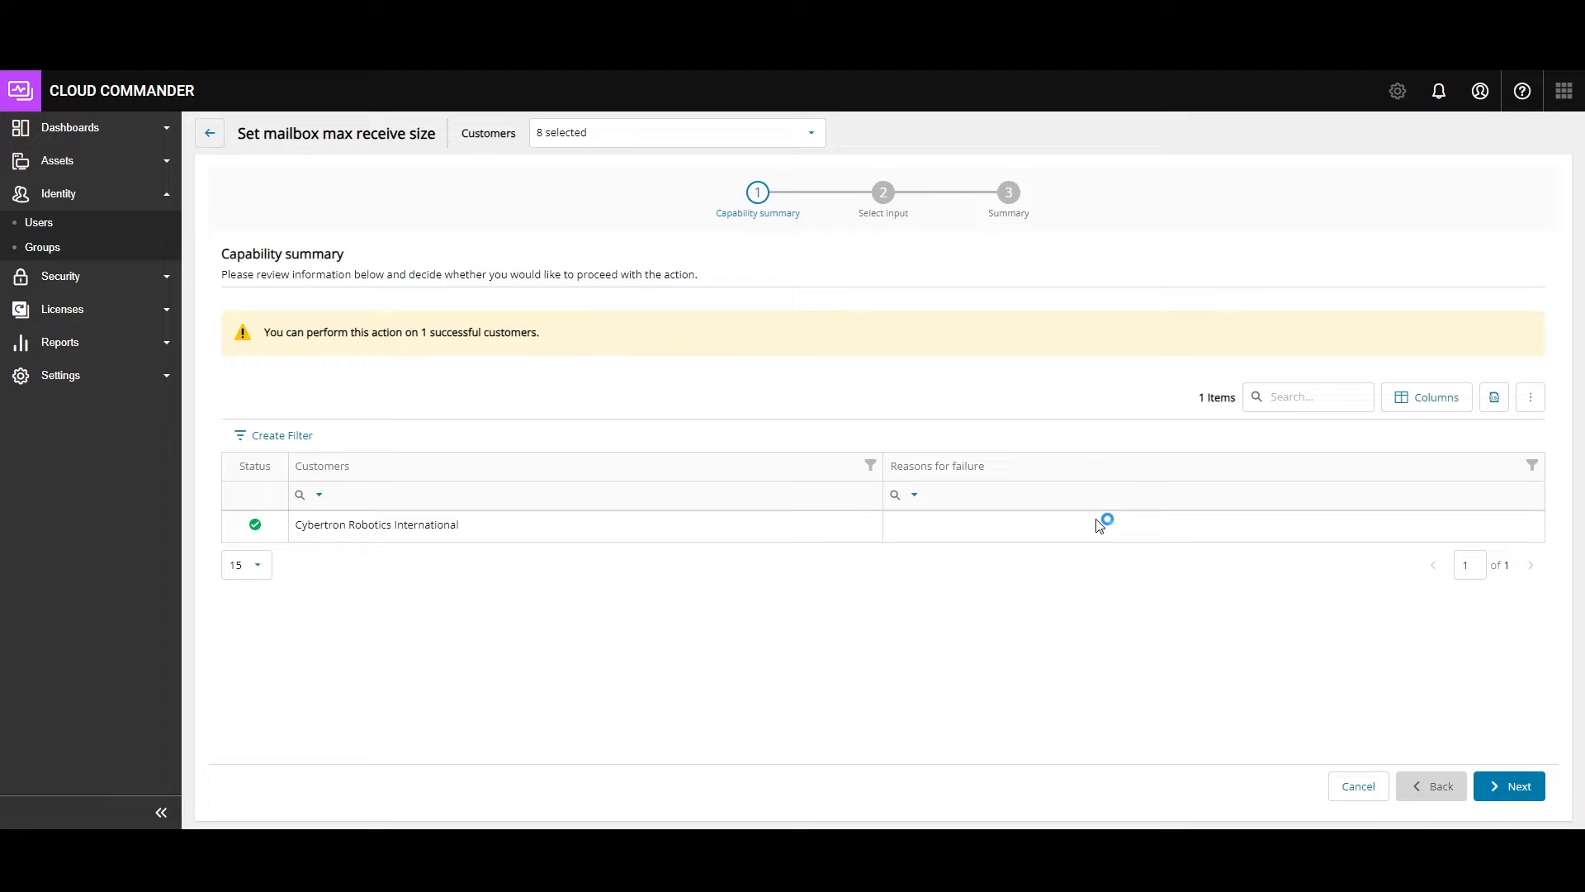
left_click(1507, 785)
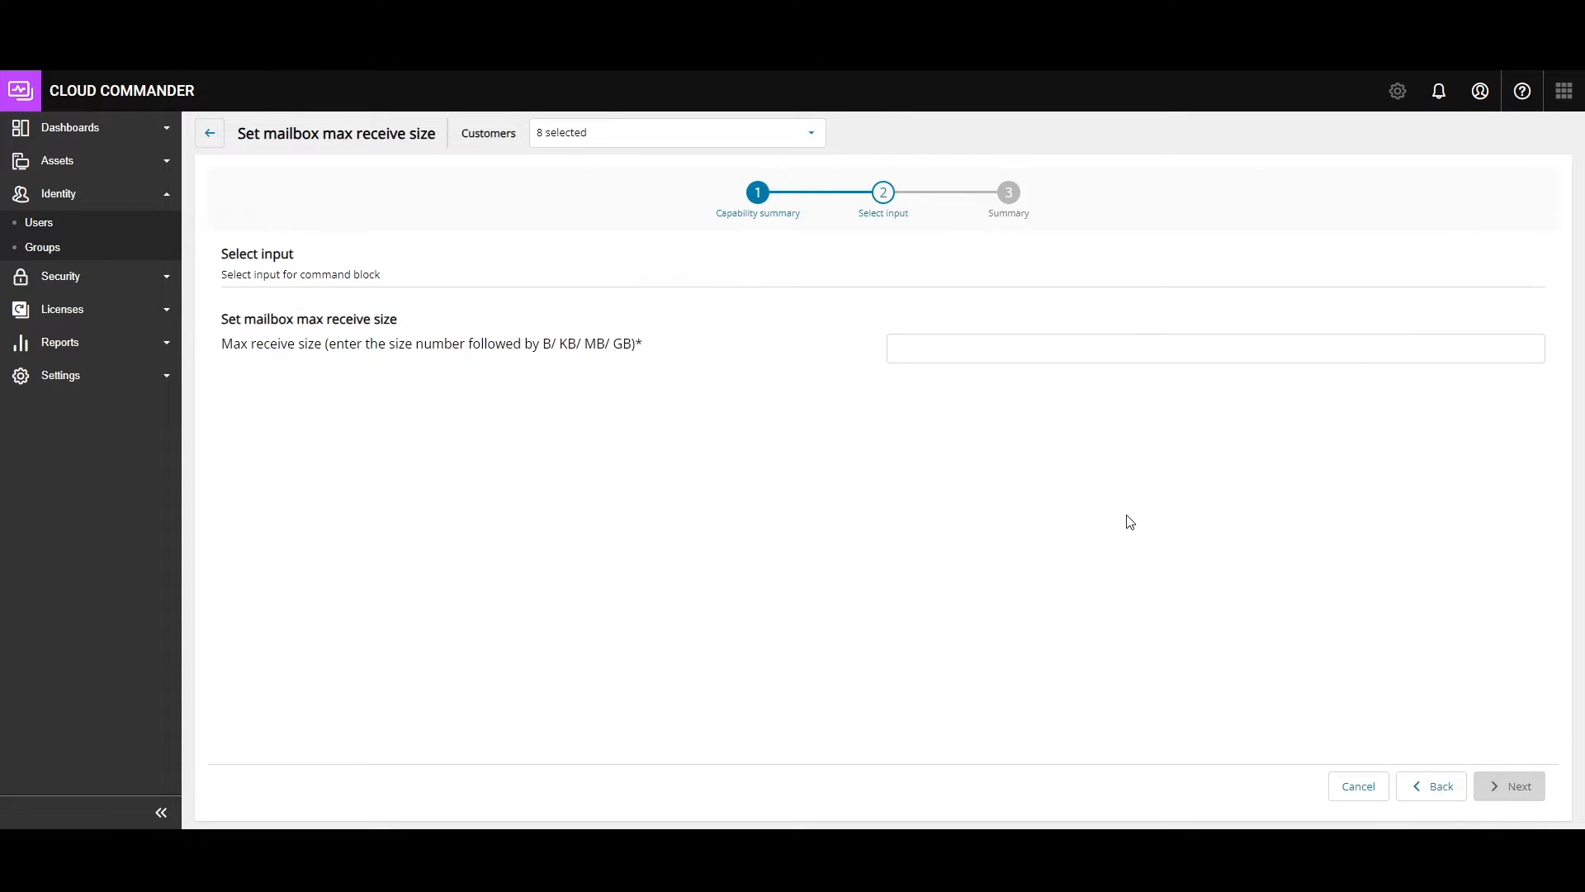
type("12")
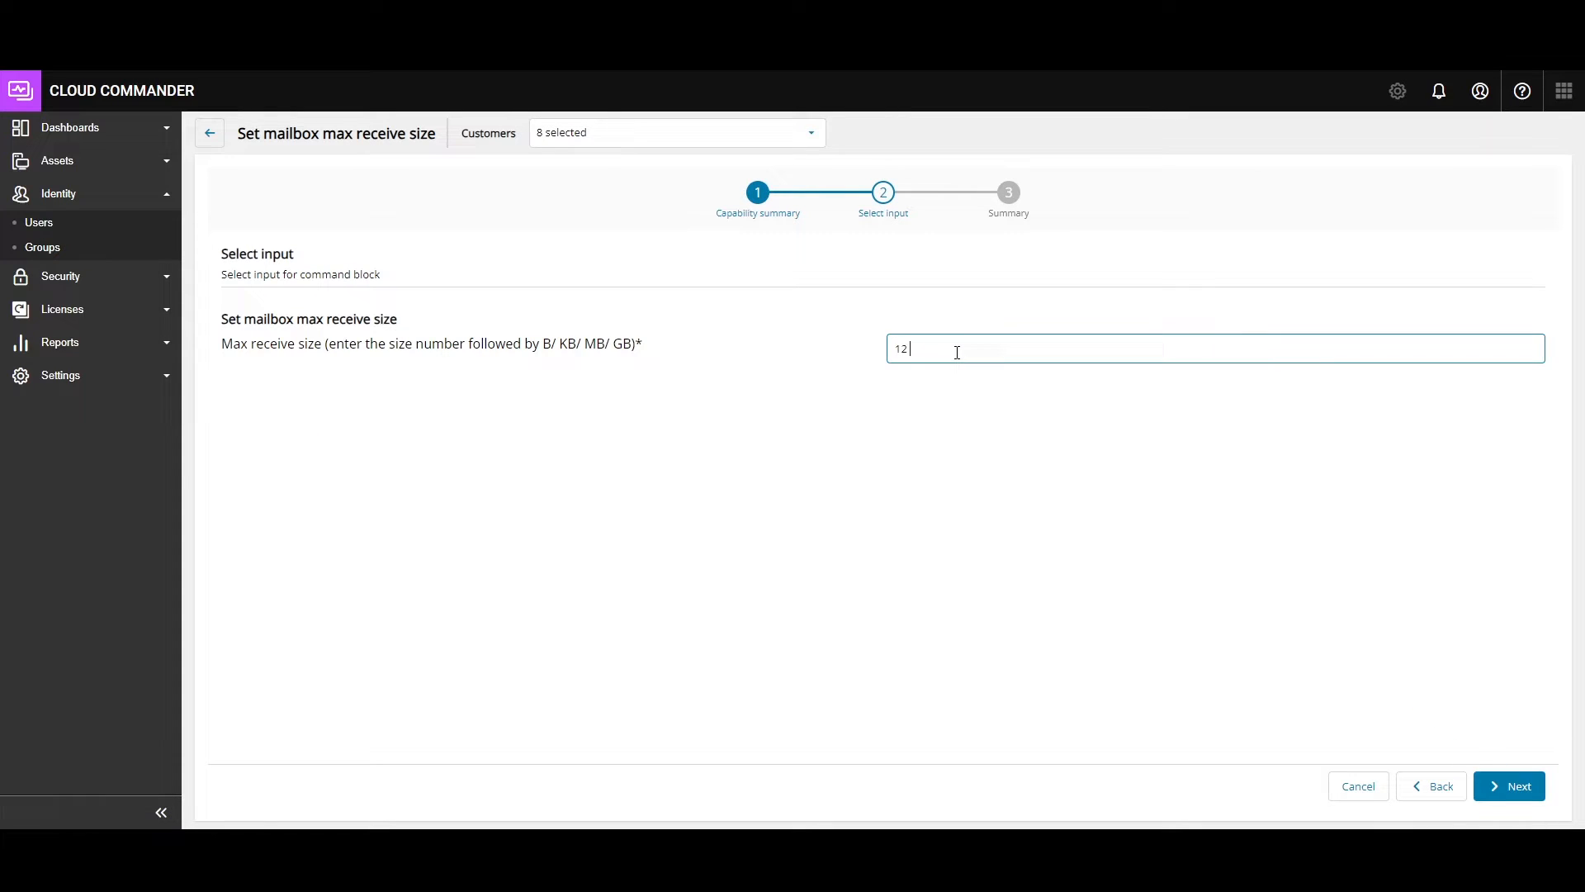
type("MB")
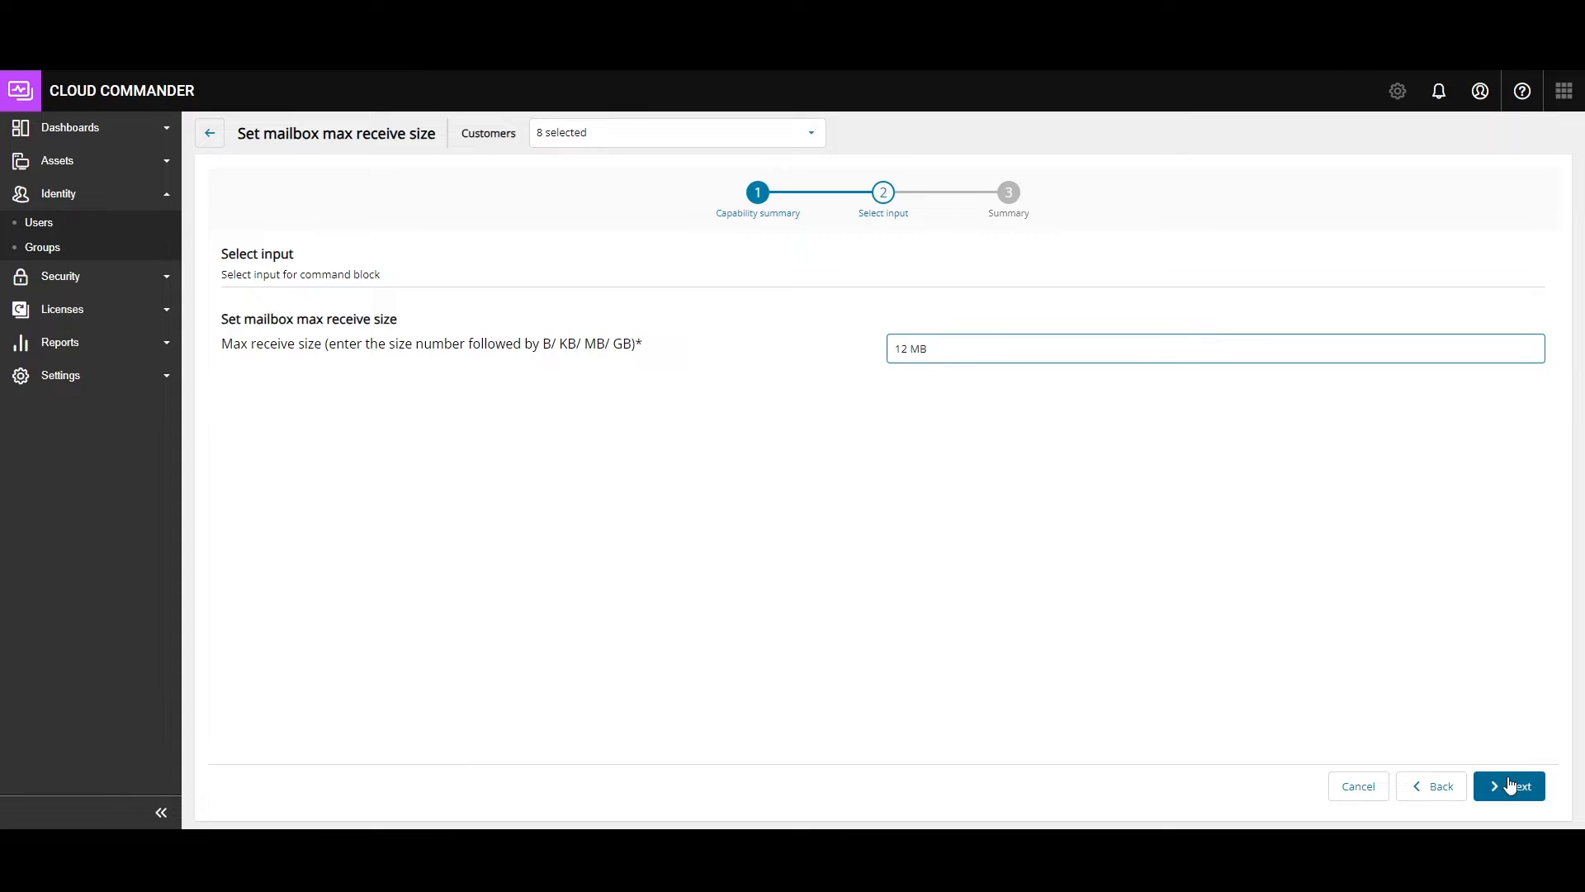
left_click(1507, 785)
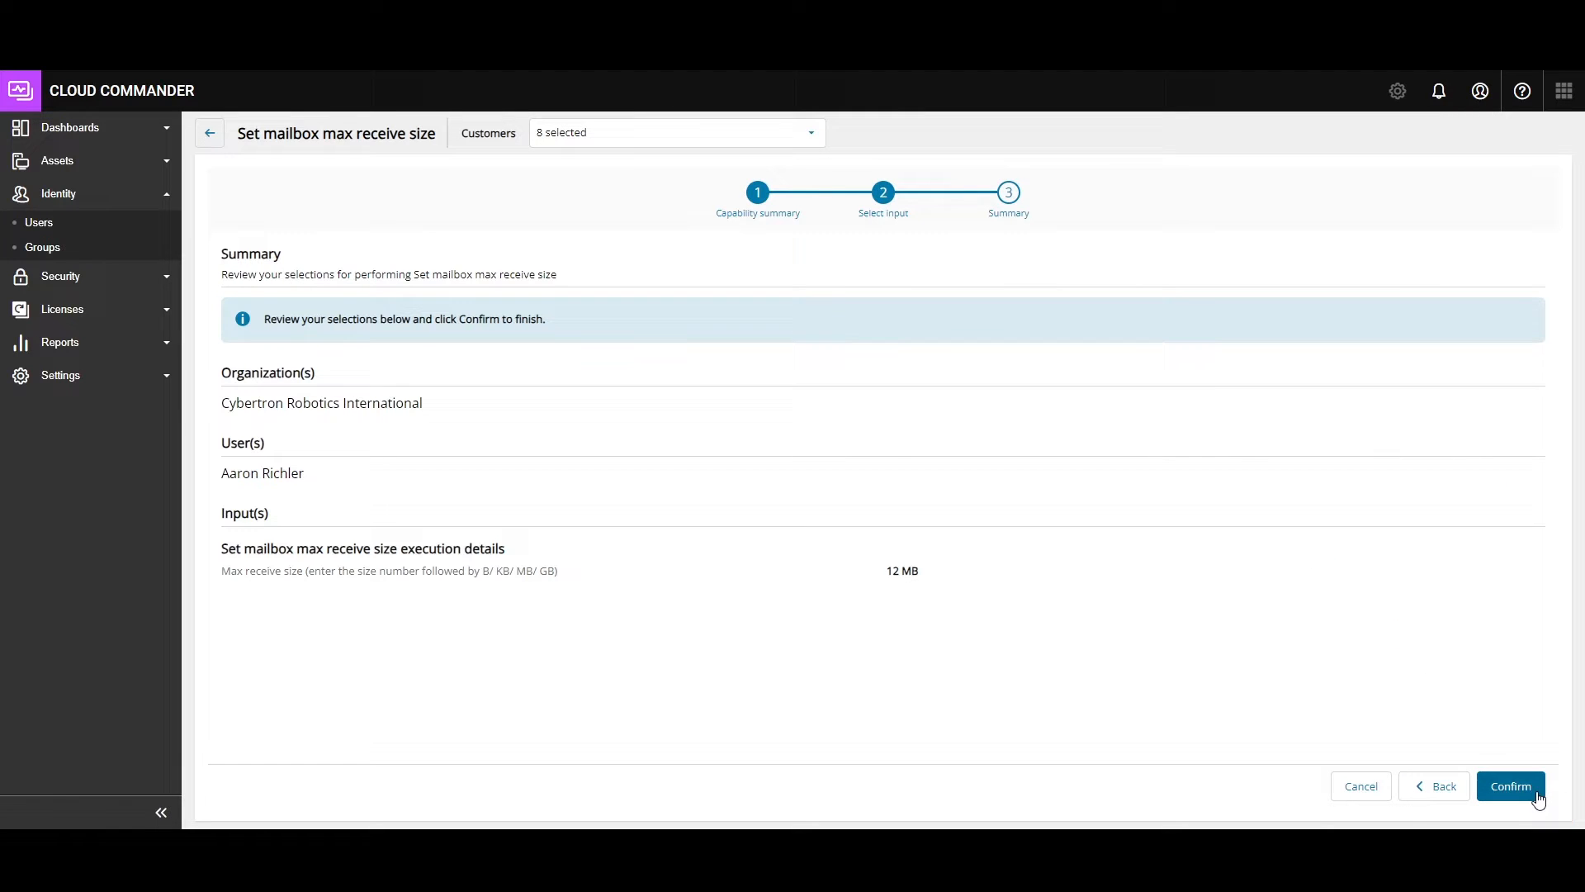
left_click(1510, 785)
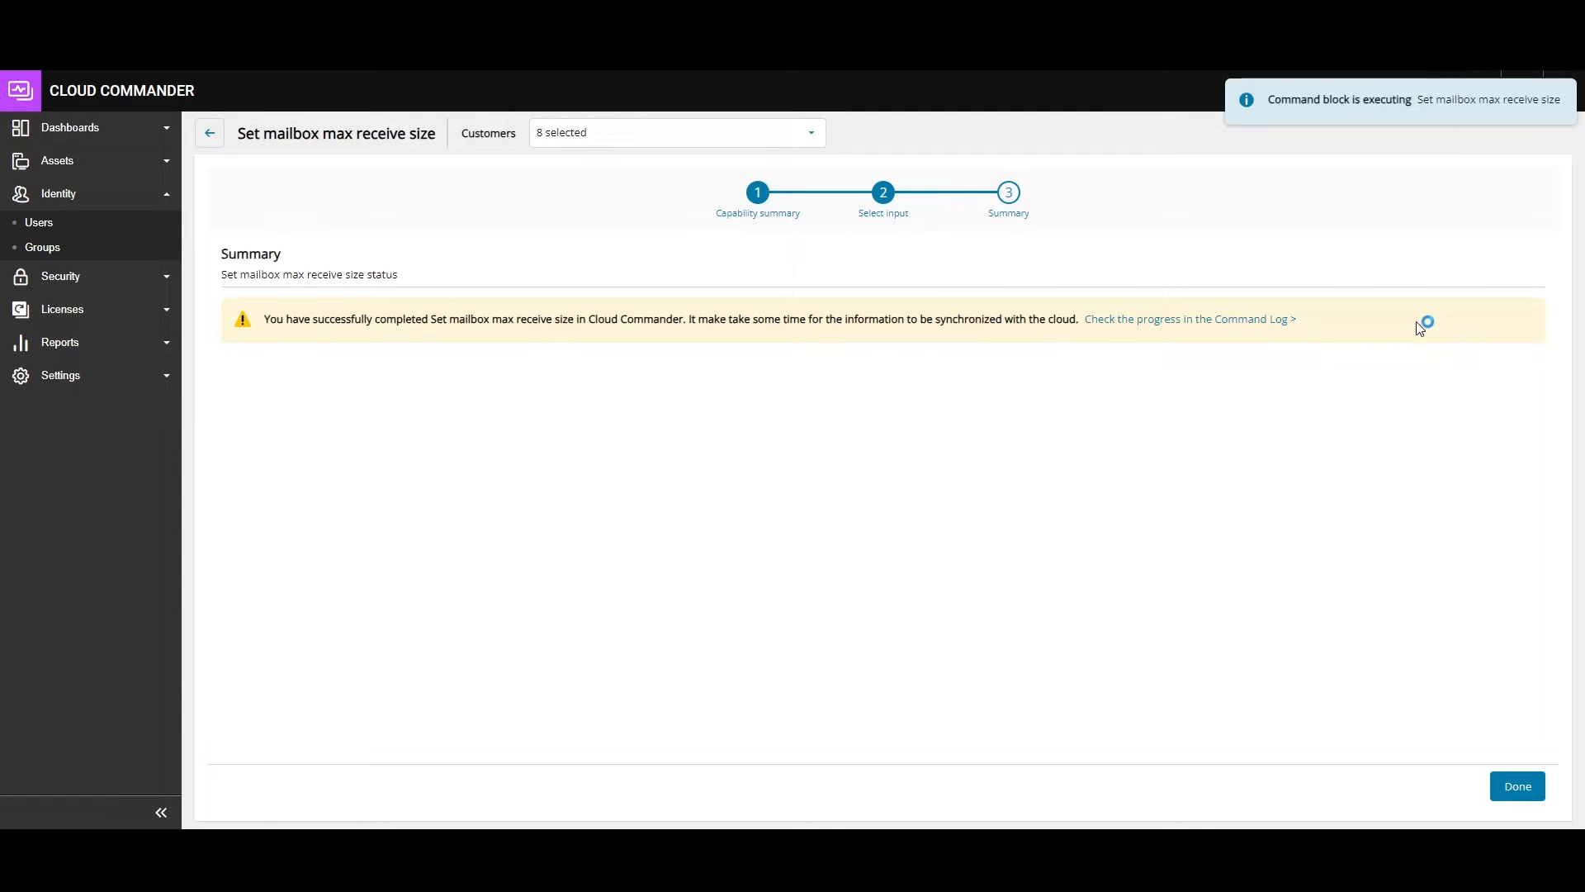
left_click(1515, 785)
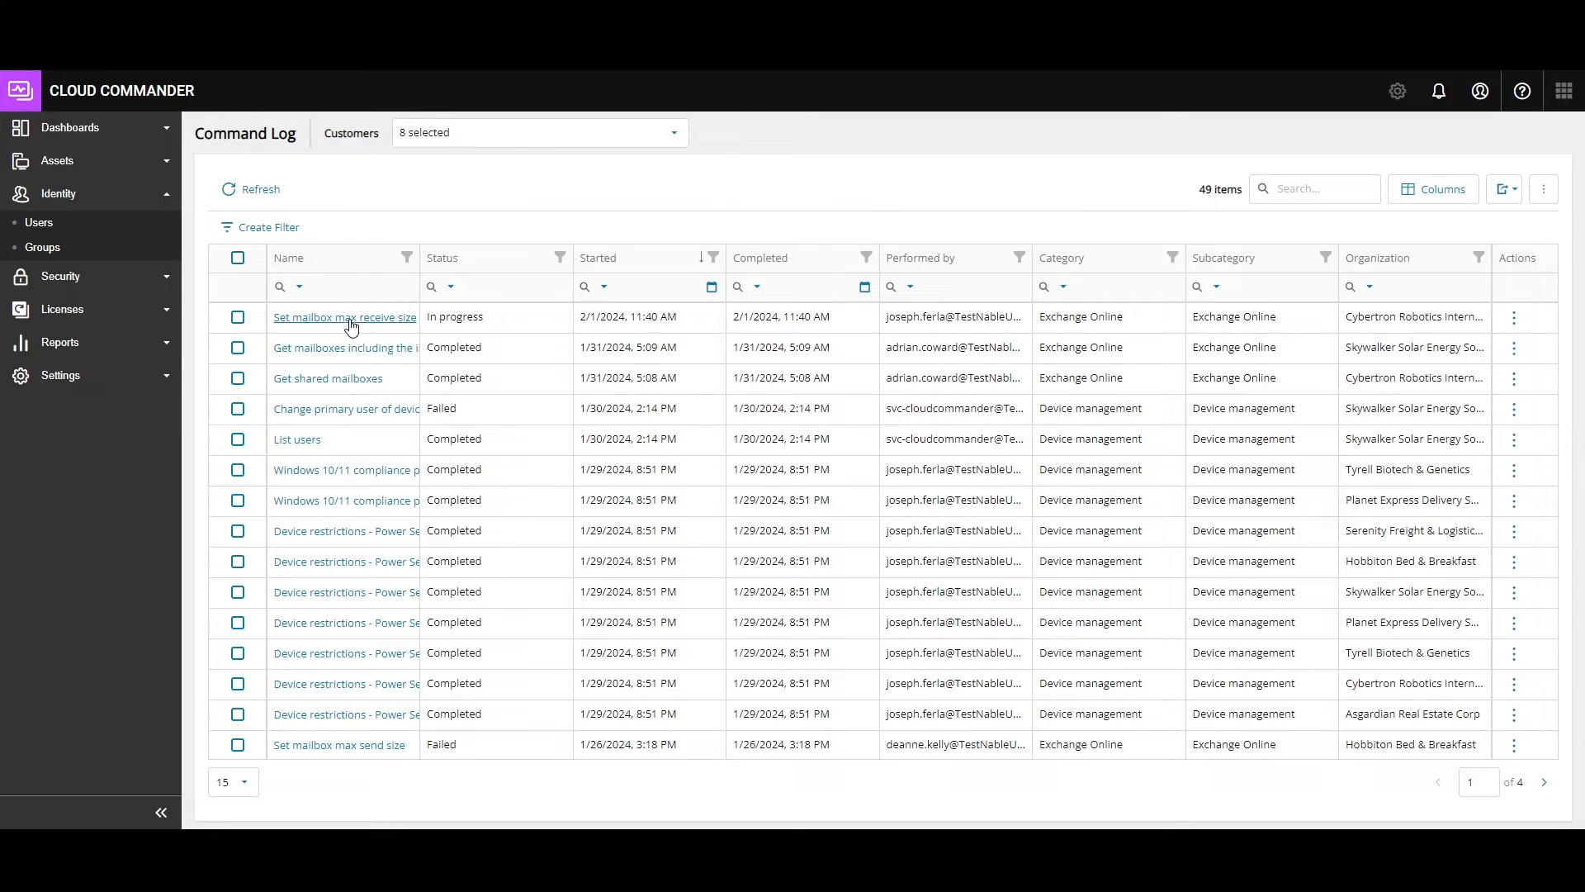
left_click(40, 222)
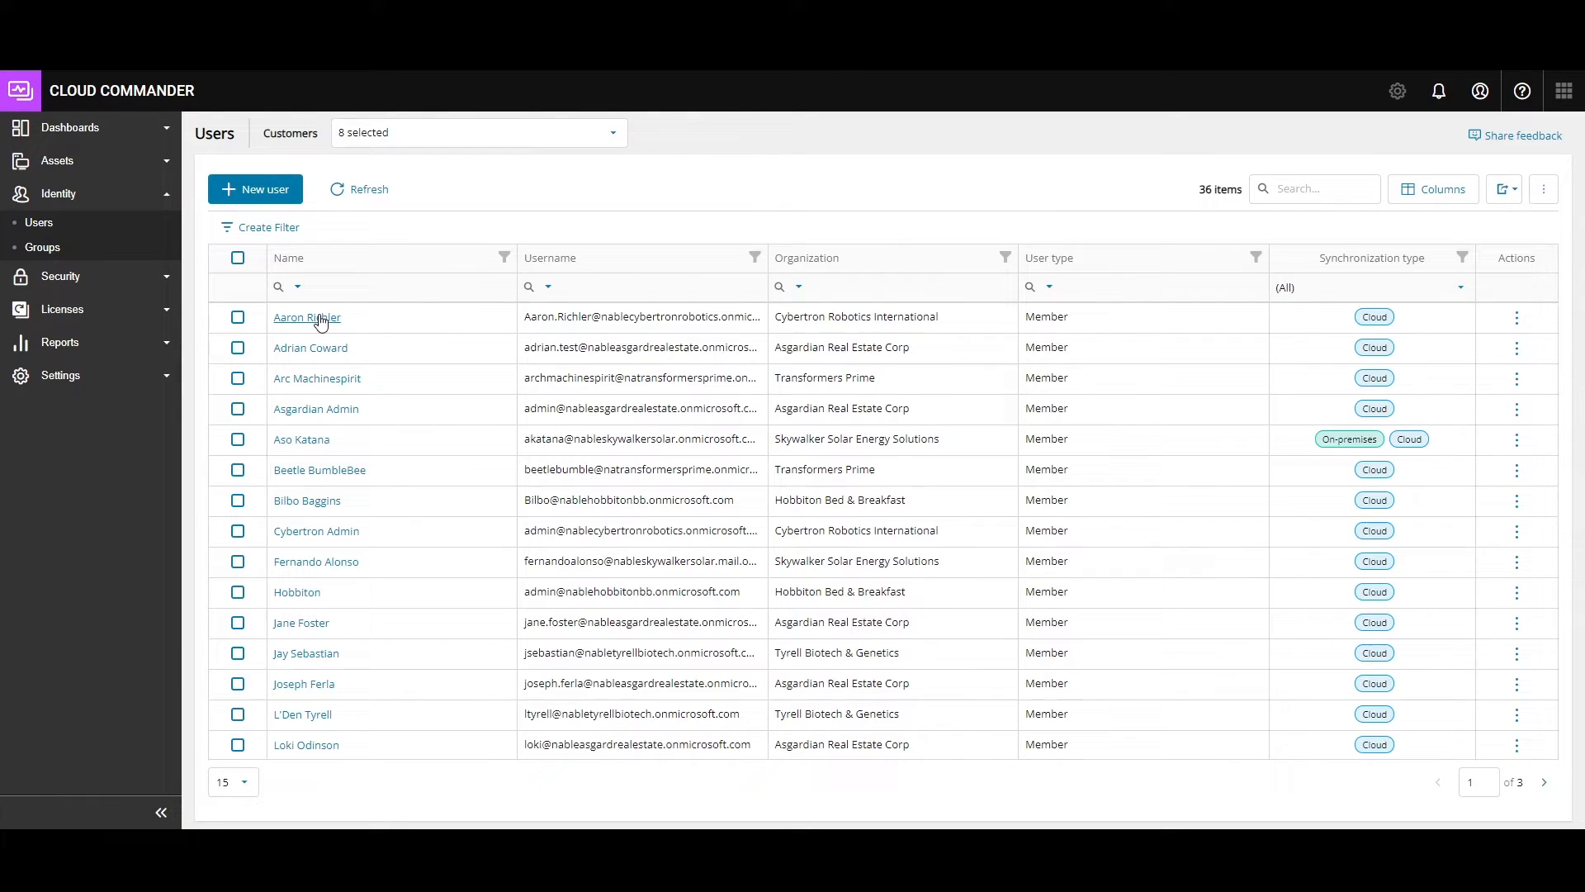
left_click(306, 316)
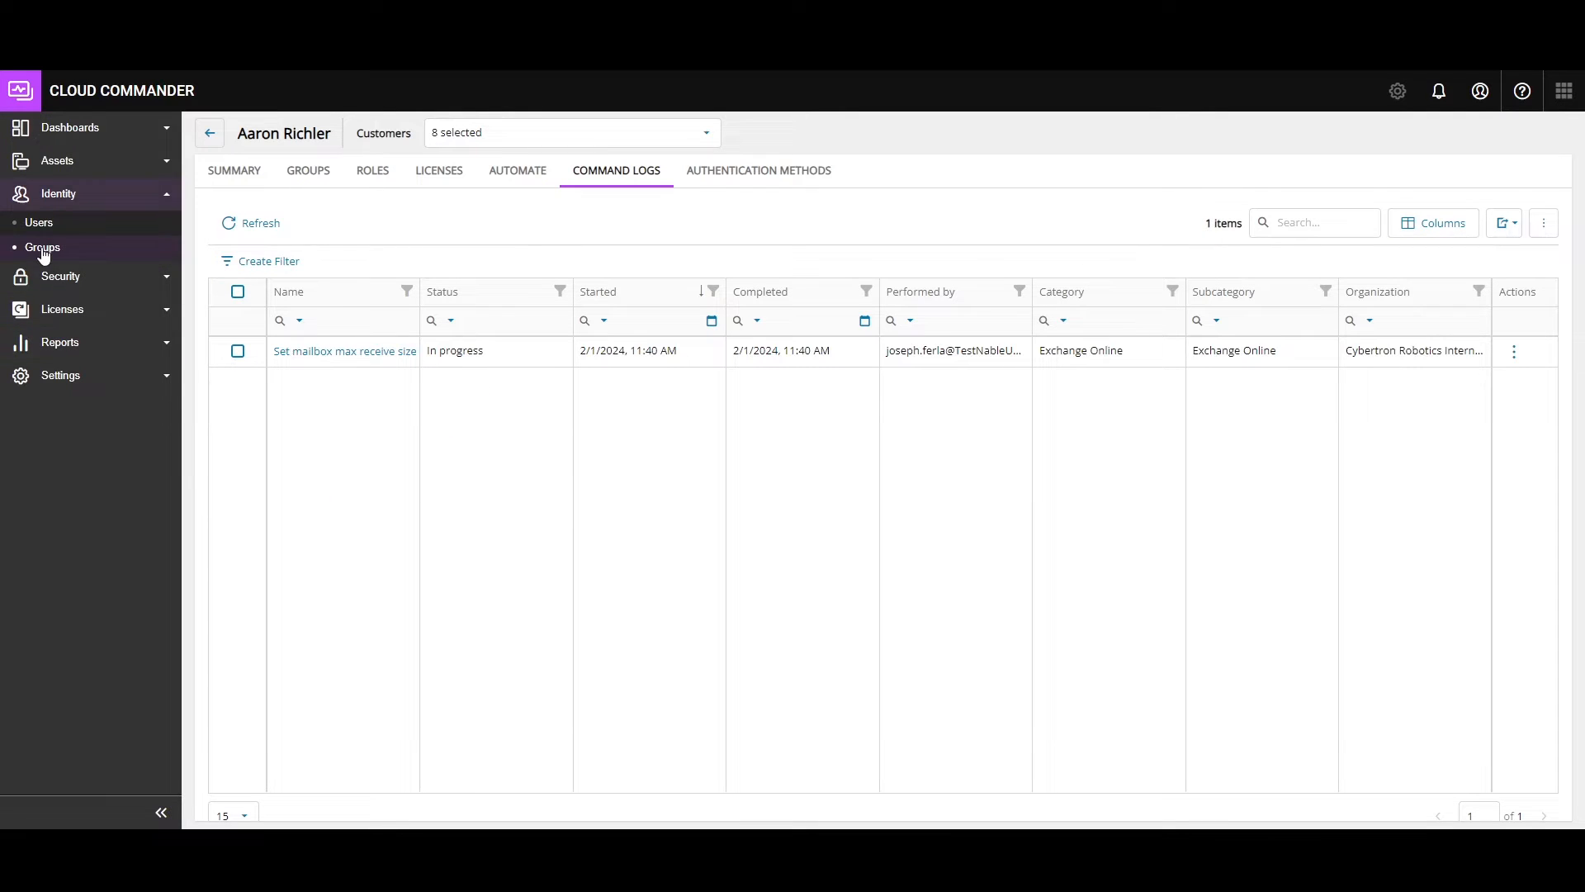
left_click(59, 374)
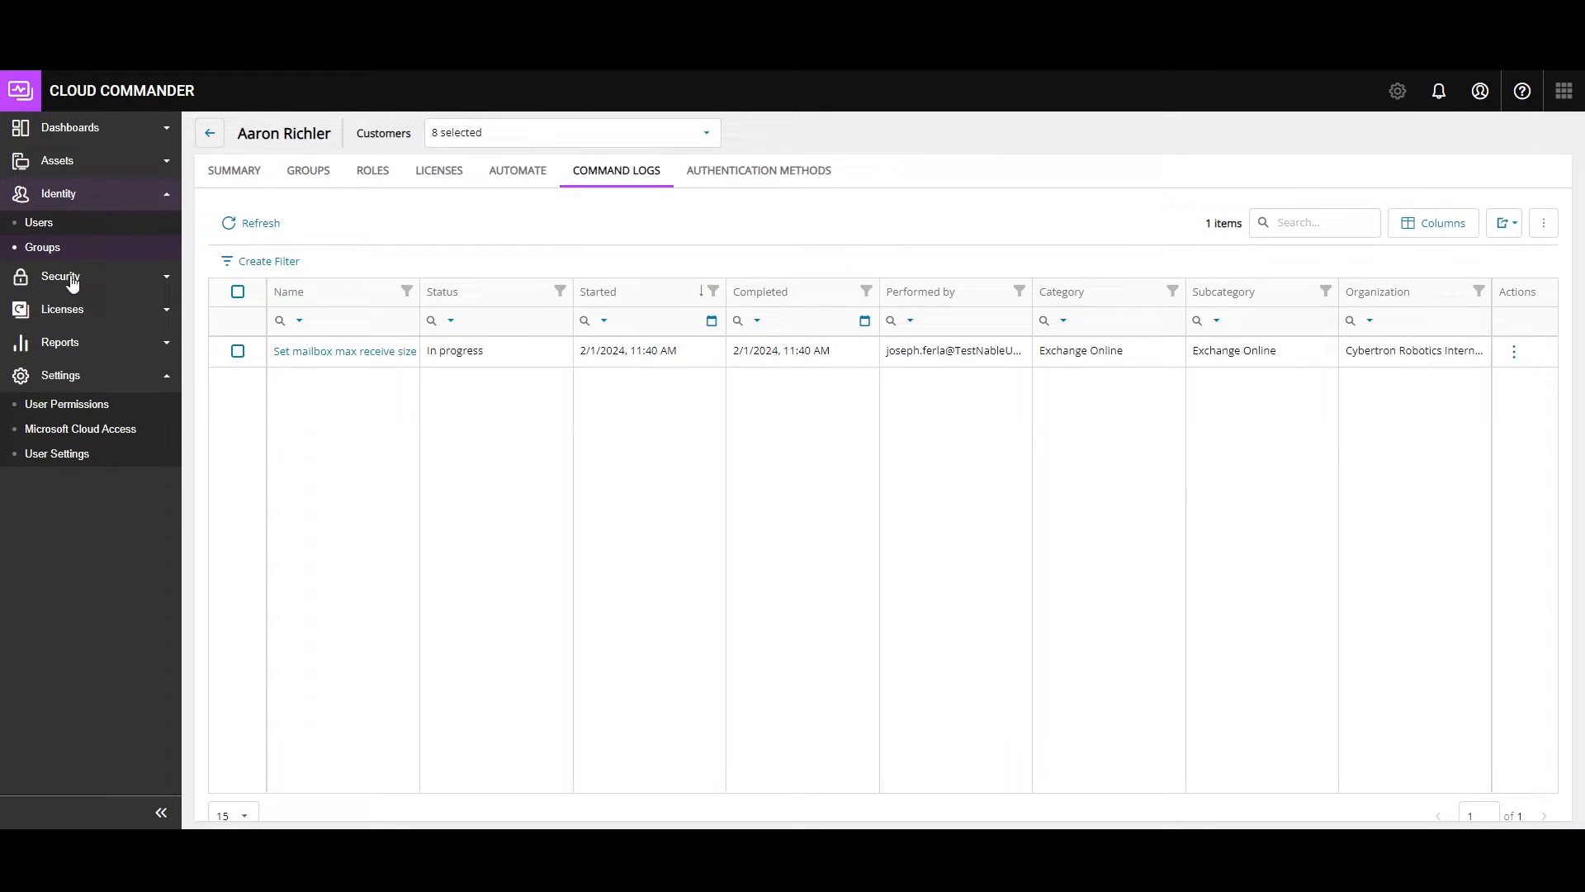
- Open DnsUpdateProxy, abandon adding members, and view its Azure Management Resource Admin role
left_click(42, 247)
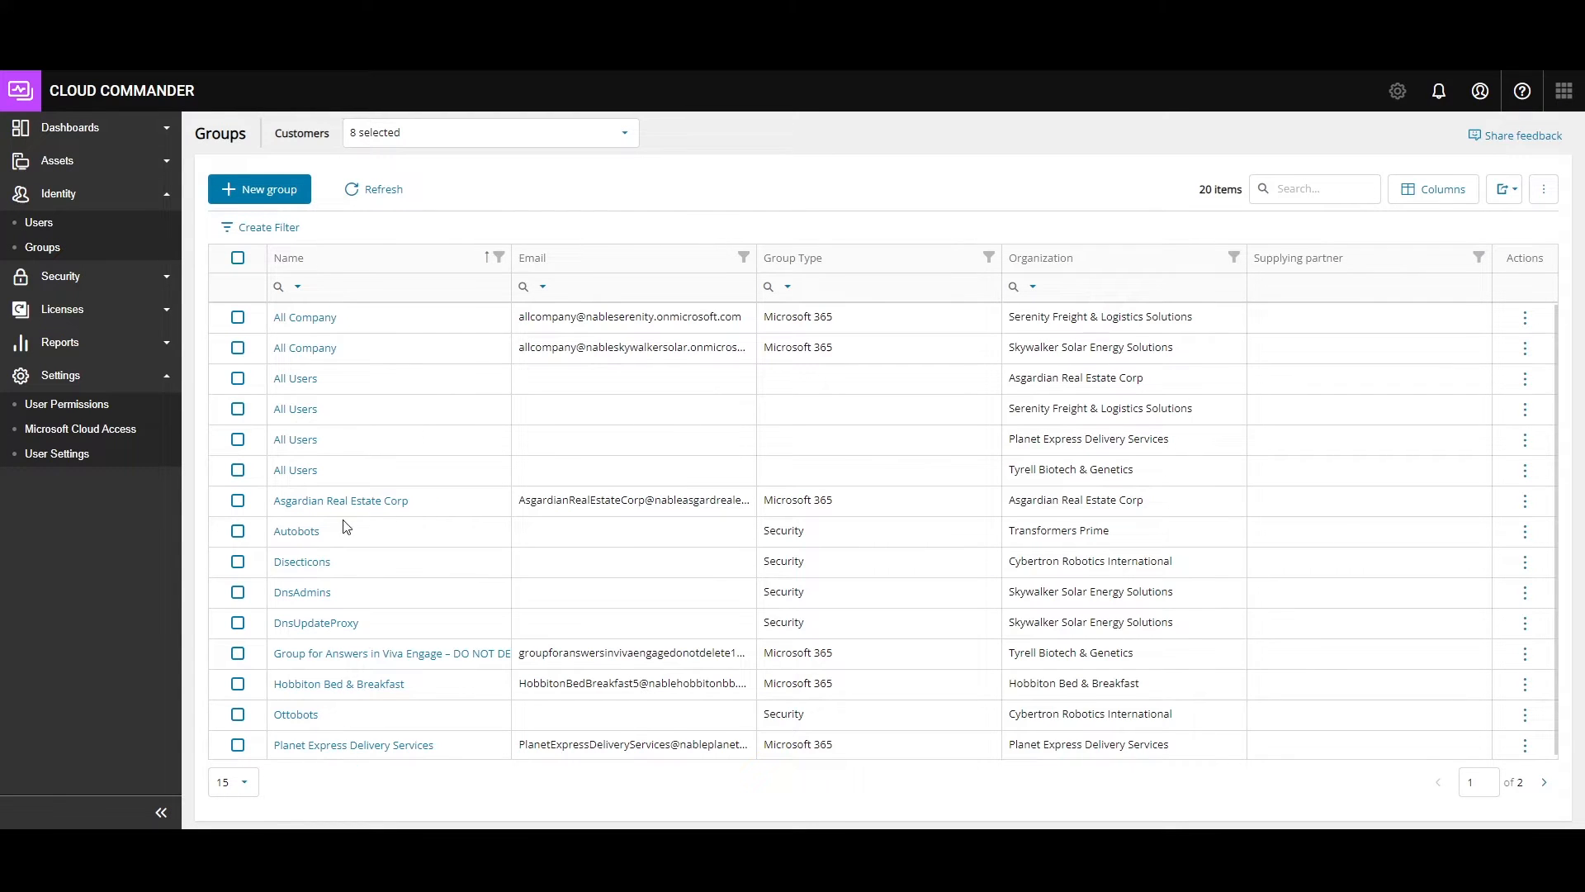
mouse_move(316, 621)
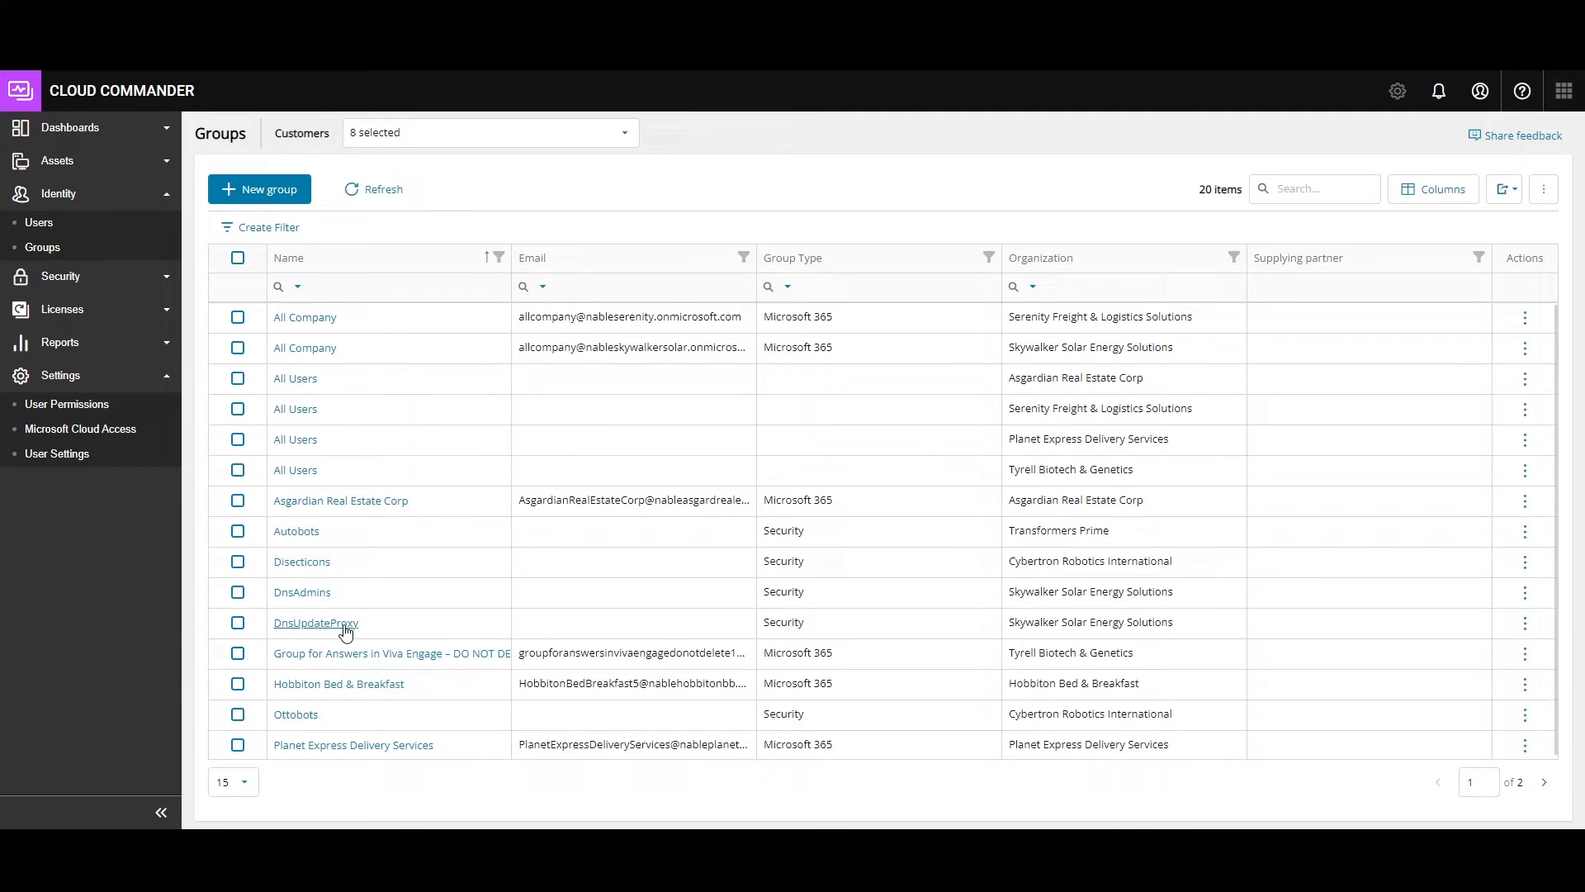
left_click(315, 622)
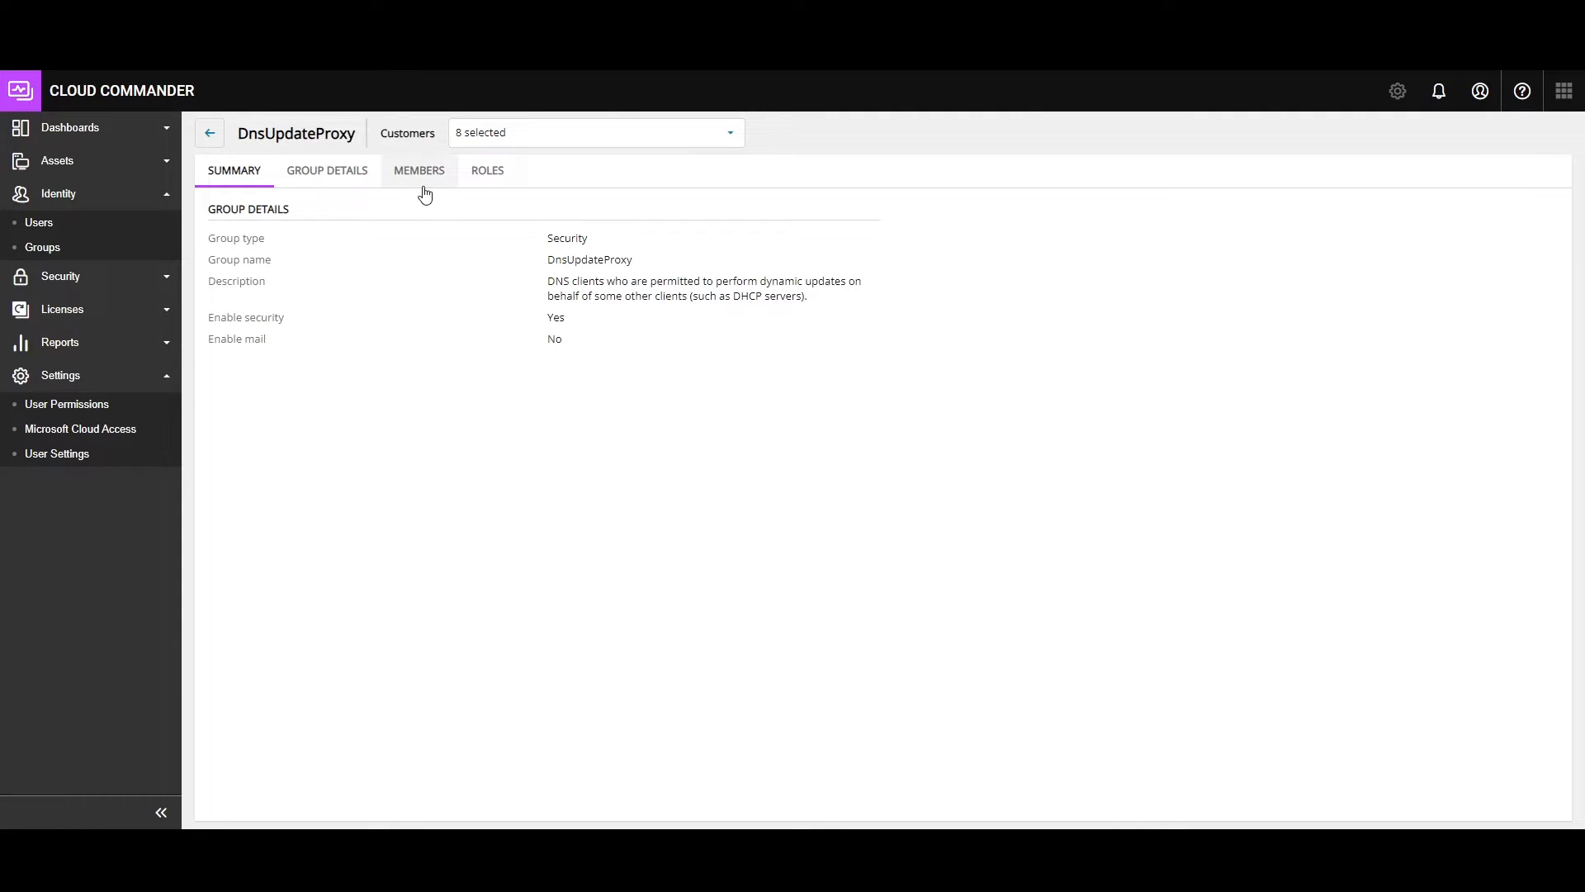
left_click(419, 170)
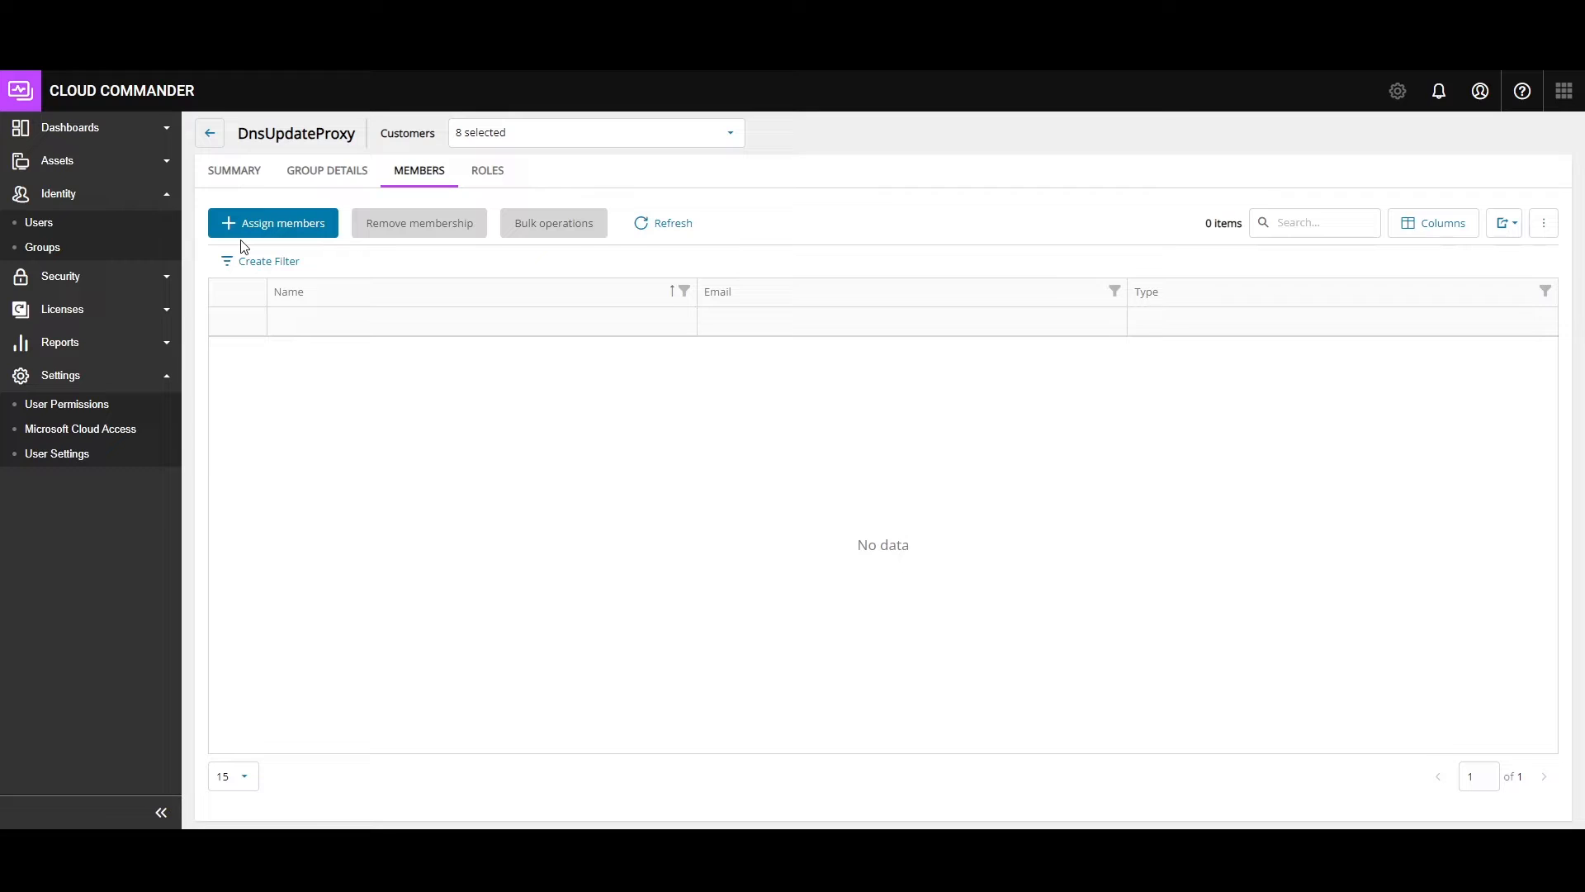
left_click(271, 222)
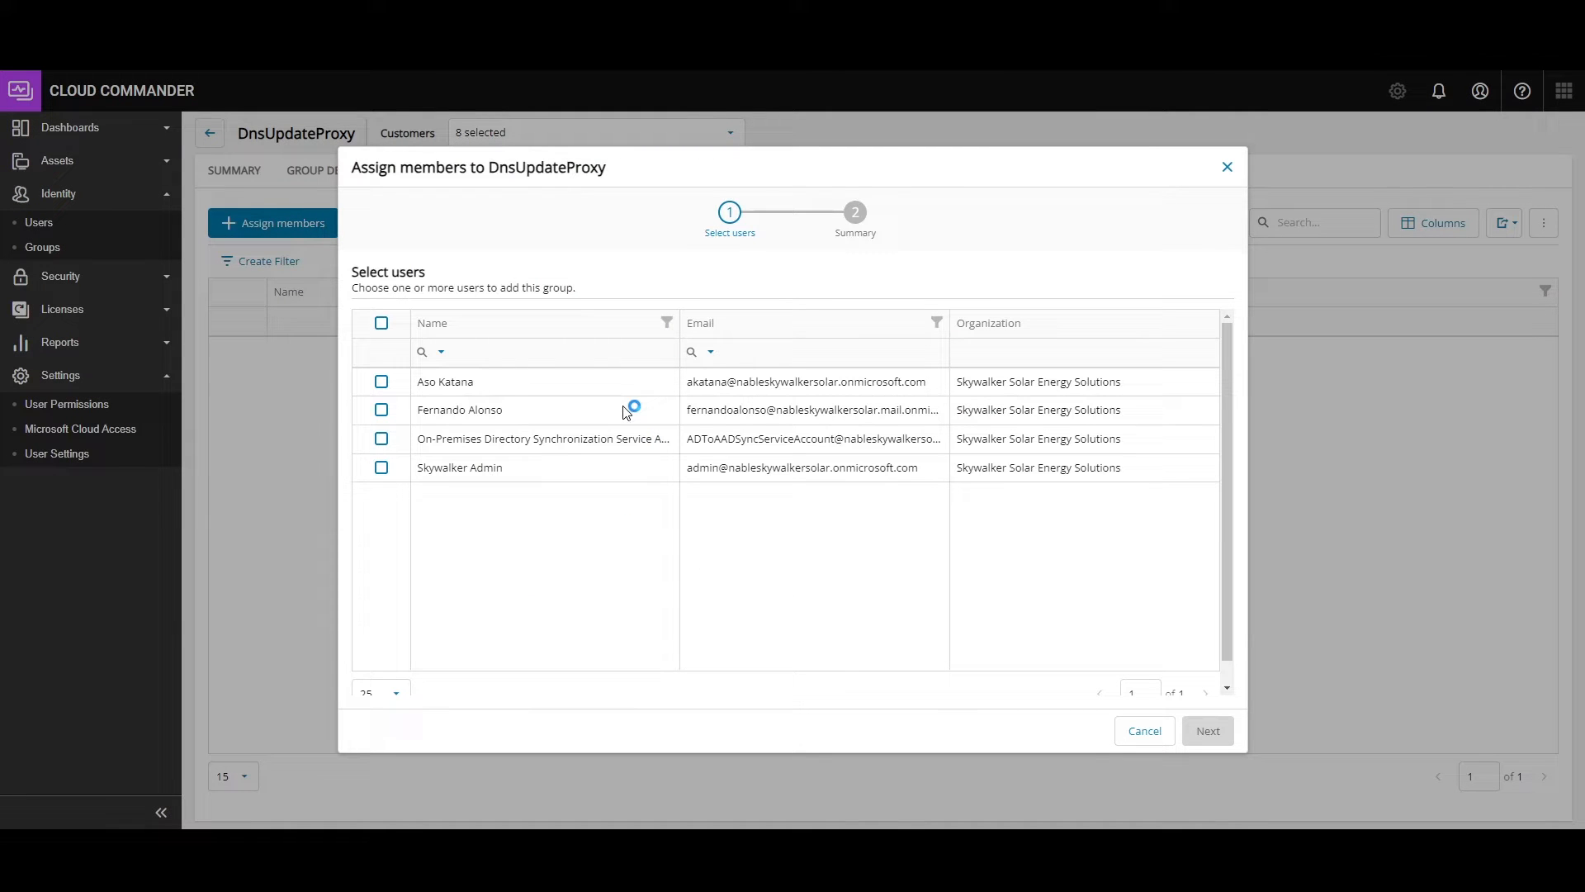
mouse_move(1148, 579)
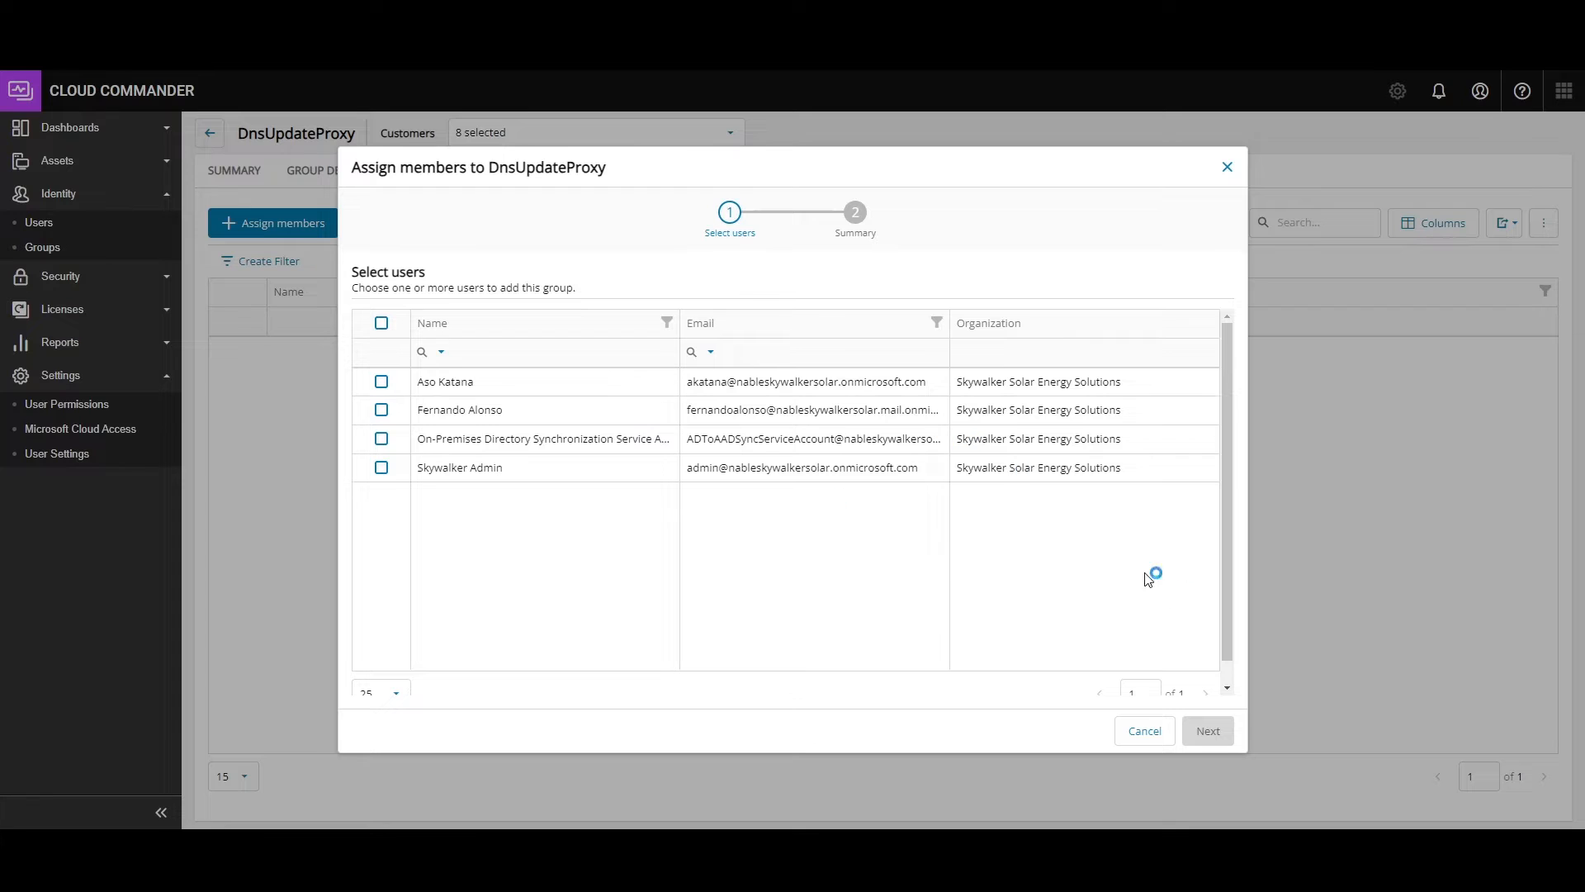
left_click(1228, 167)
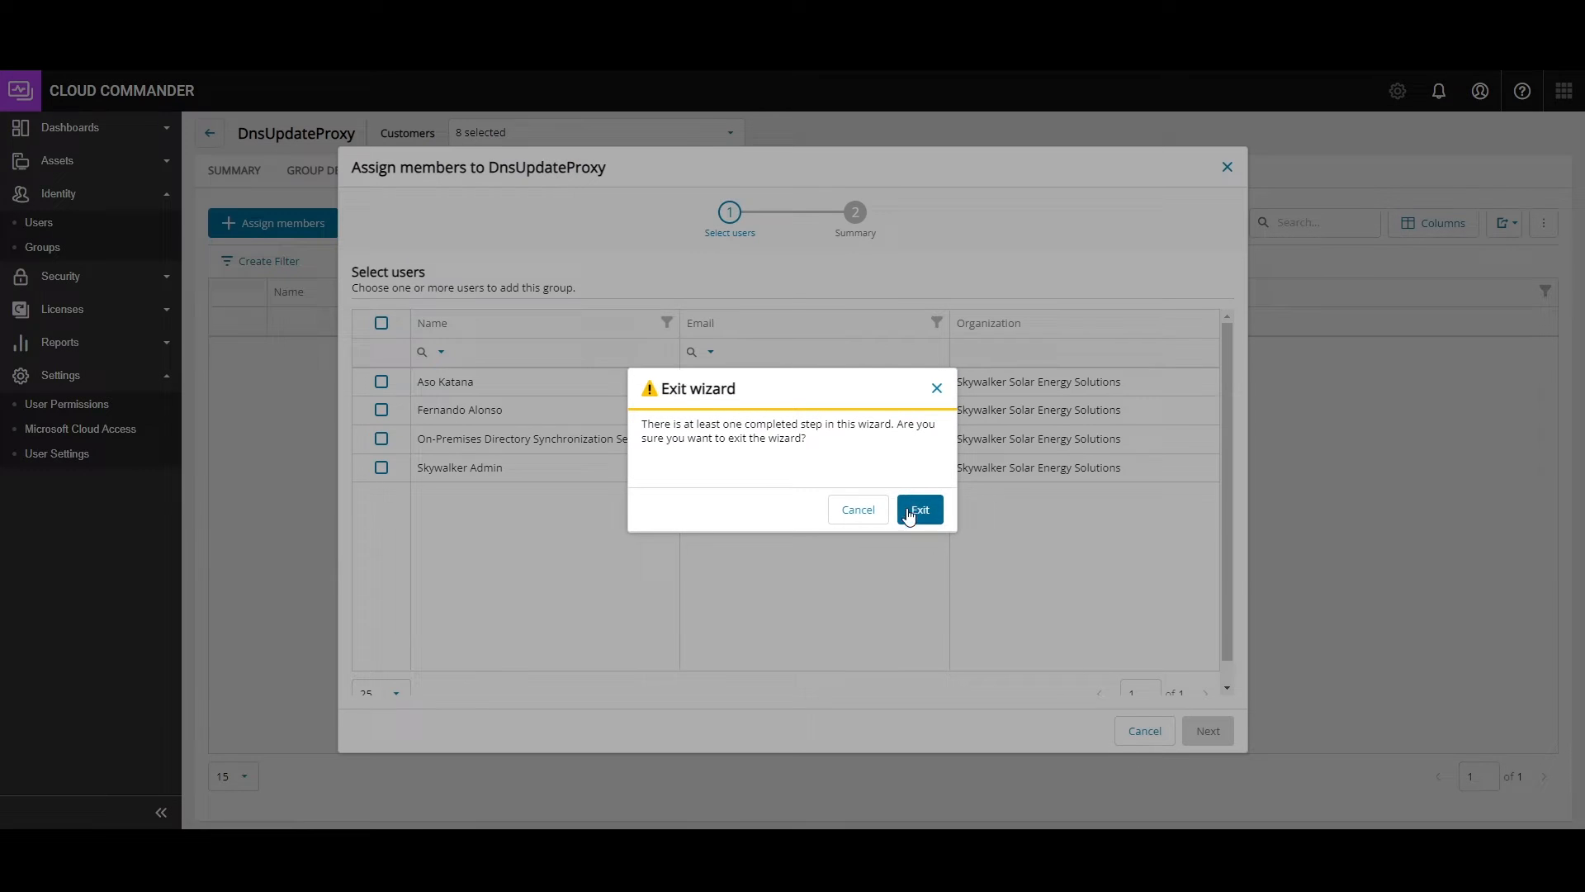
left_click(918, 509)
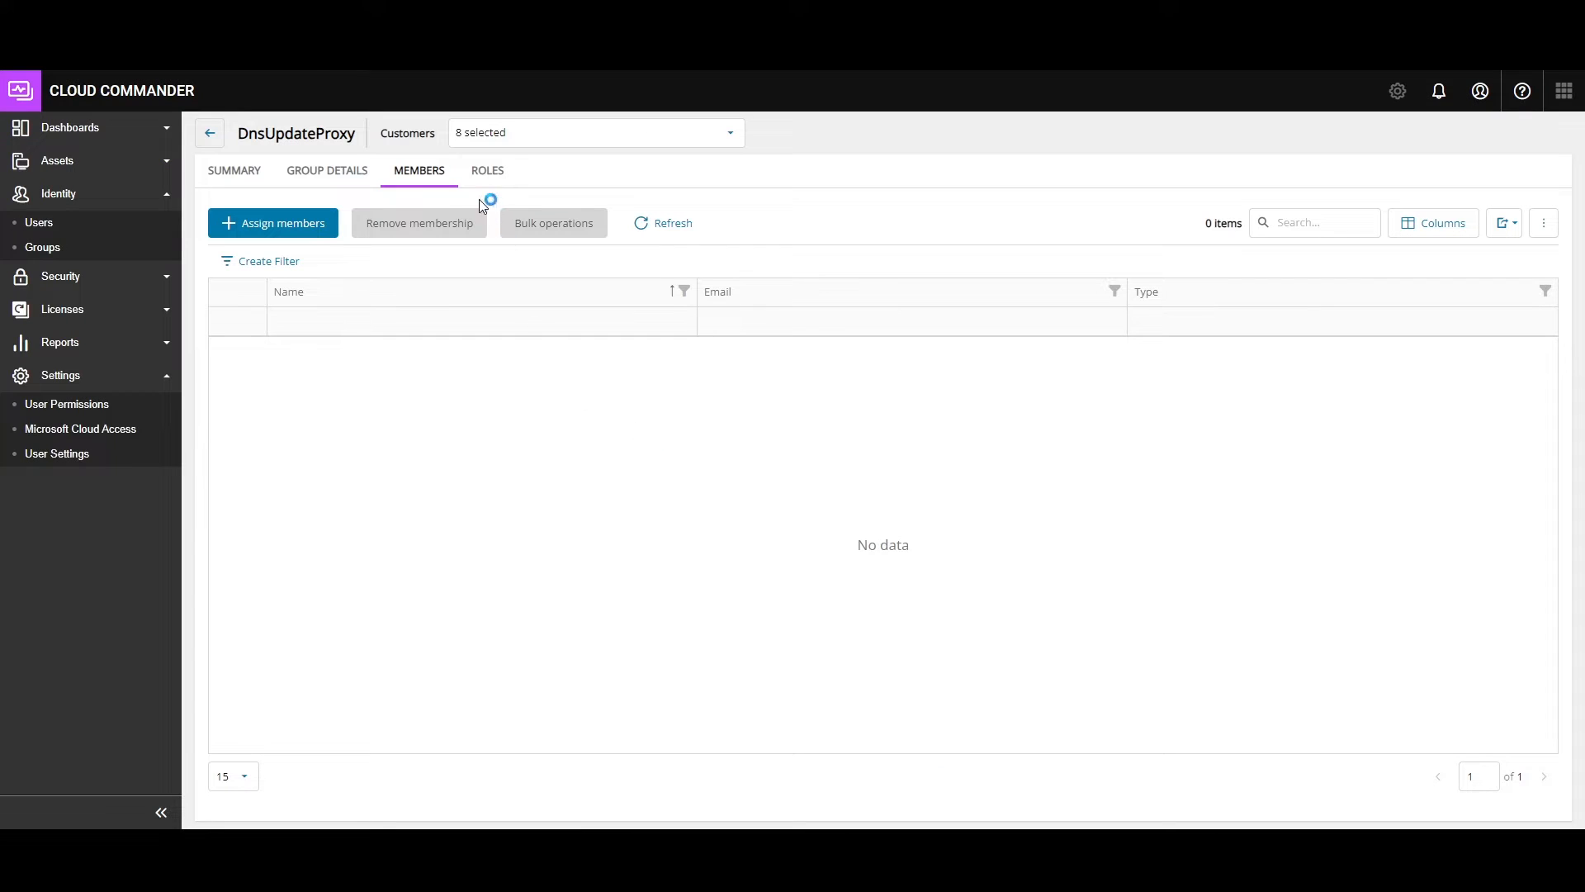
left_click(486, 170)
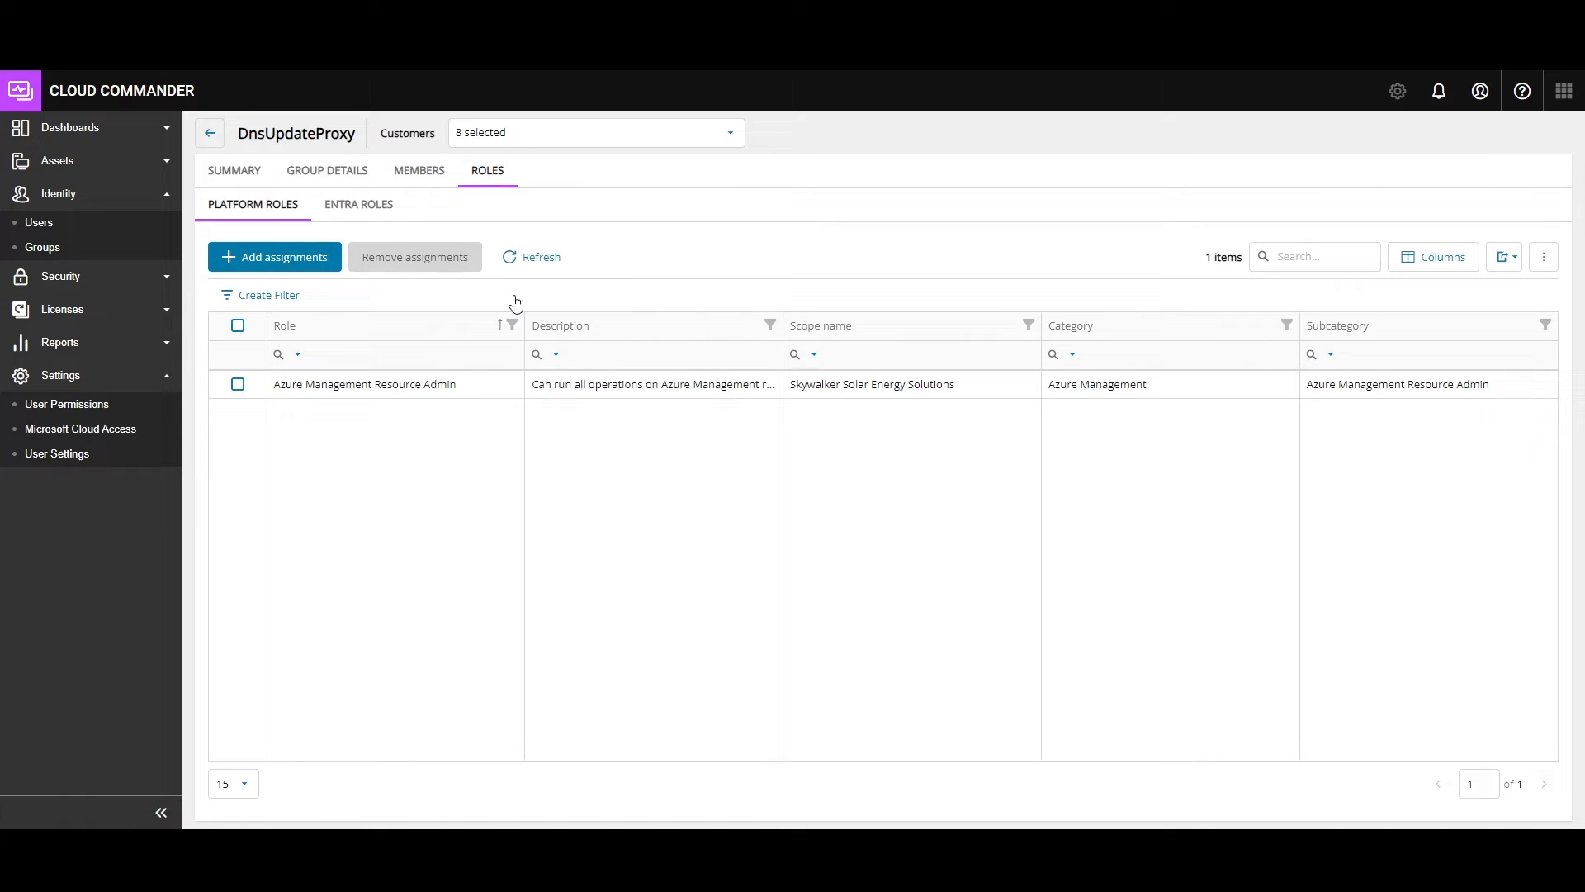
mouse_move(209, 132)
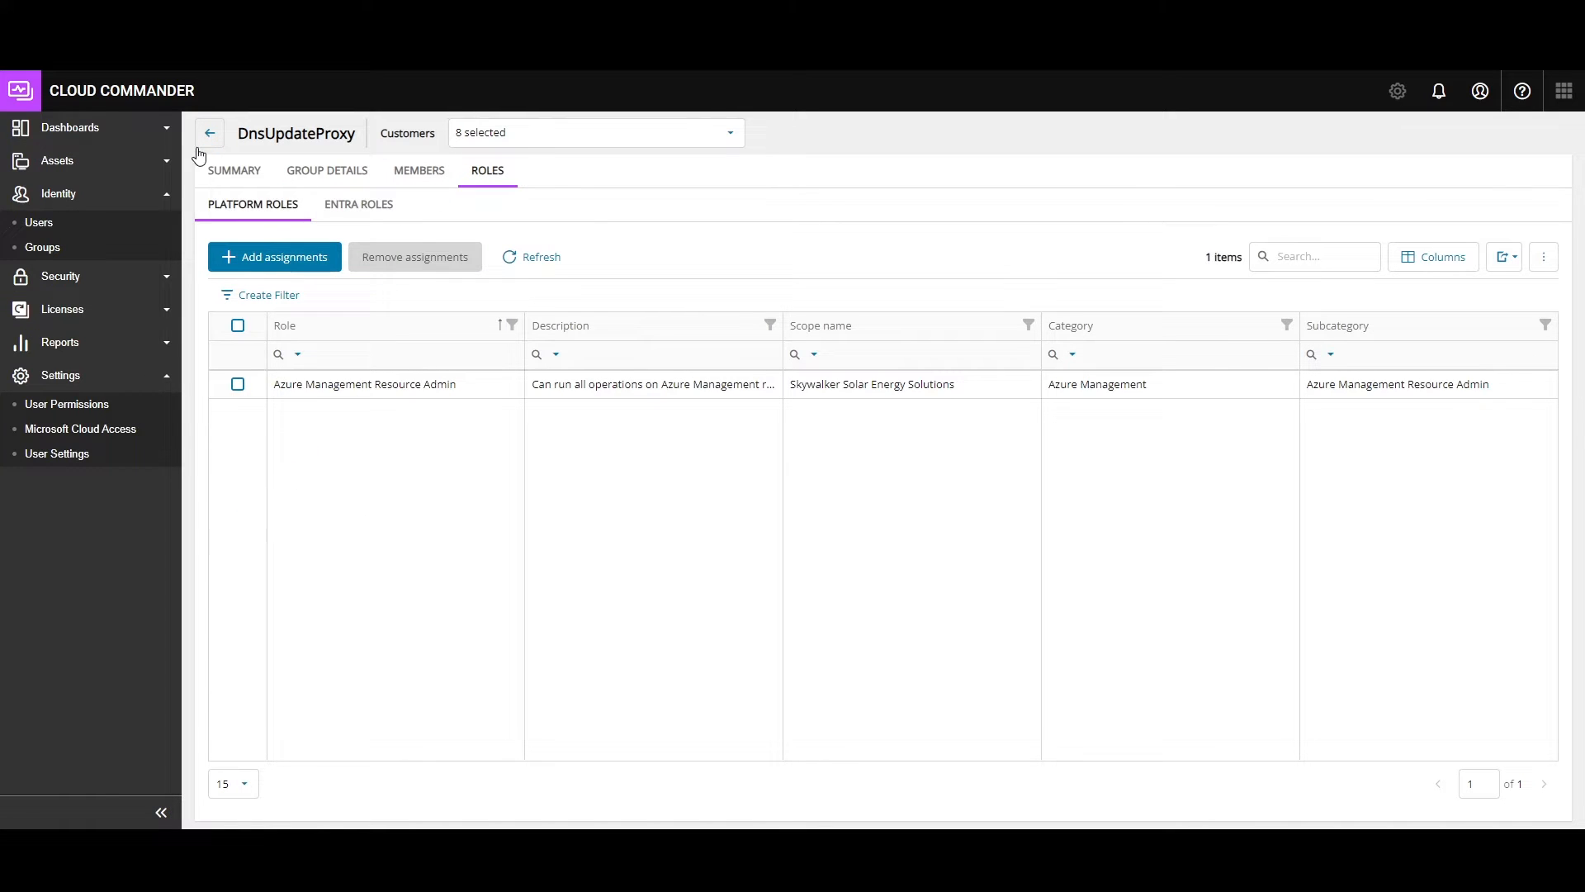
- Start assigning the Administrators role for the TestNableUSSandbox organization
left_click(67, 404)
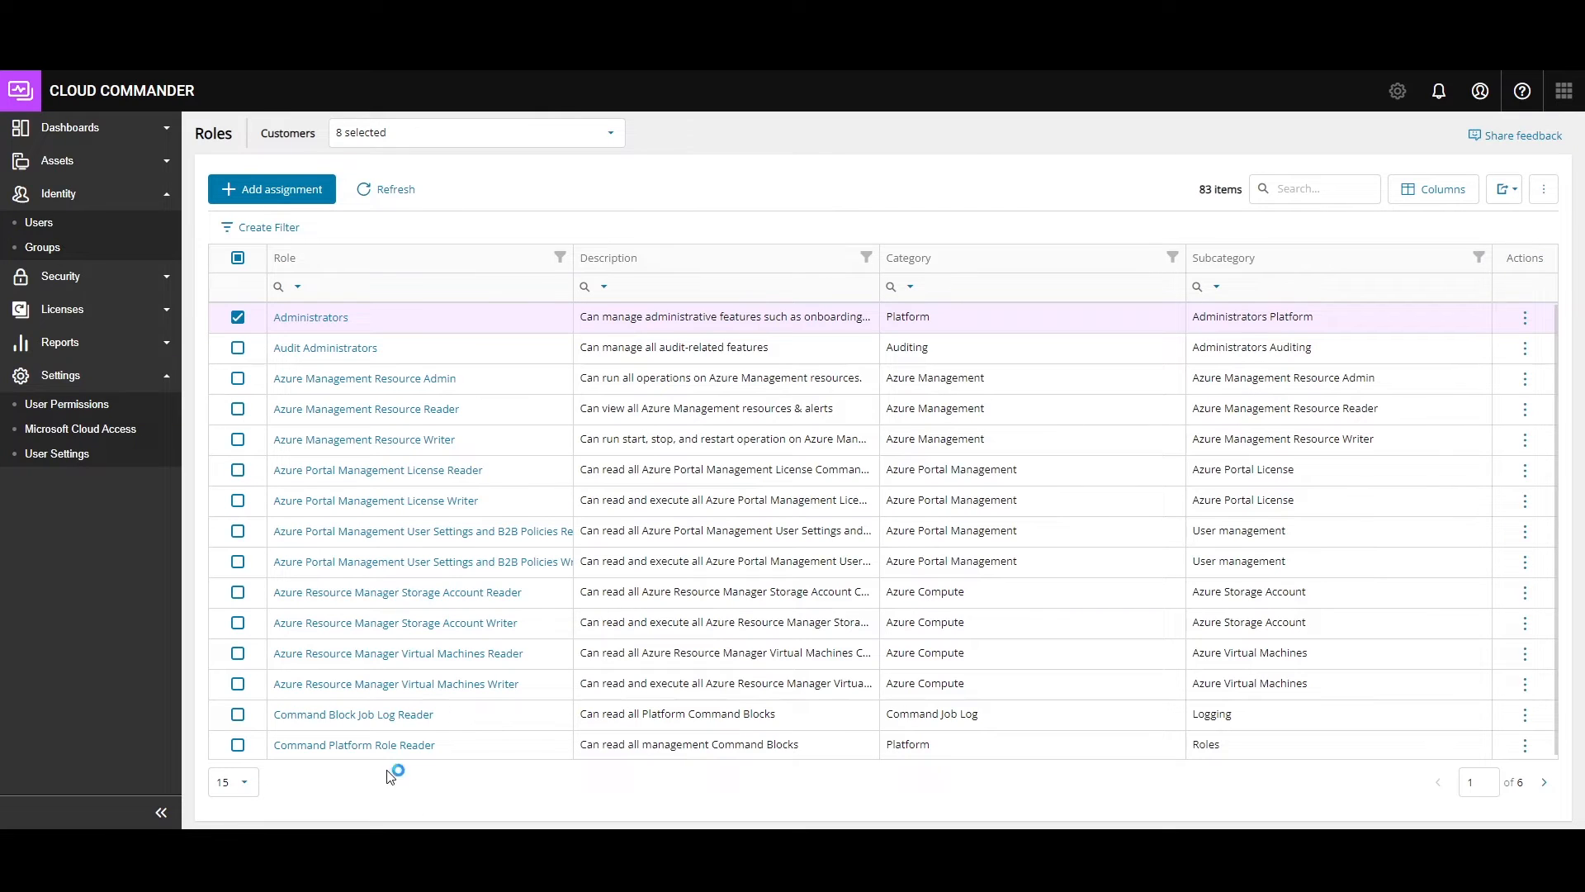
left_click(298, 286)
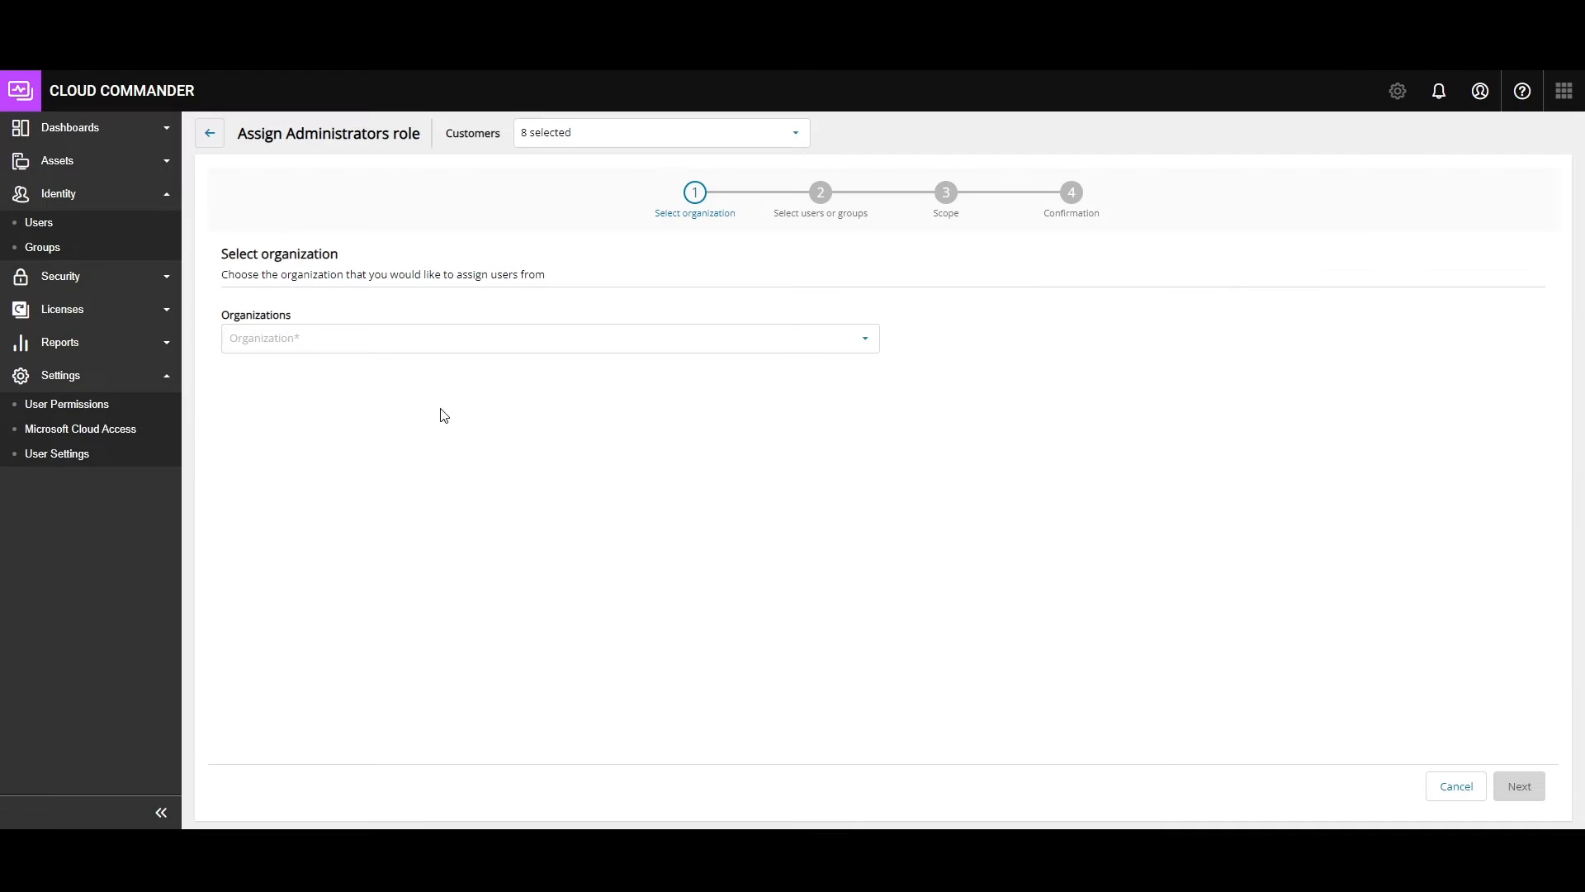
left_click(549, 338)
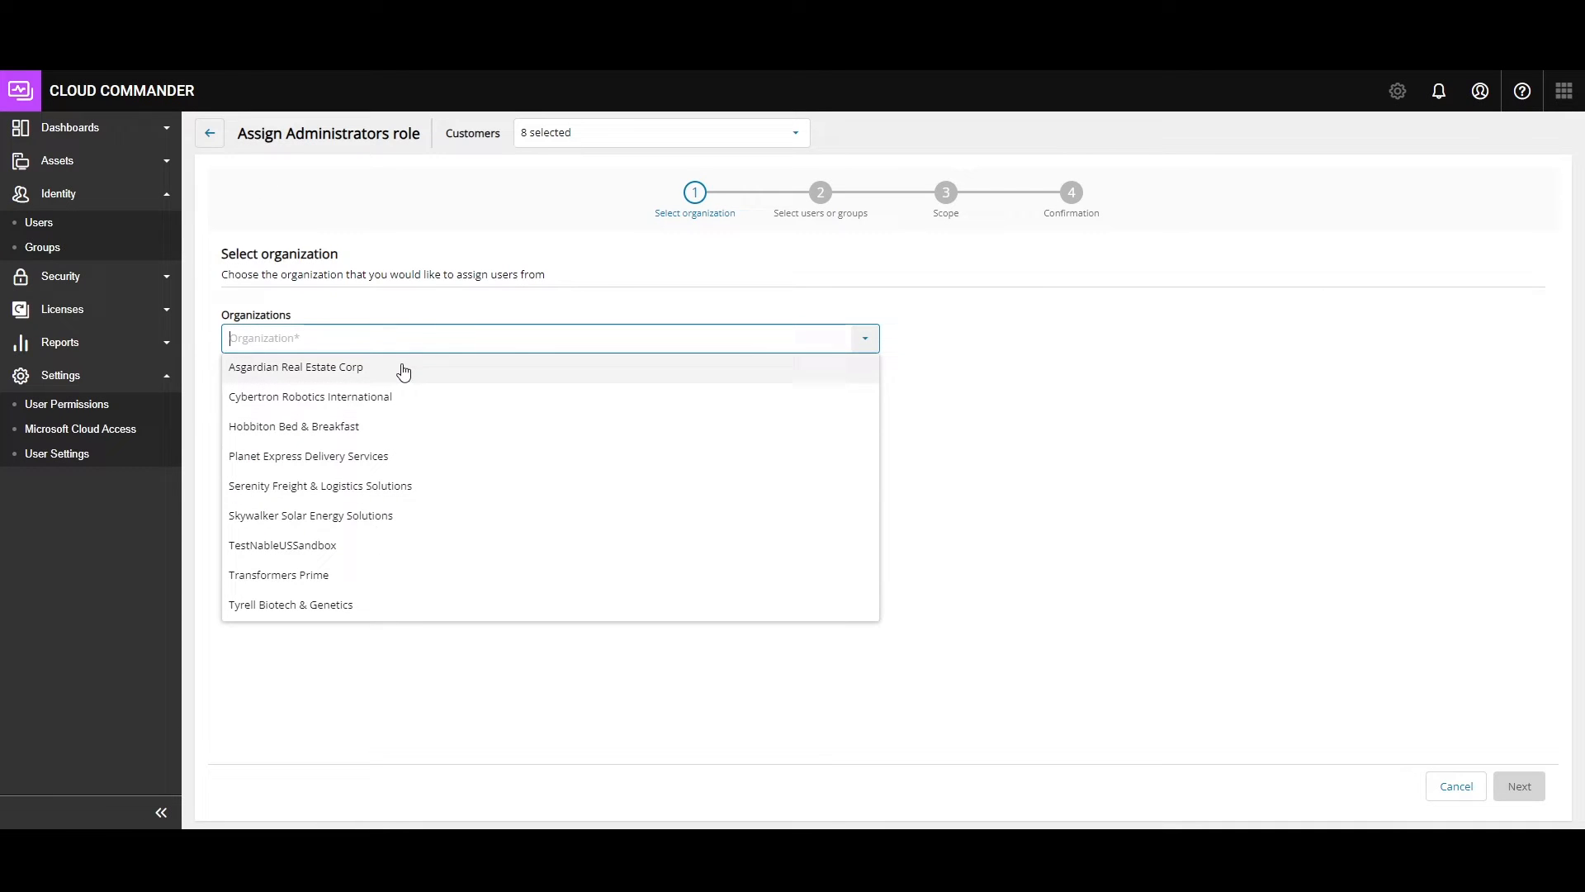
type("TestNableUSSandbox")
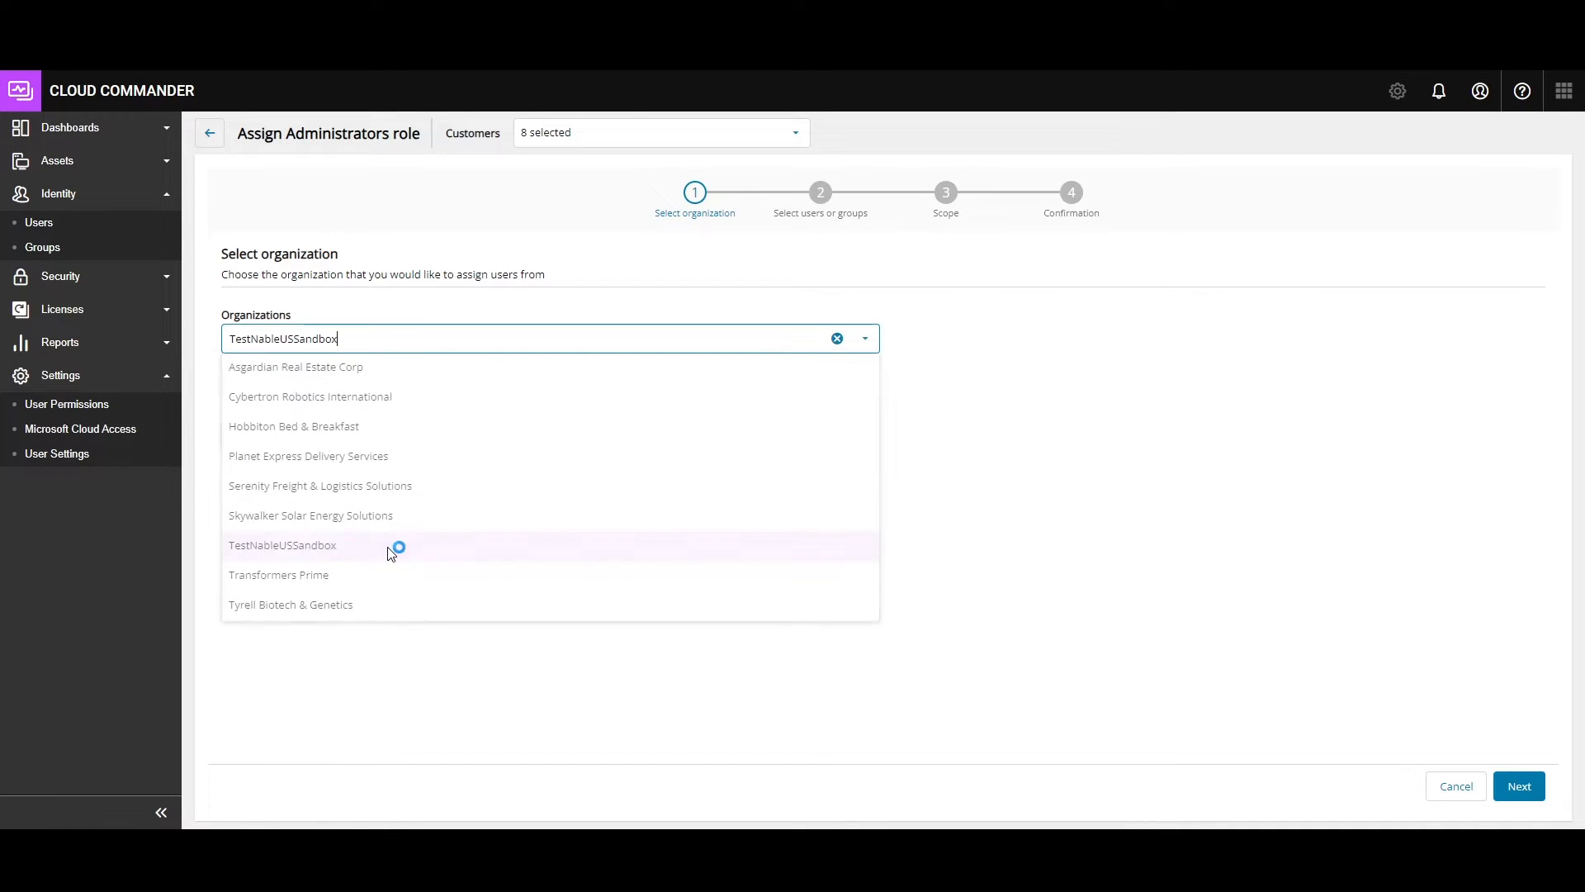
left_click(282, 545)
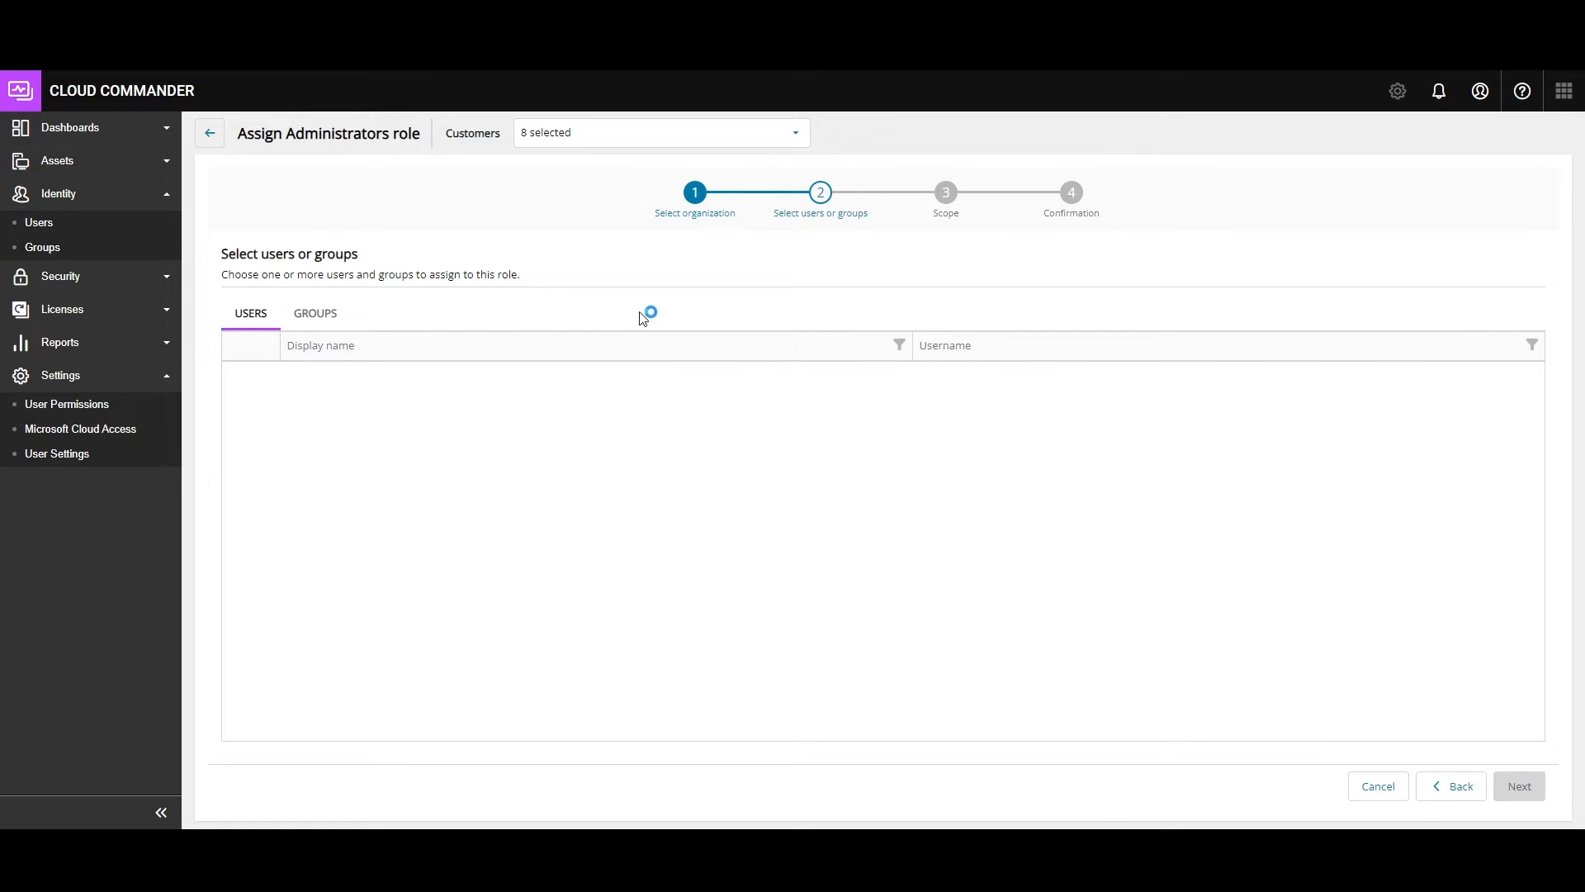
- Choose AdrianTestGroup2, include all tenant scopes, then cancel the assignment at confirmation
left_click(315, 314)
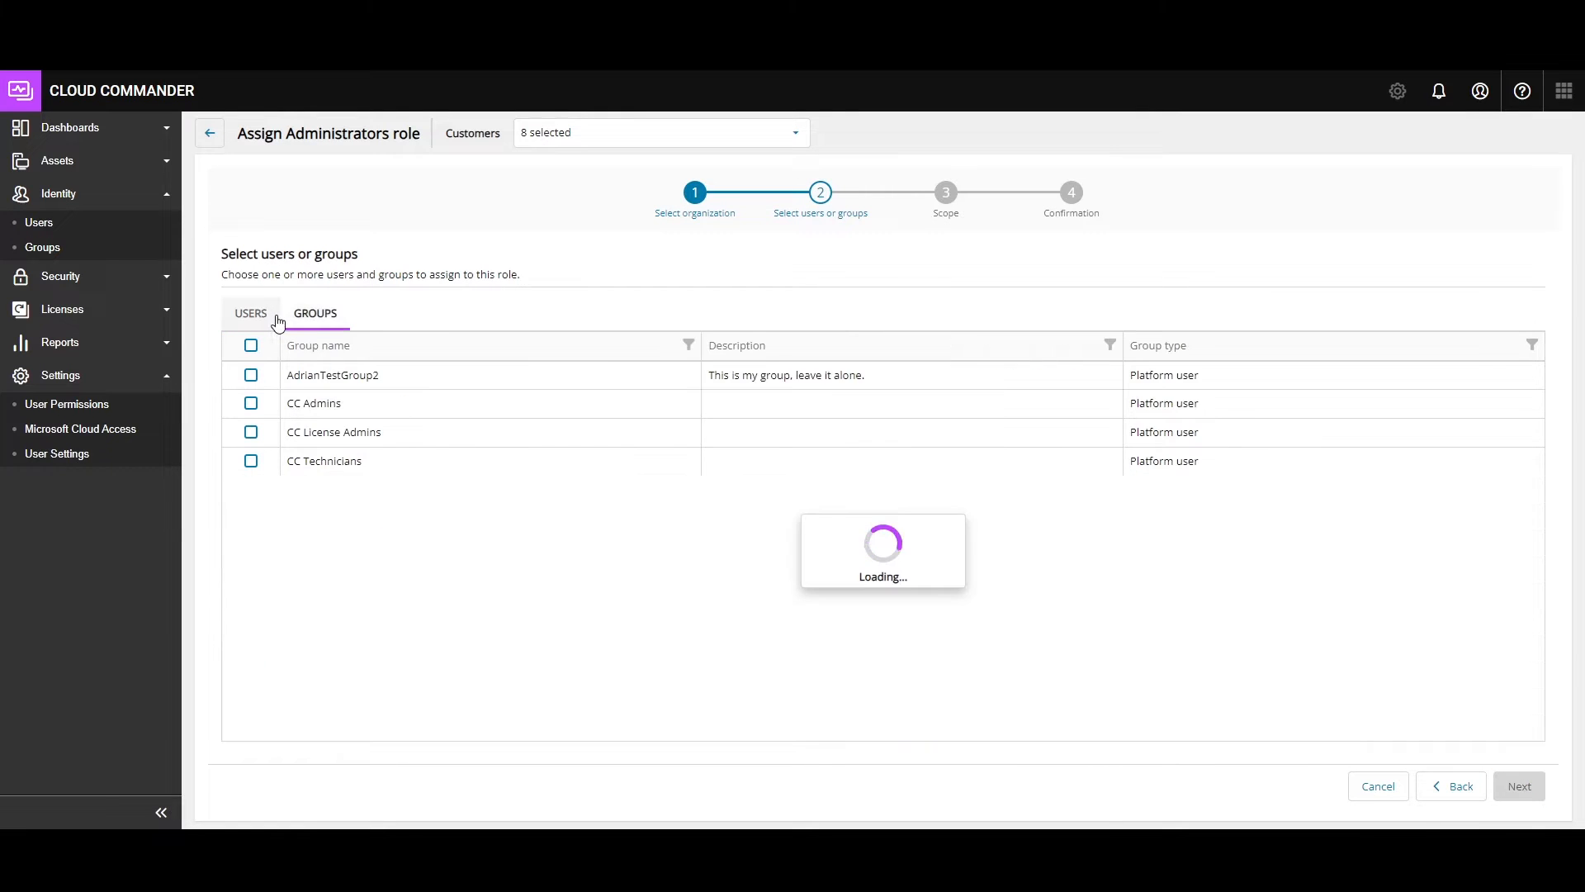
left_click(251, 312)
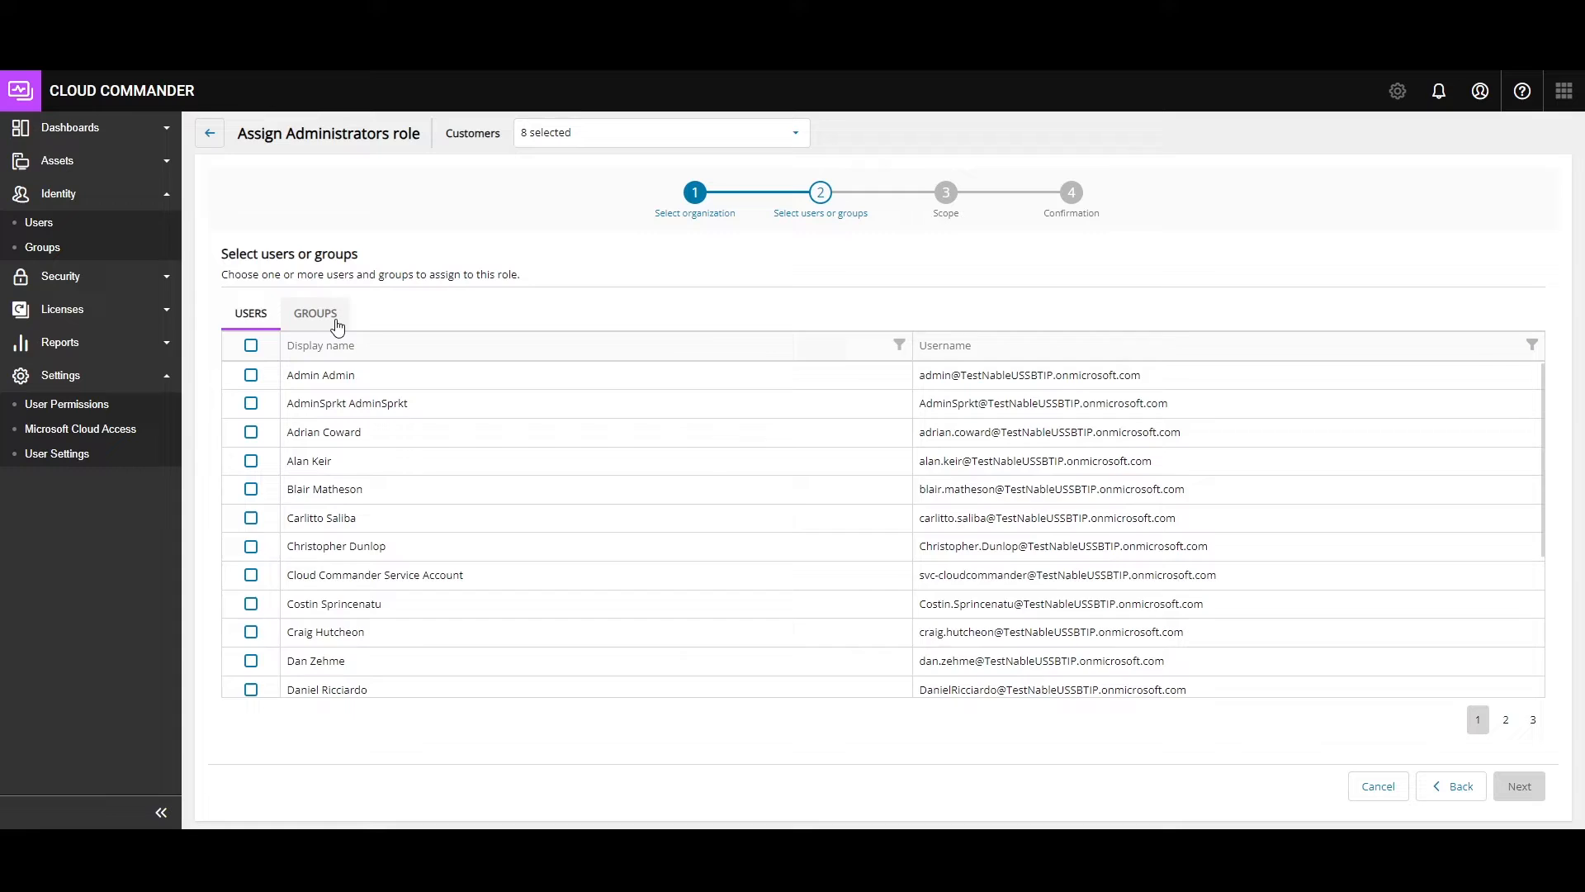
left_click(315, 312)
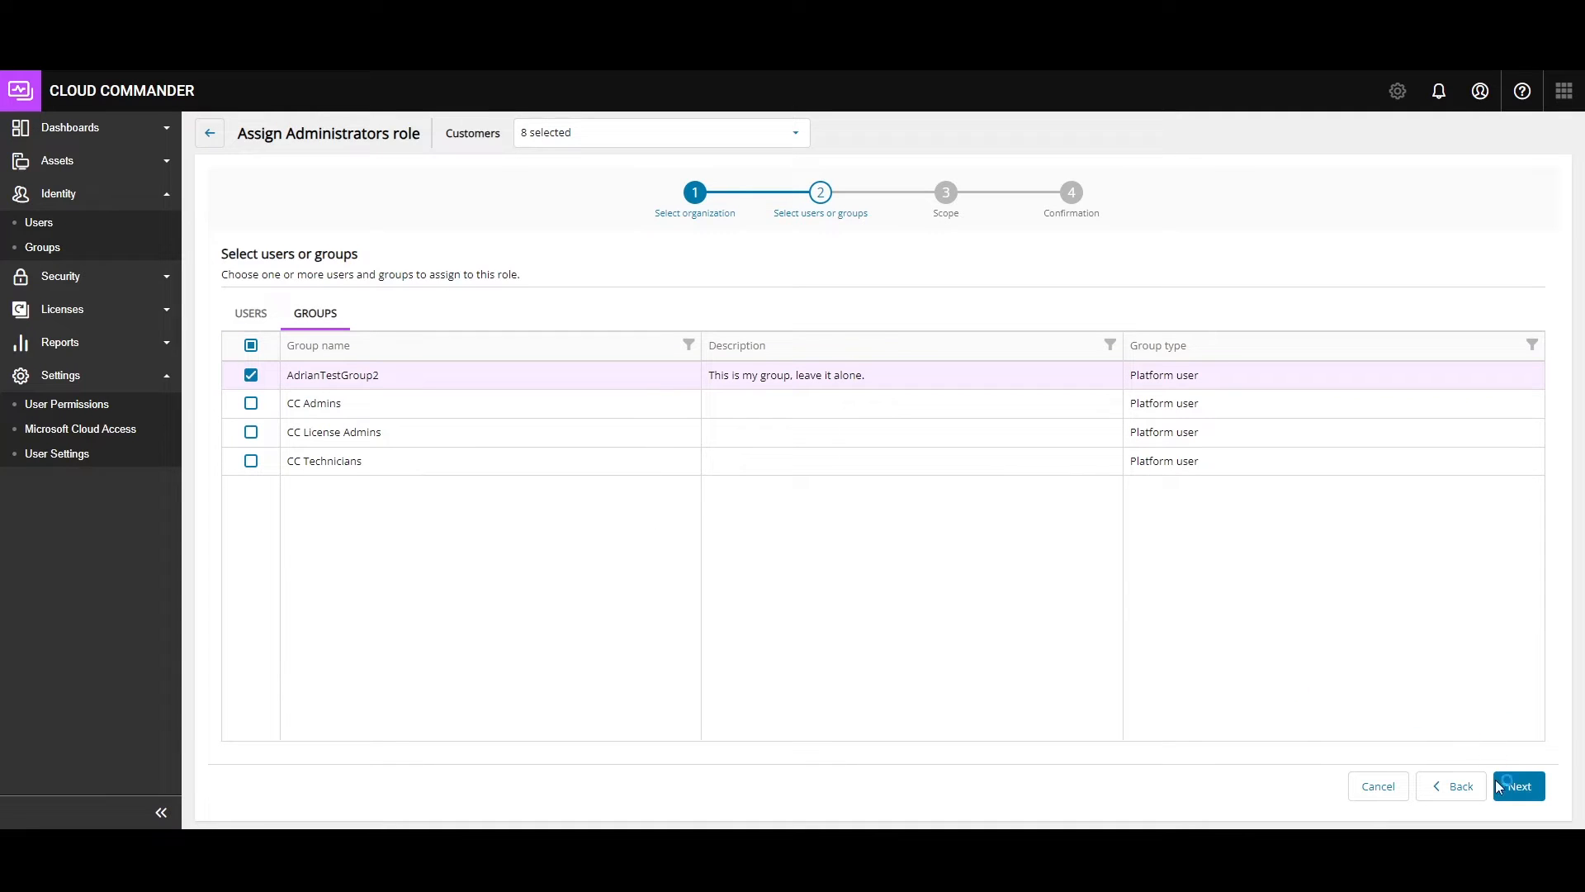
left_click(1517, 785)
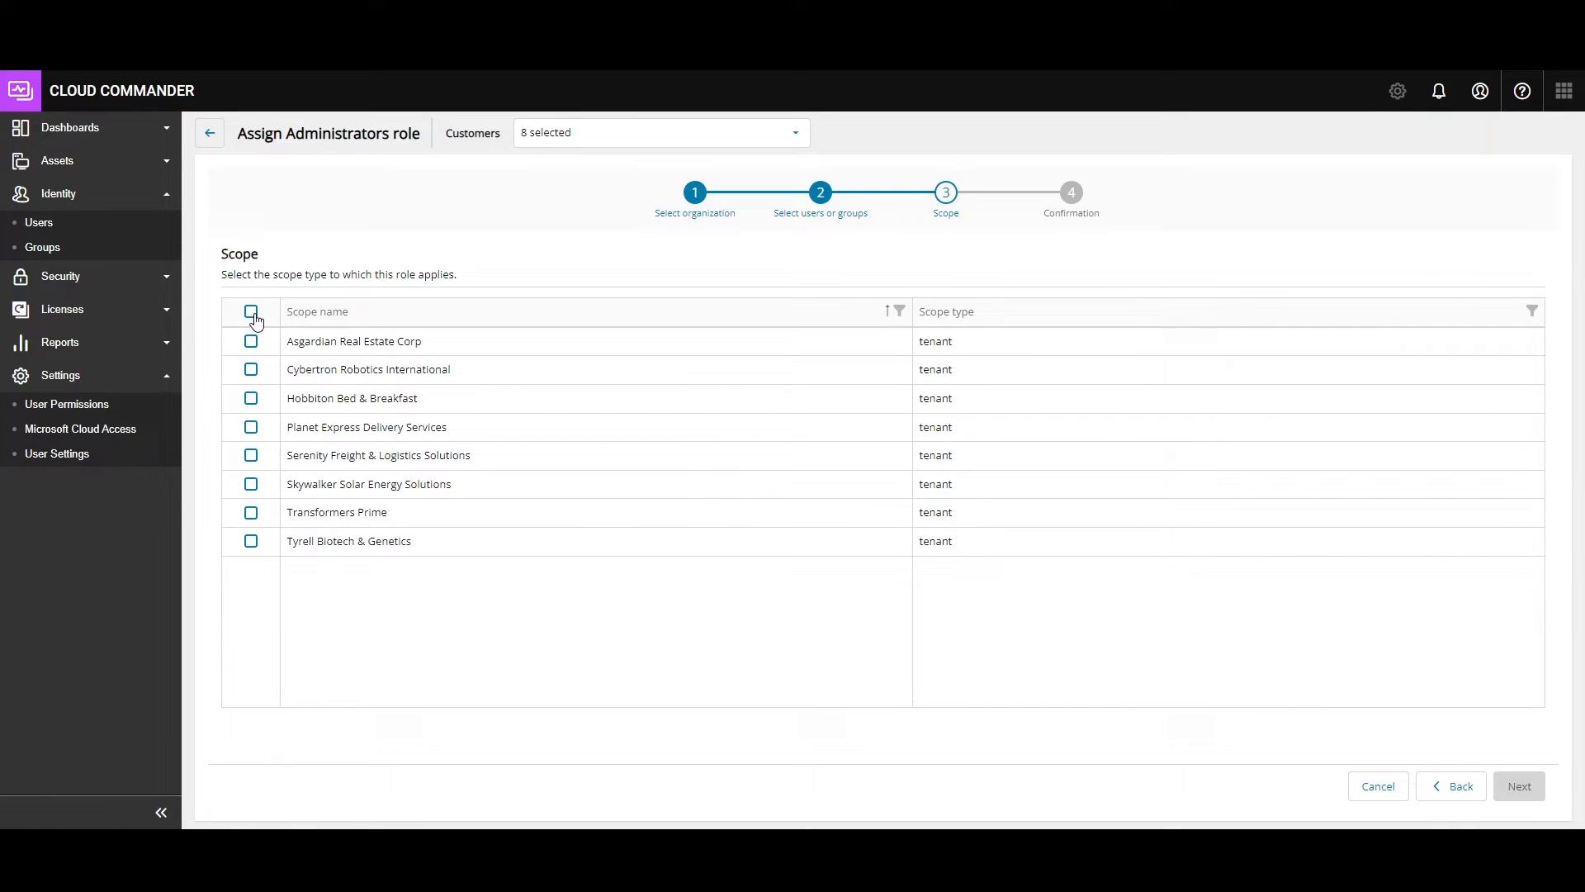
left_click(1517, 785)
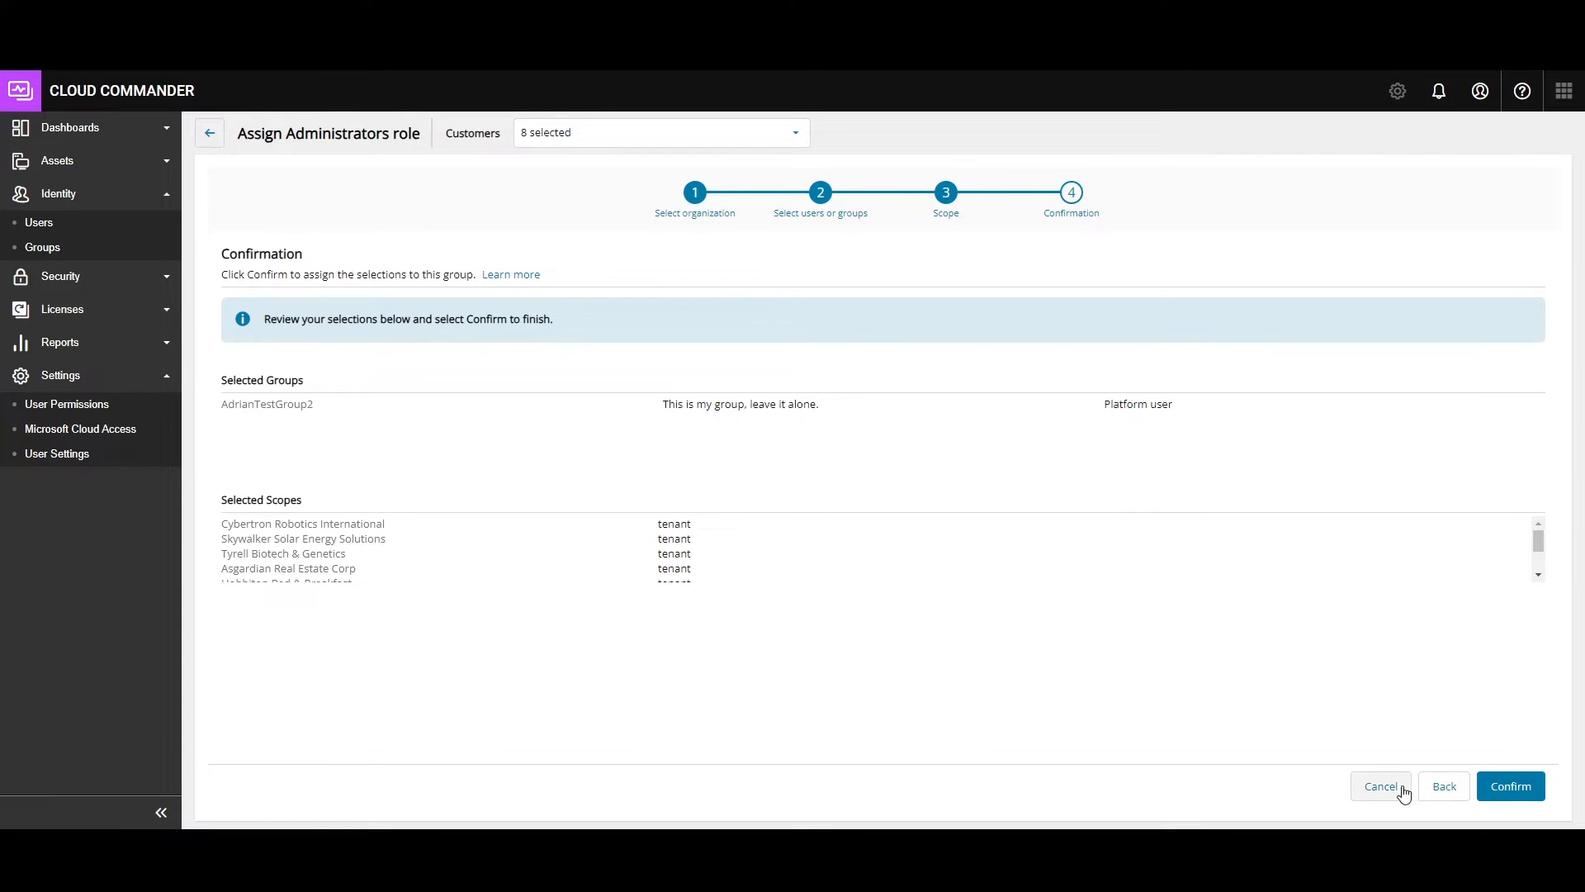
left_click(1509, 785)
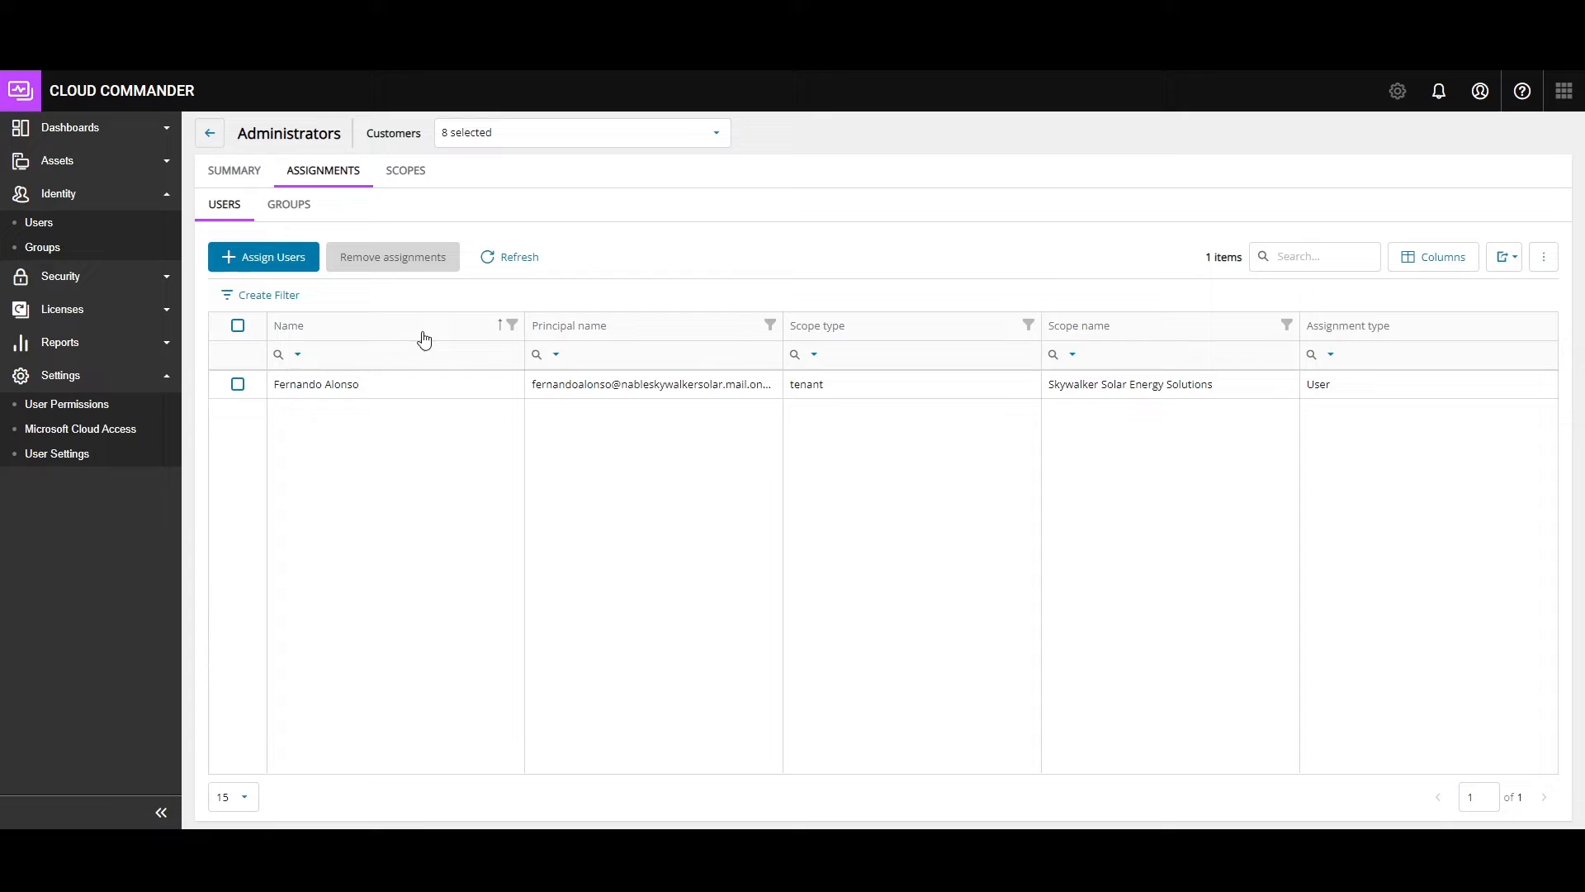
mouse_move(281, 420)
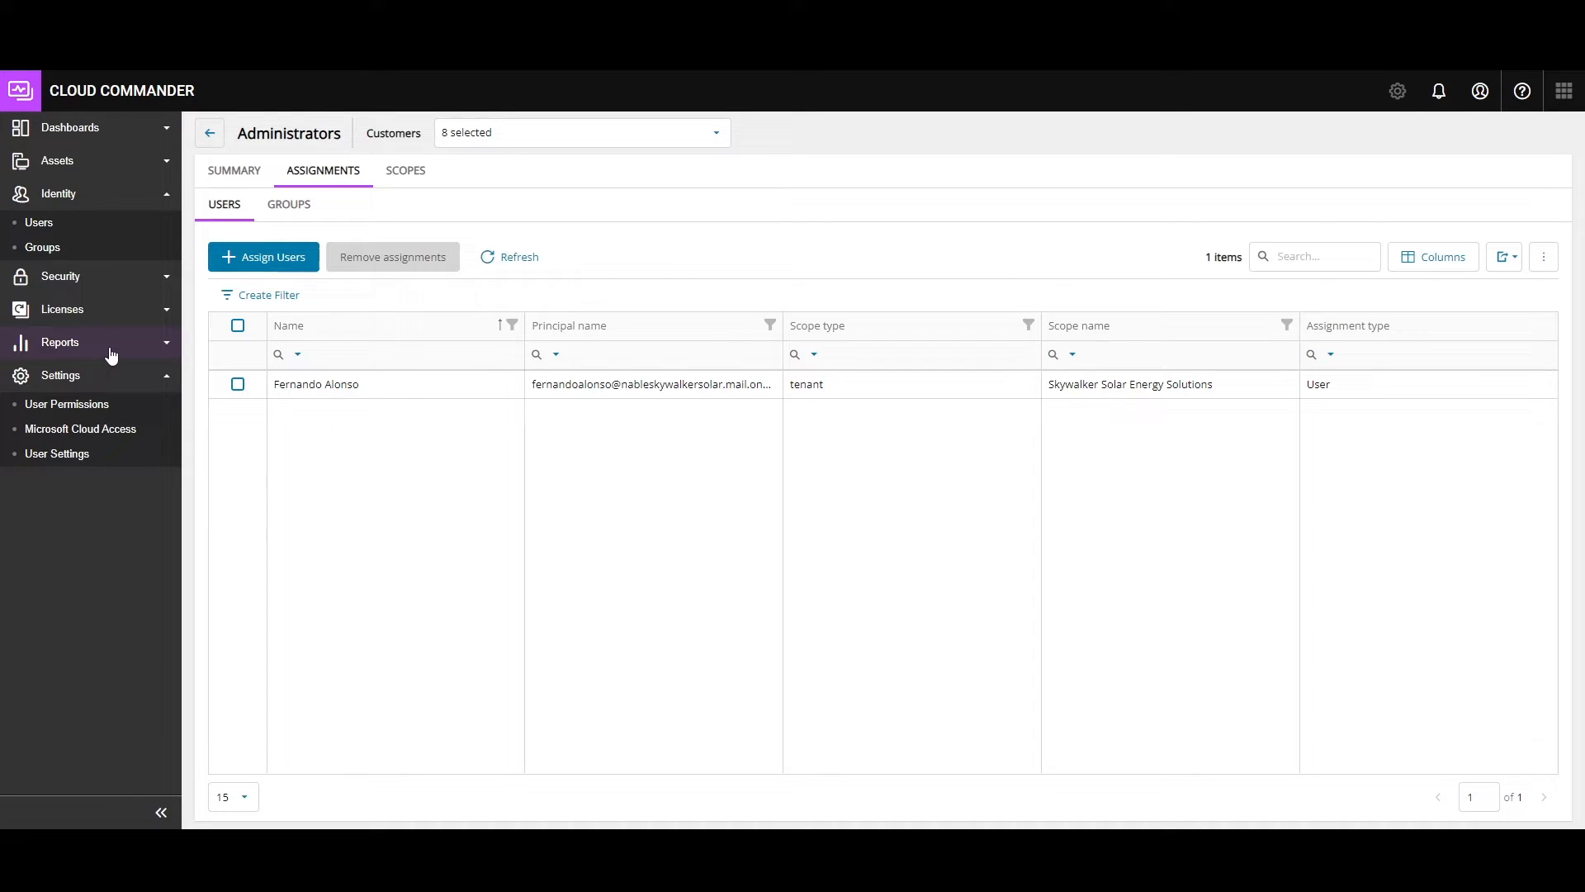
- Open the Set mailbox max receive size run in Command Log and view its status 200 output
left_click(59, 341)
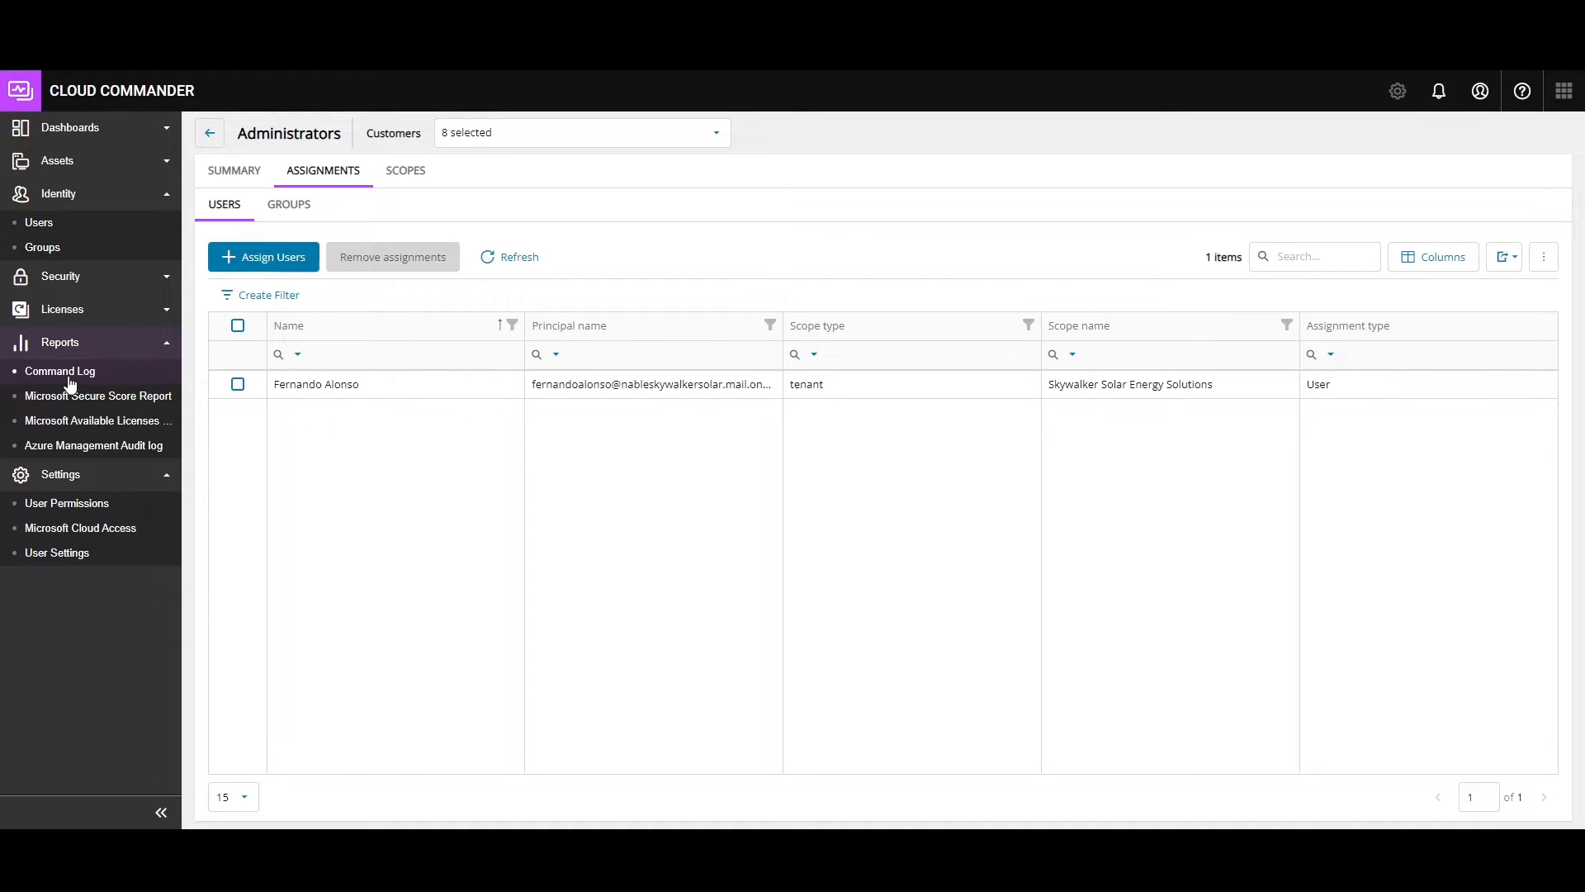
left_click(60, 370)
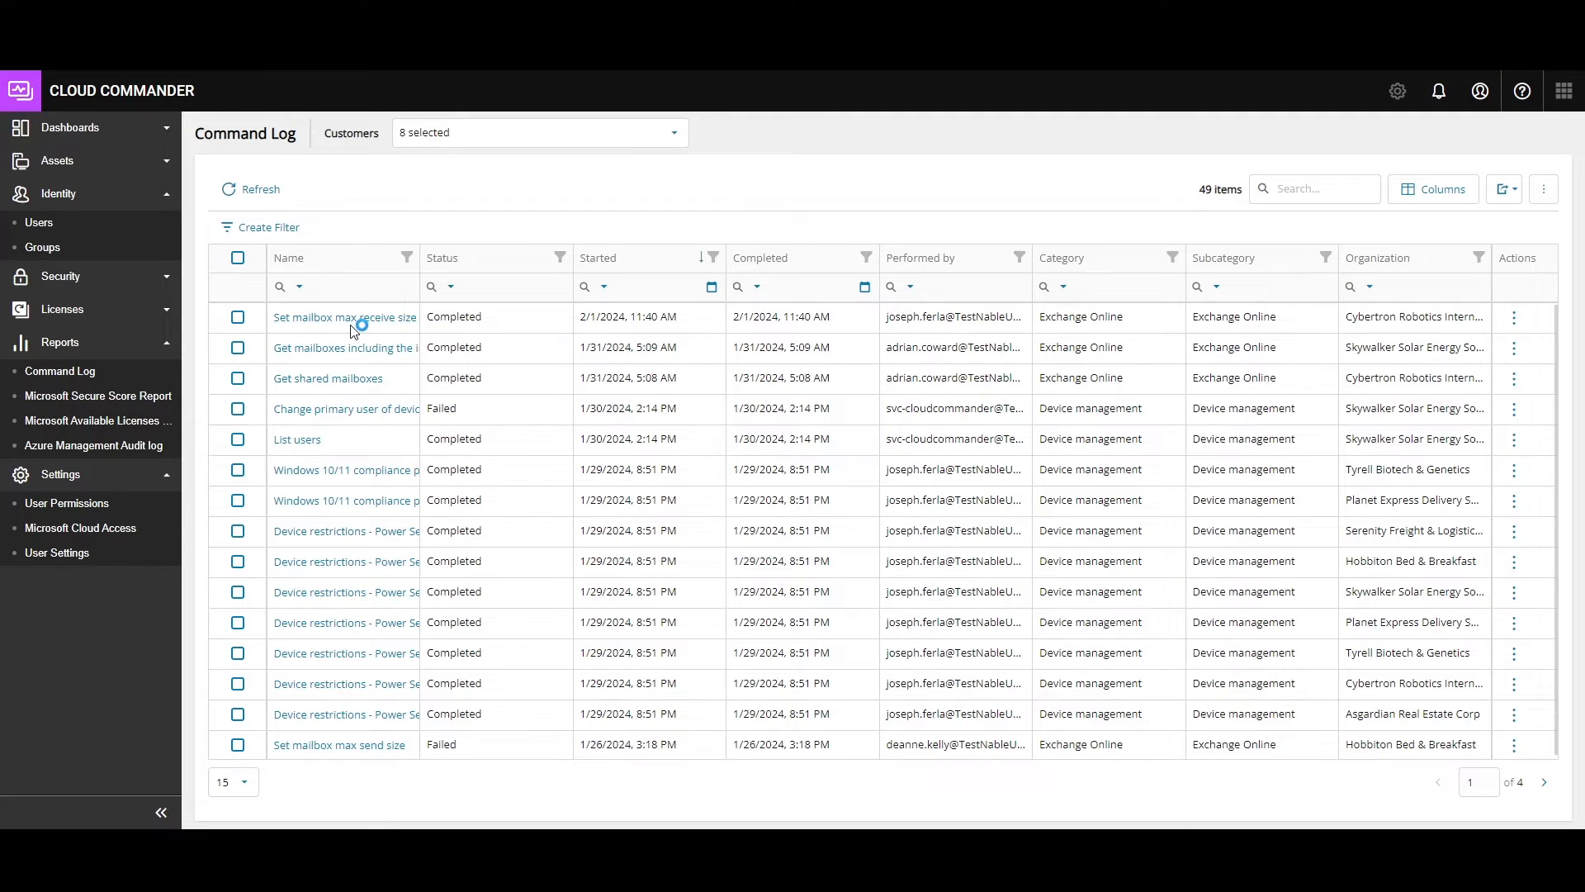
left_click(343, 316)
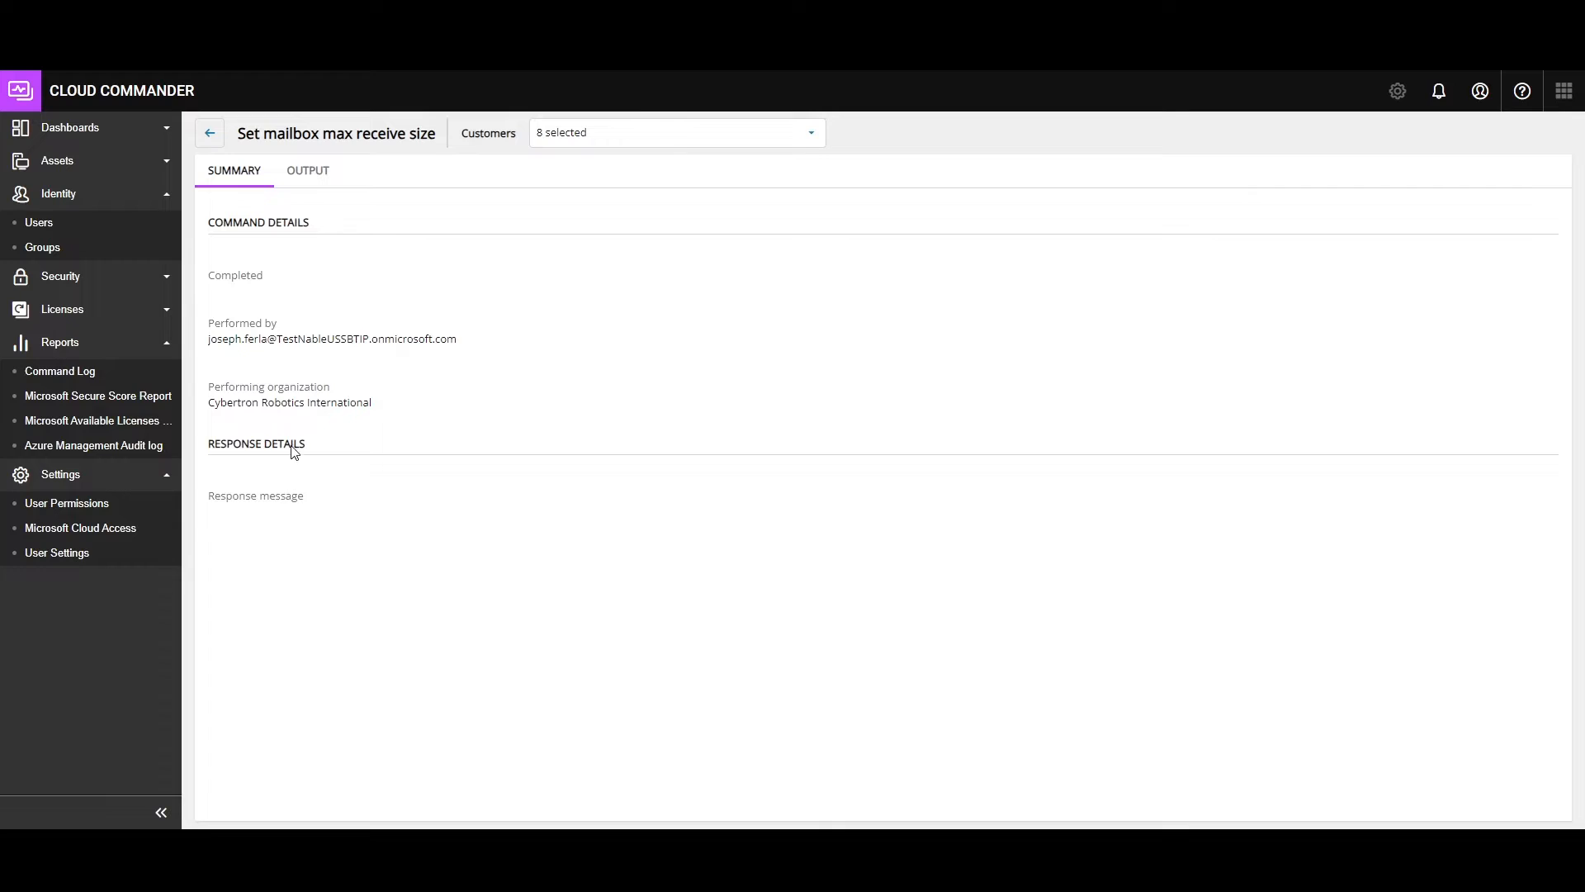
left_click(307, 170)
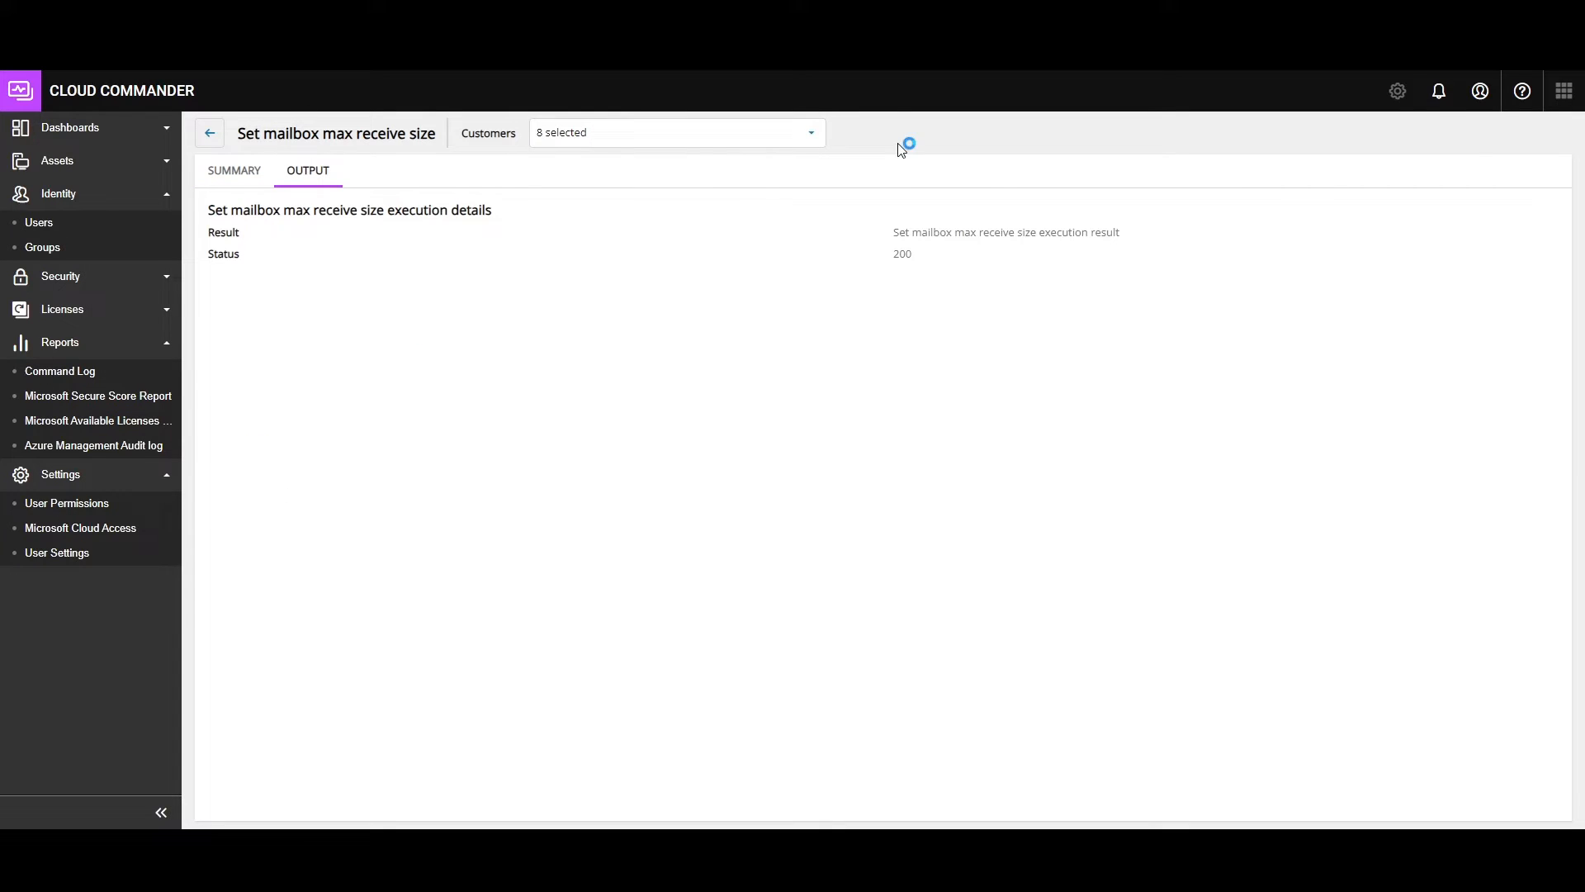
mouse_move(312, 447)
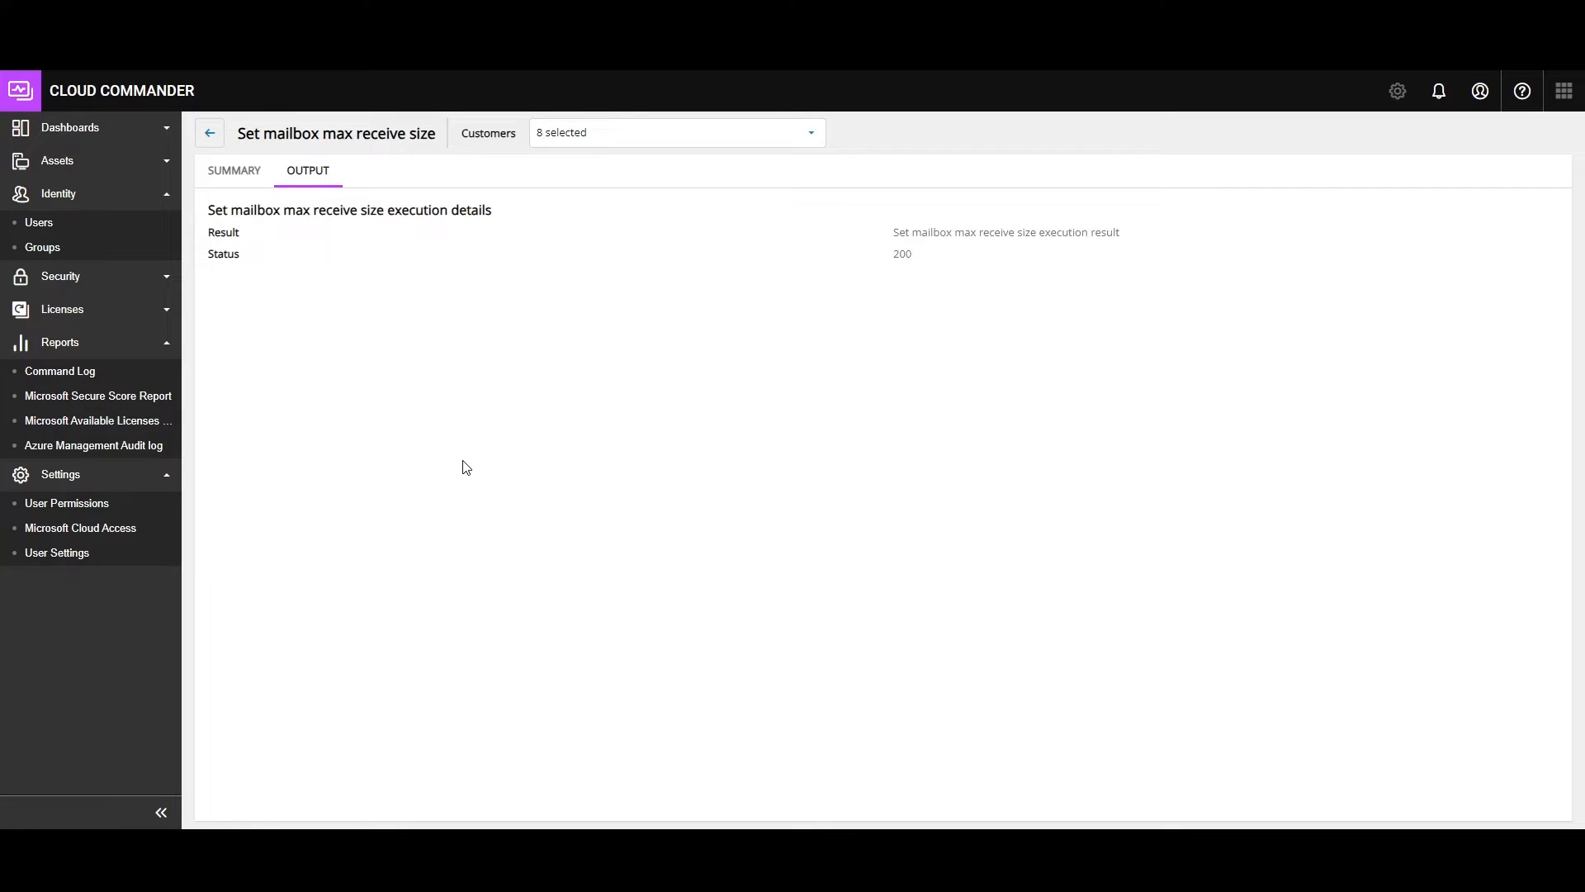
mouse_move(142, 396)
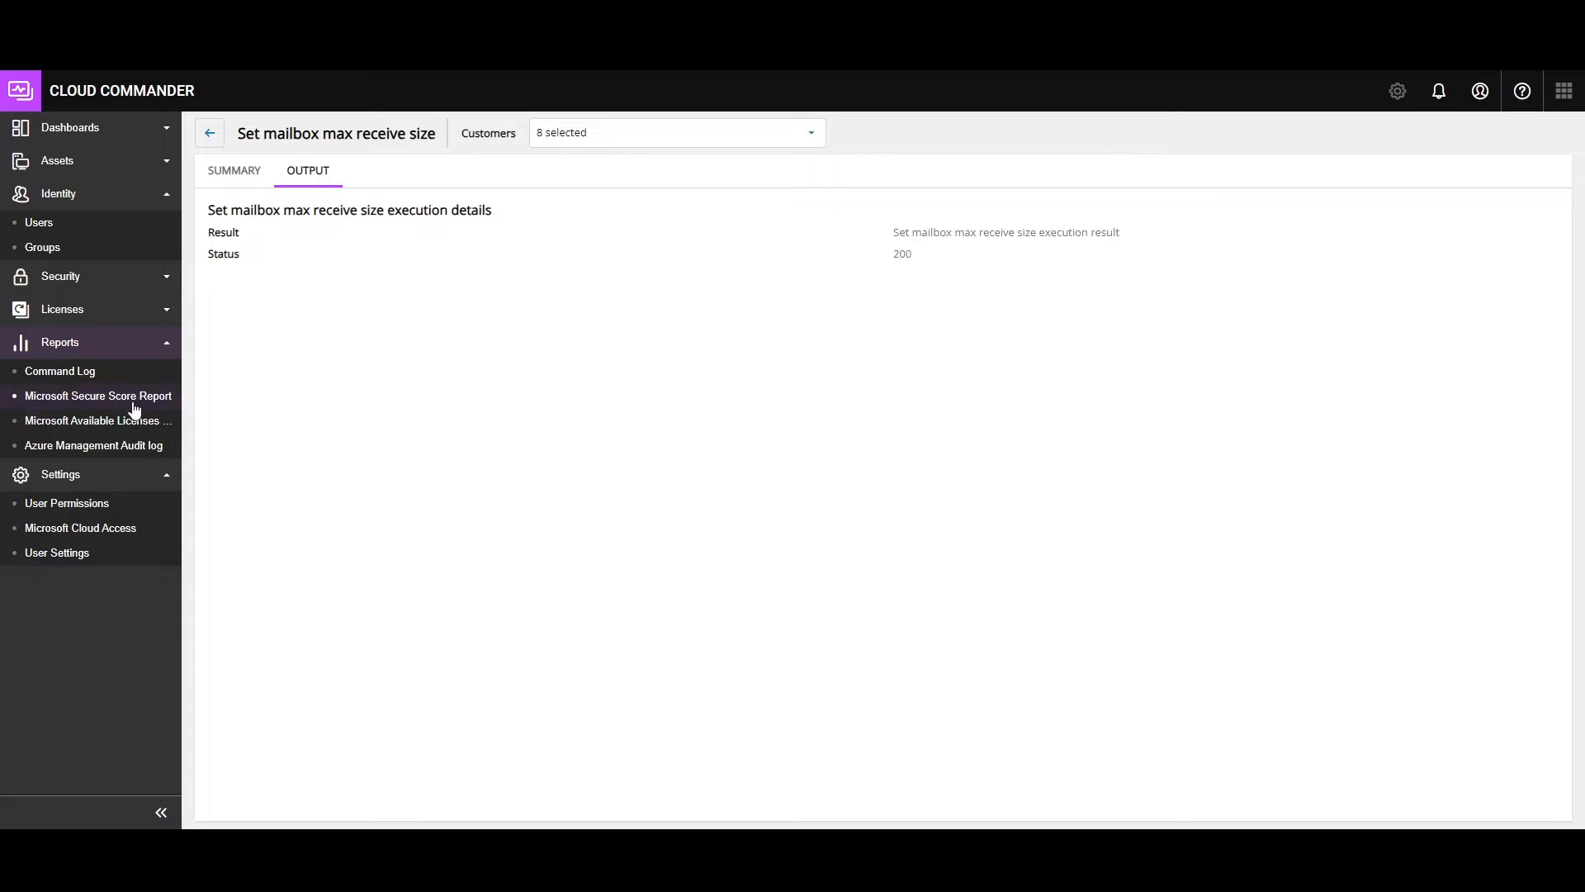
mouse_move(127, 432)
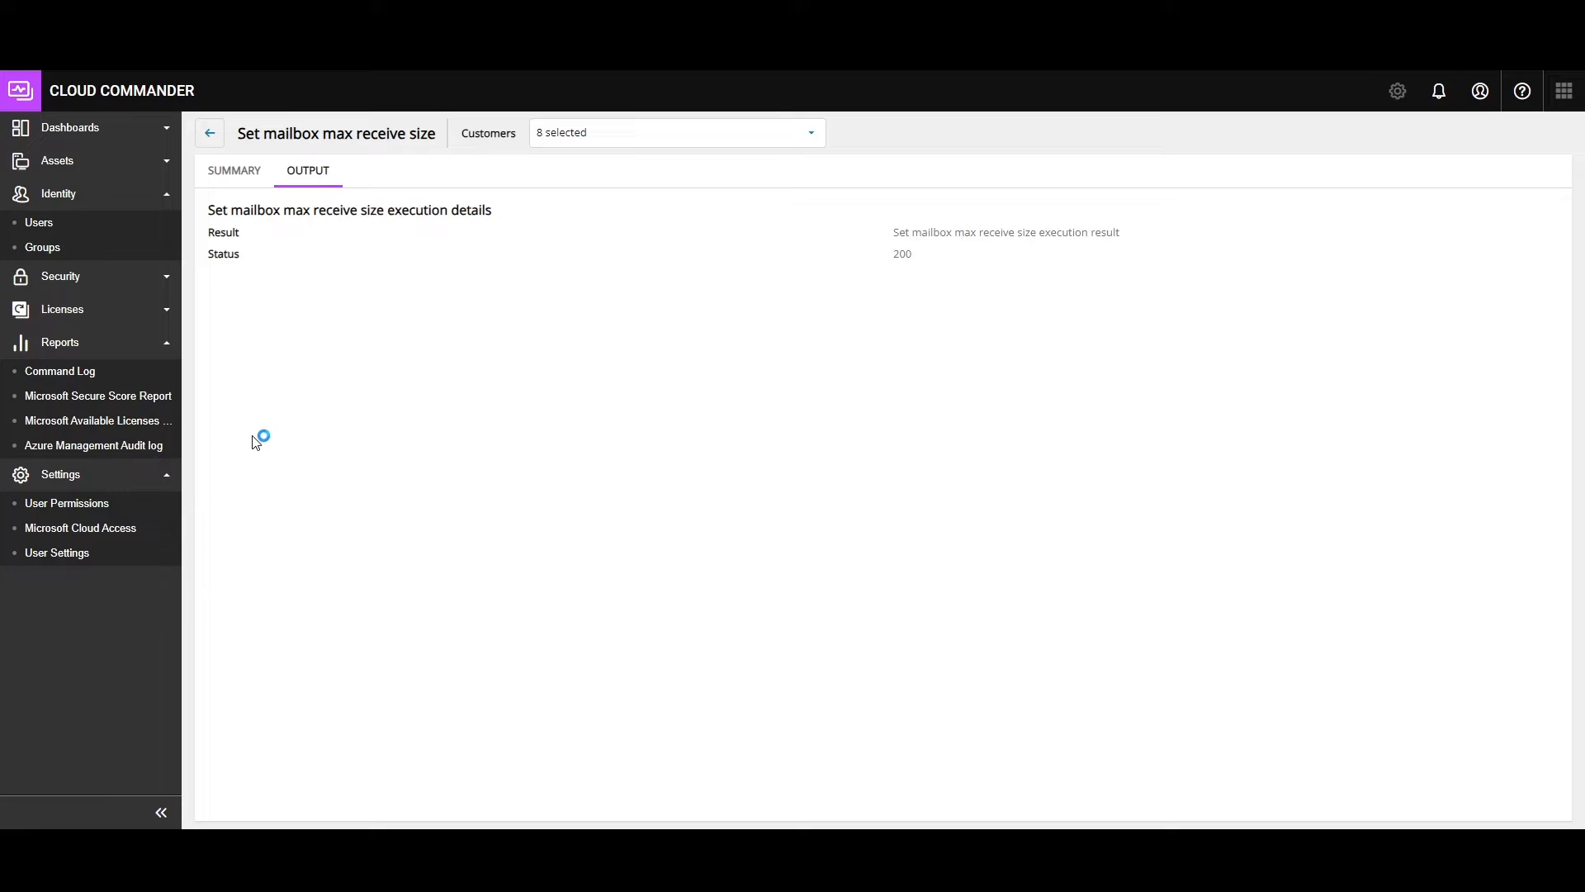
- Open Licenses > Subscriptions to list 21 subscriptions, then close a subscription's details panel
left_click(62, 308)
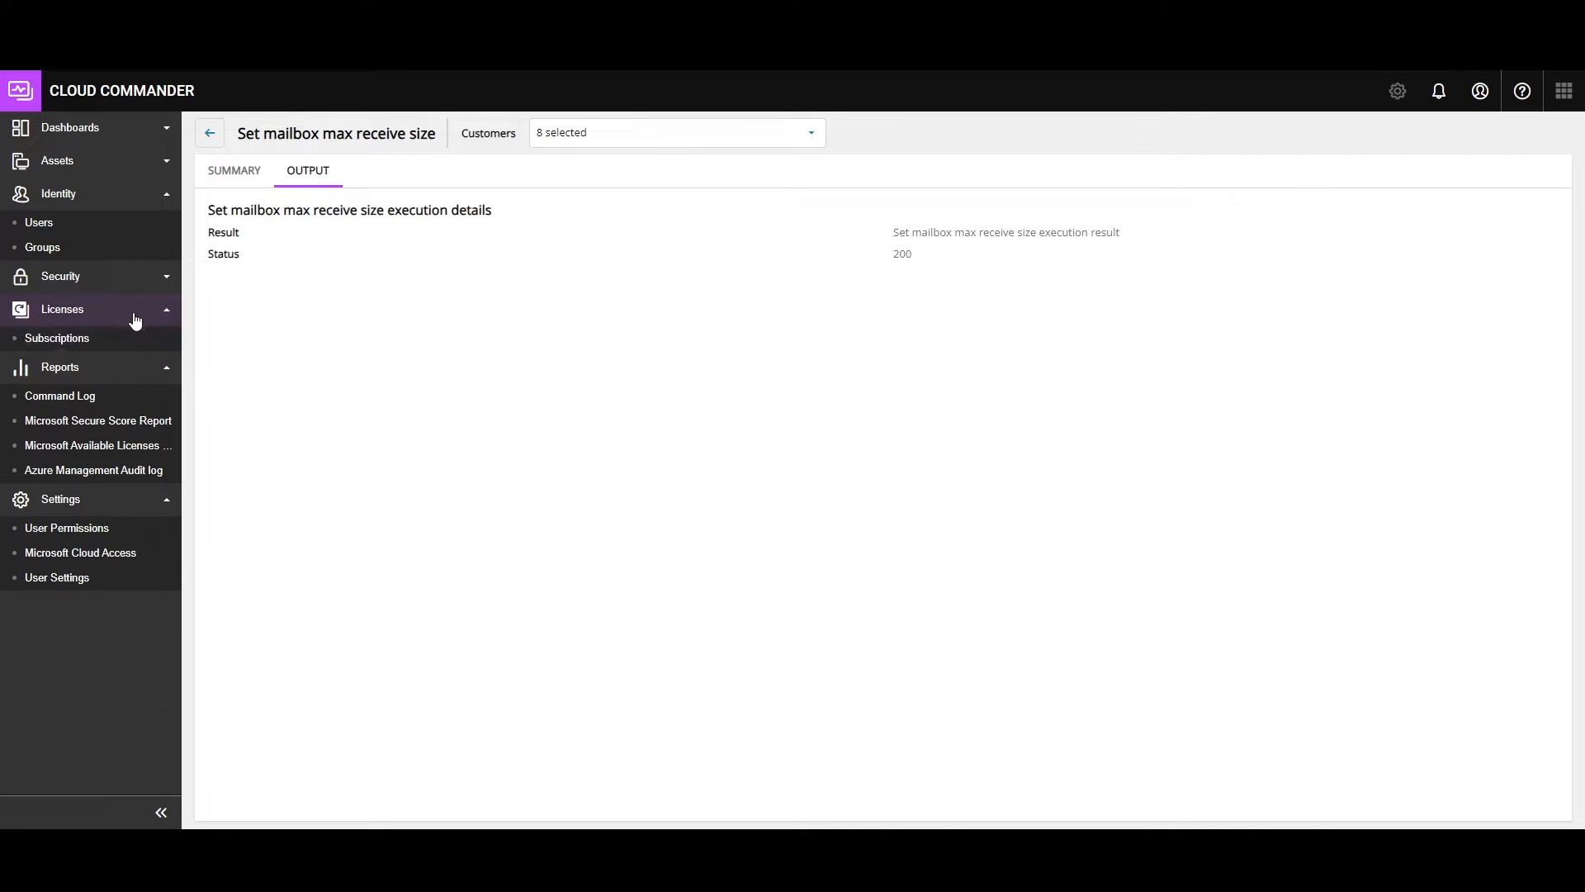
left_click(57, 337)
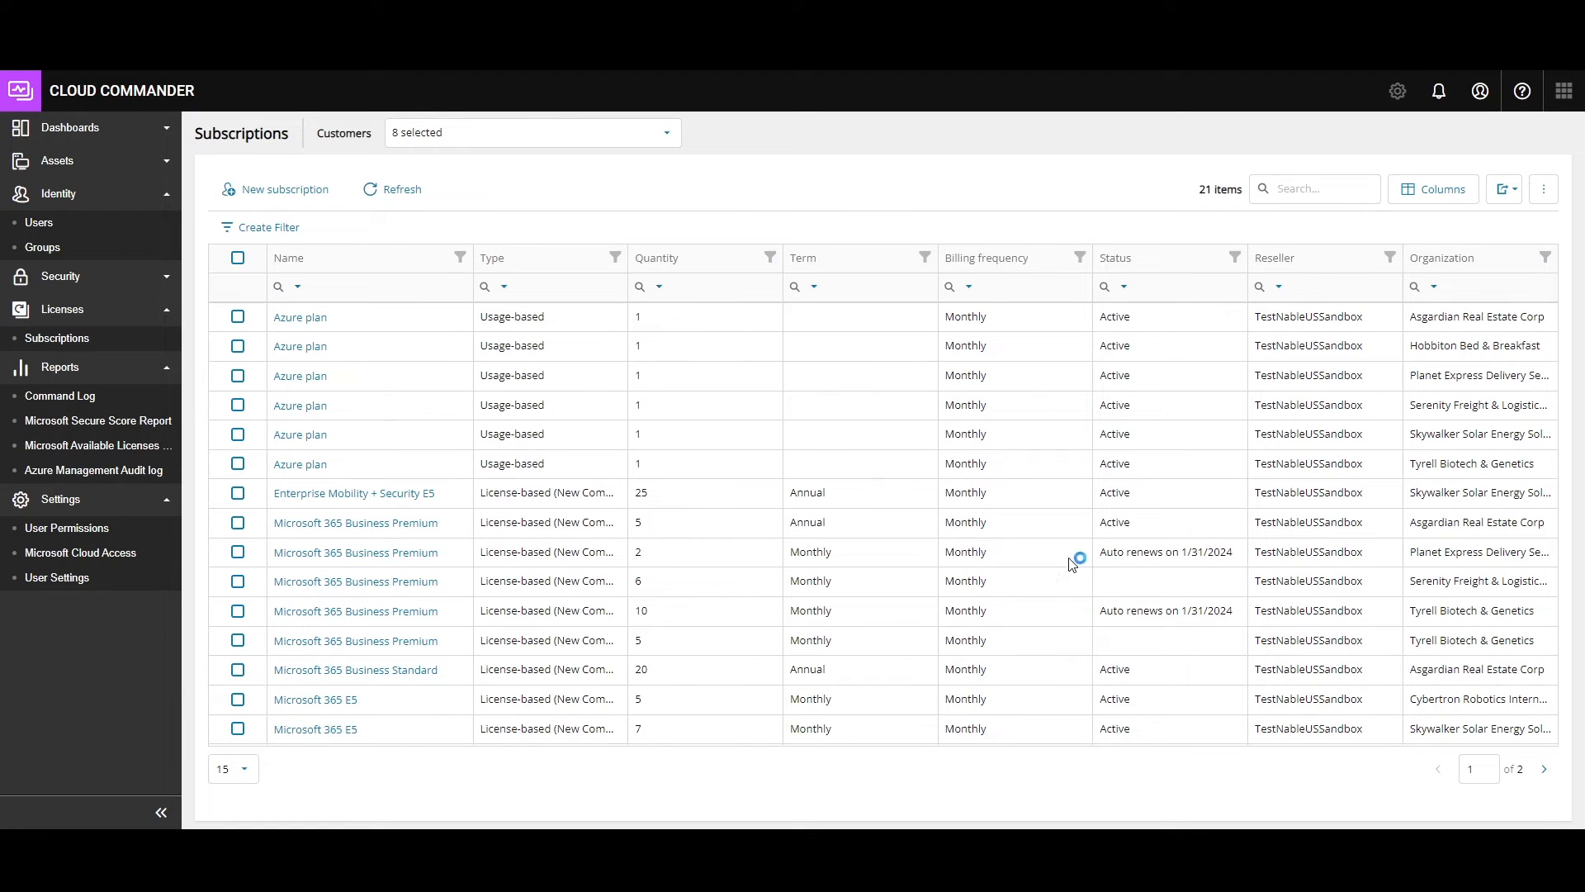
mouse_move(740, 532)
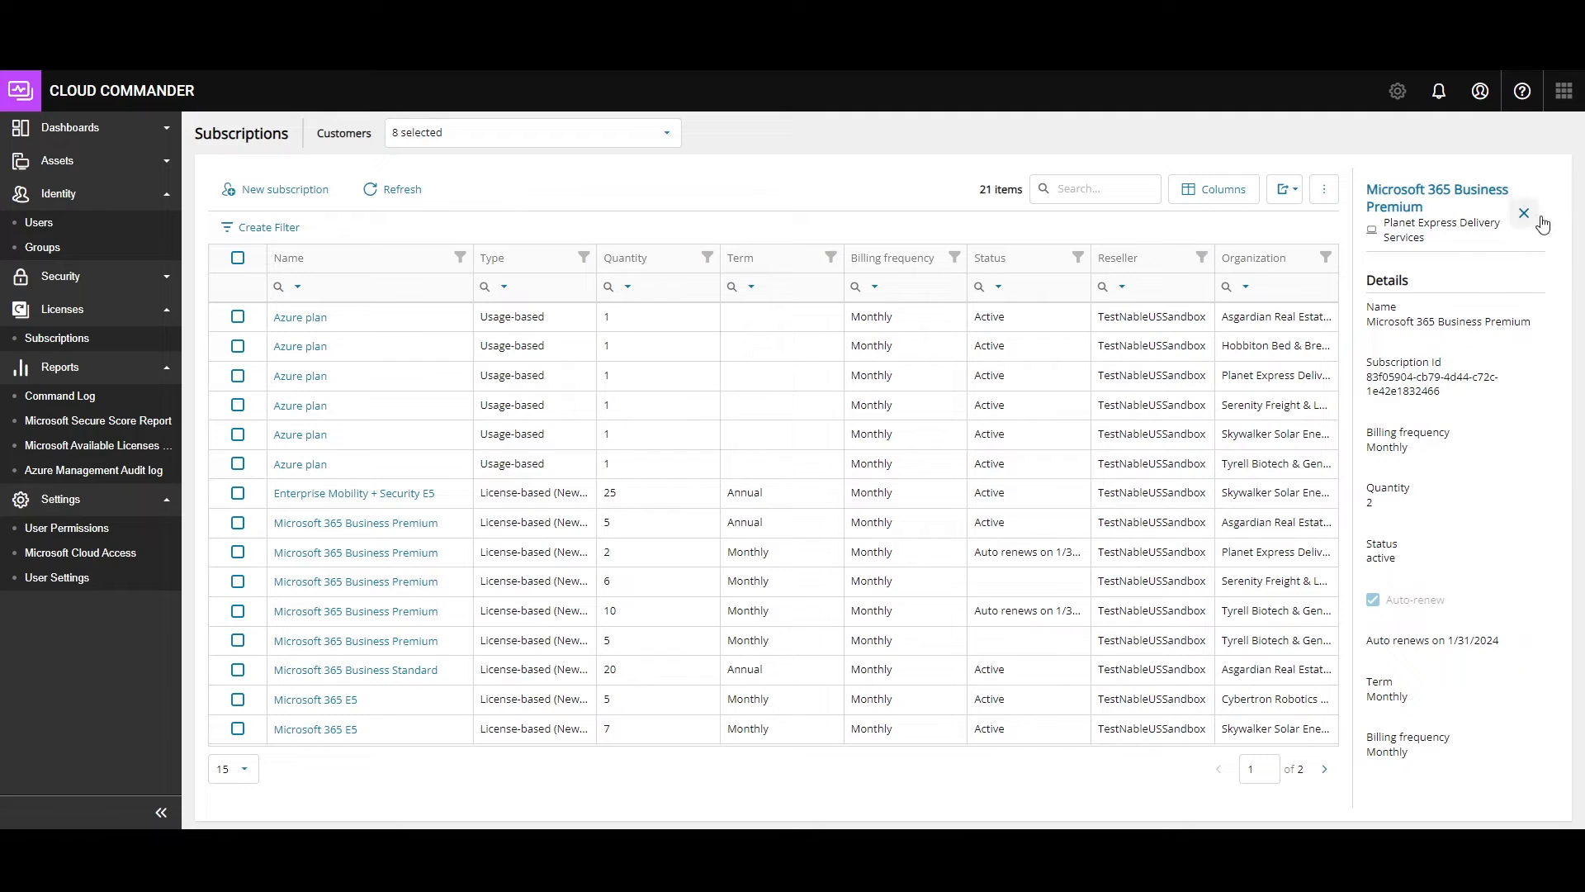
left_click(1524, 213)
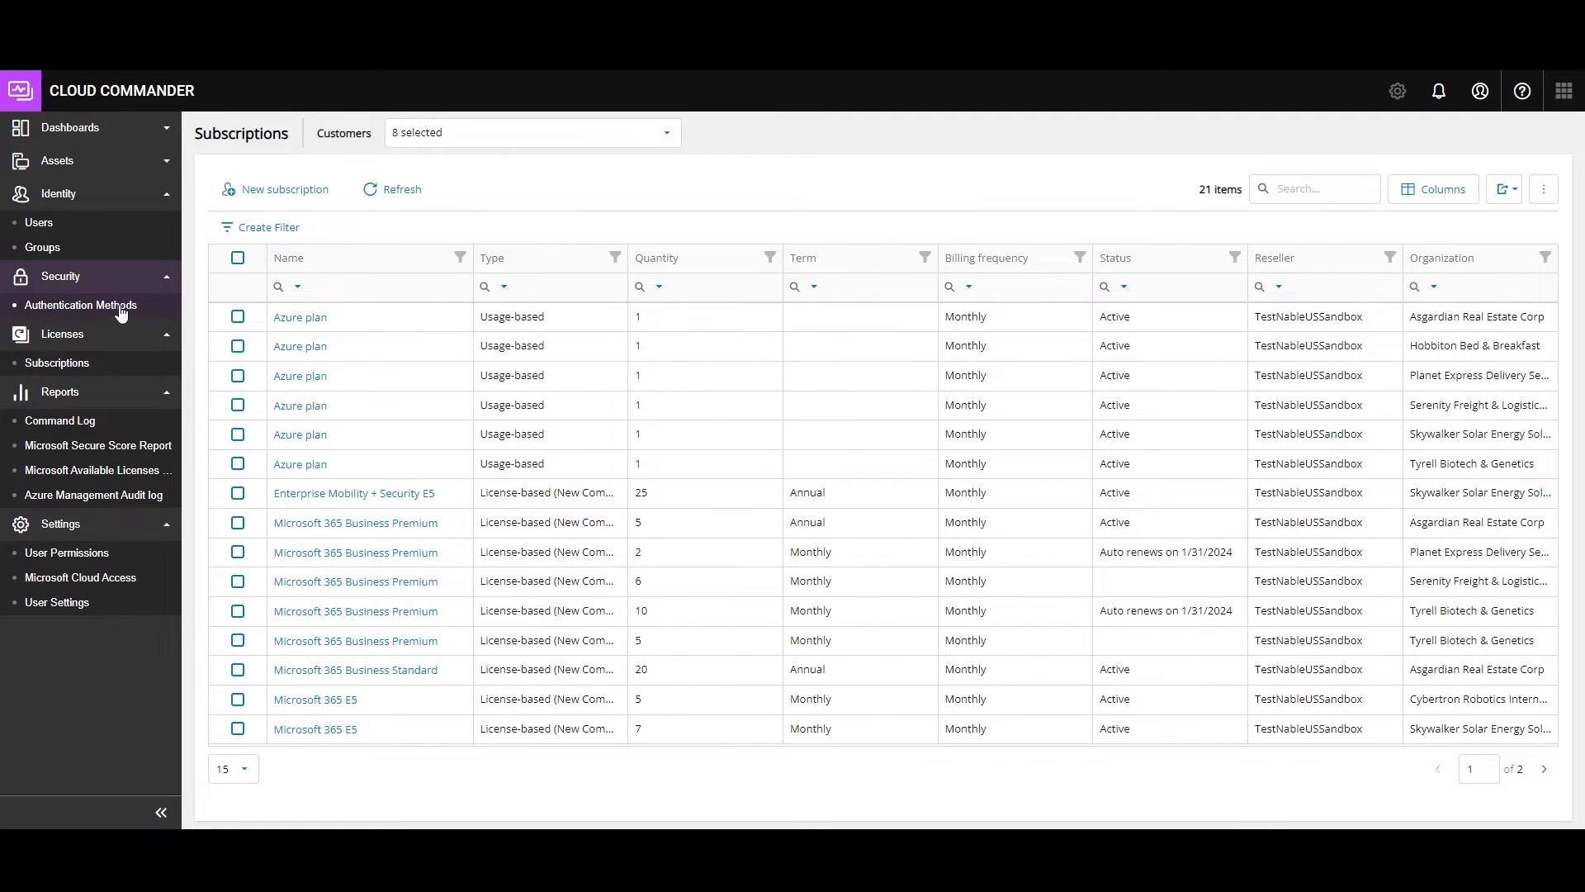
- Open Security > Authentication Methods to see 36 users' authentication status and preferences
left_click(81, 305)
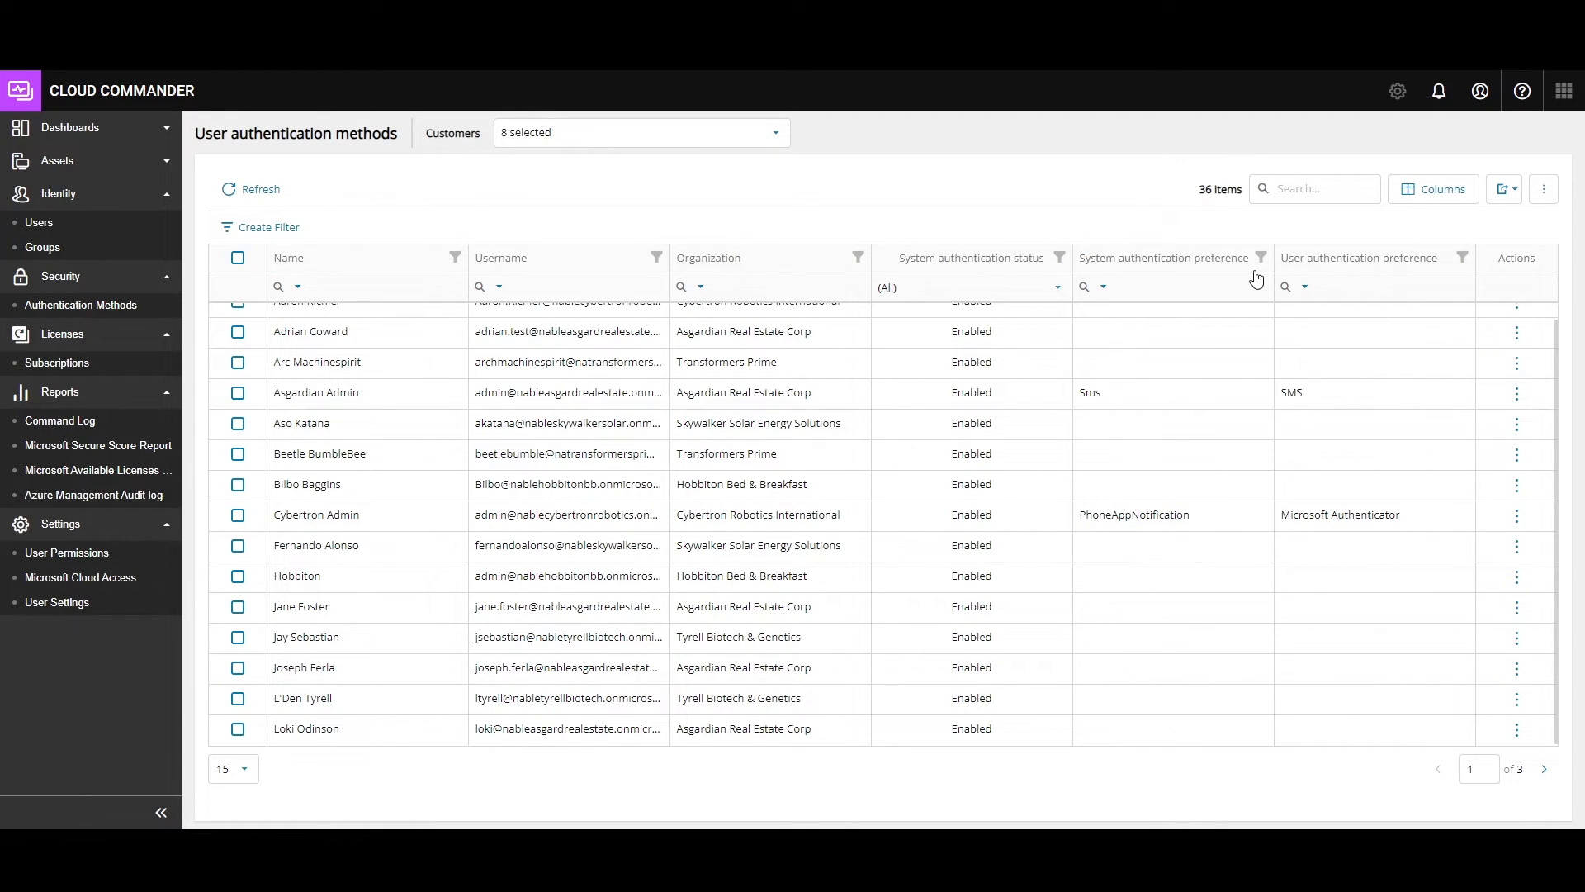
left_click(1252, 286)
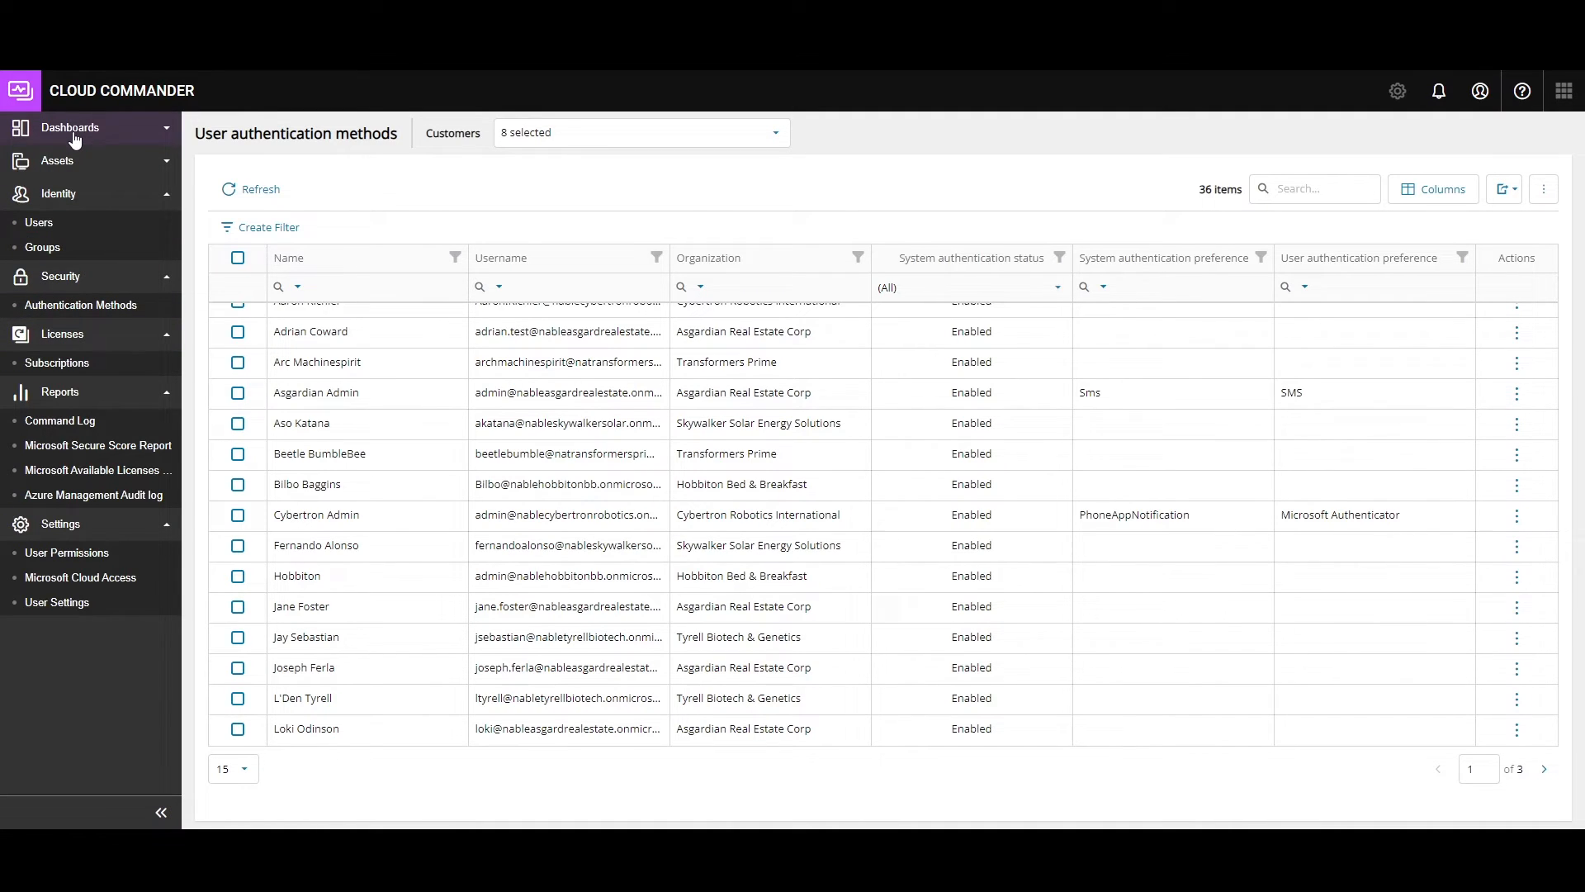
- Expand Dashboards and view the dashboard's audit log, which has no entries
left_click(69, 127)
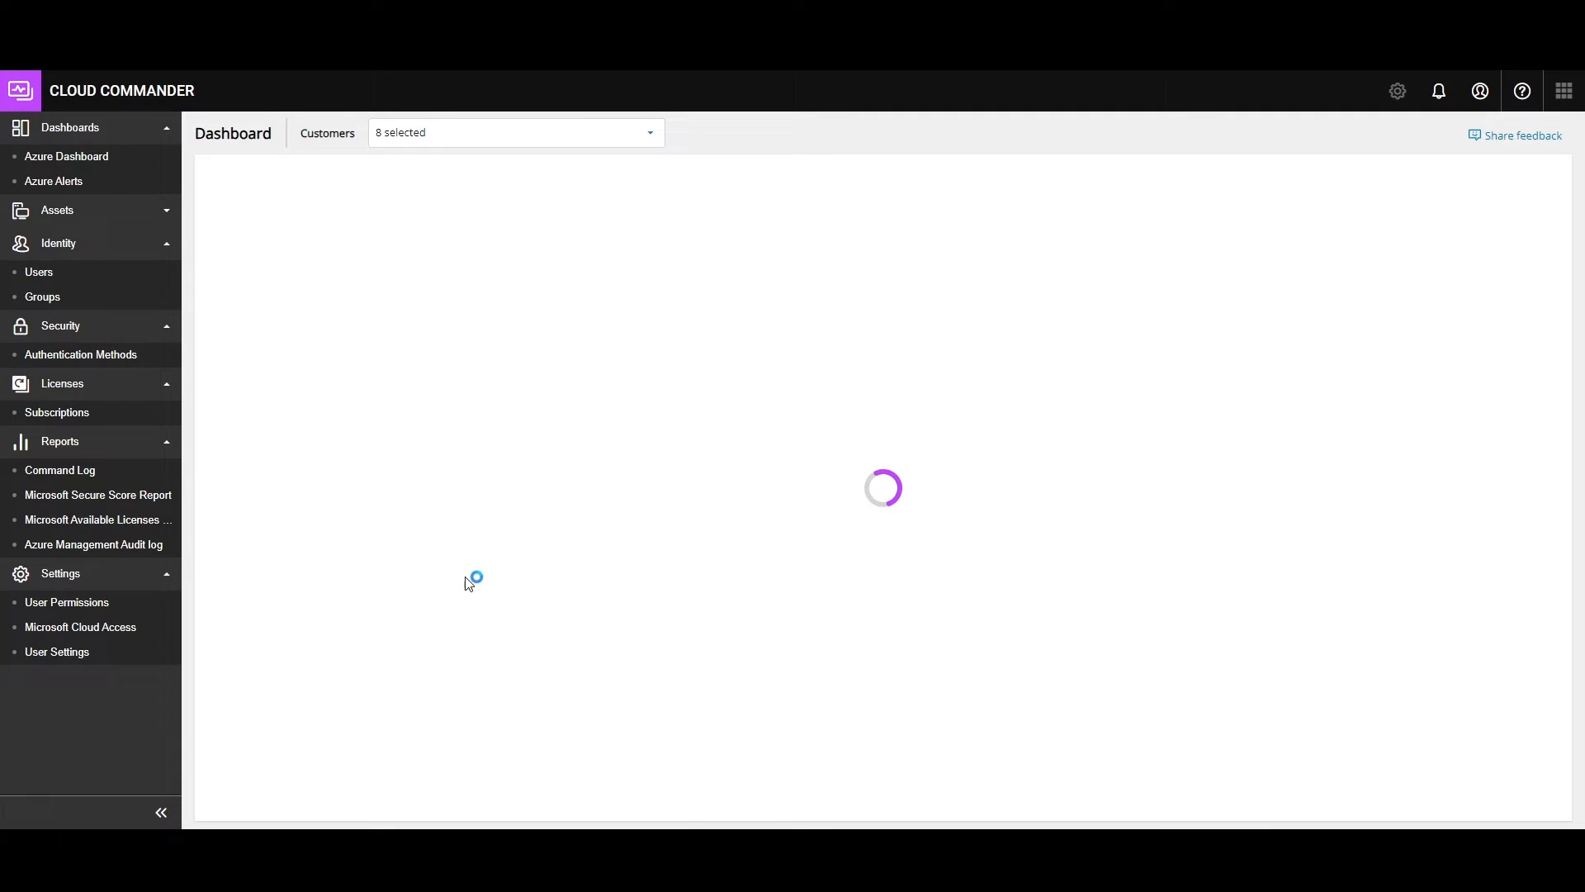
mouse_move(890, 689)
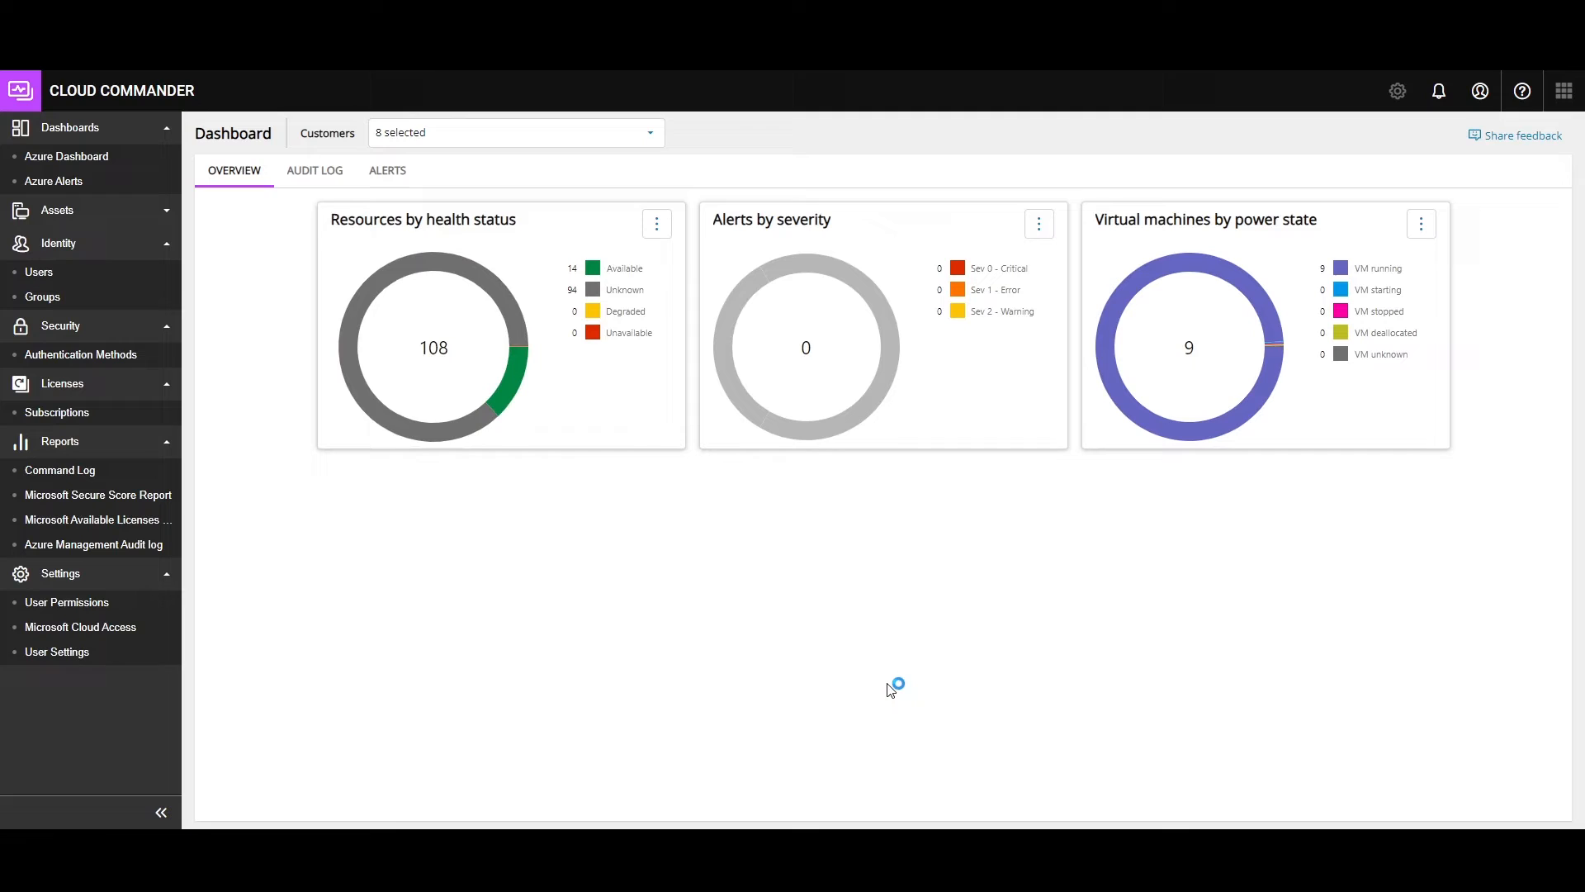
mouse_move(1508, 435)
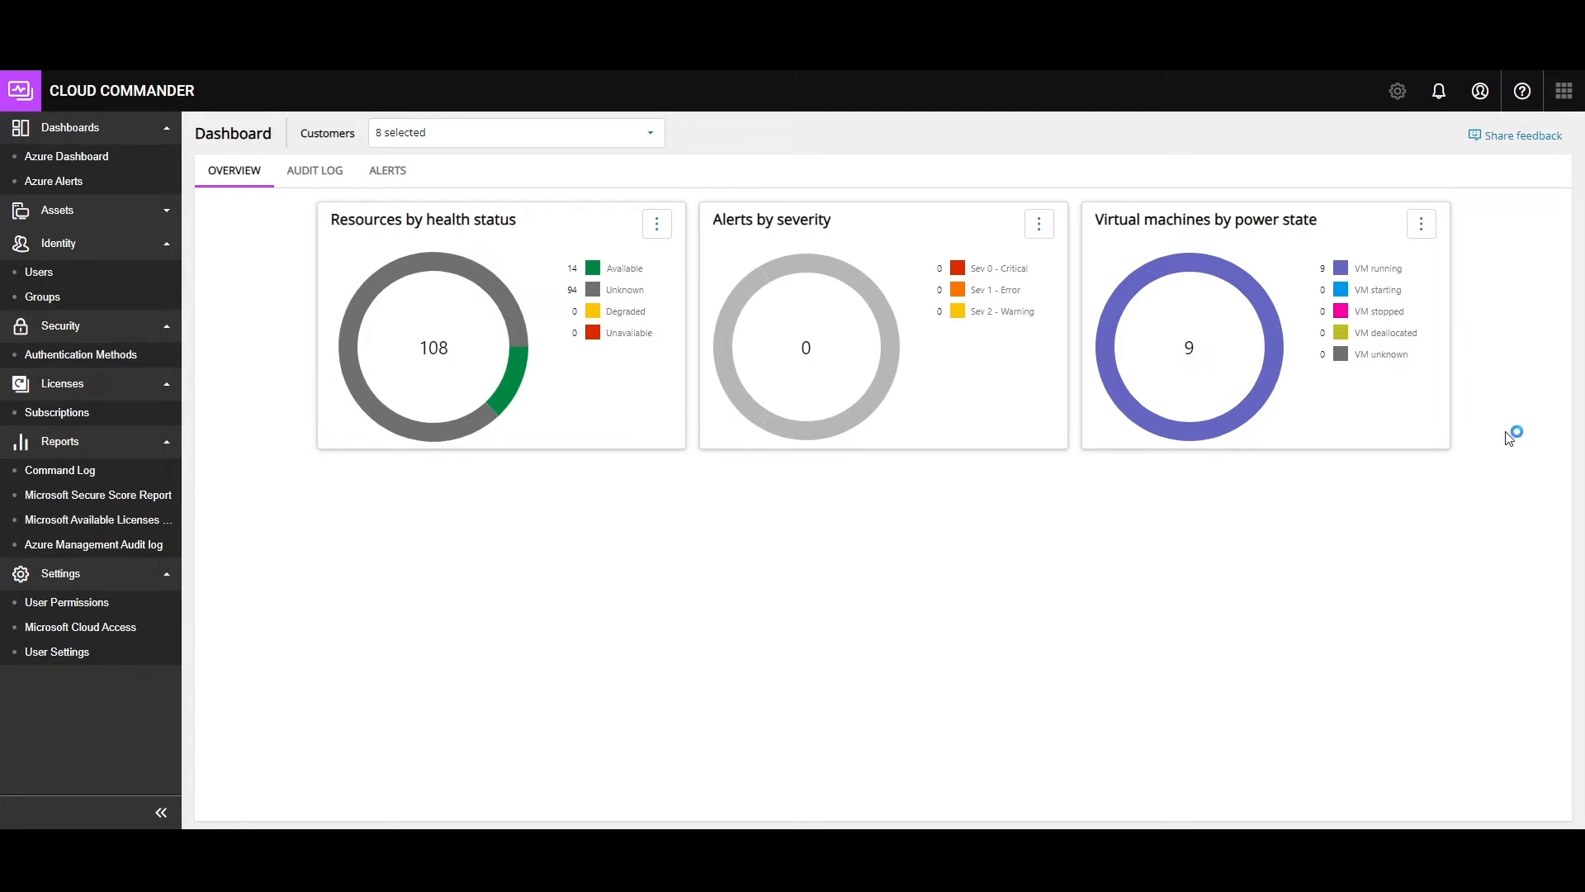
mouse_move(1373, 515)
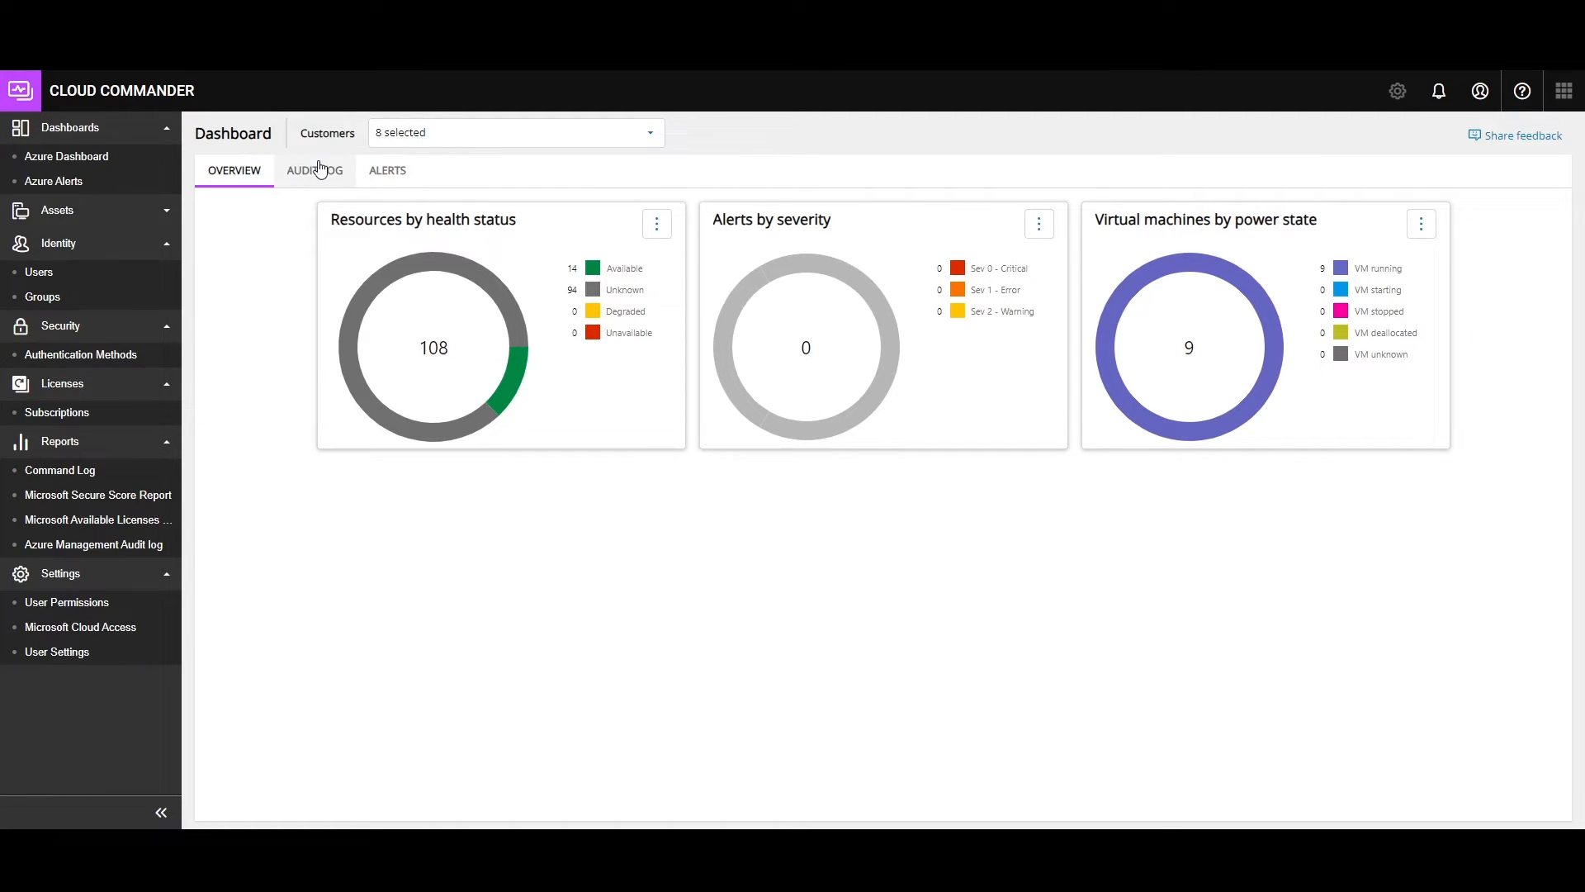
left_click(315, 170)
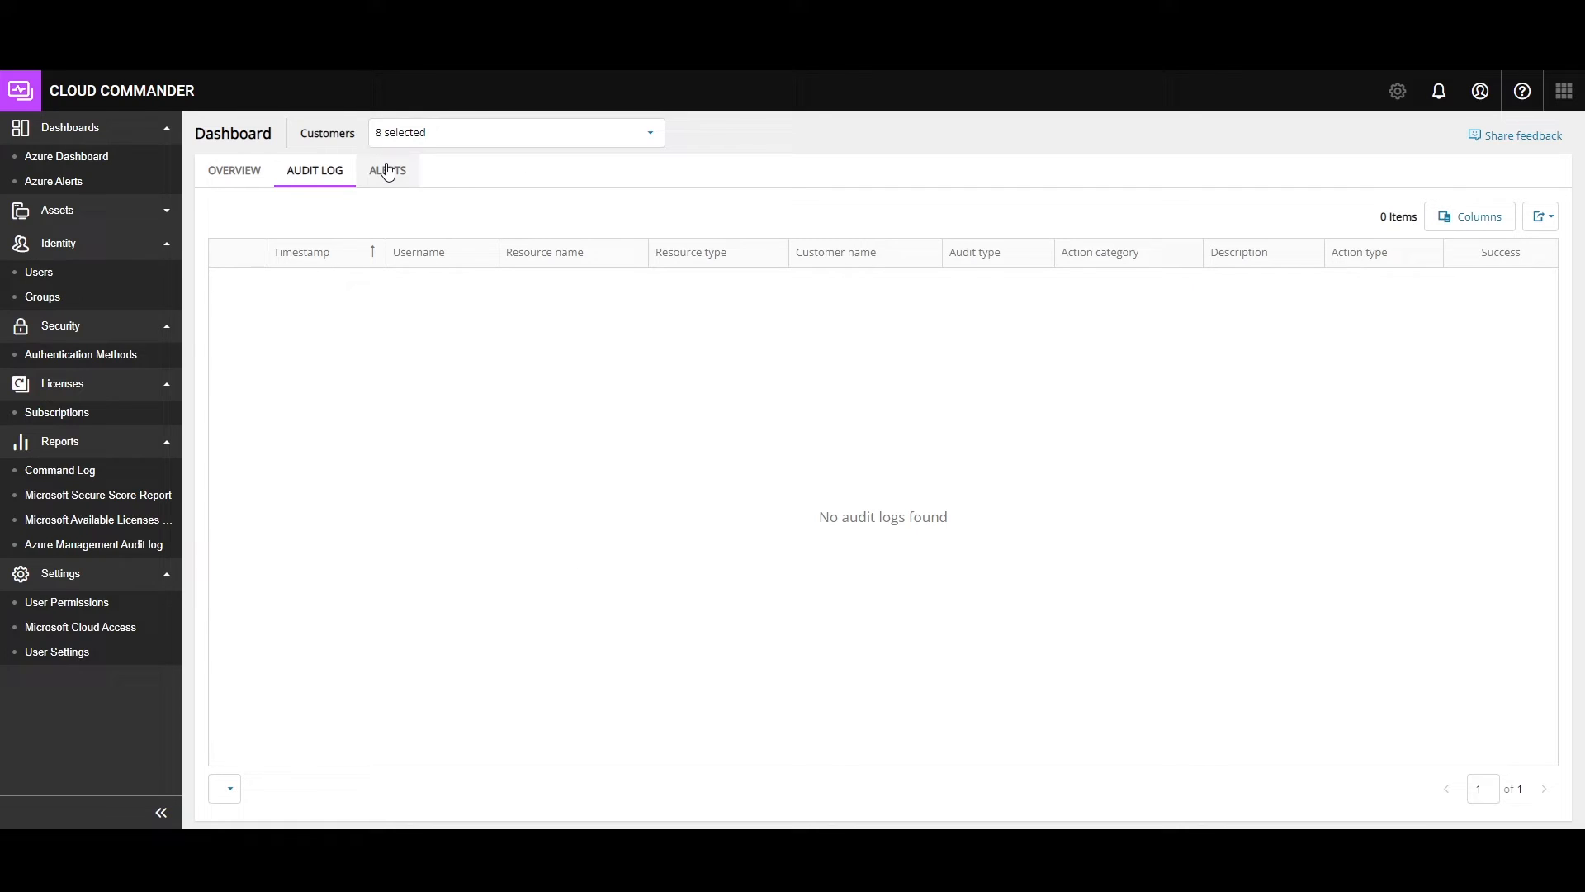
- View the empty Alerts list across 8 customers and expand Assets in the sidebar
left_click(233, 170)
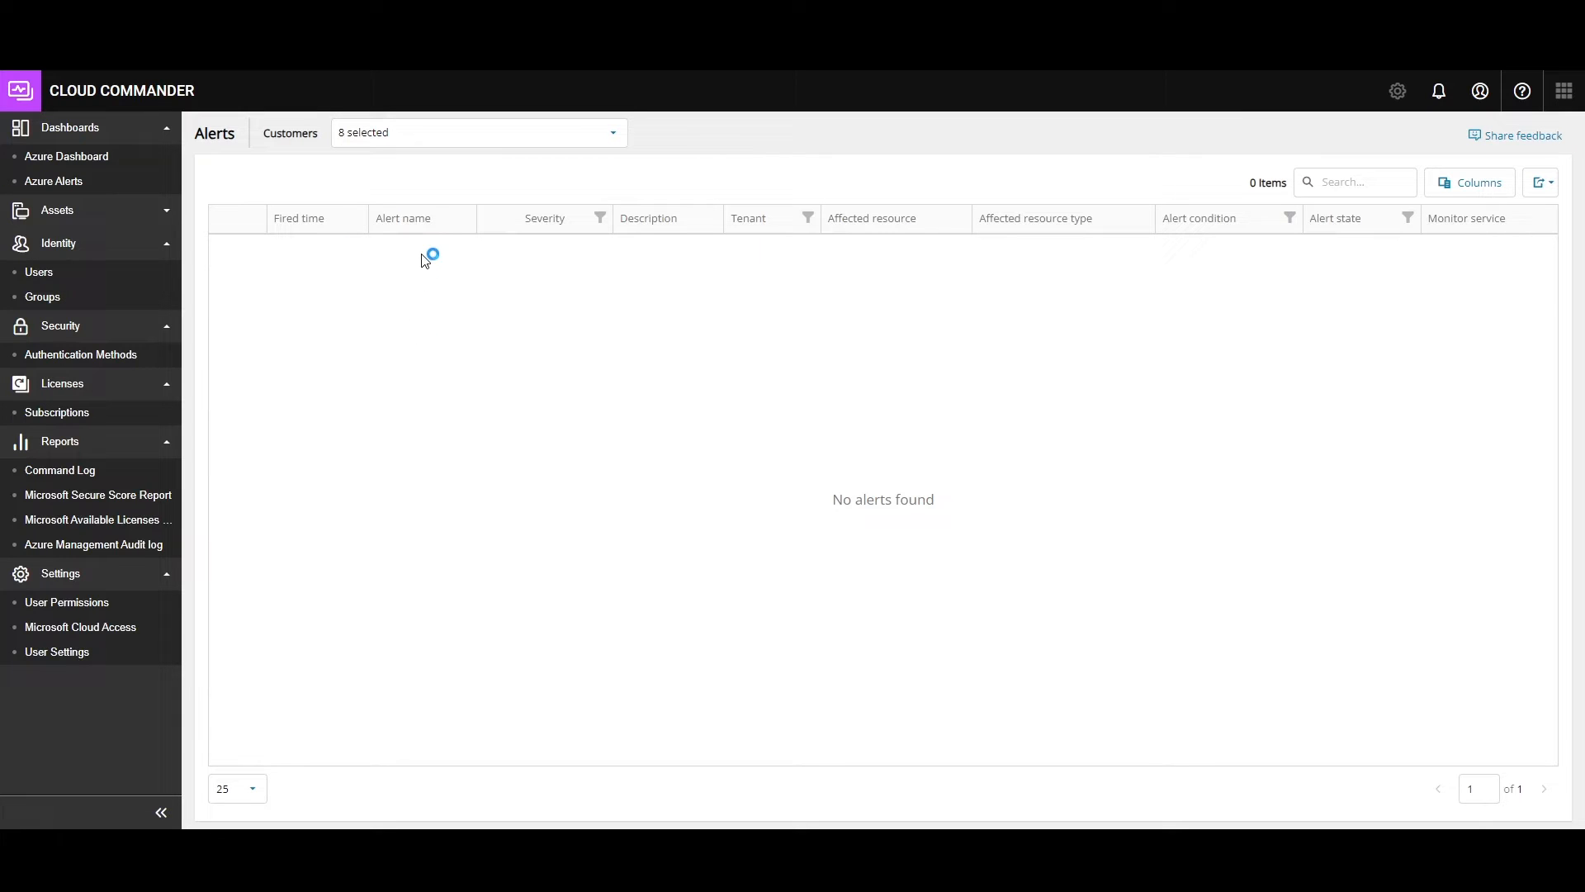
mouse_move(1338, 358)
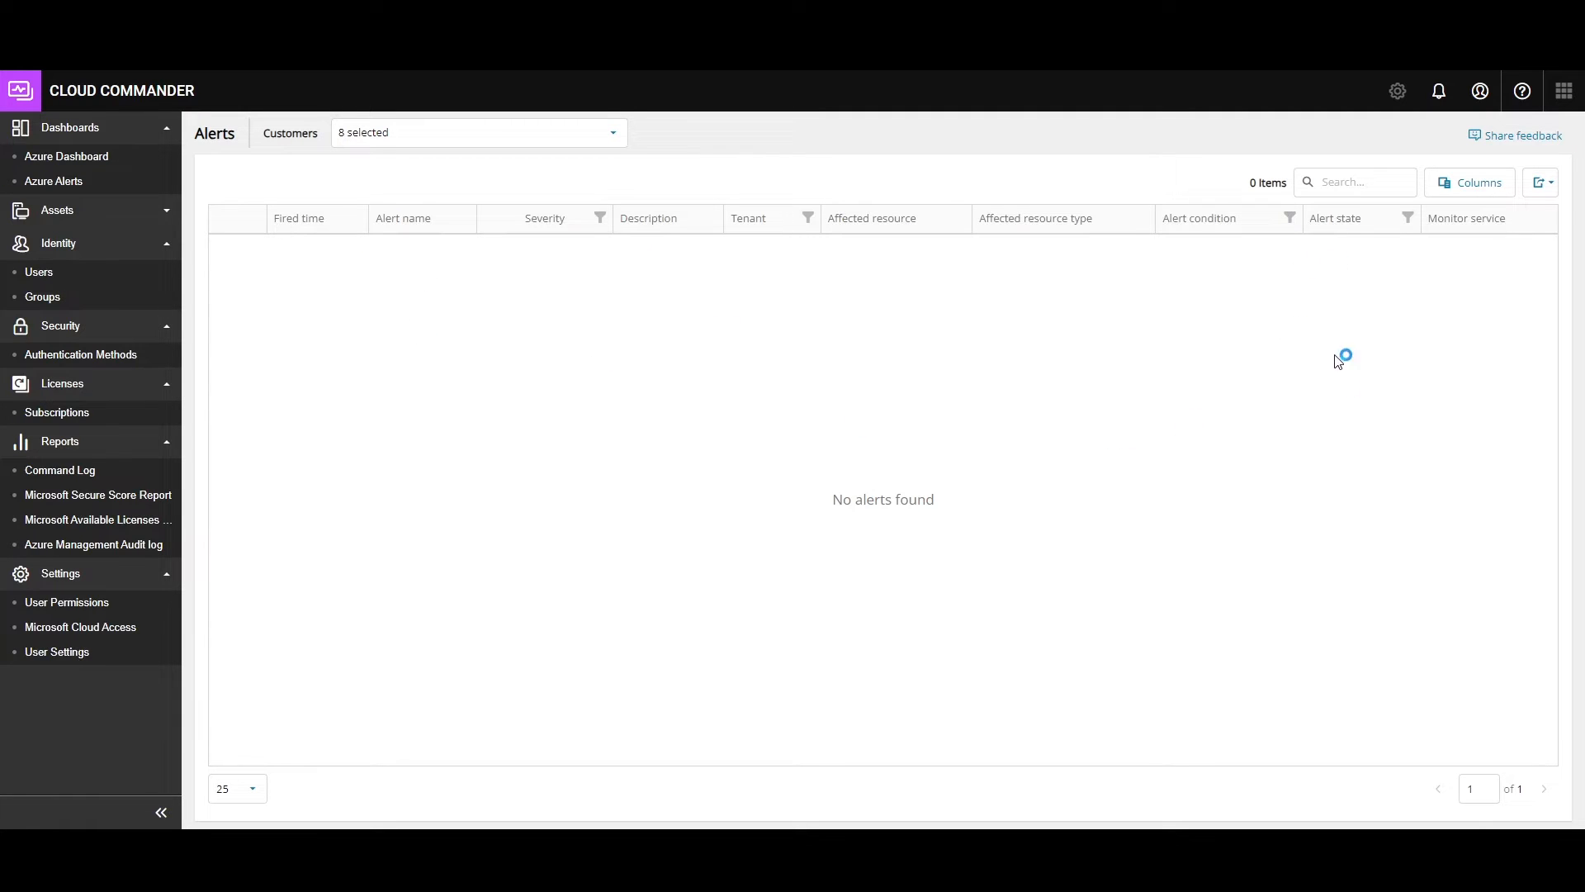
mouse_move(1078, 244)
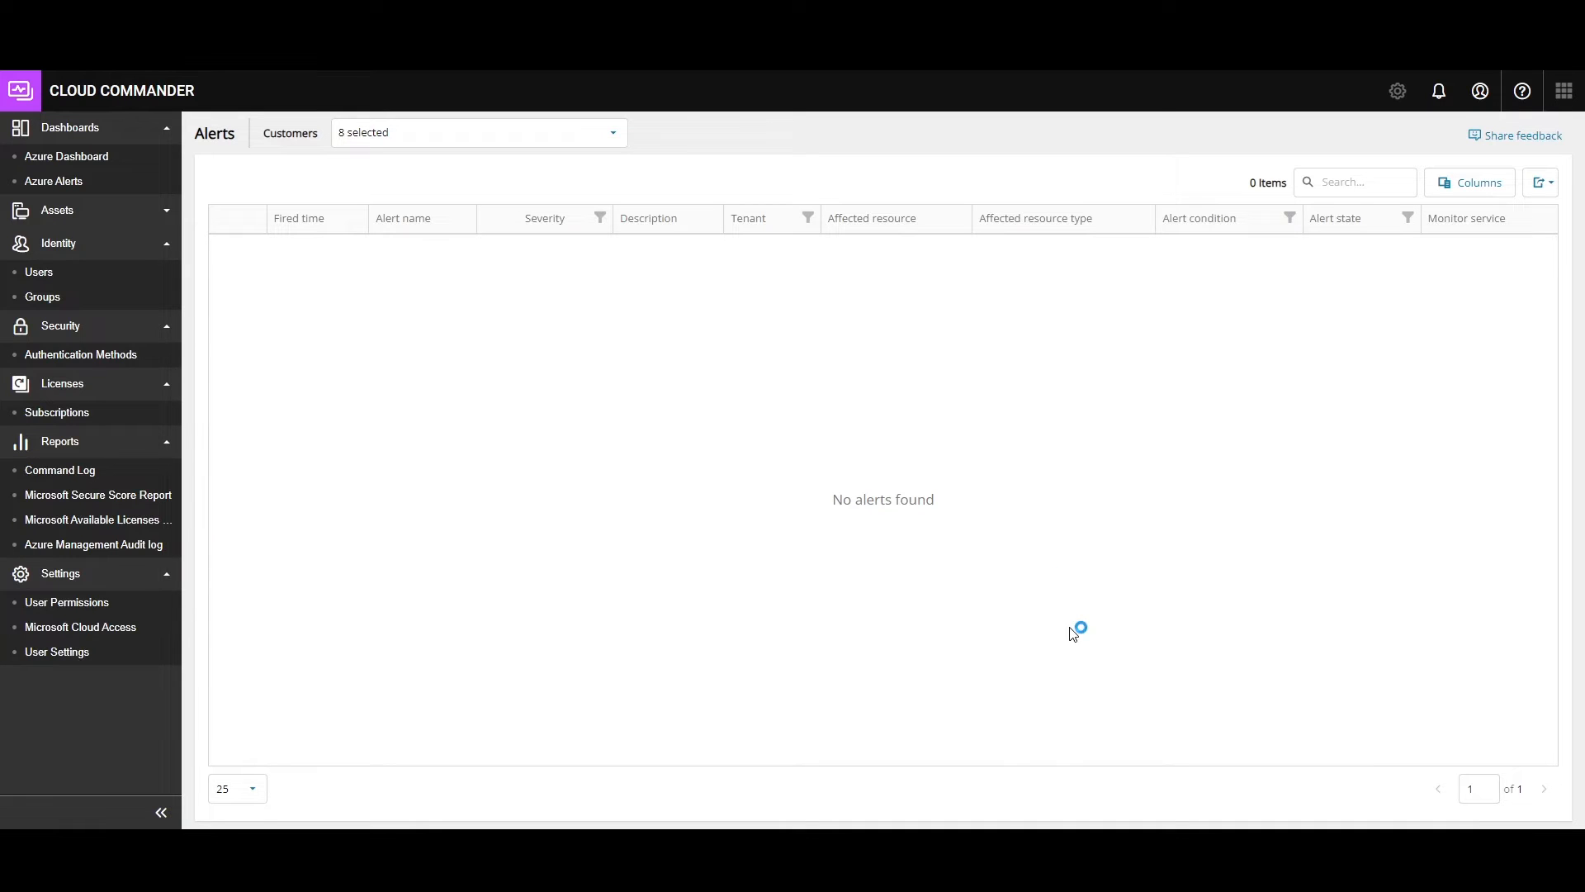
left_click(57, 209)
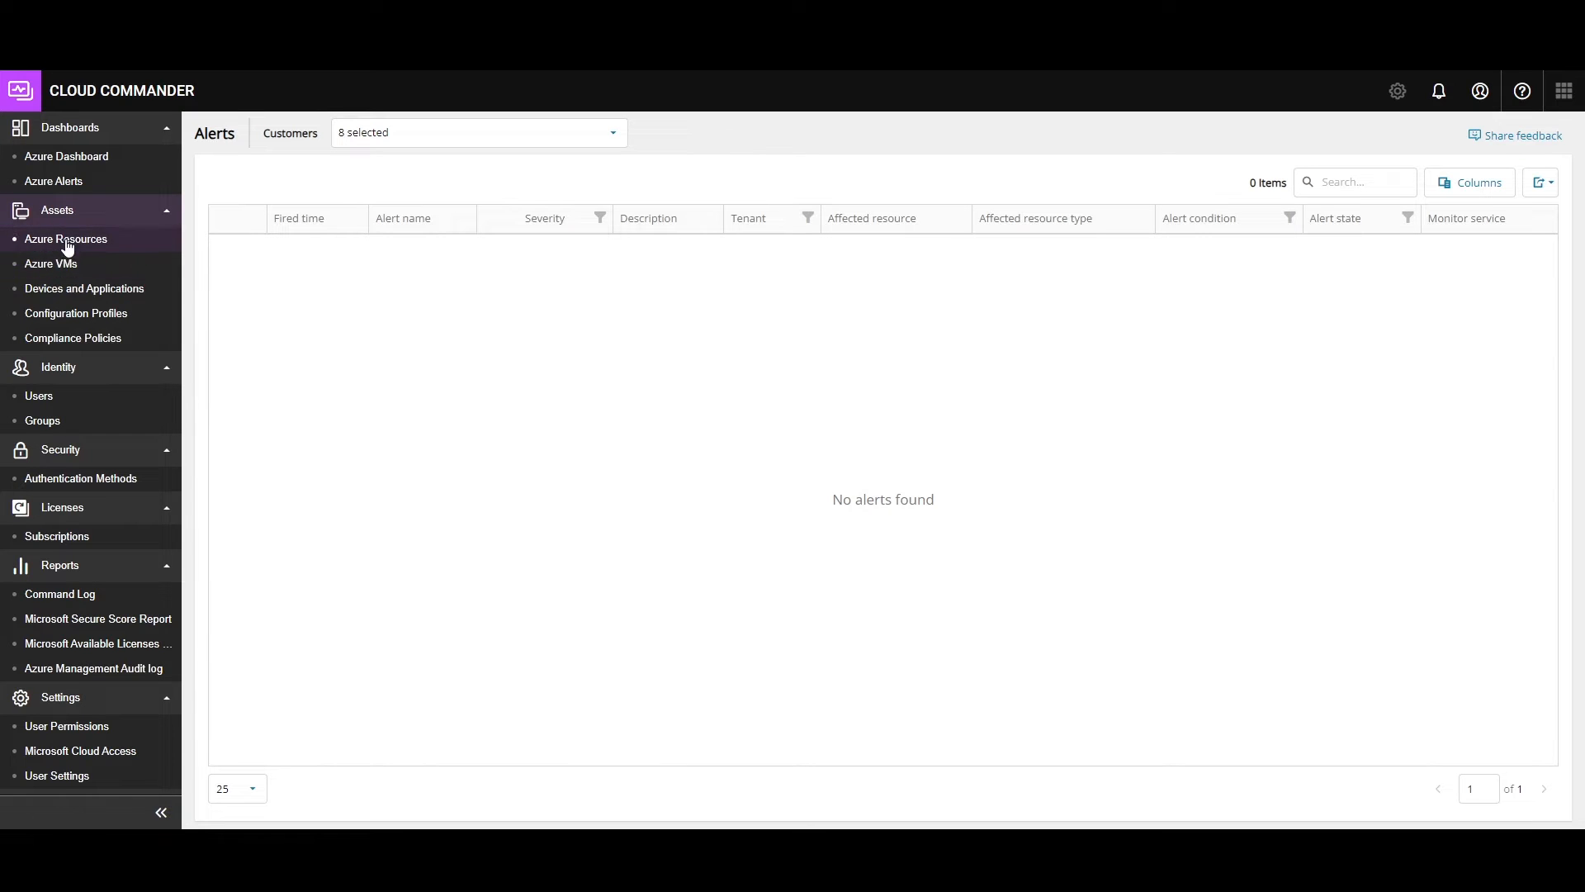
- List 108 Azure resources, sort by Subscription, and select JoyVM to show its properties
left_click(64, 238)
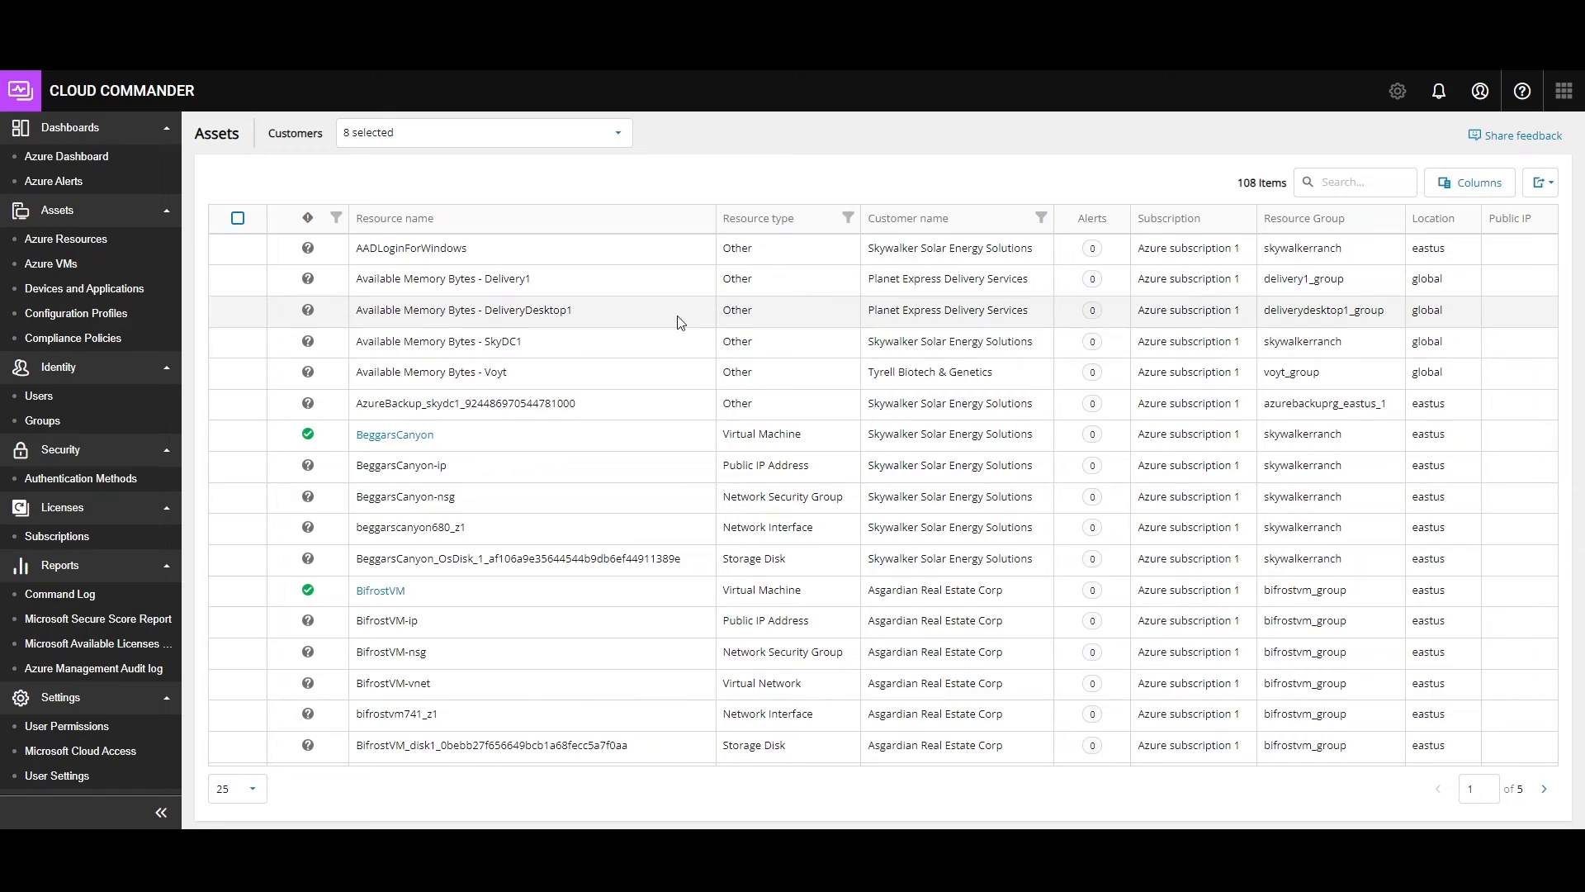
left_click(847, 218)
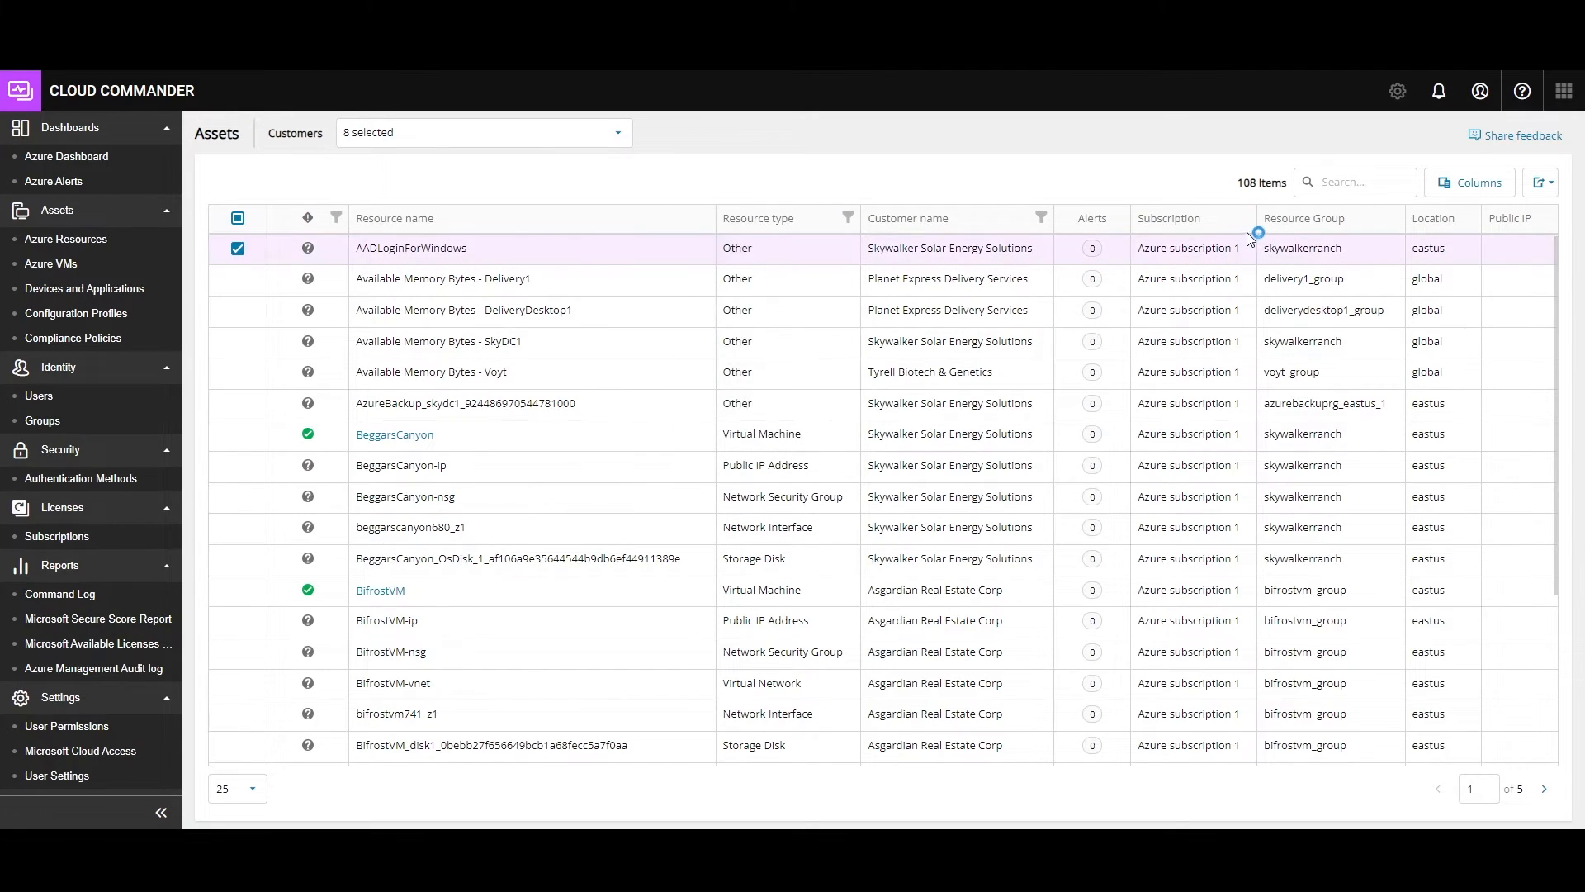
left_click(1319, 218)
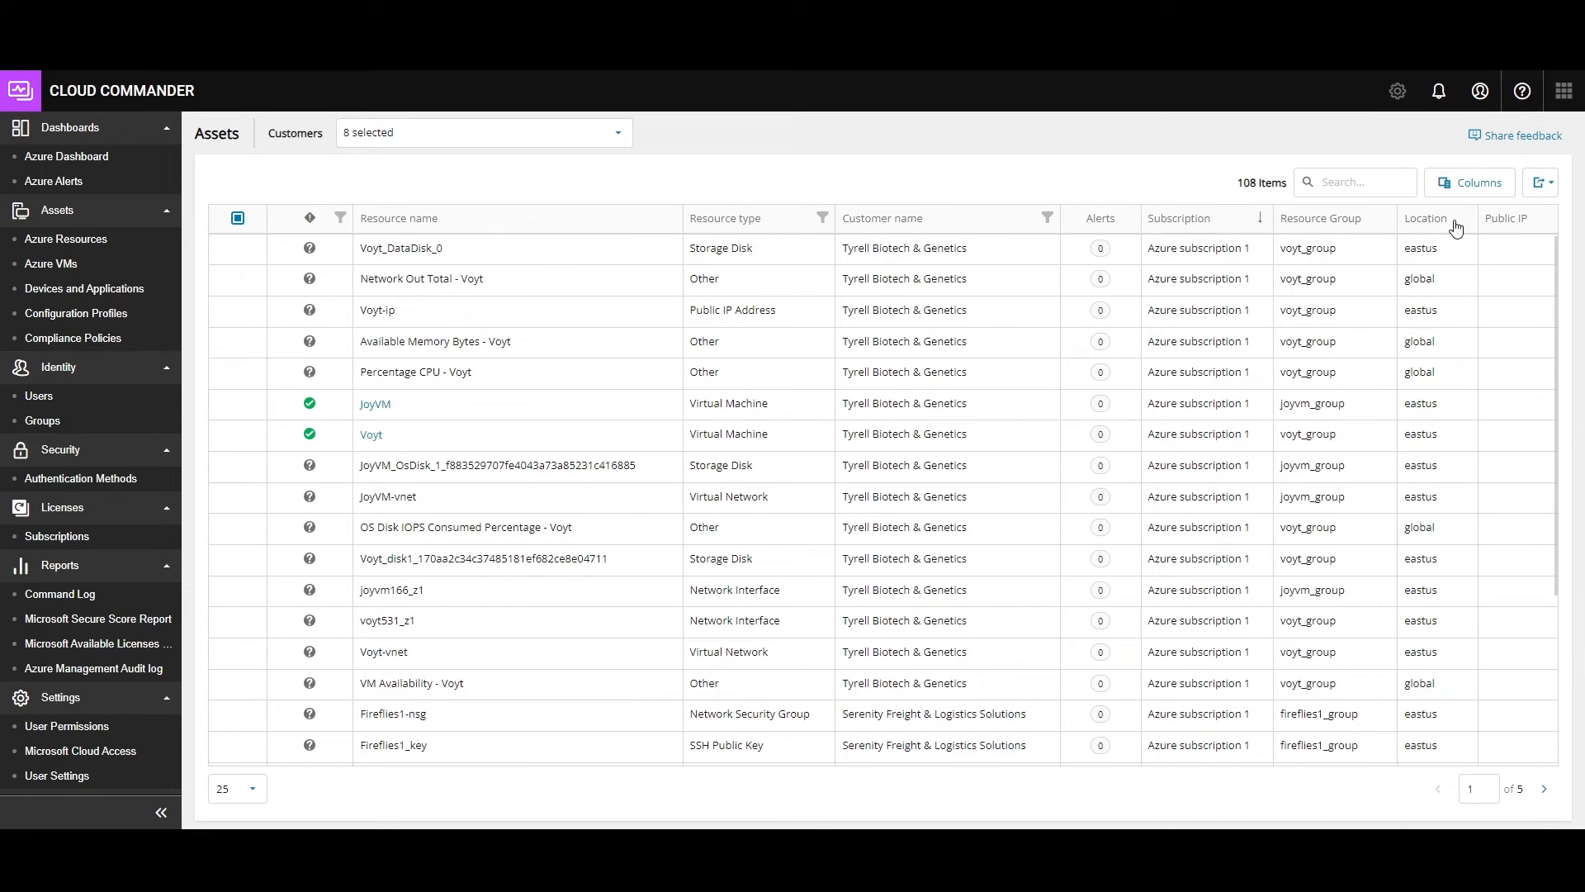
mouse_move(1048, 237)
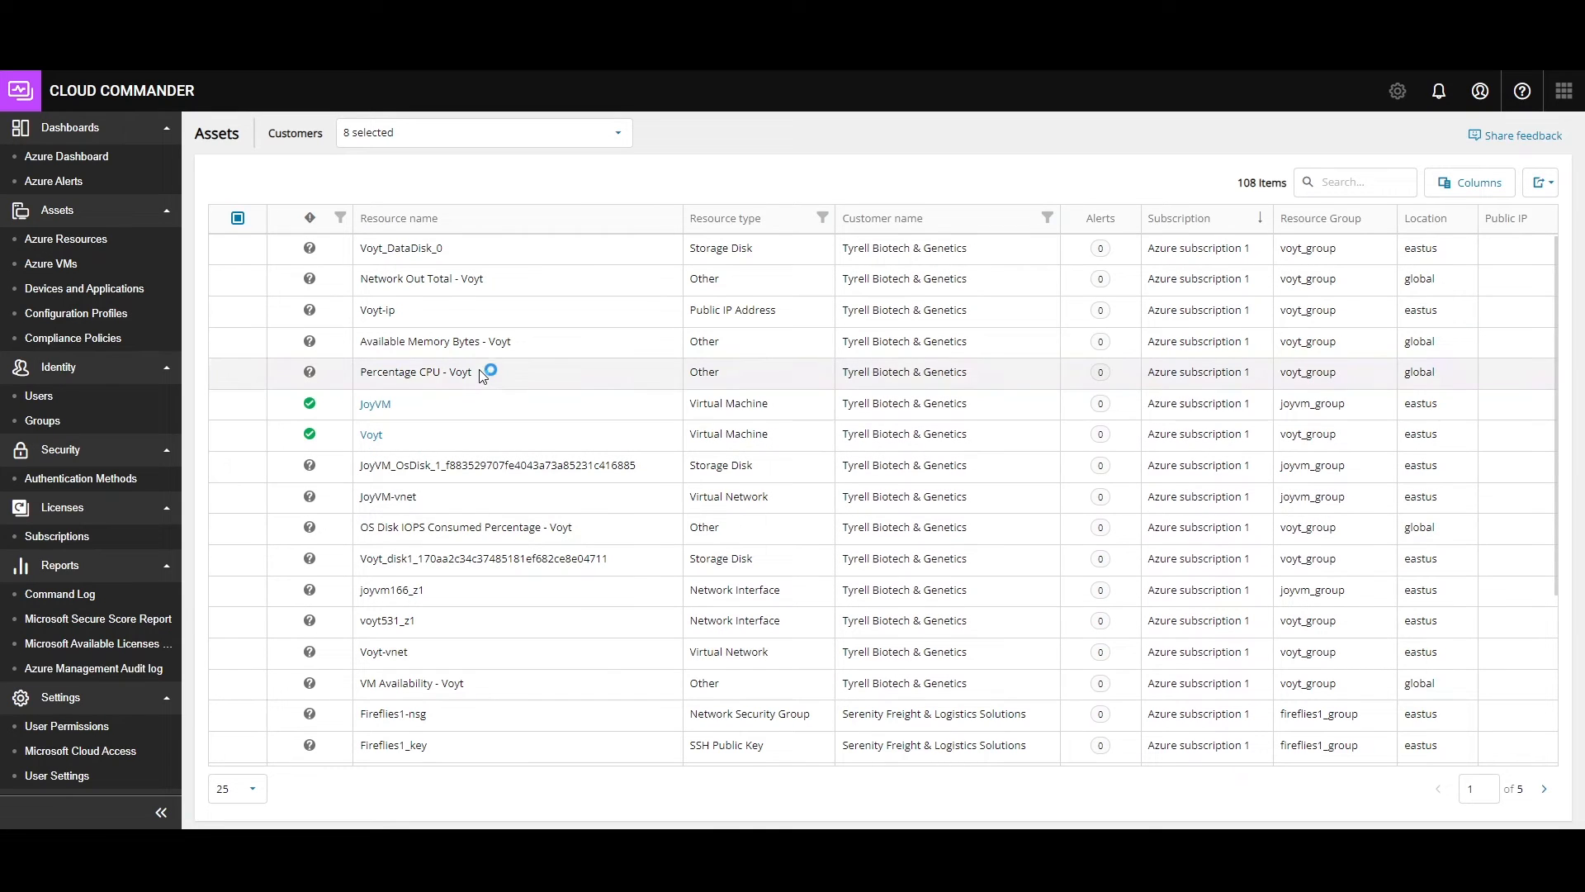
left_click(237, 372)
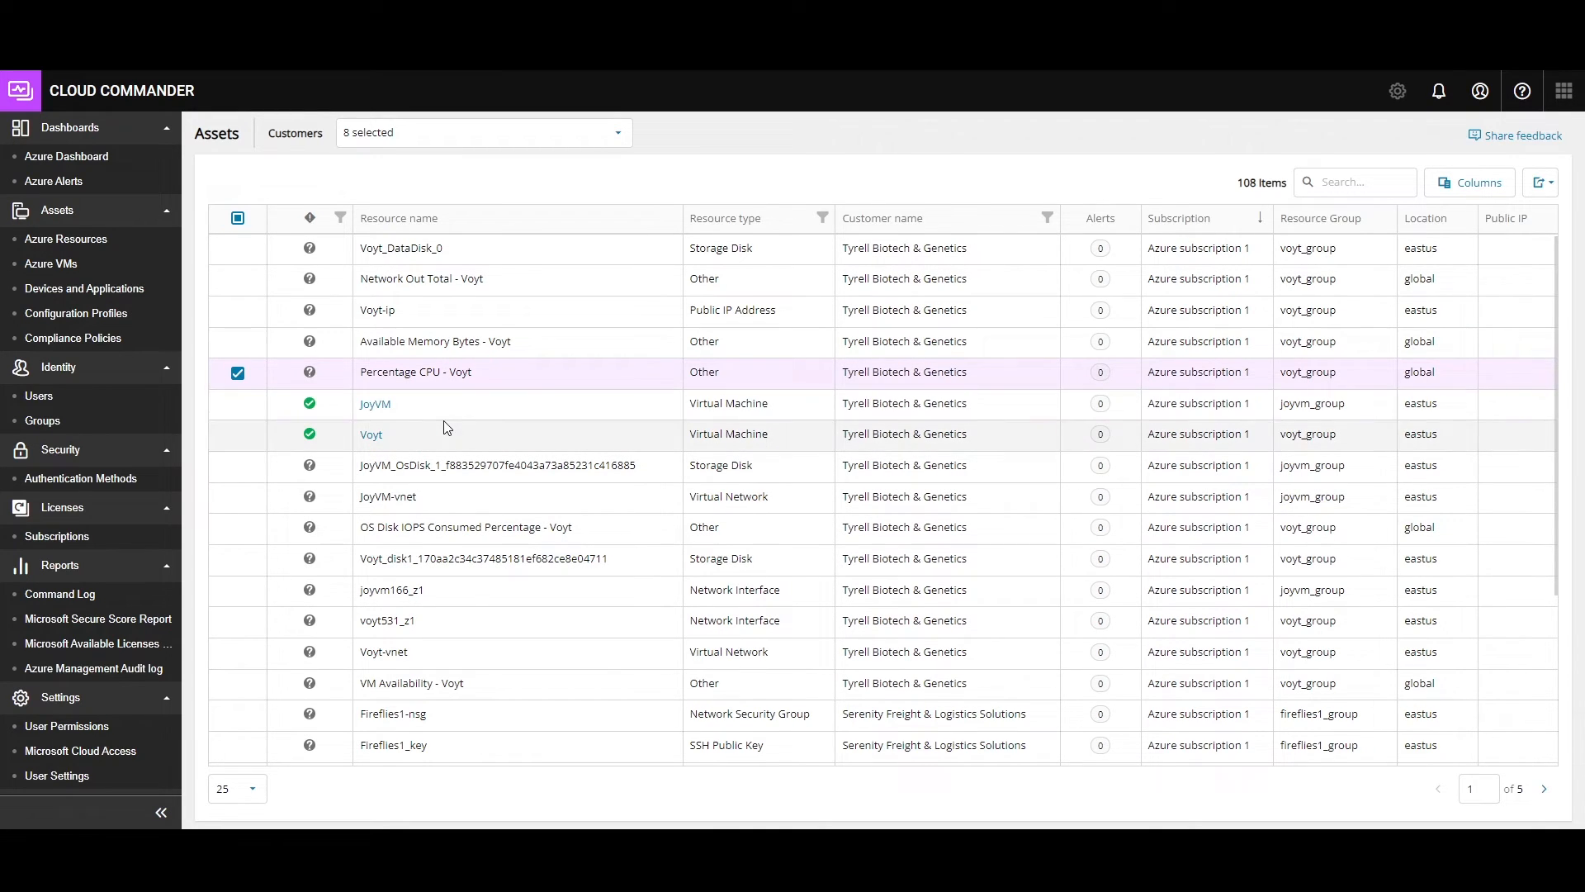
left_click(374, 403)
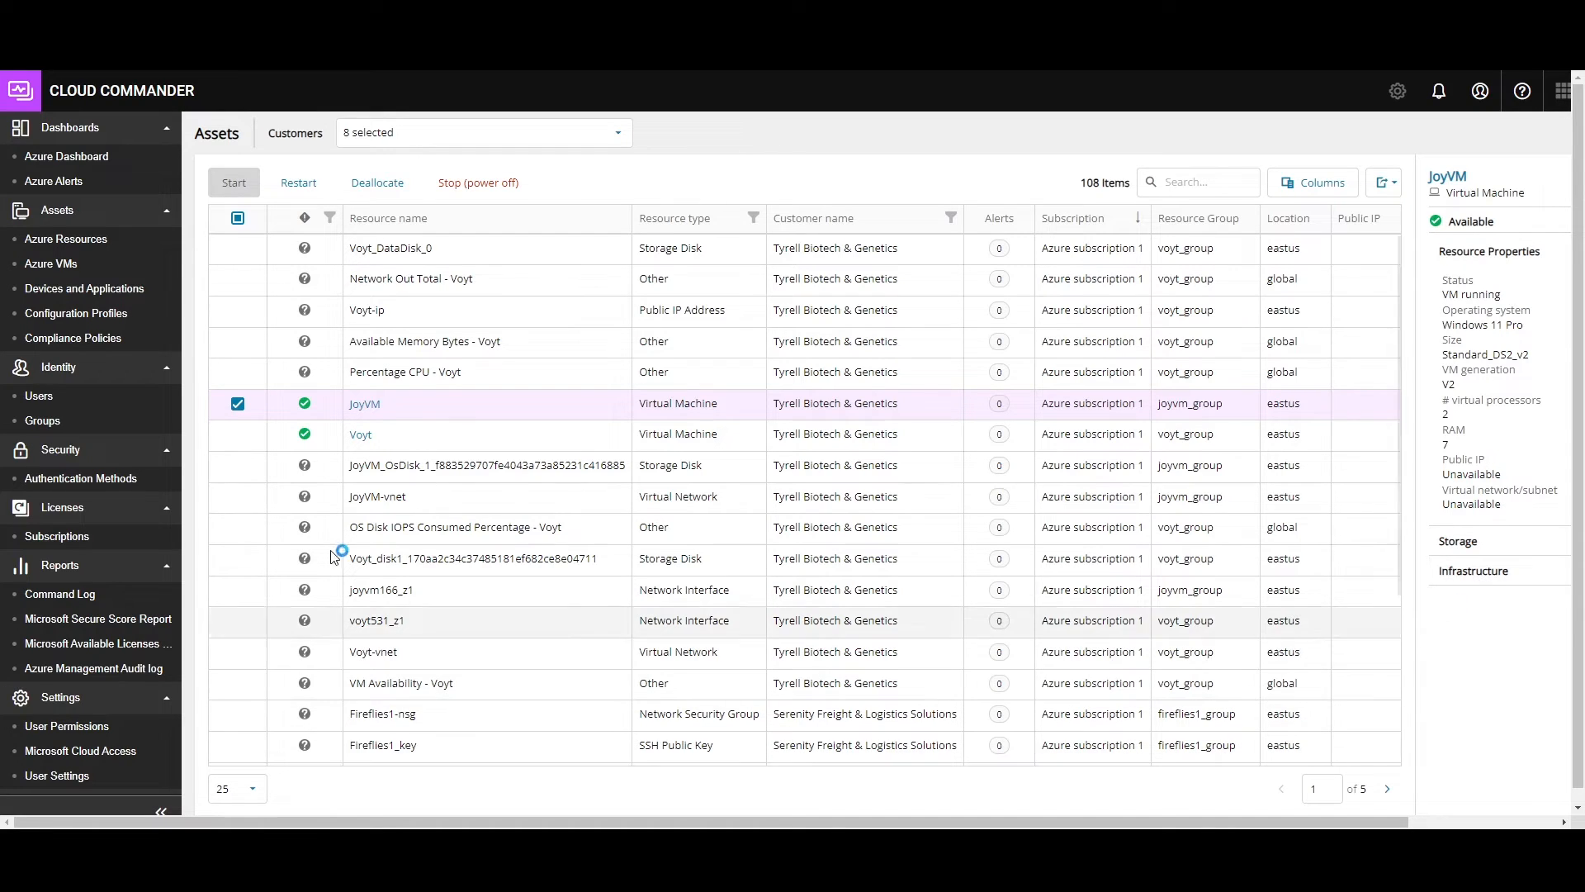
- Review JoyVM's summary, then list the nine running Azure virtual machines
left_click(363, 403)
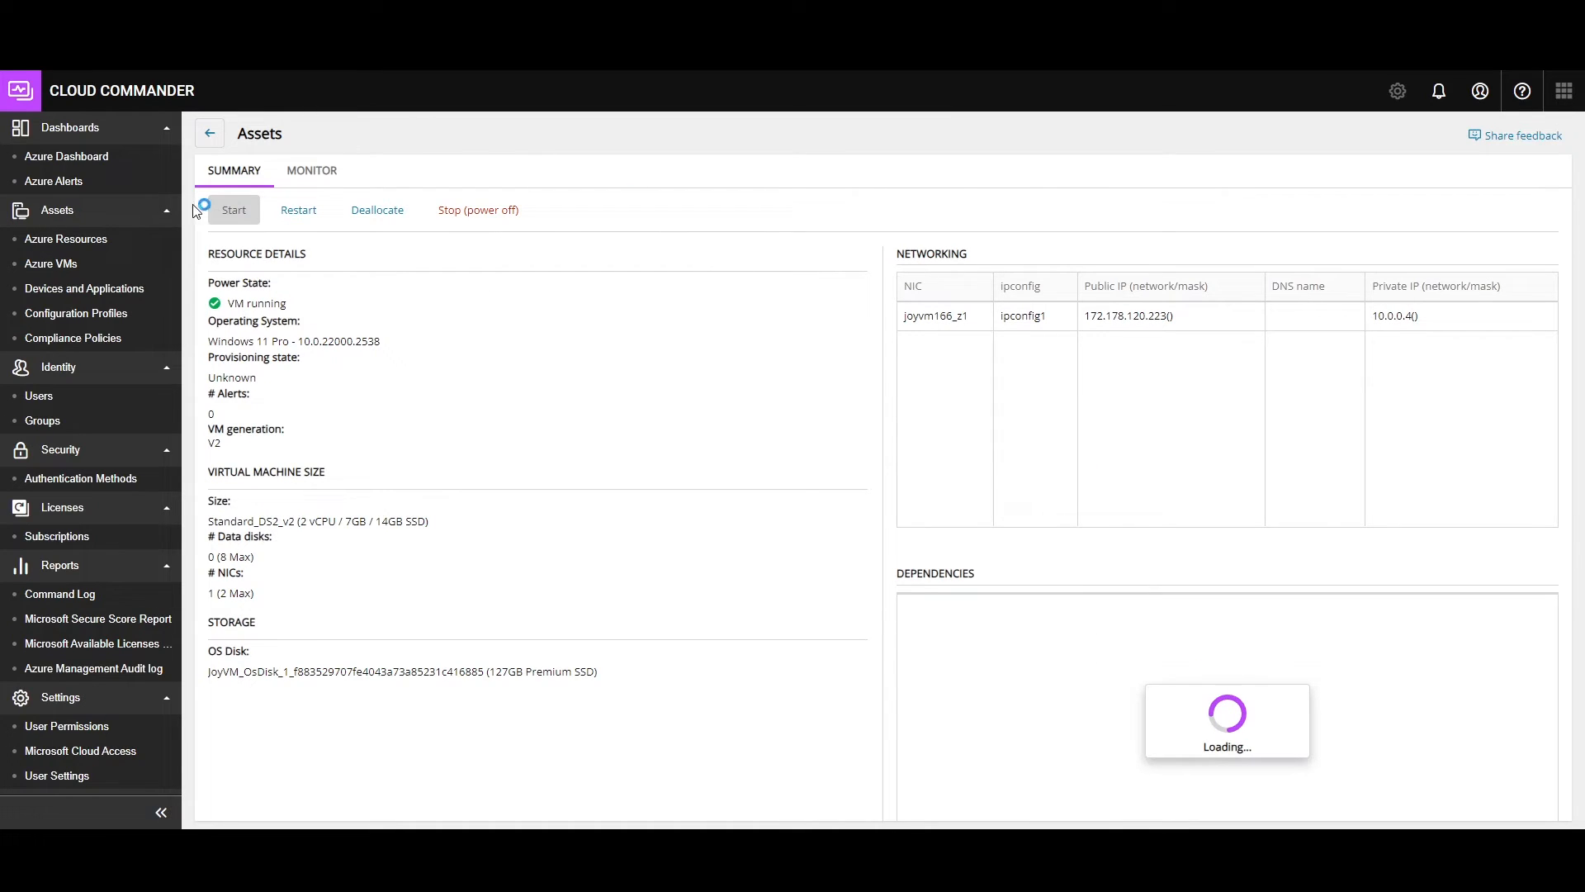
mouse_move(600, 230)
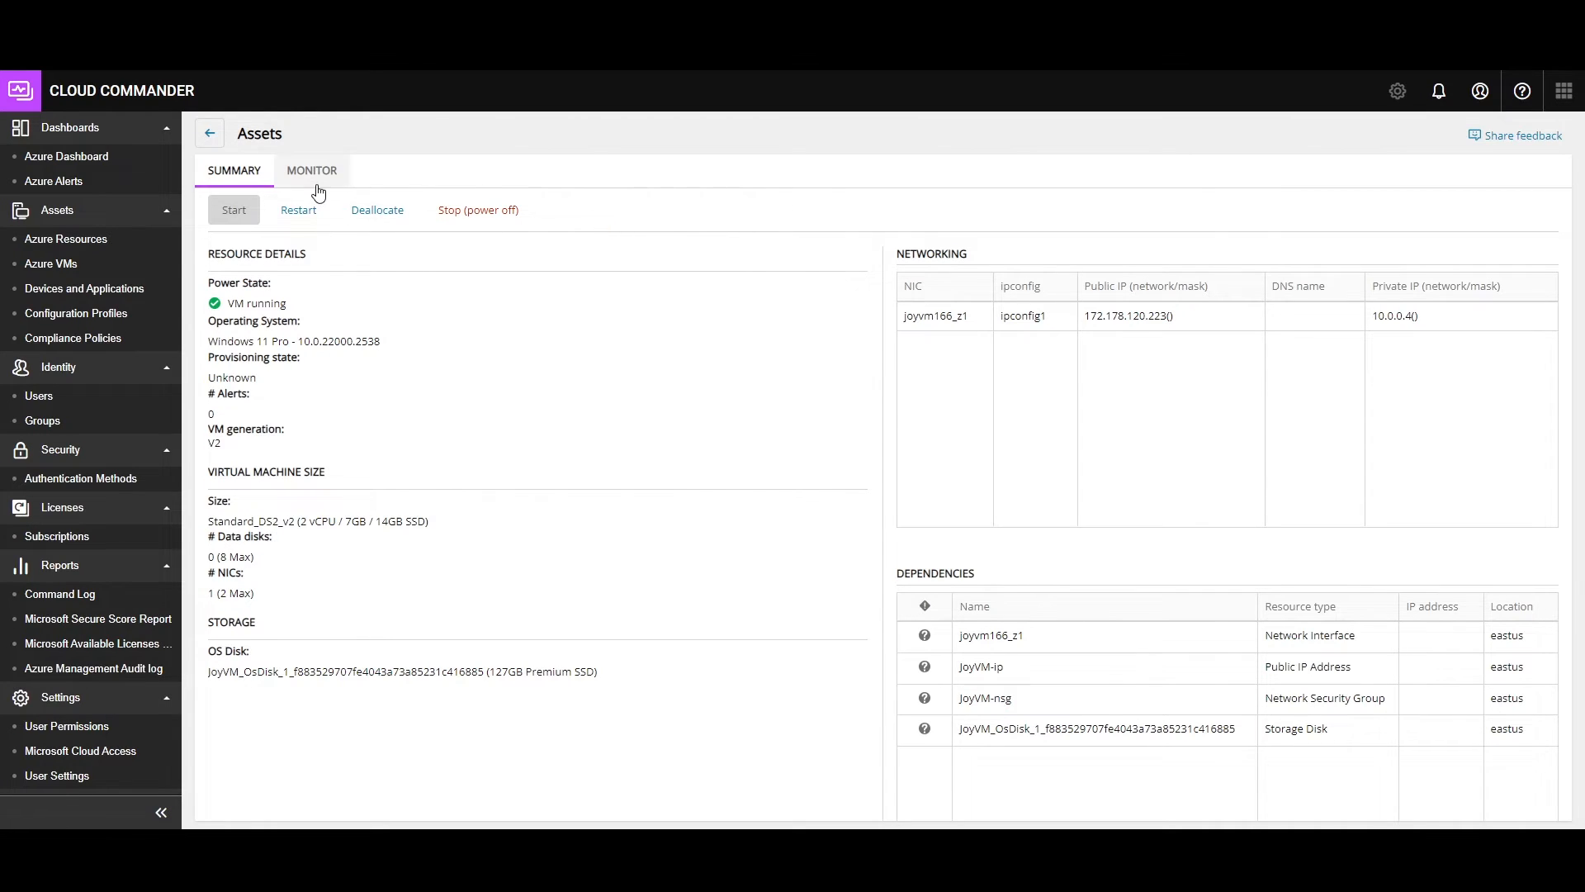
mouse_move(337, 398)
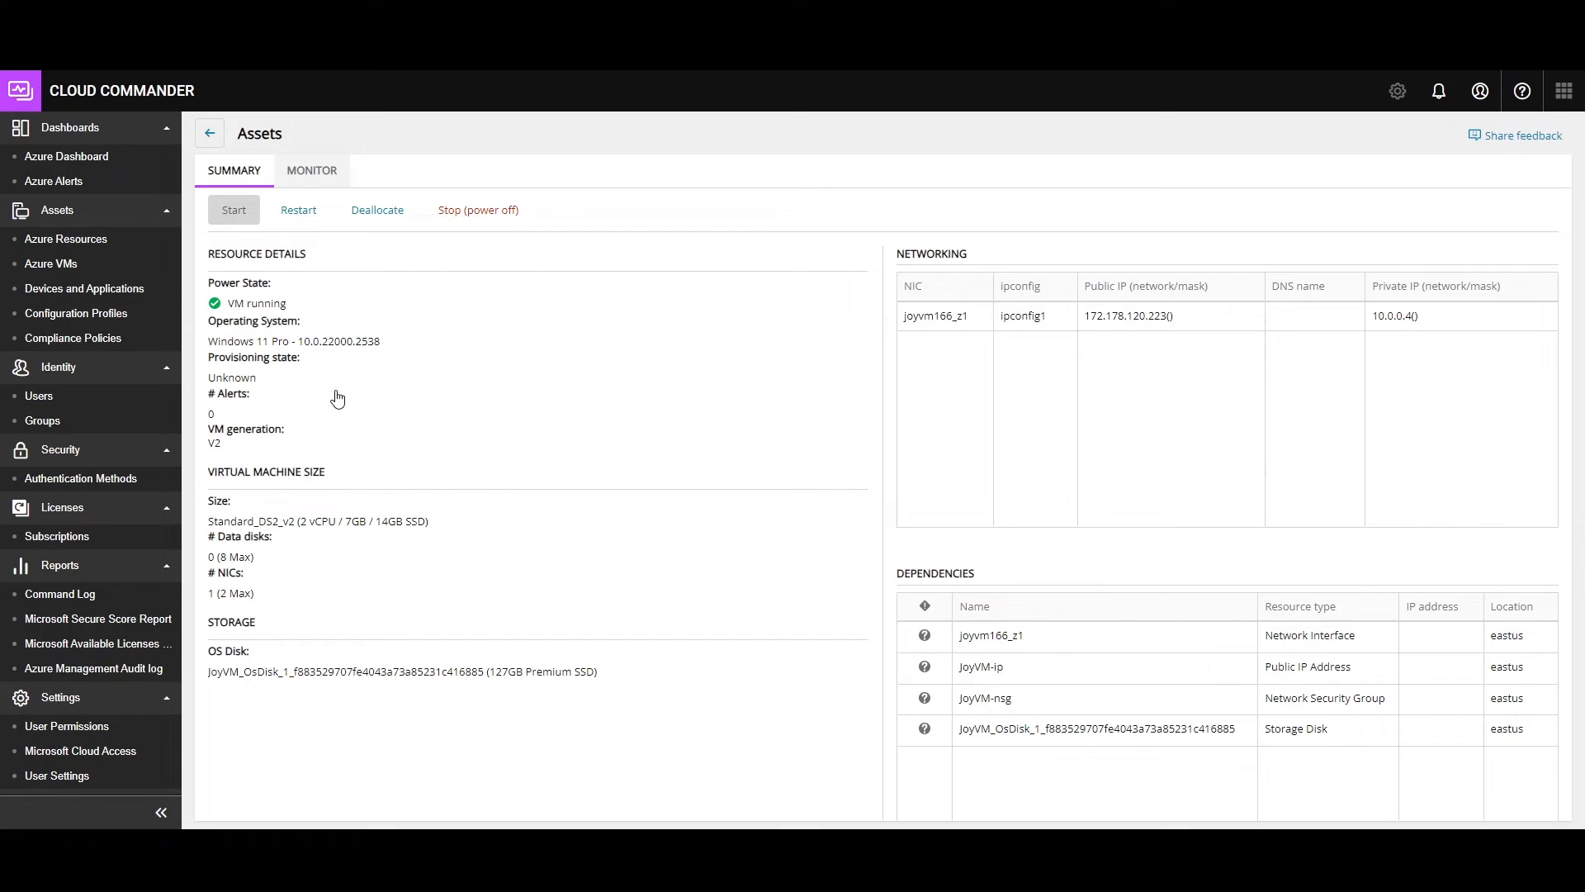
left_click(312, 170)
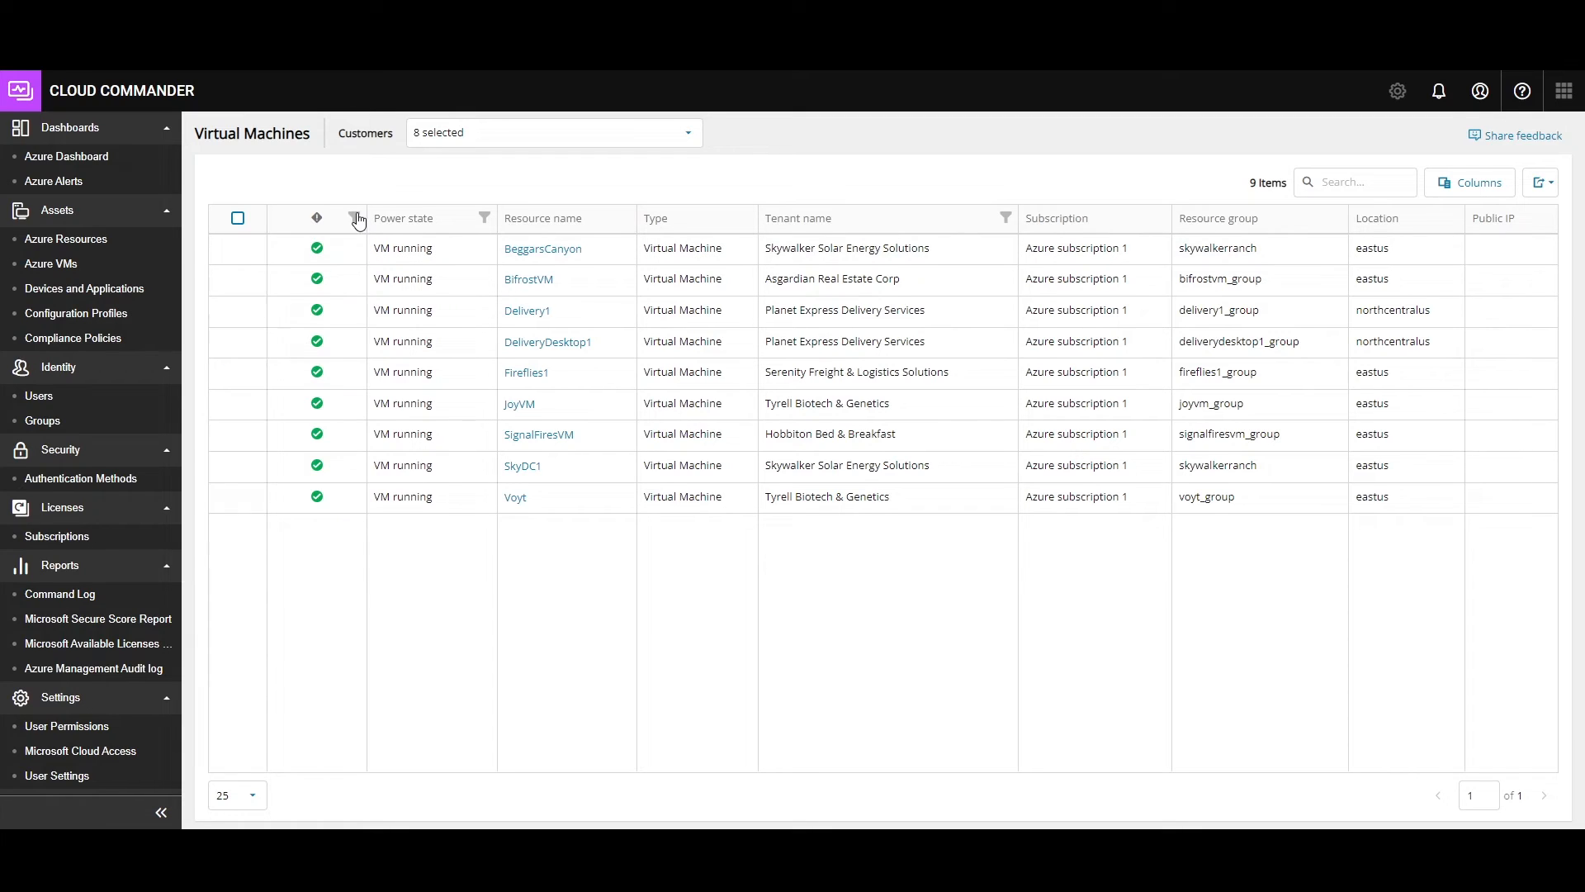
left_click(353, 218)
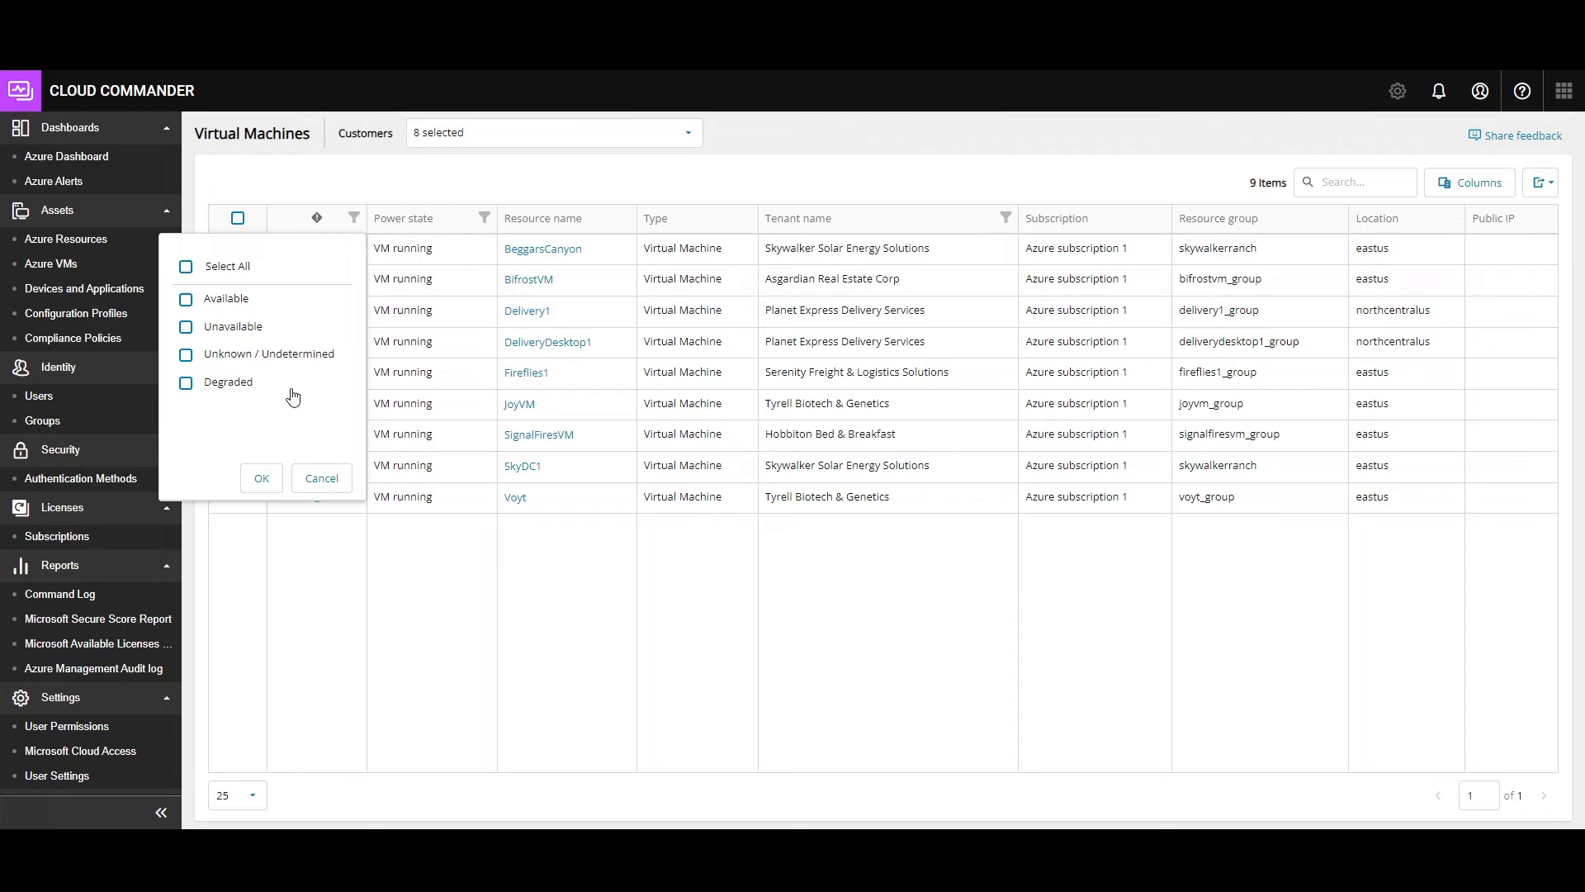
left_click(321, 477)
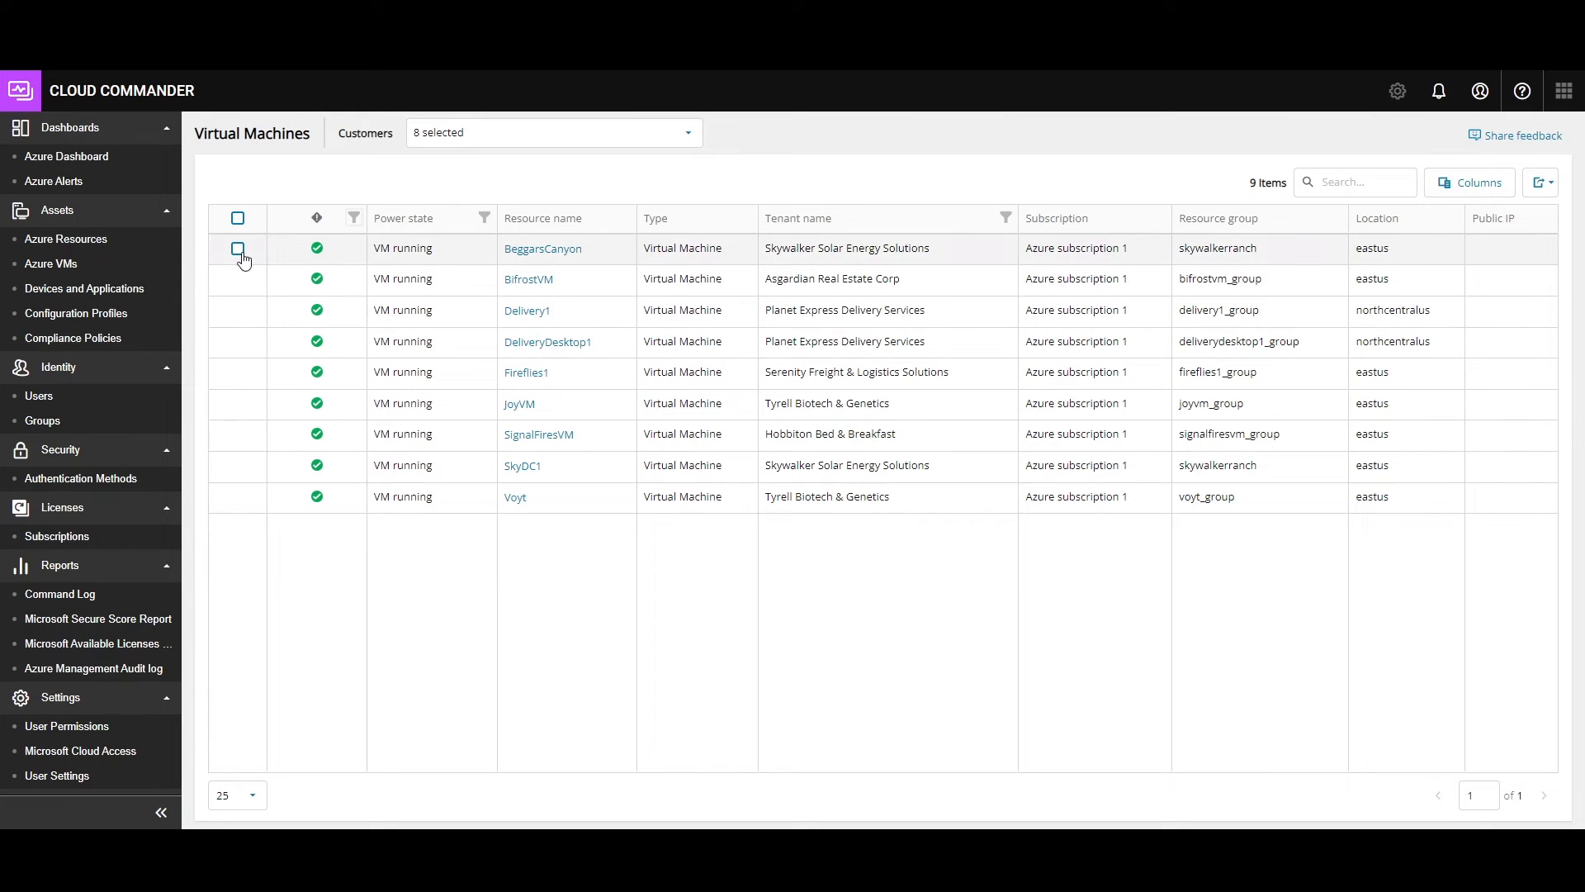
left_click(238, 248)
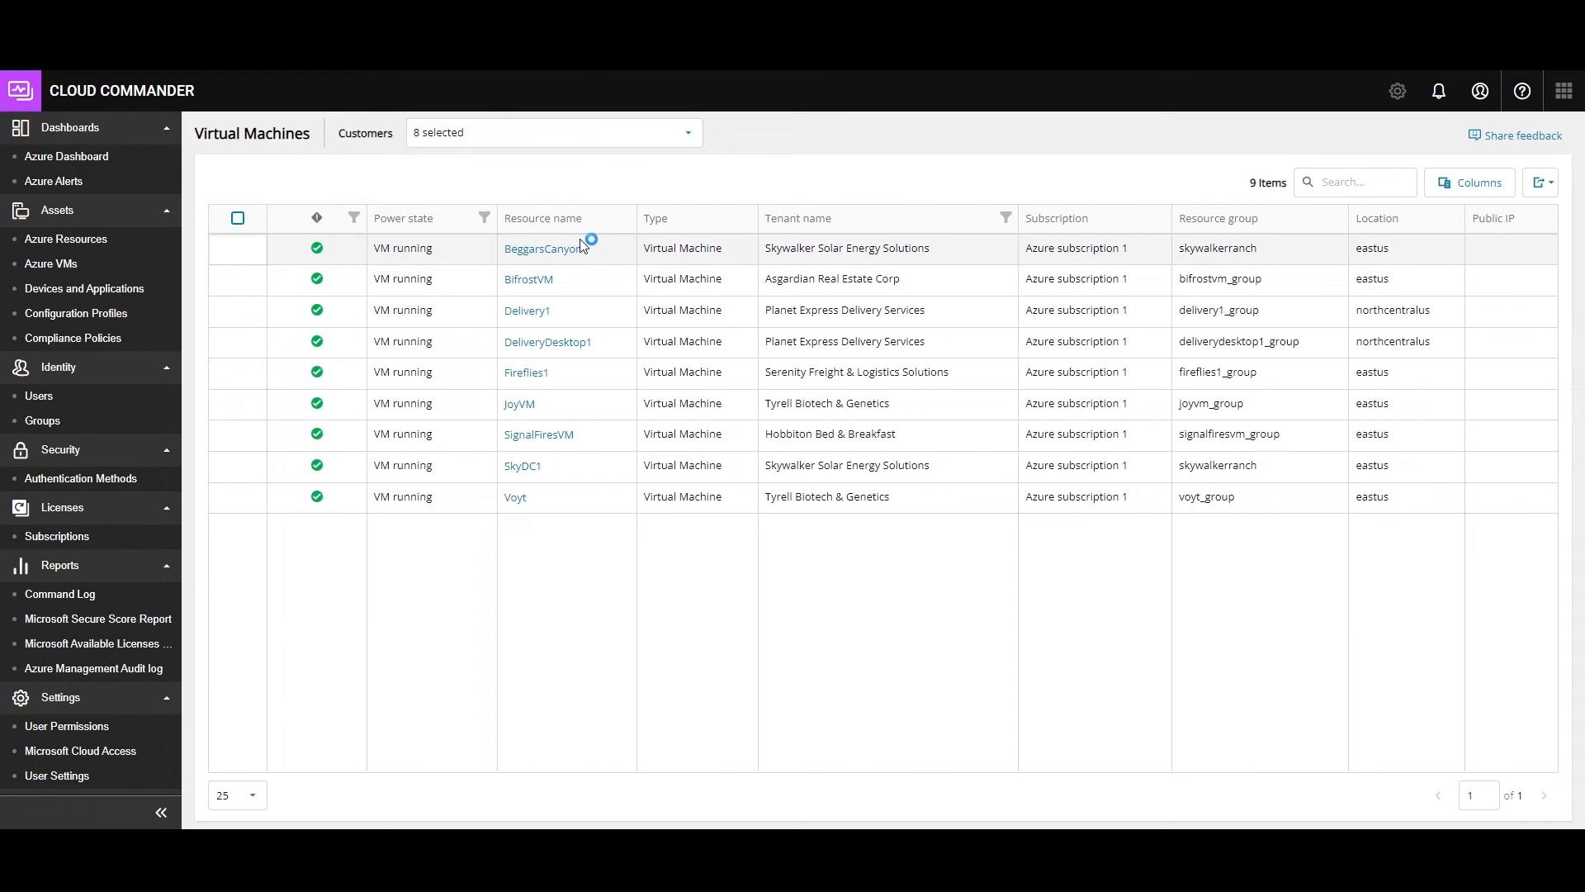
mouse_move(550, 267)
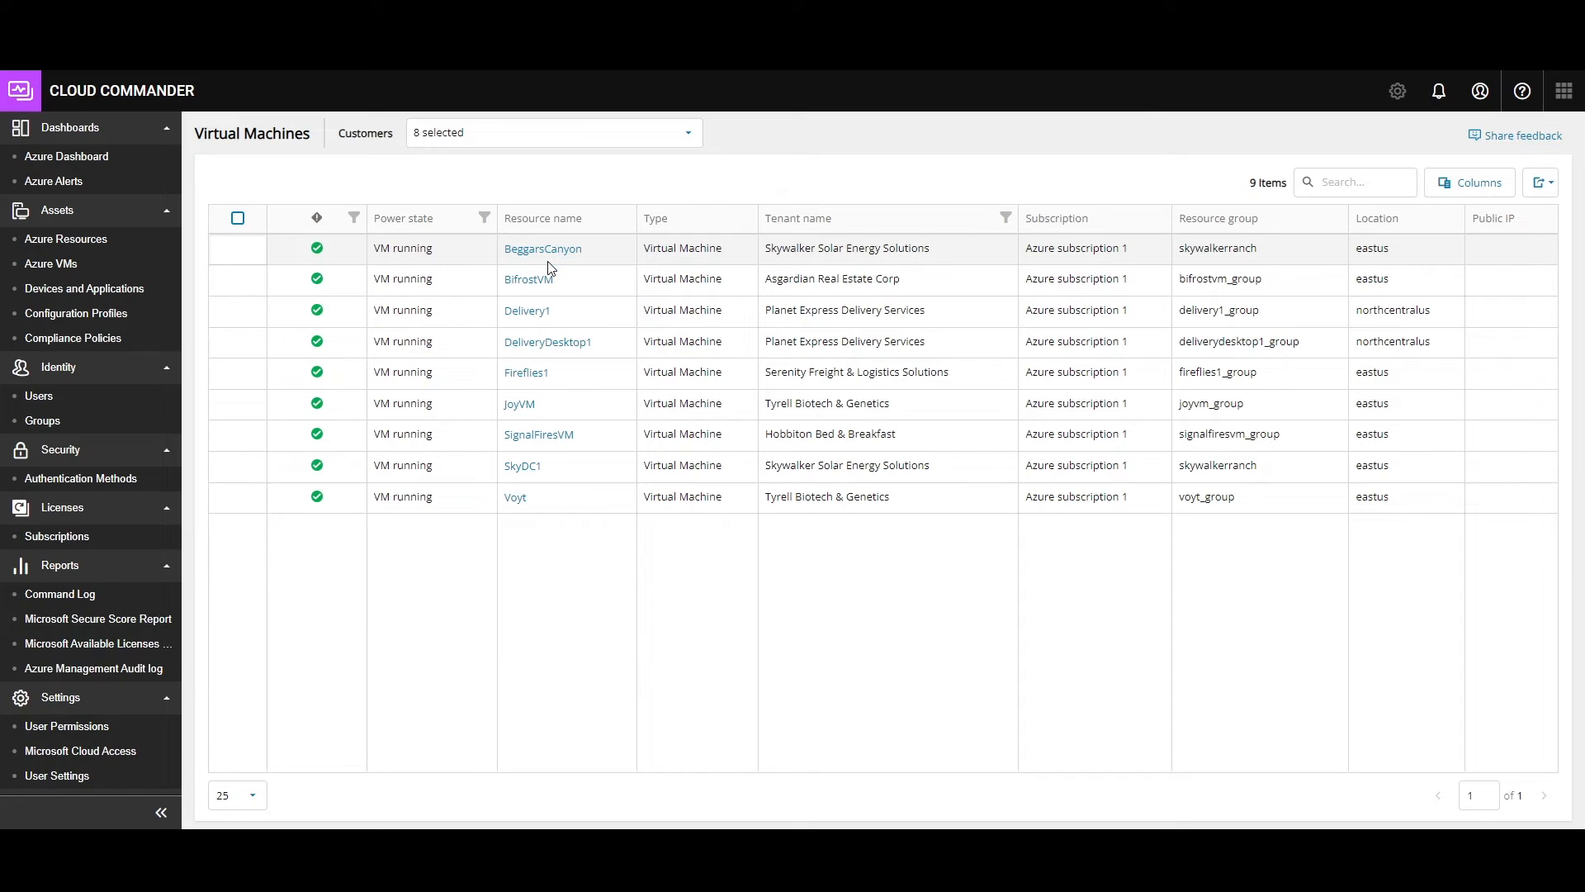
mouse_move(562, 271)
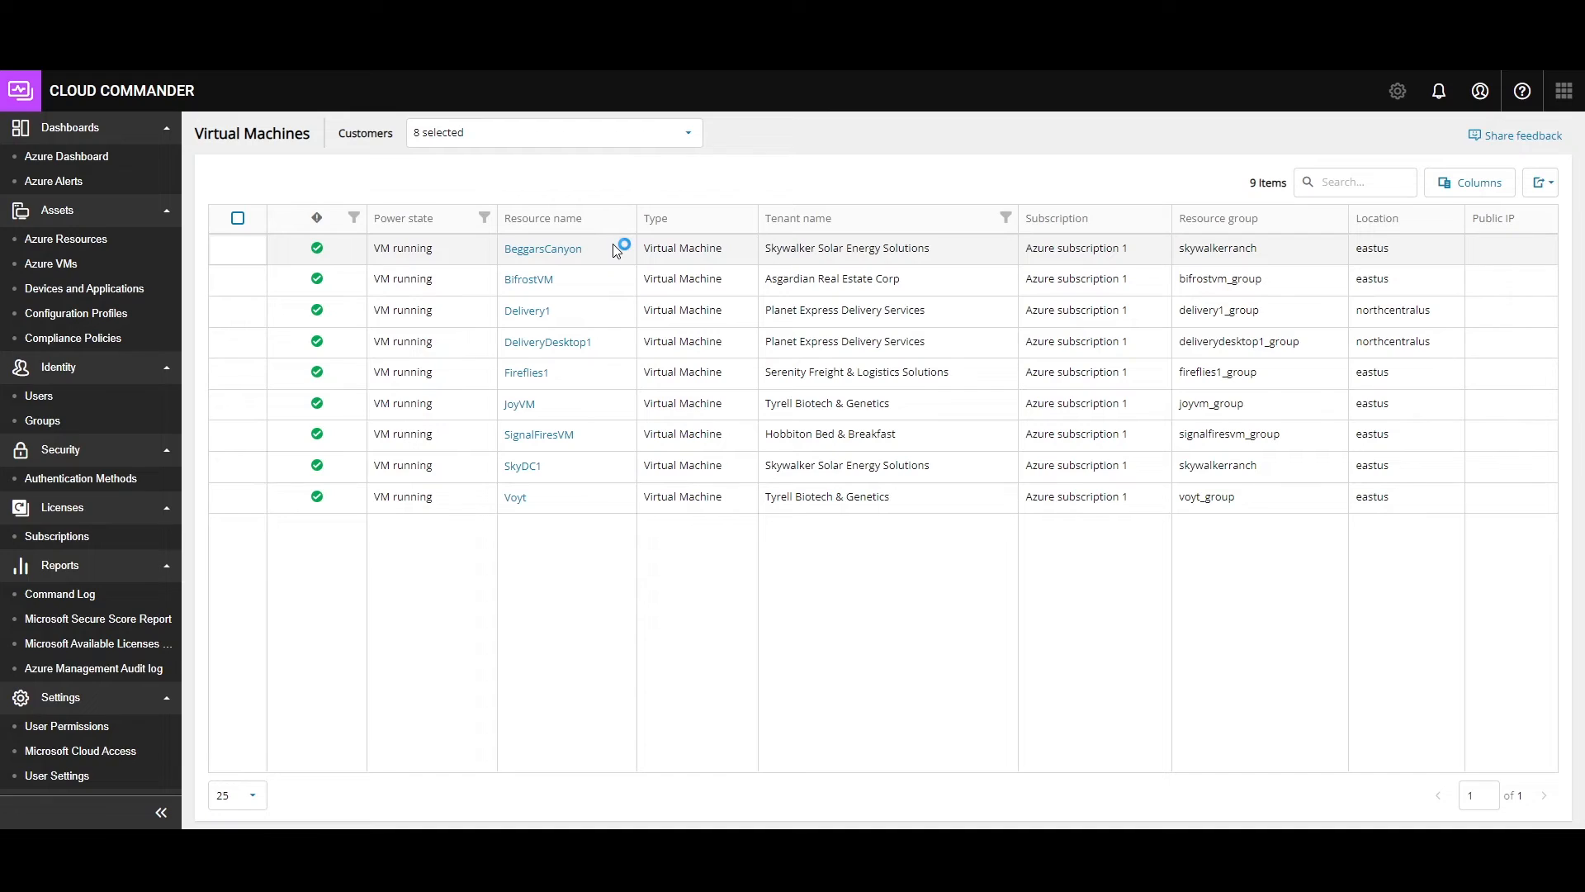
mouse_move(1423, 228)
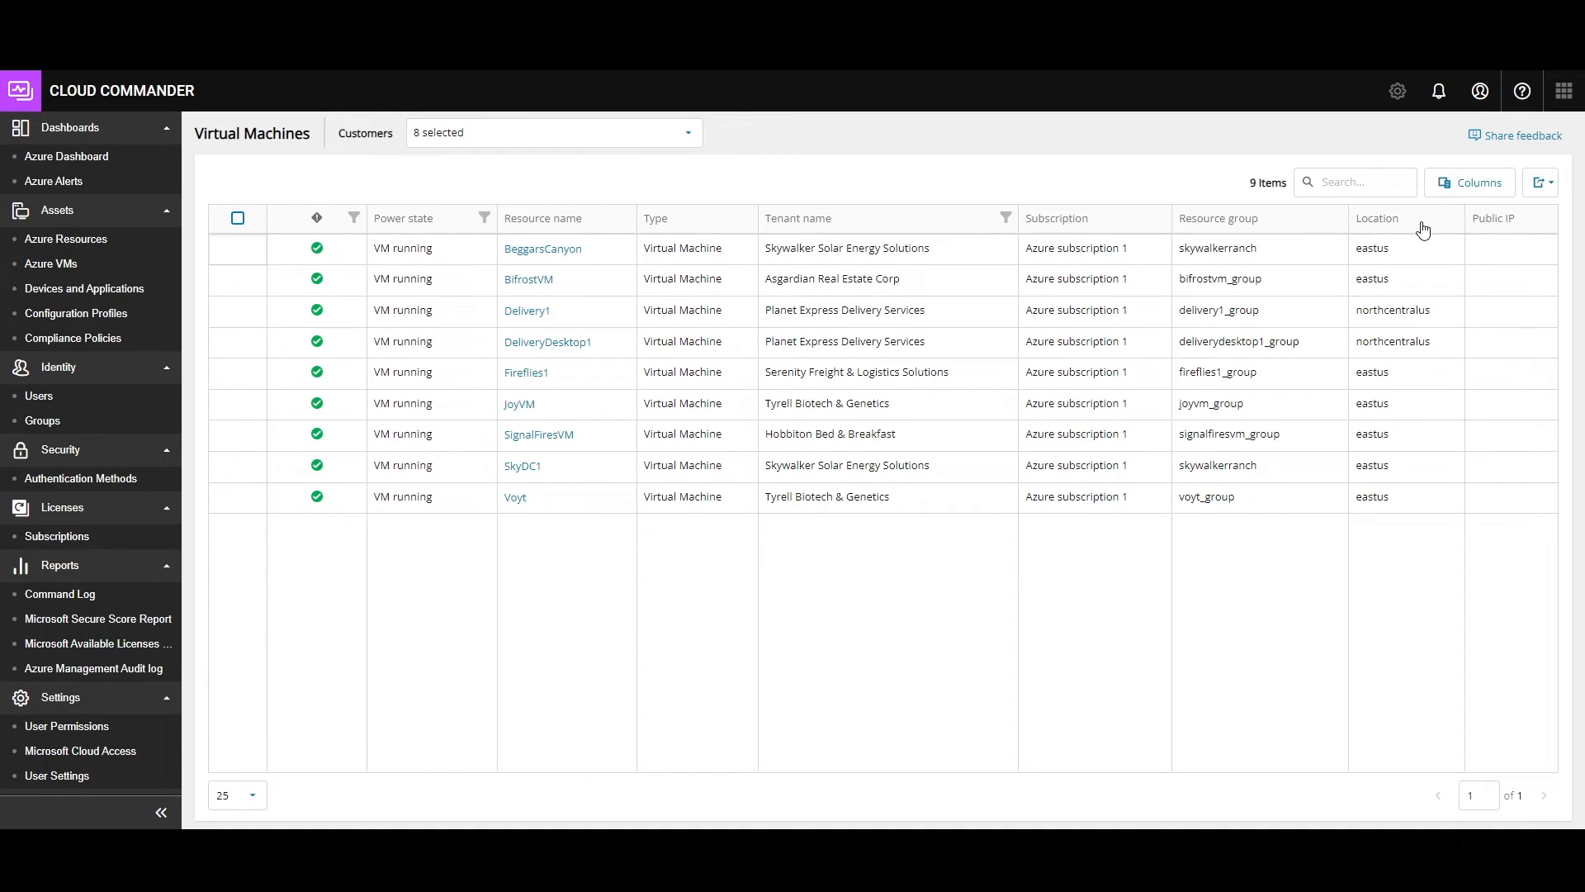
mouse_move(49, 264)
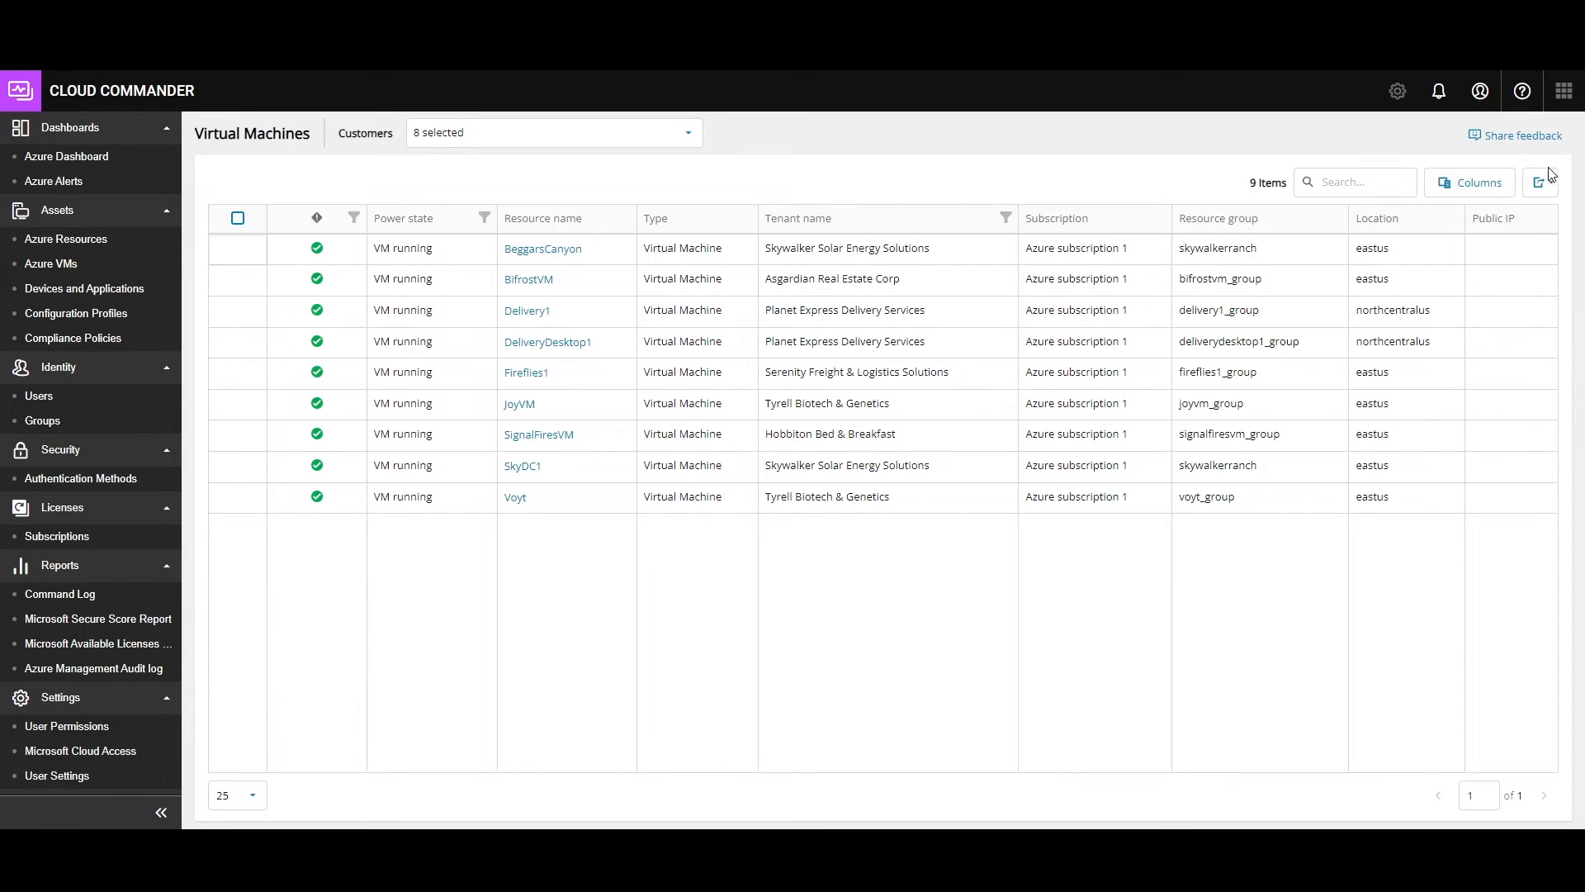
left_click(1537, 184)
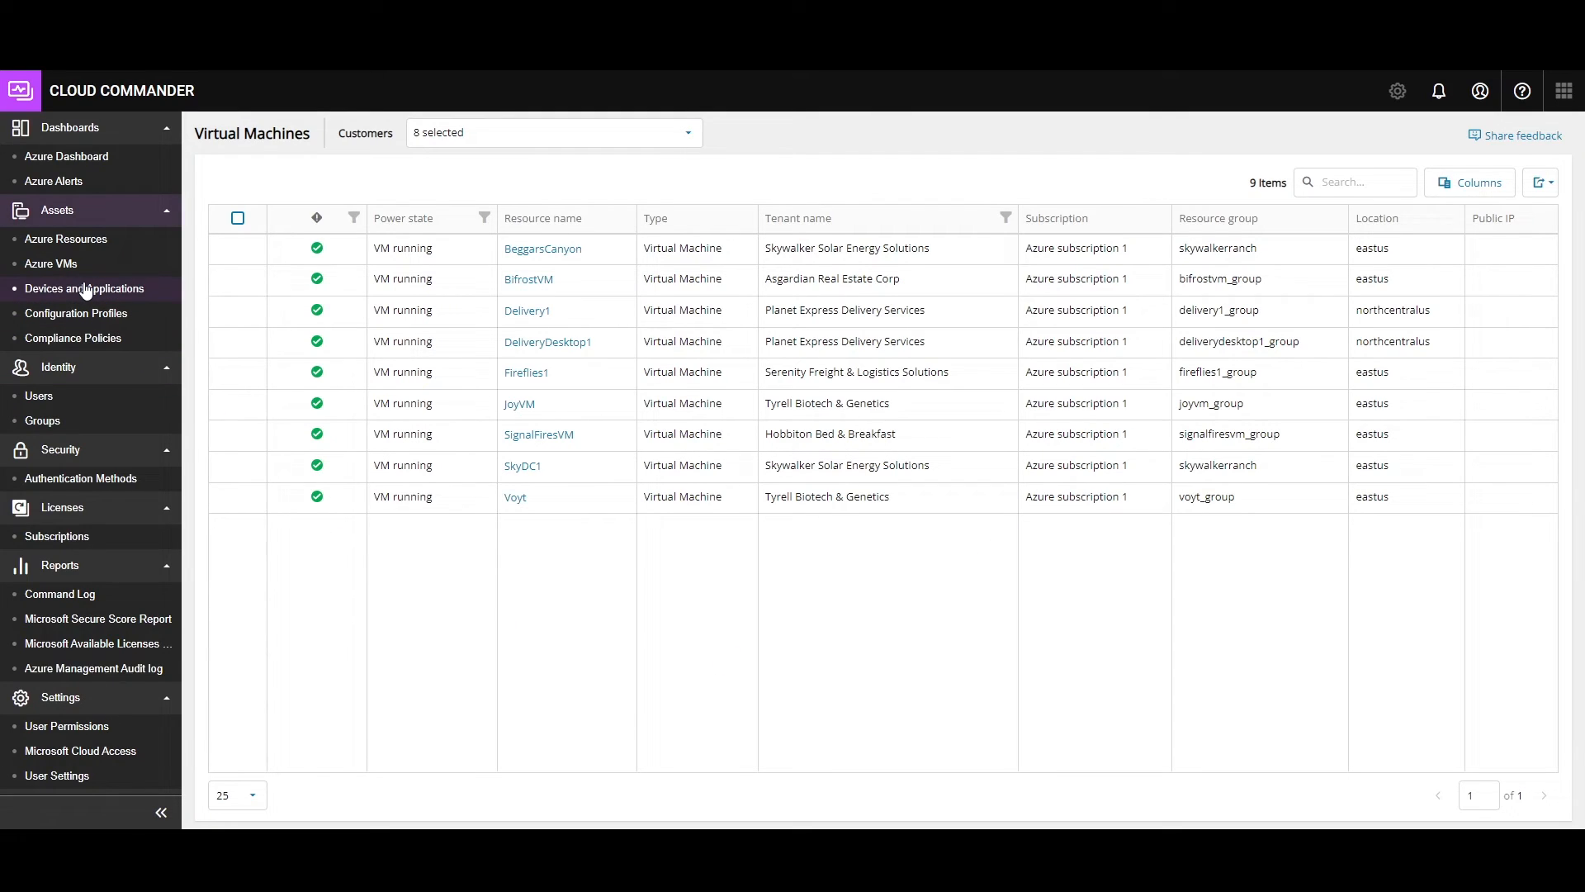
- Open the five-device list and drill into PE-8410's full Skywalker Solar details page
left_click(85, 288)
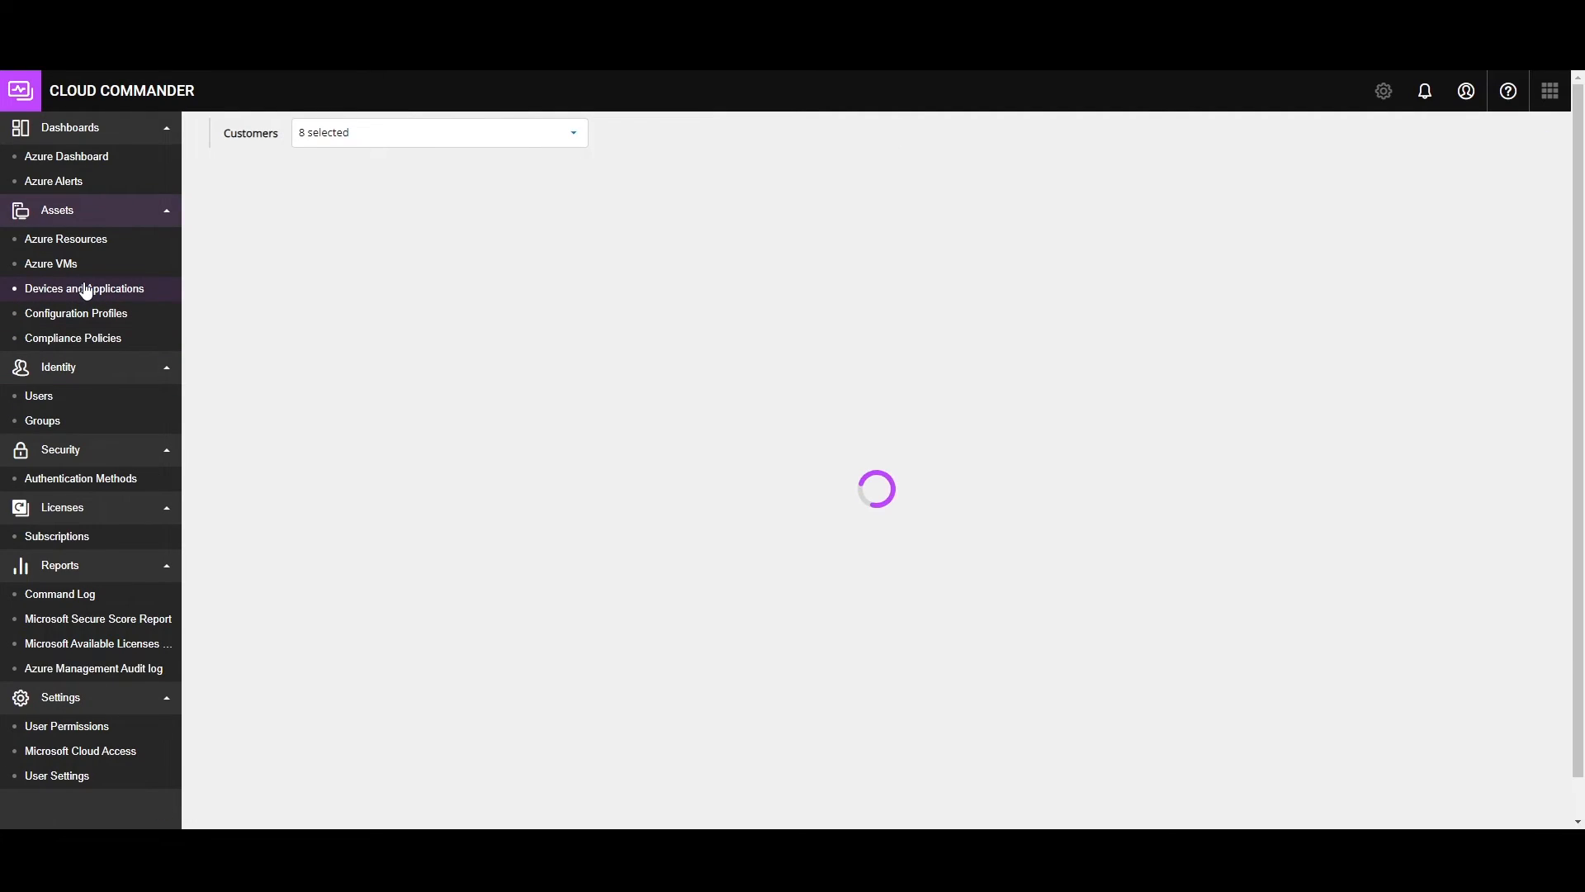
left_click(85, 288)
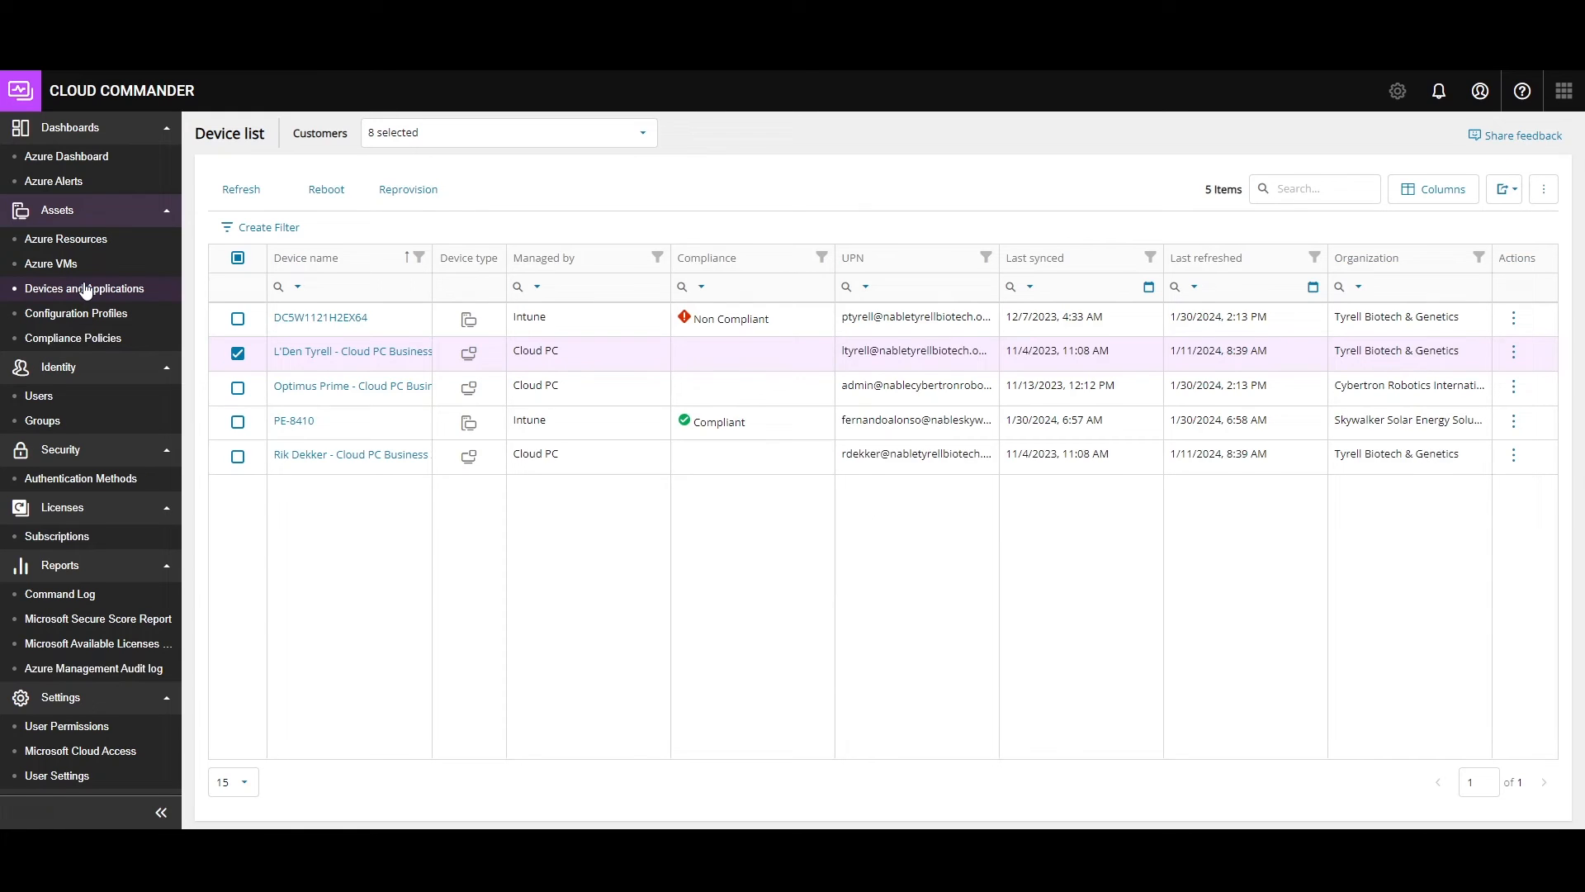
left_click(238, 351)
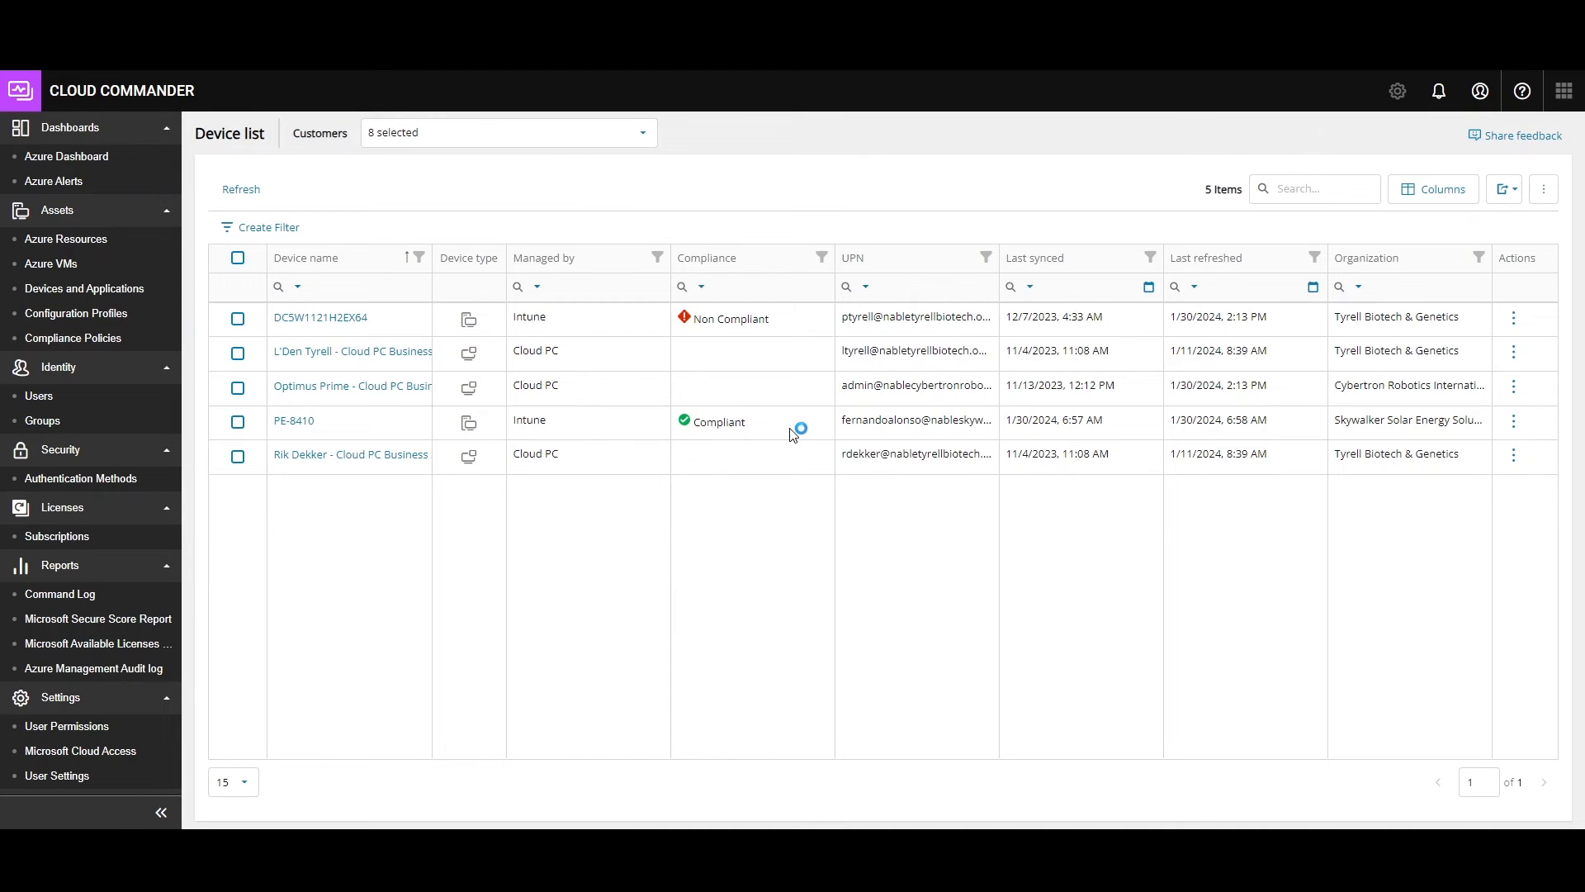
left_click(294, 419)
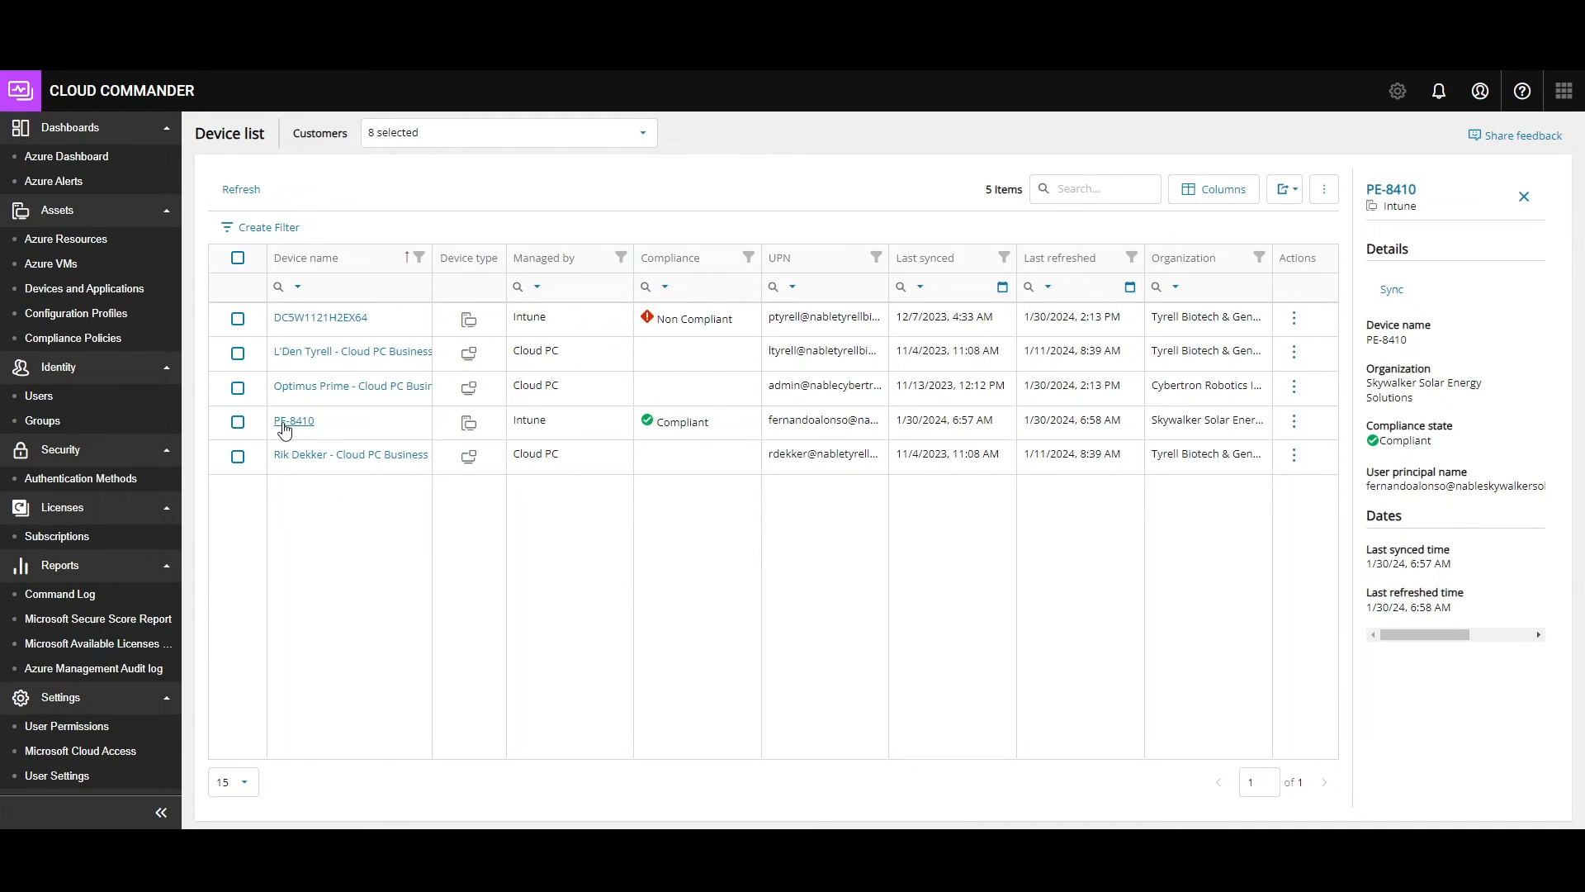
left_click(293, 420)
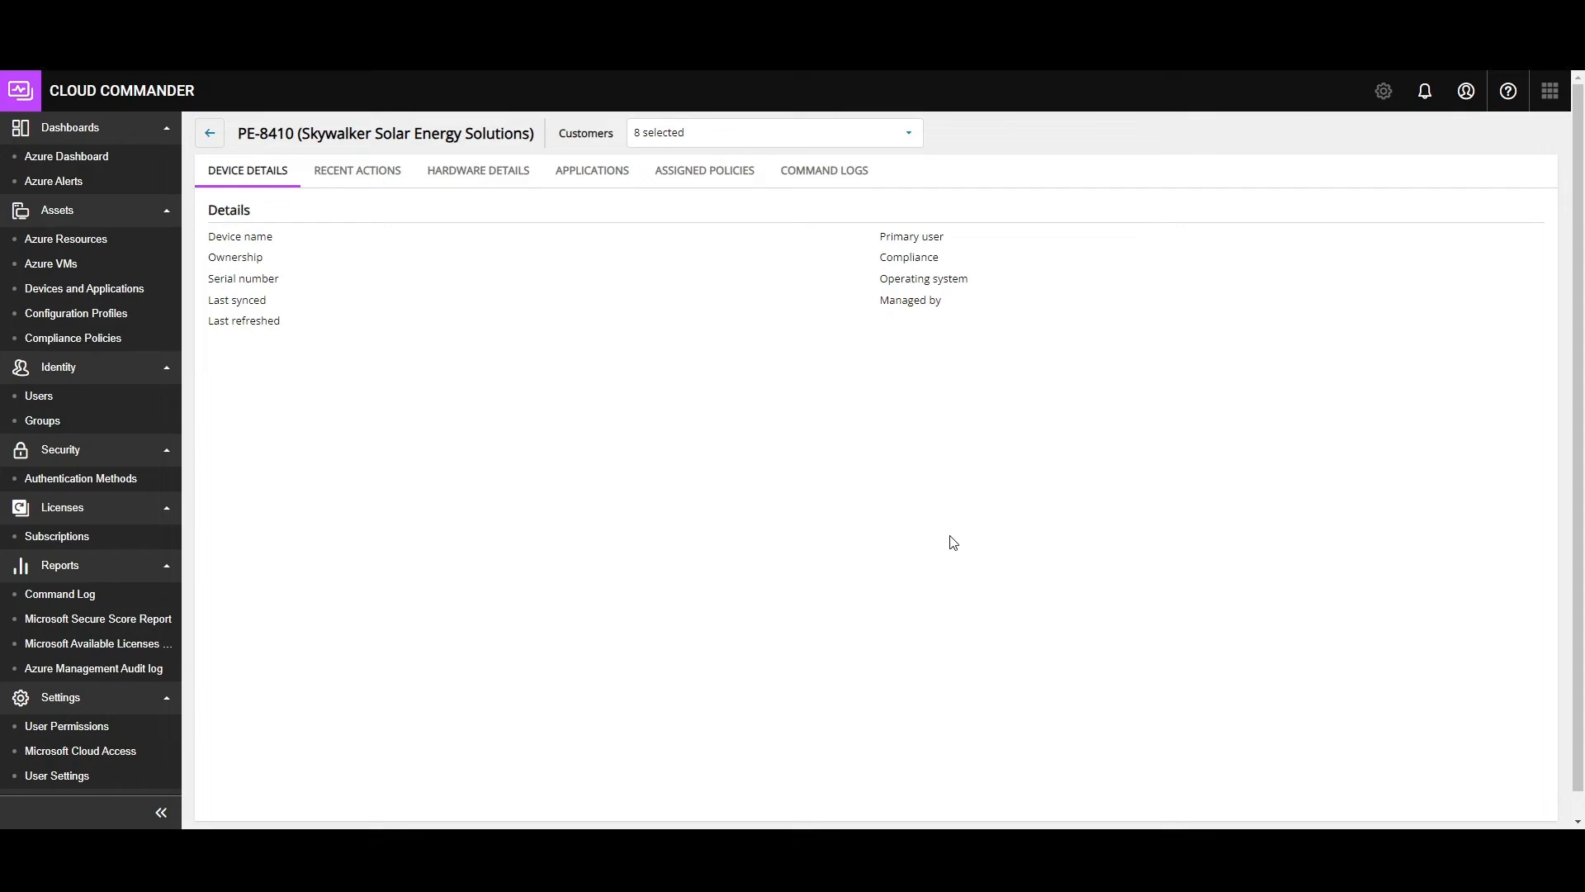
- Return to the device list, select PE-8410, and view its sync, reboot, lock, wipe actions
left_click(209, 132)
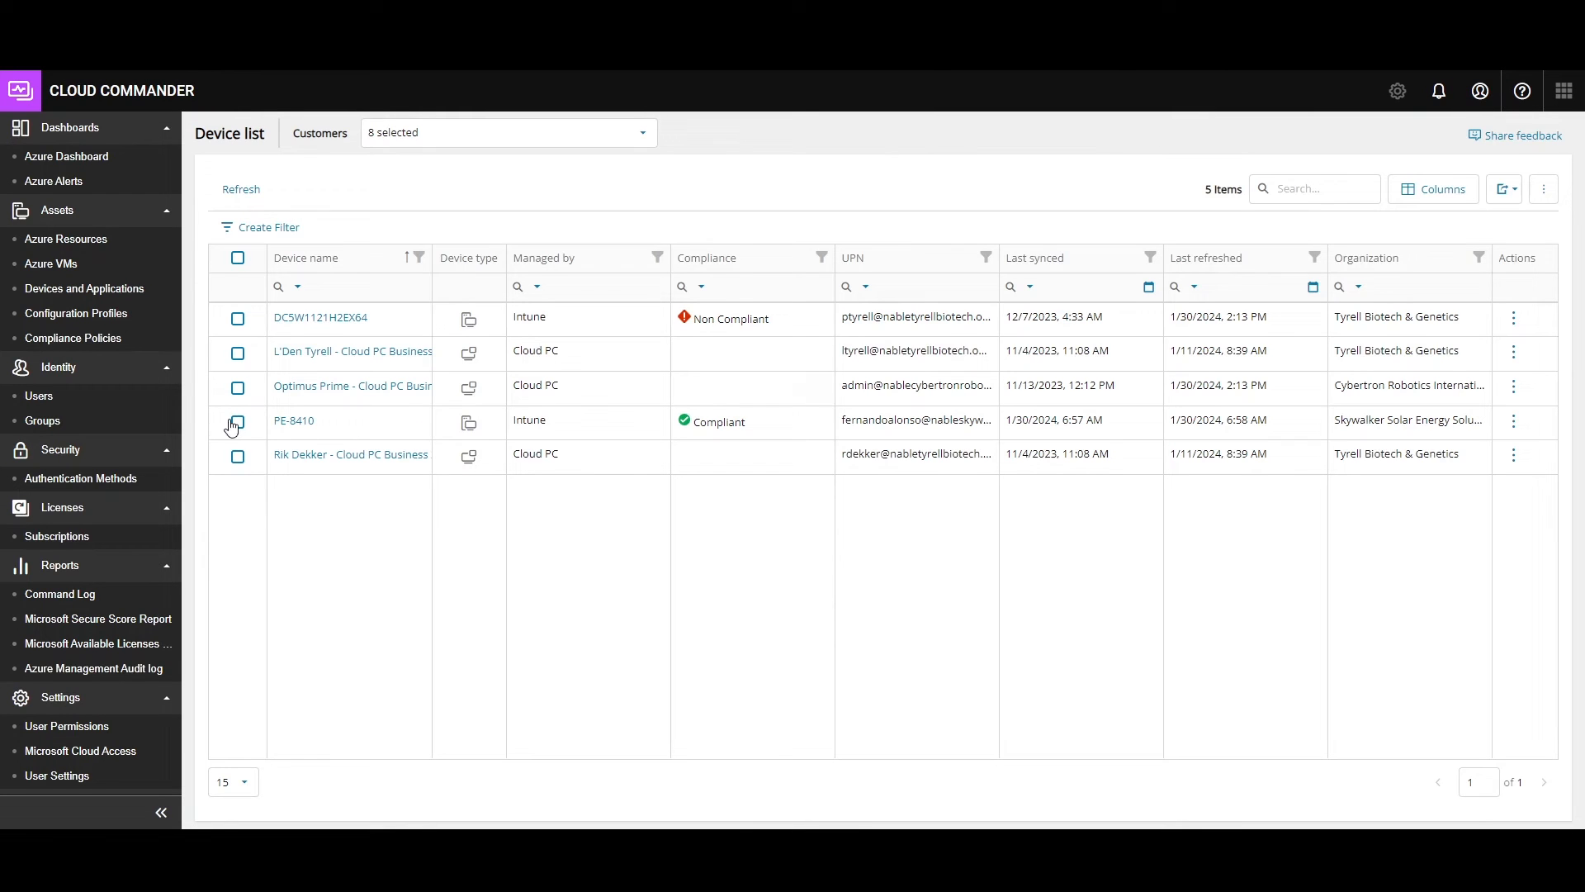
left_click(237, 420)
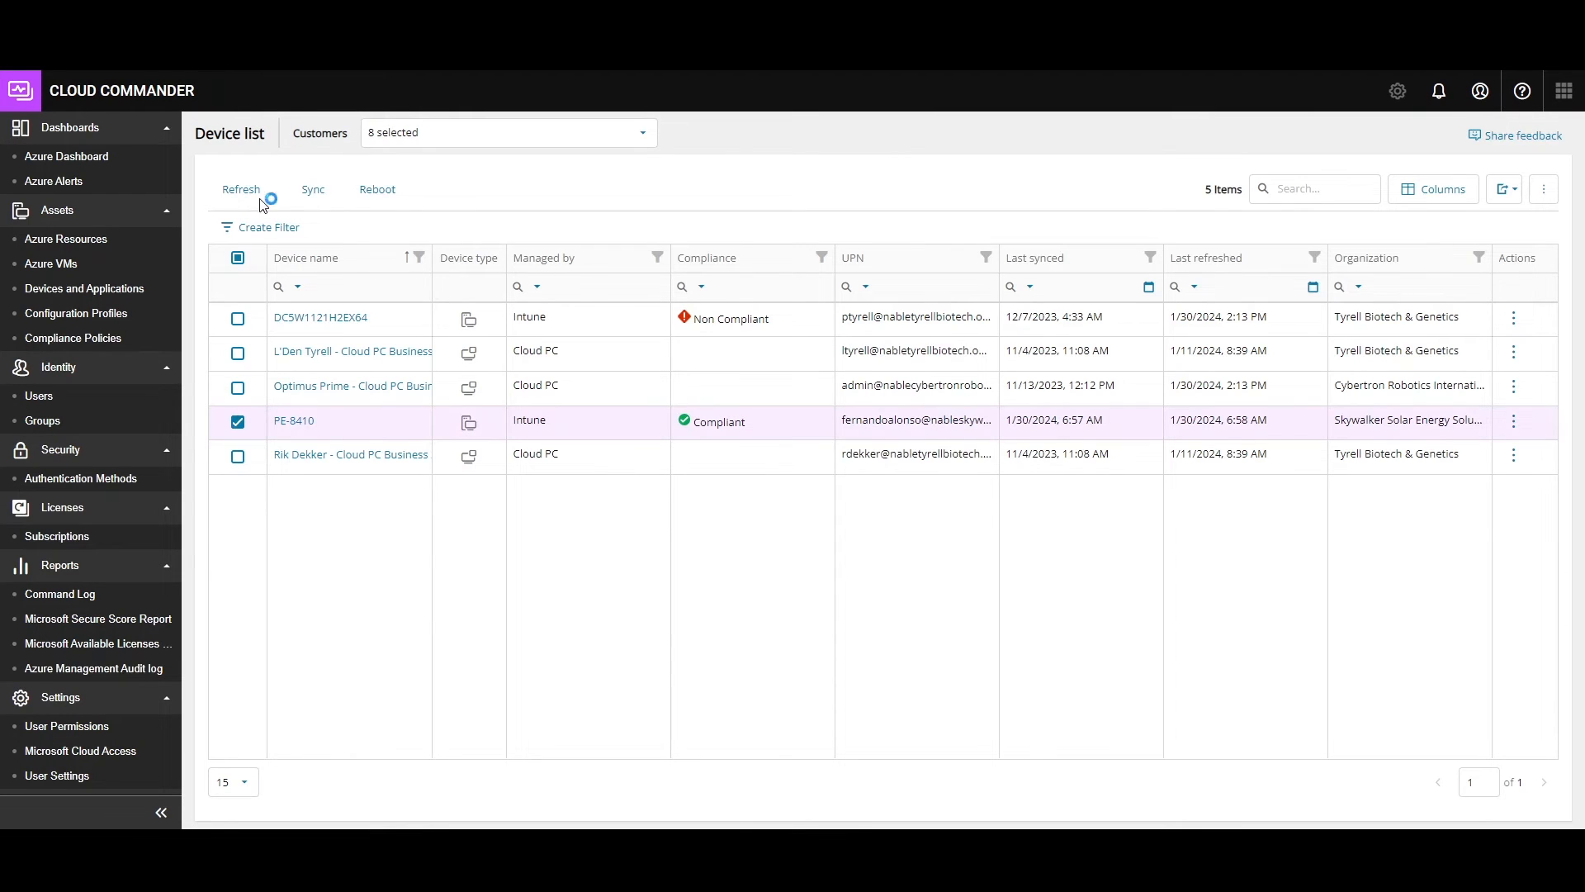
left_click(240, 190)
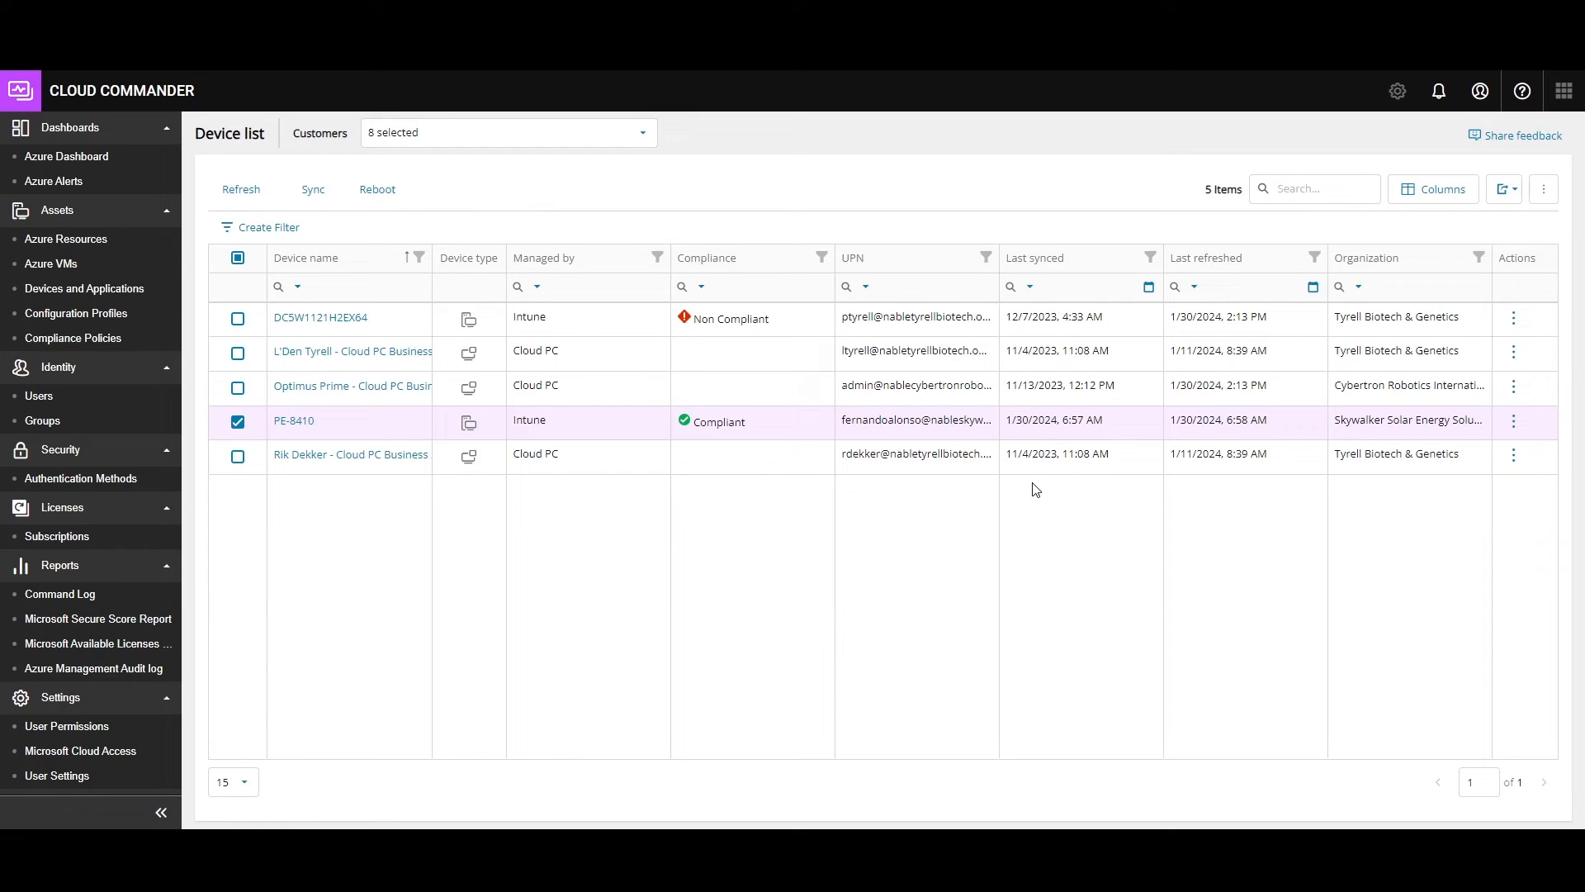
left_click(1513, 420)
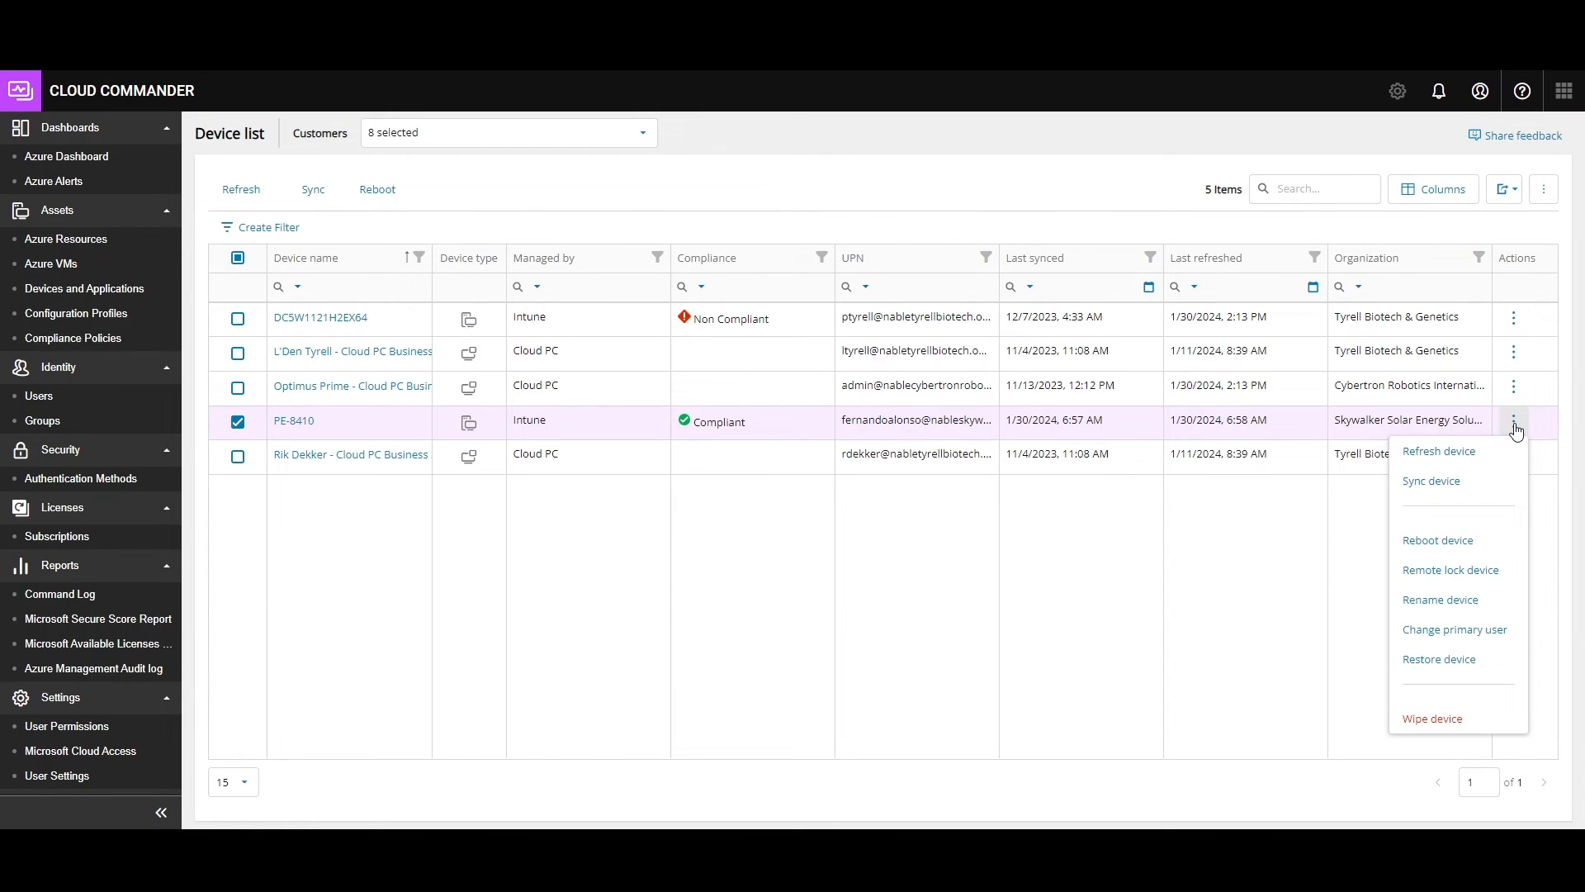
mouse_move(1481, 577)
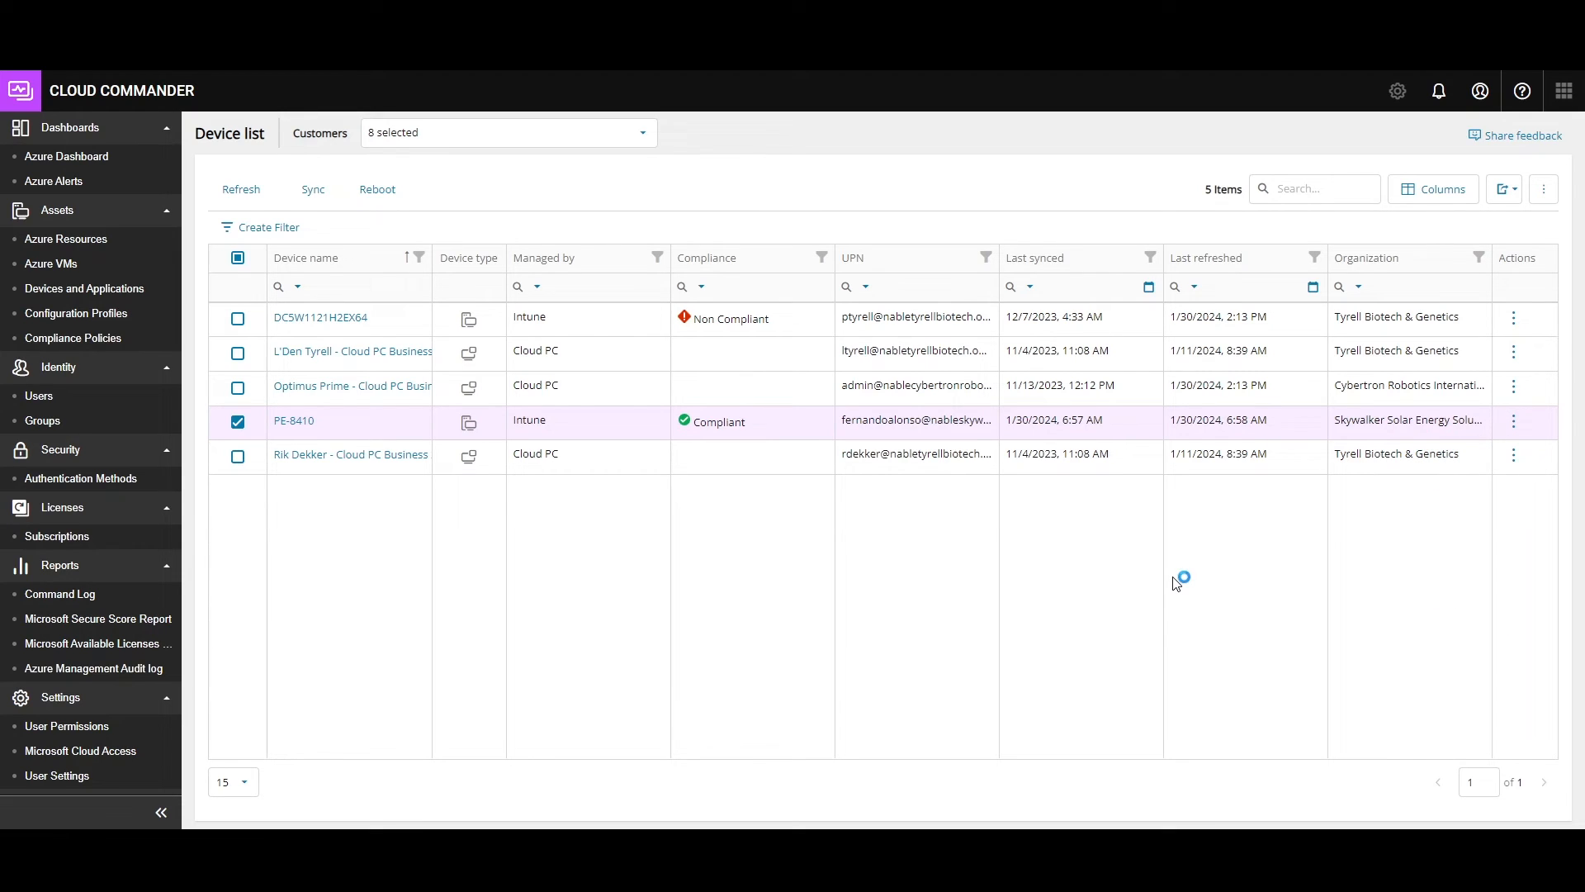
mouse_move(98, 312)
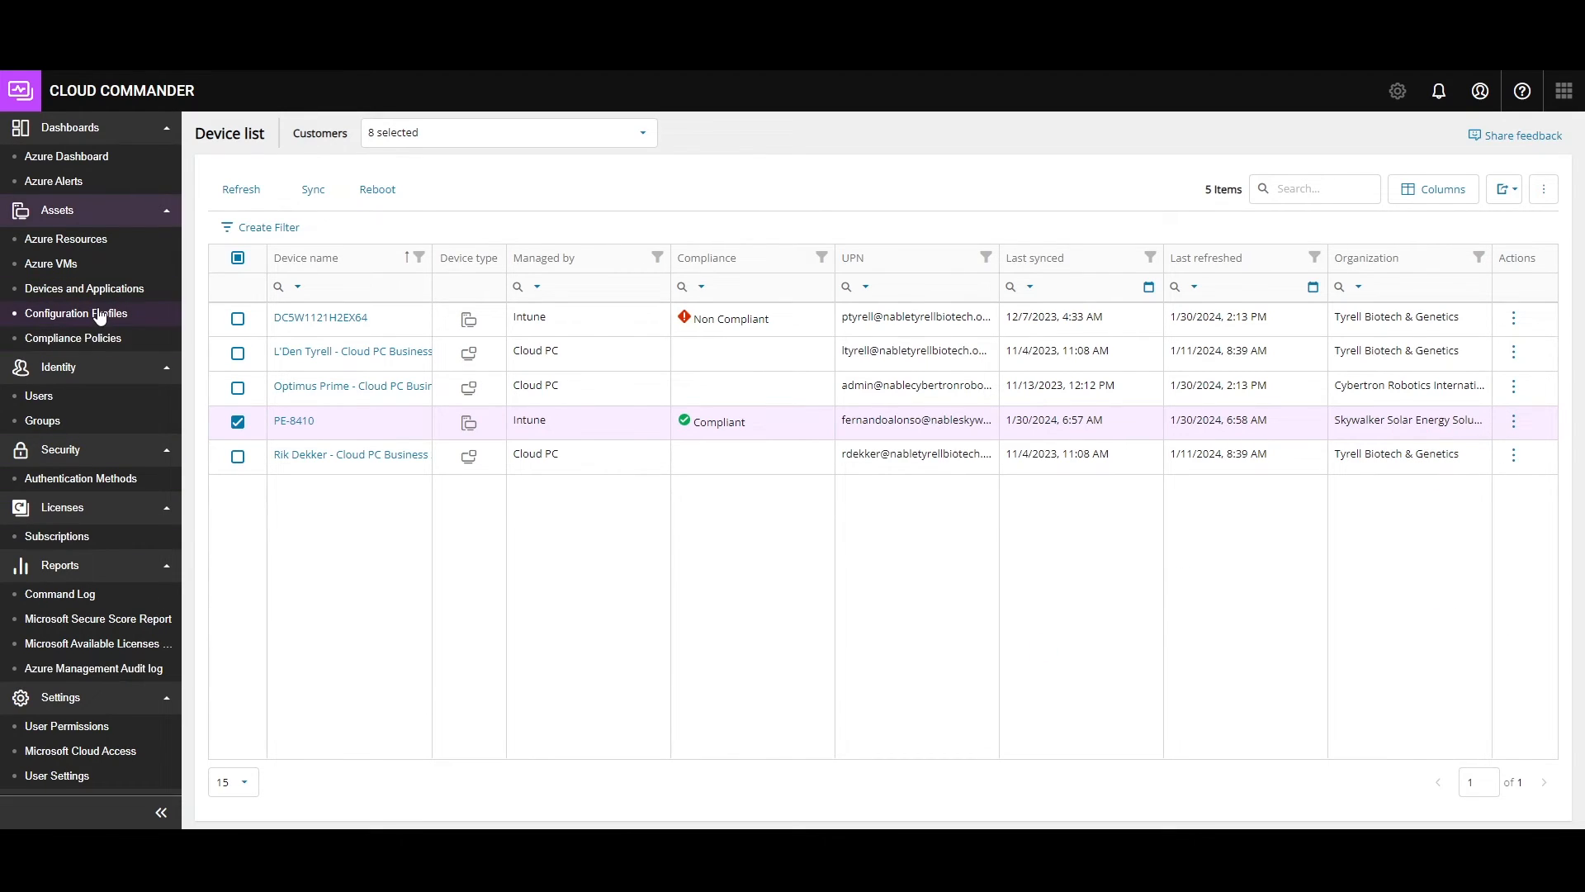
- Page through the 41 configuration profile templates, then open the Compliance Policies list
left_click(76, 314)
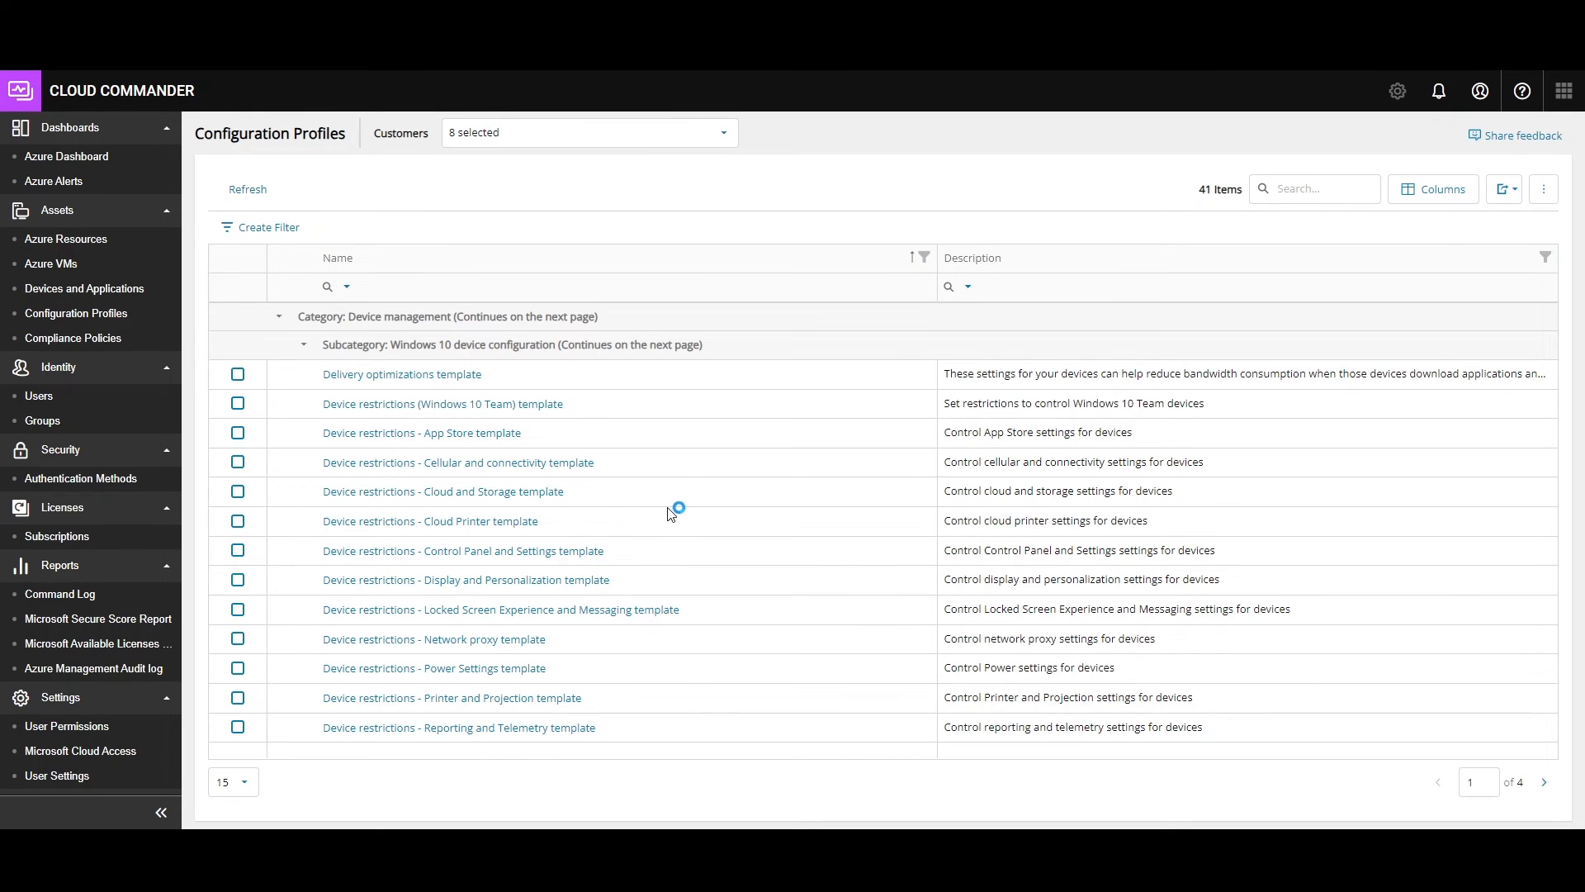
mouse_move(785, 413)
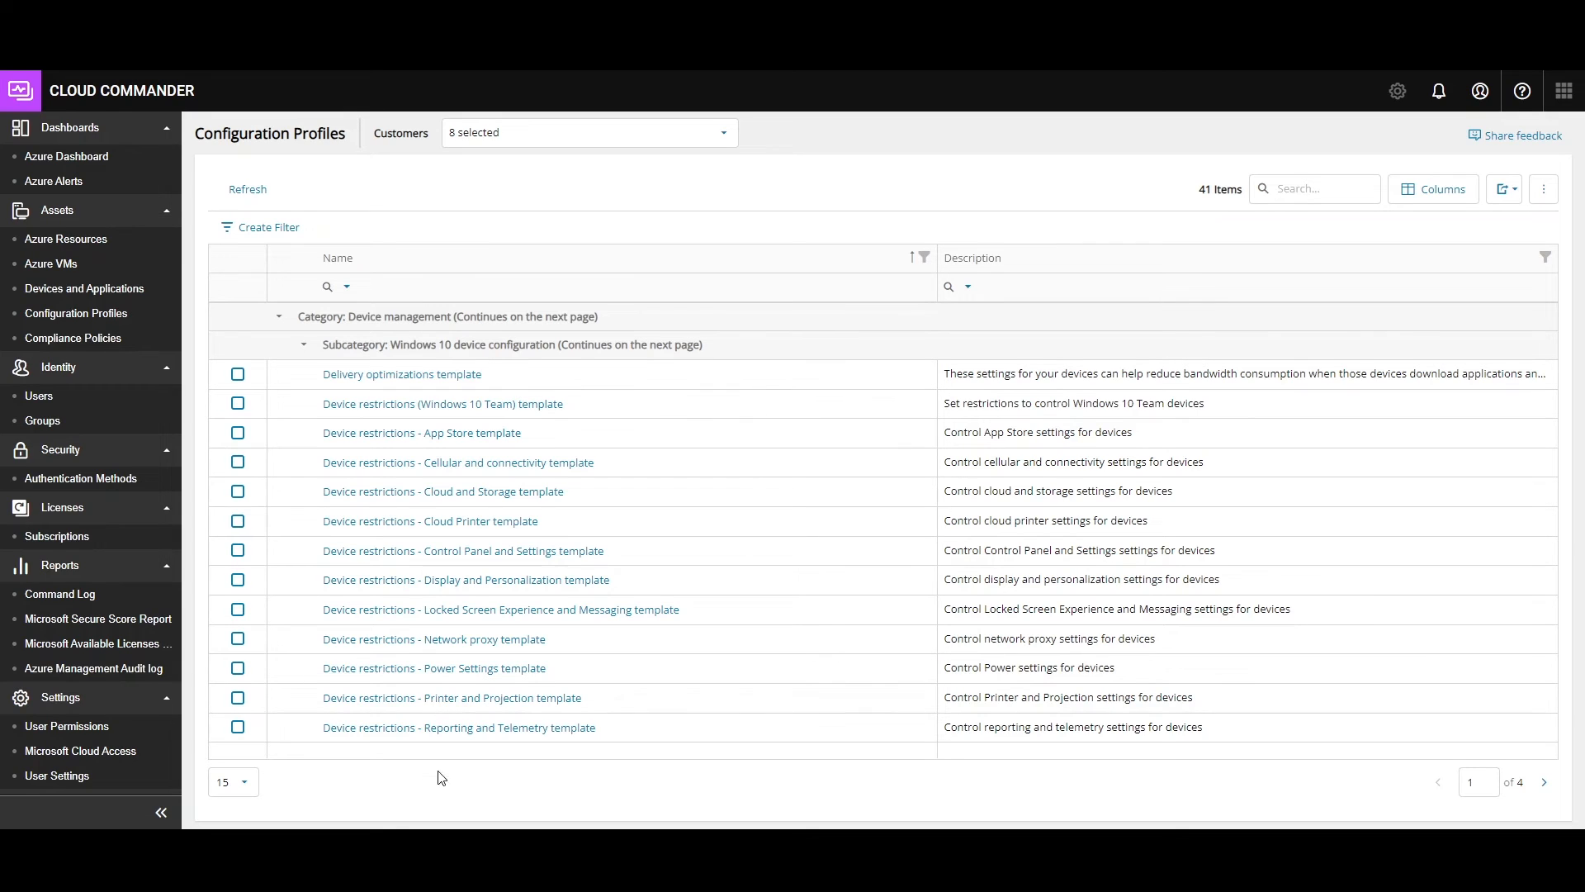
left_click(421, 433)
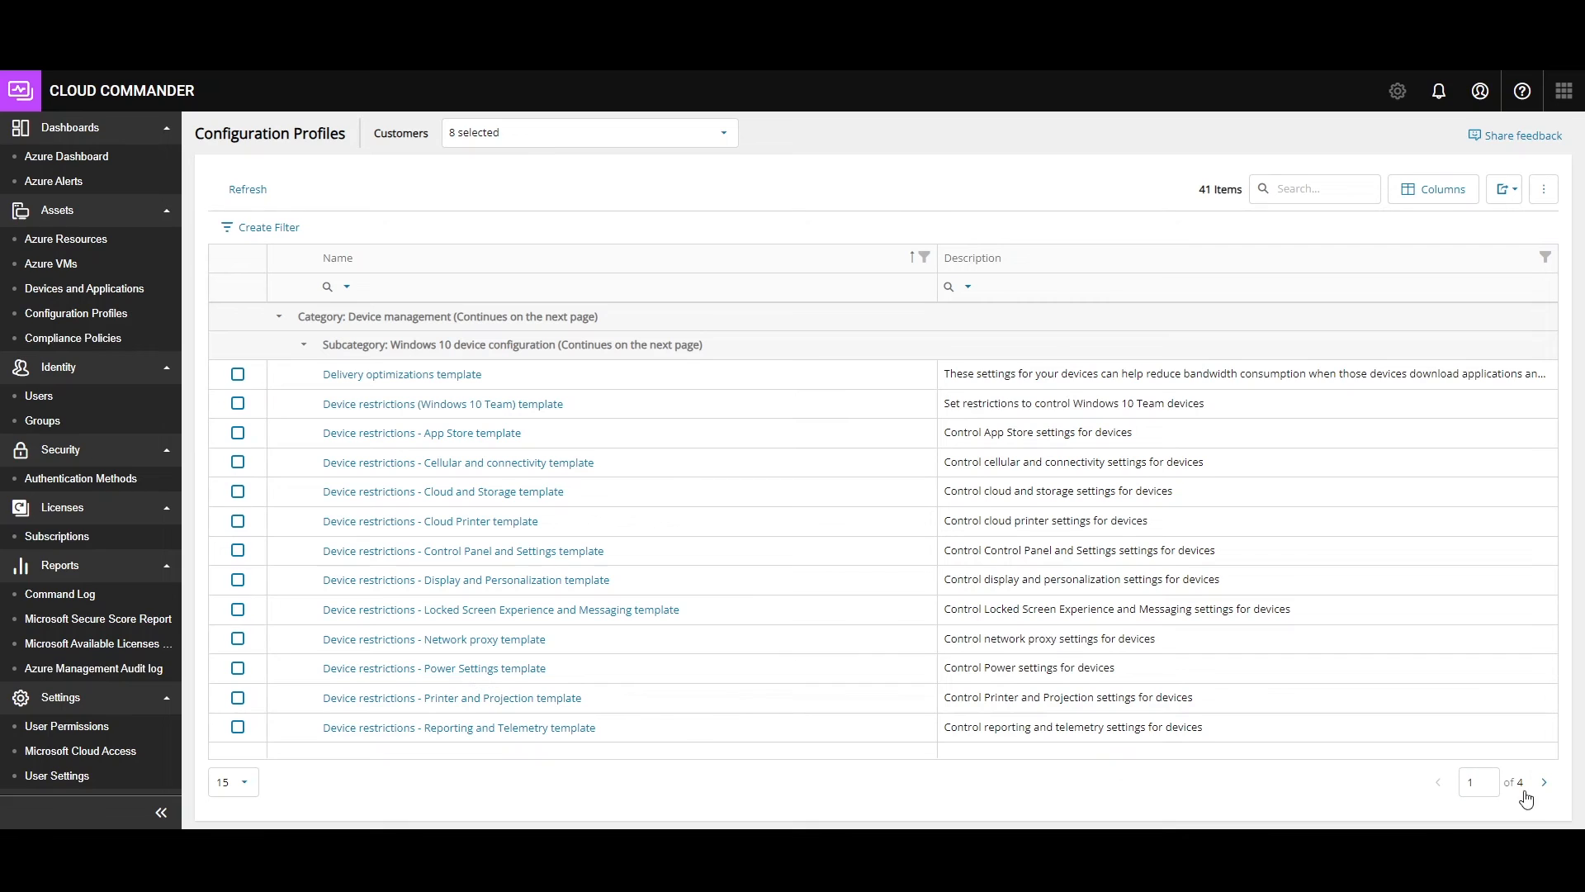
left_click(1543, 782)
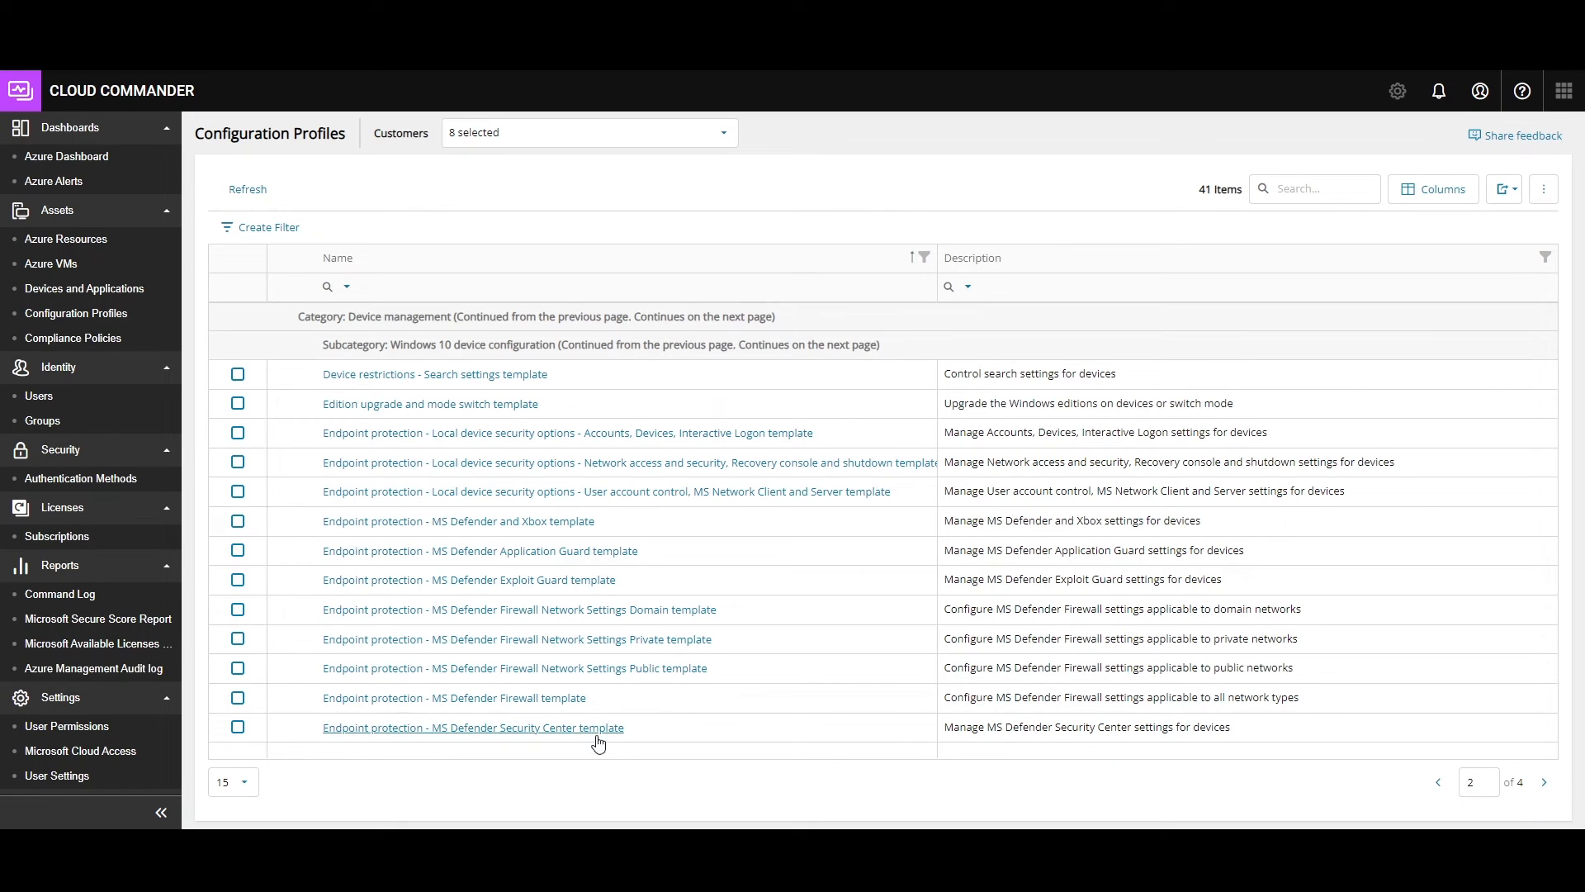
left_click(1544, 782)
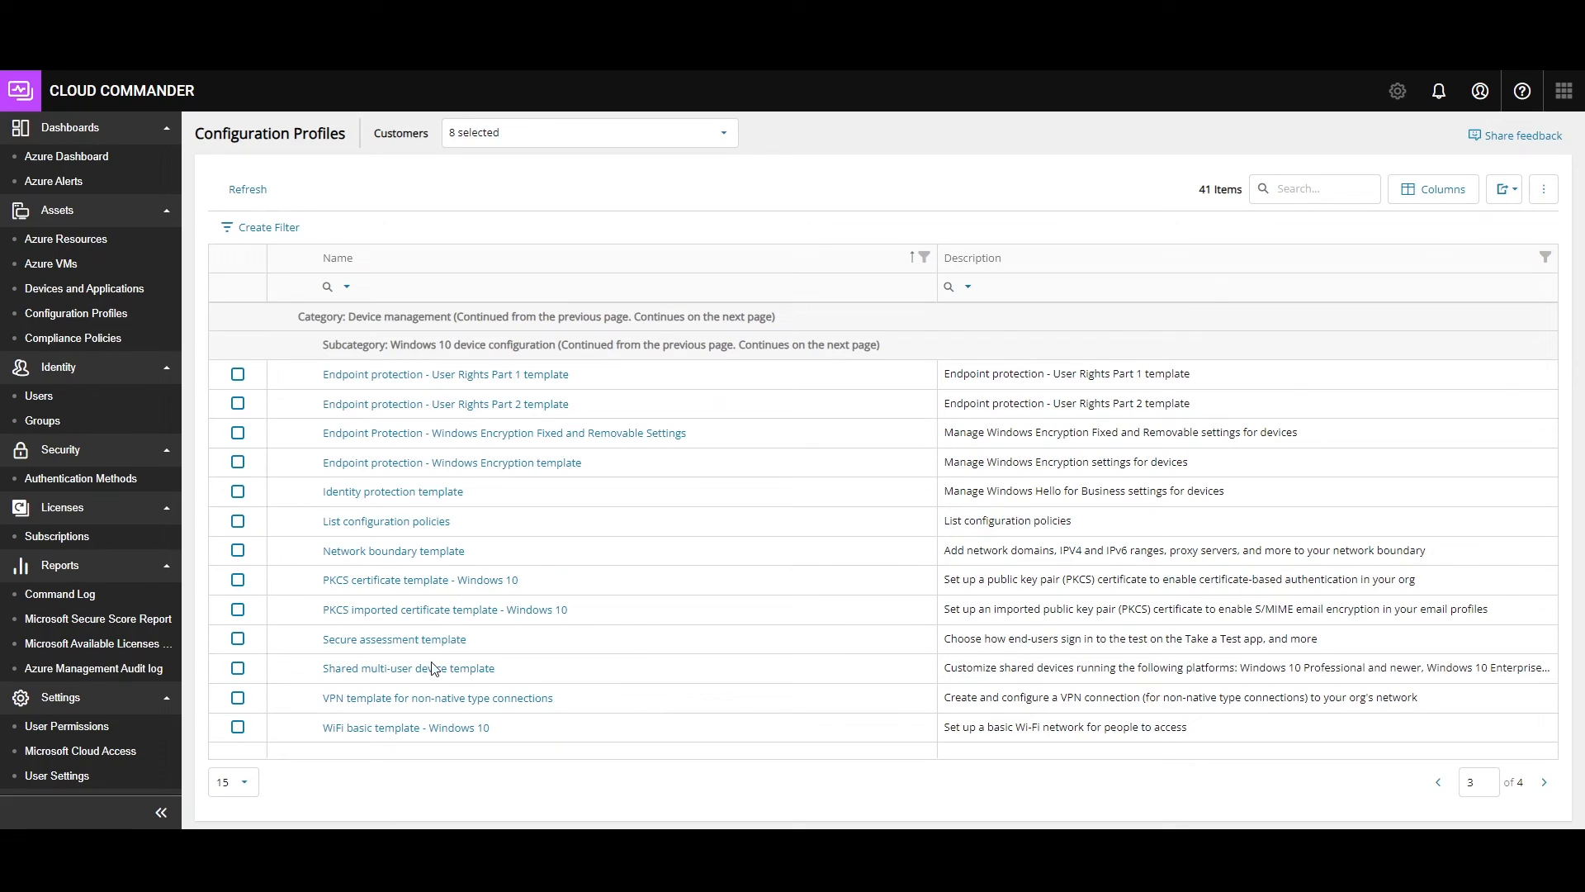
mouse_move(395, 639)
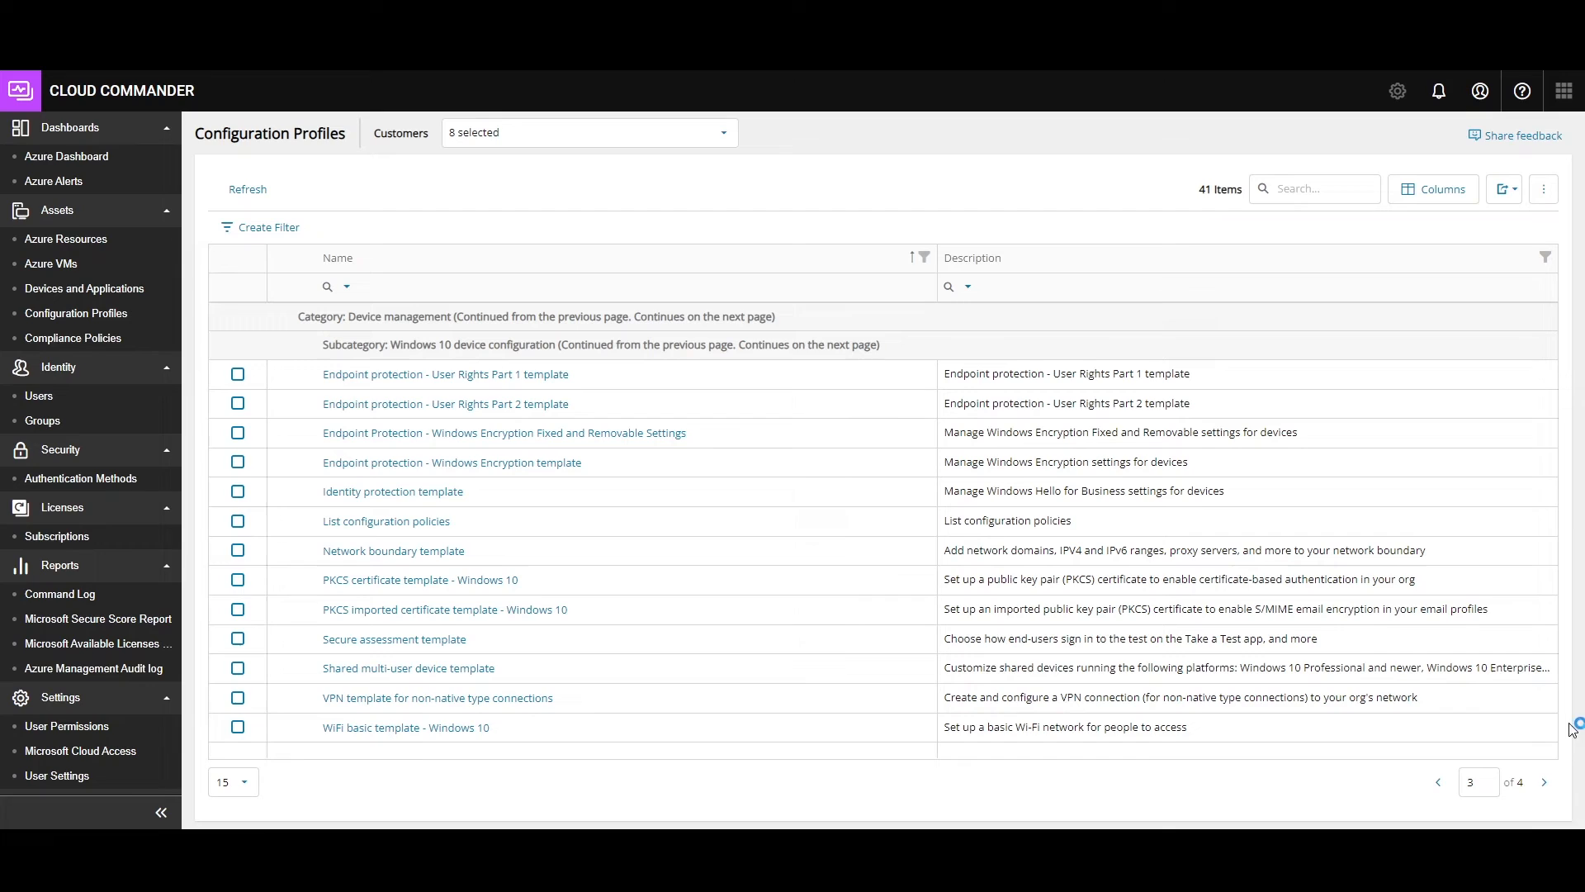
left_click(1544, 782)
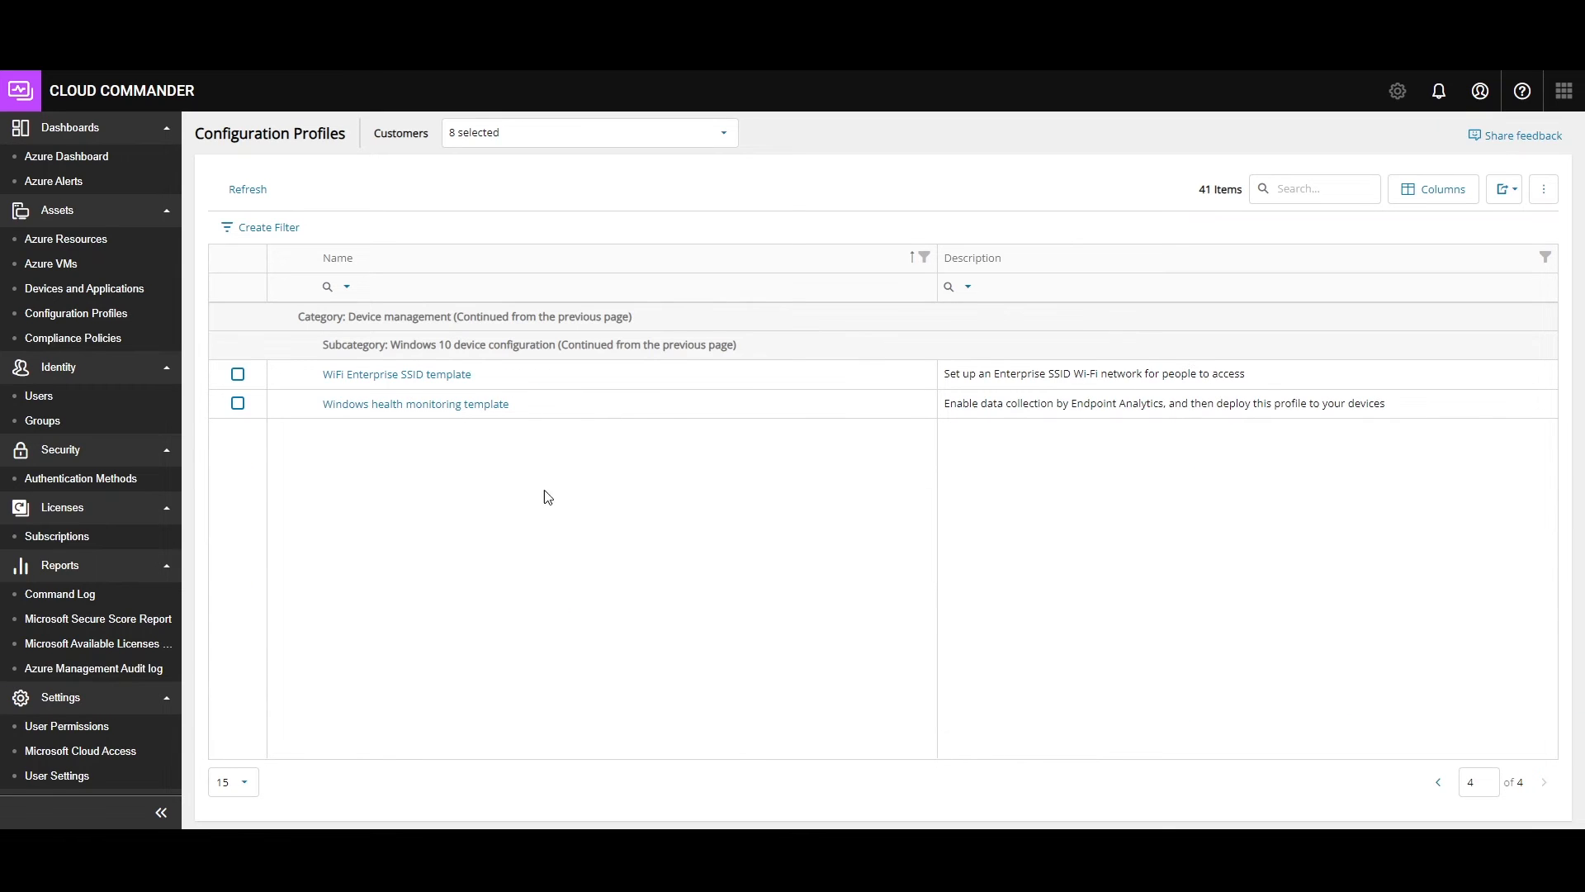
left_click(1438, 781)
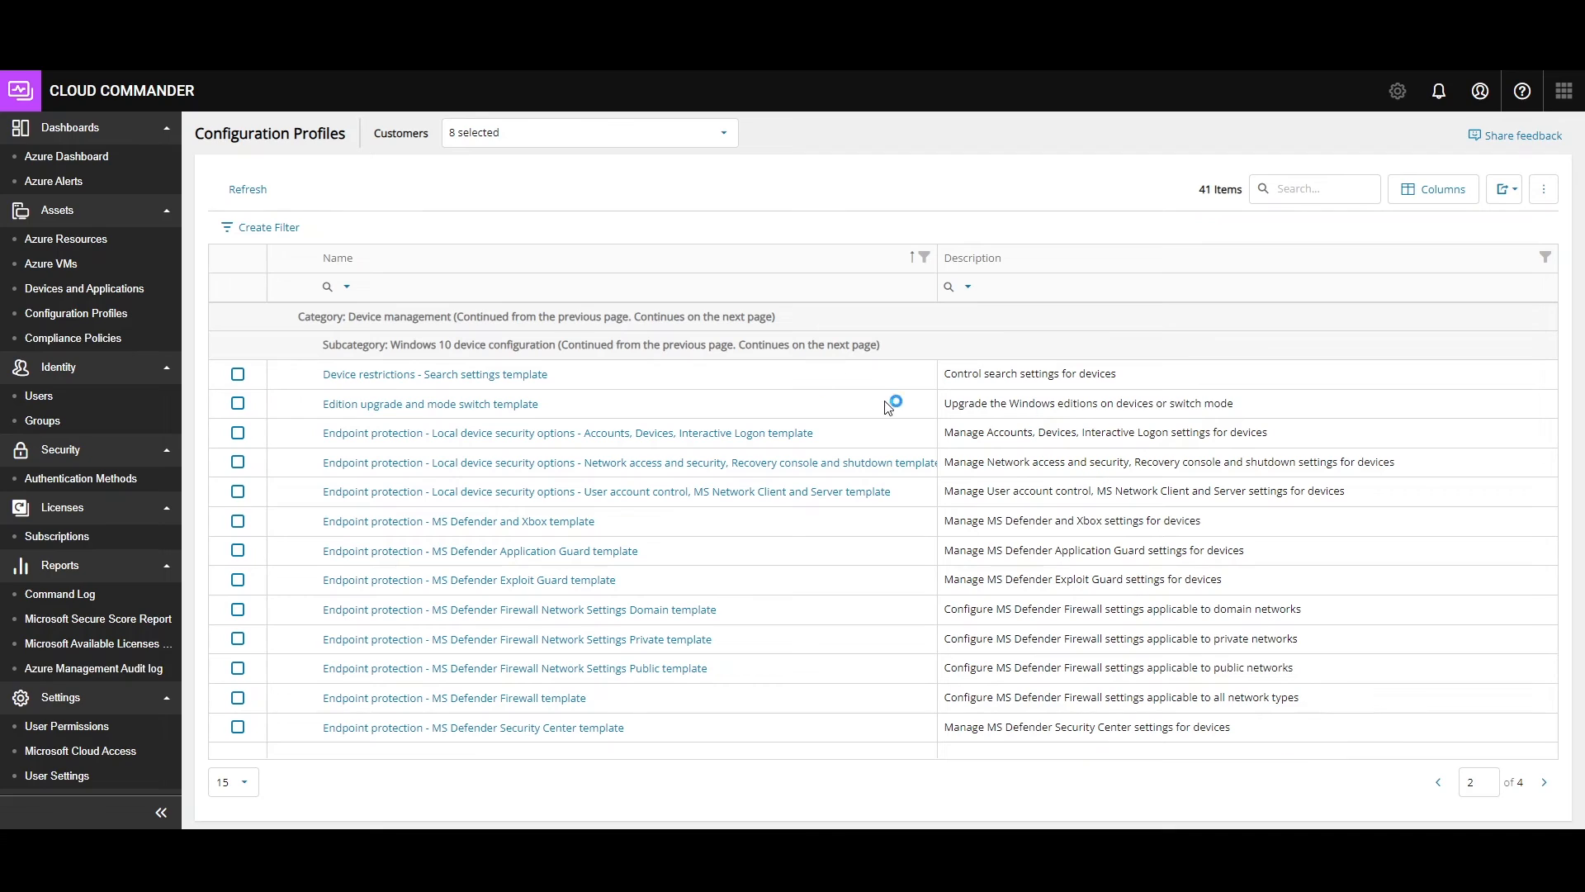
left_click(73, 338)
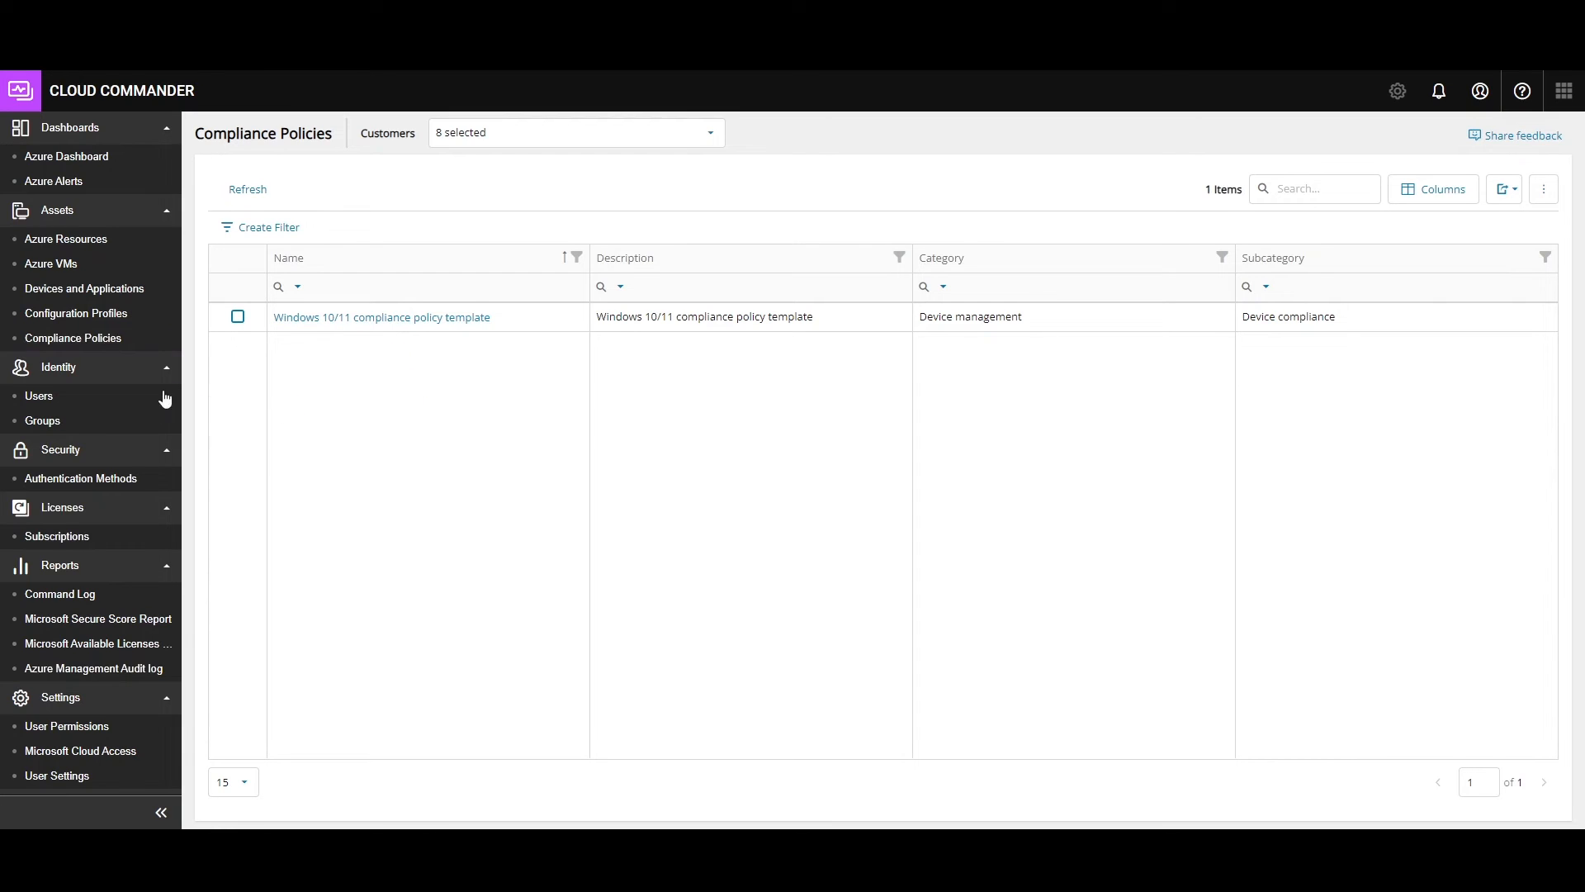
mouse_move(238, 331)
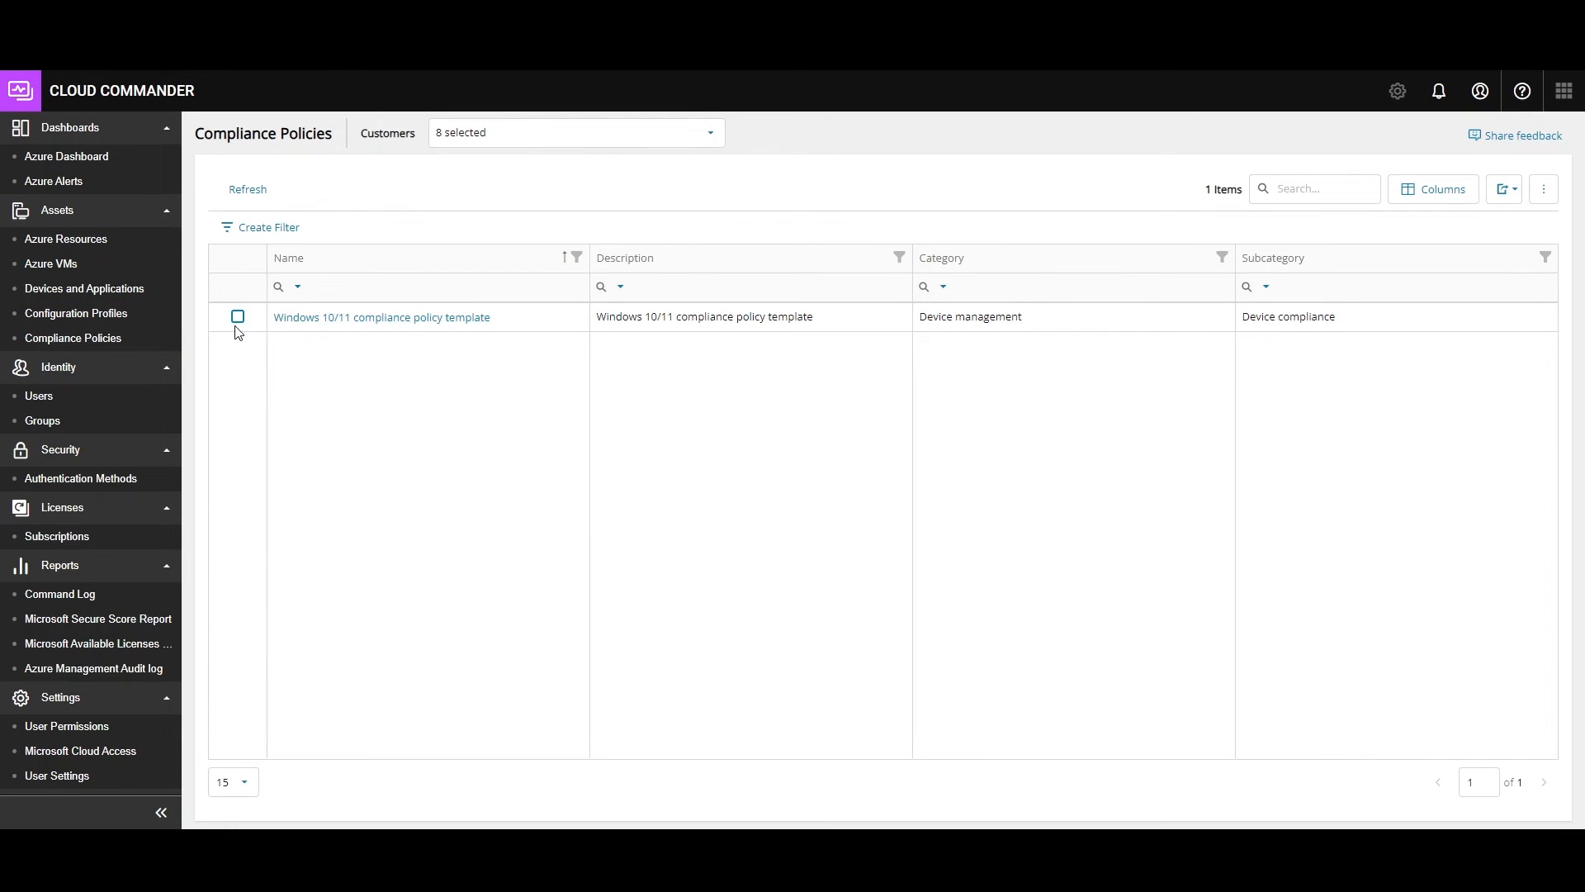
- Select the Windows 10/11 compliance policy template and start the Apply policy wizard
left_click(238, 316)
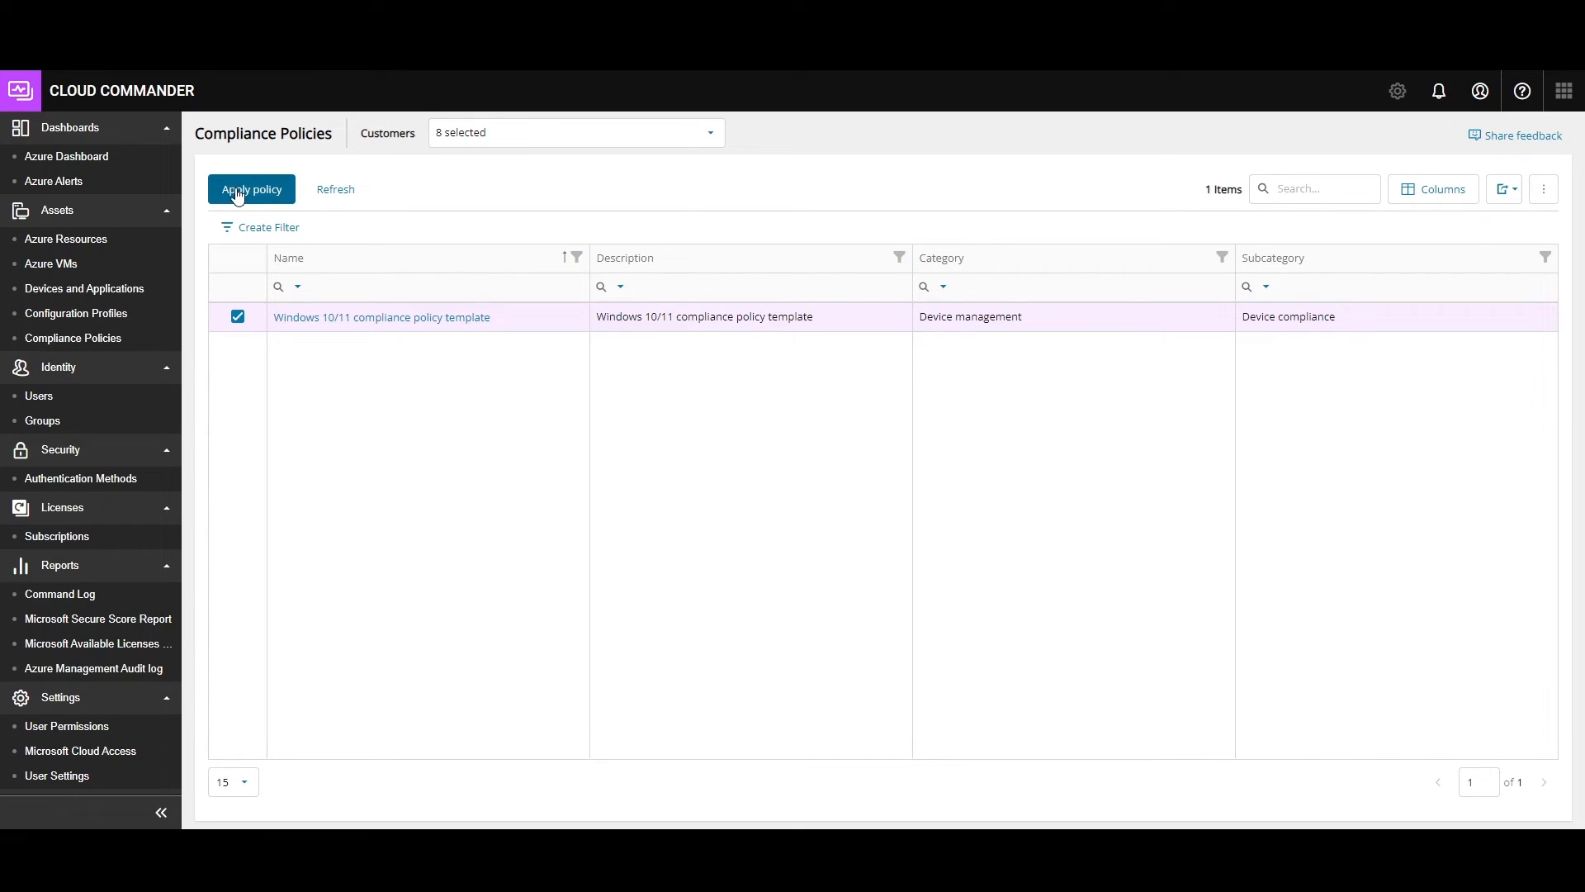
left_click(251, 189)
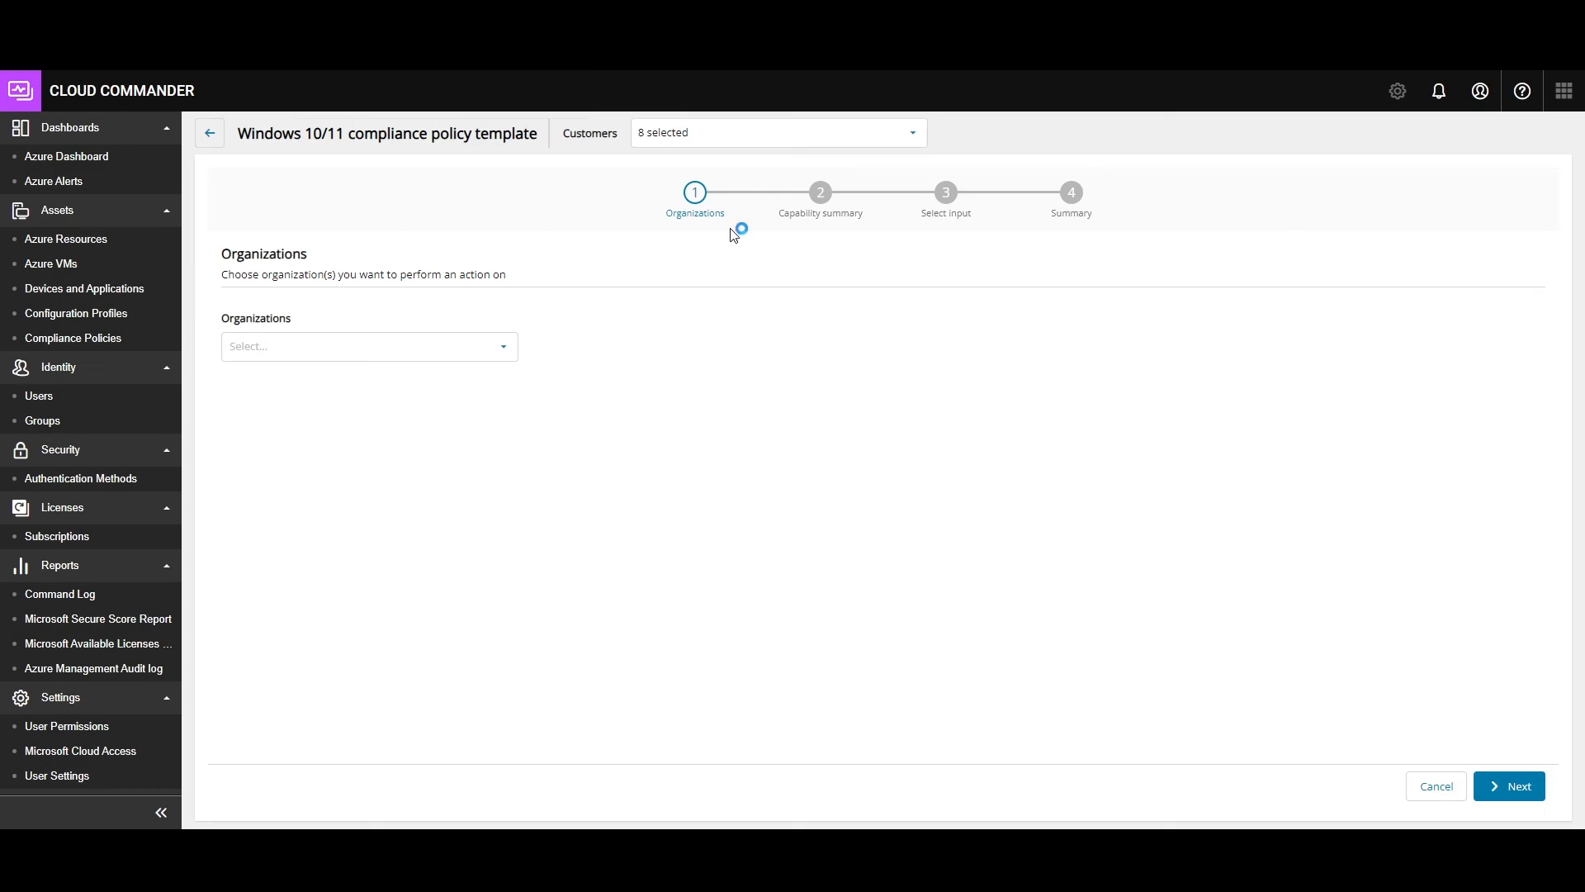
- Choose the organizations receiving the policy and move past the capability summary
left_click(366, 346)
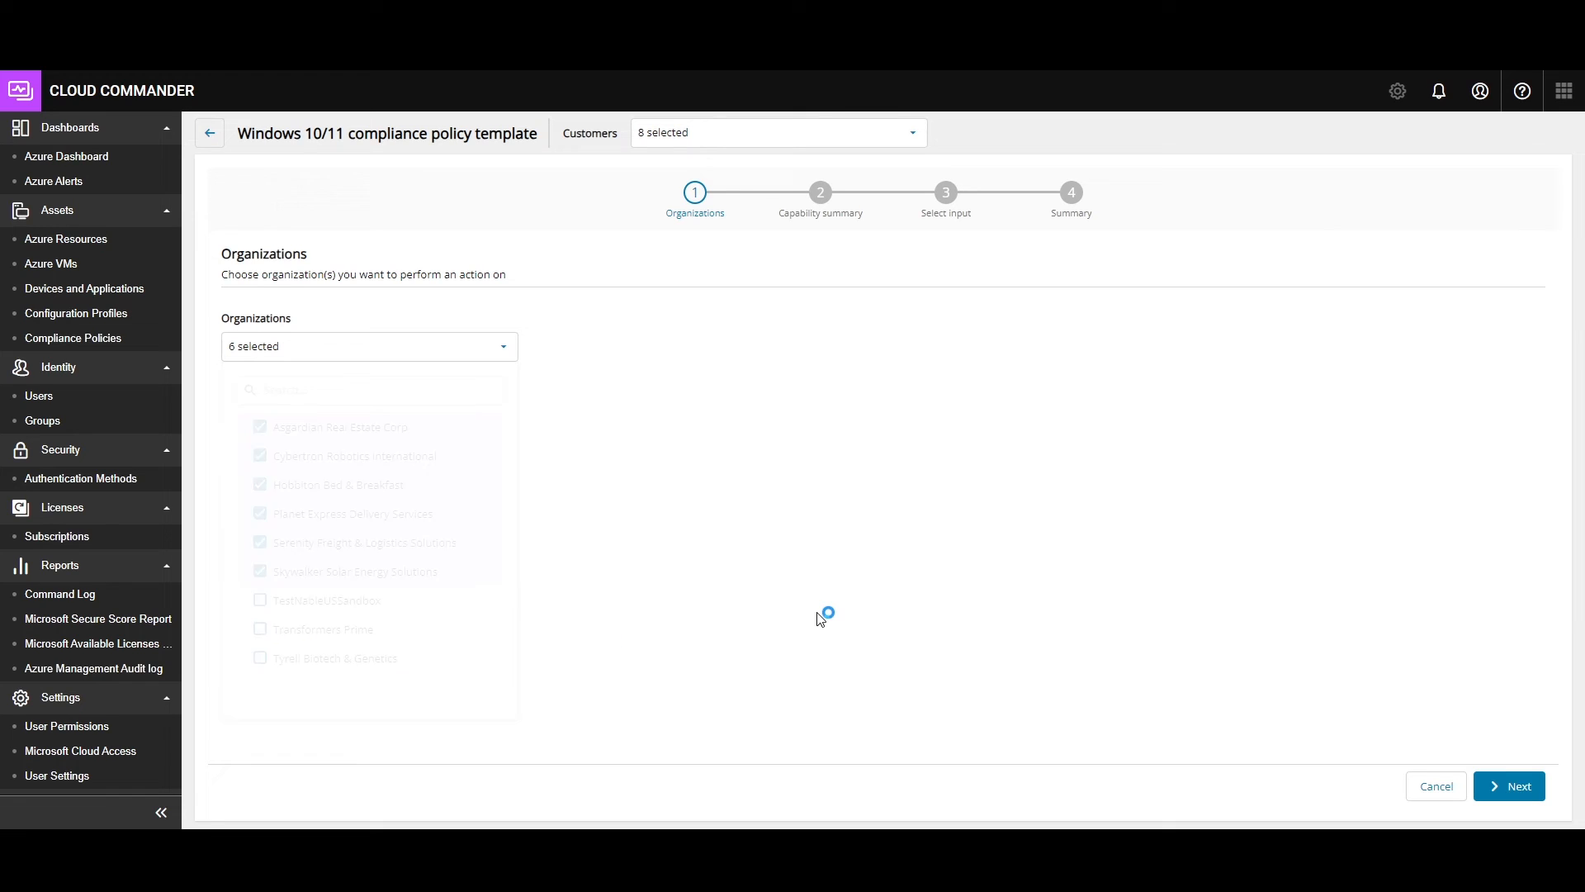
left_click(1507, 785)
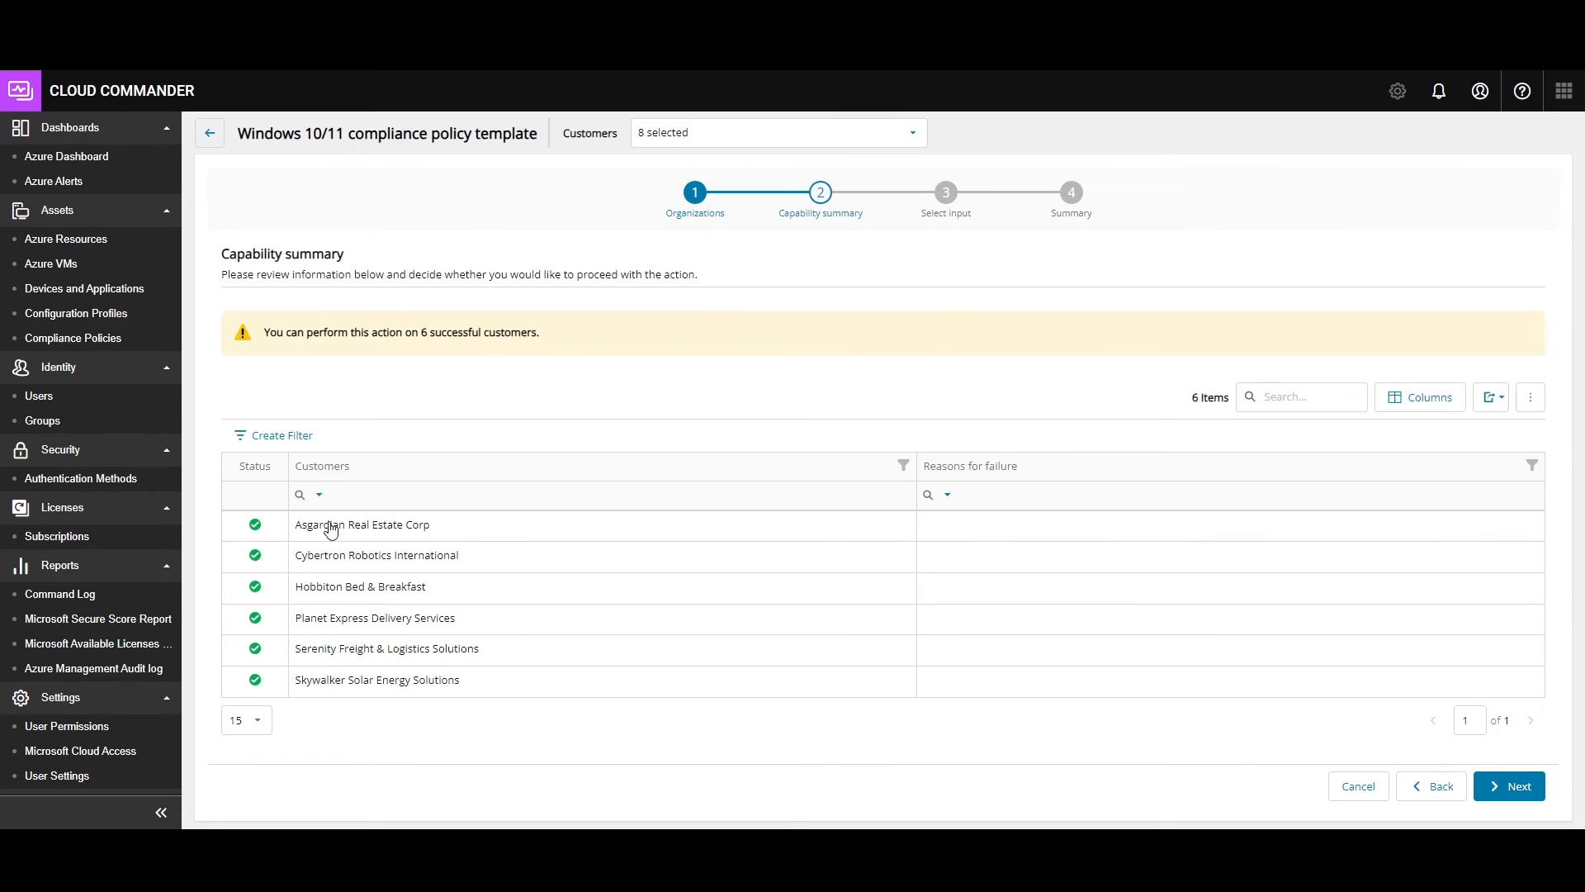
mouse_move(927, 369)
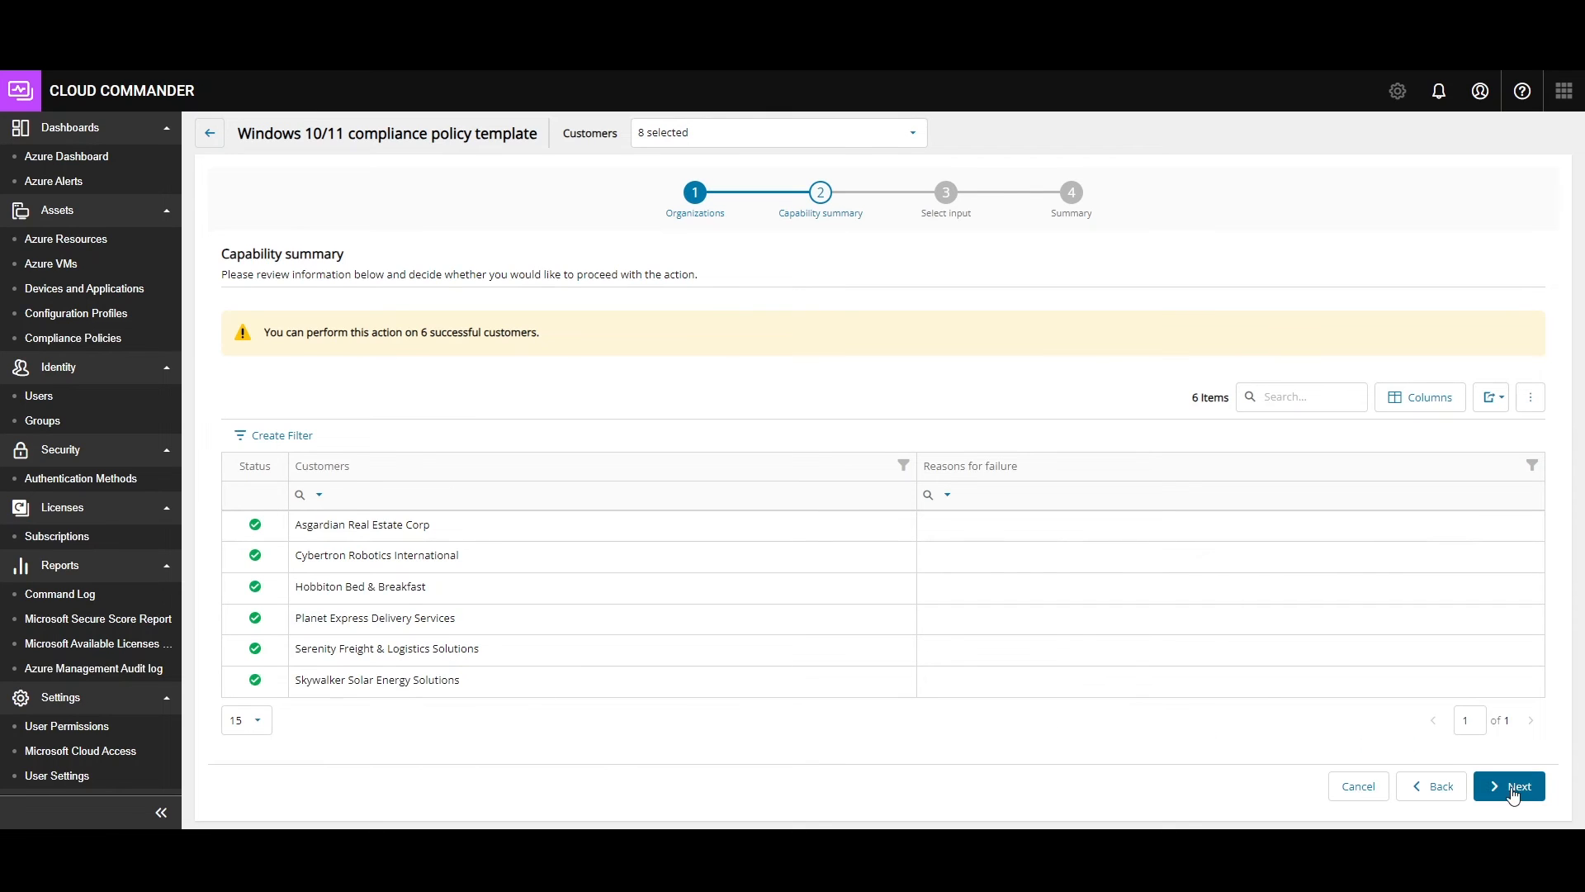
left_click(1508, 786)
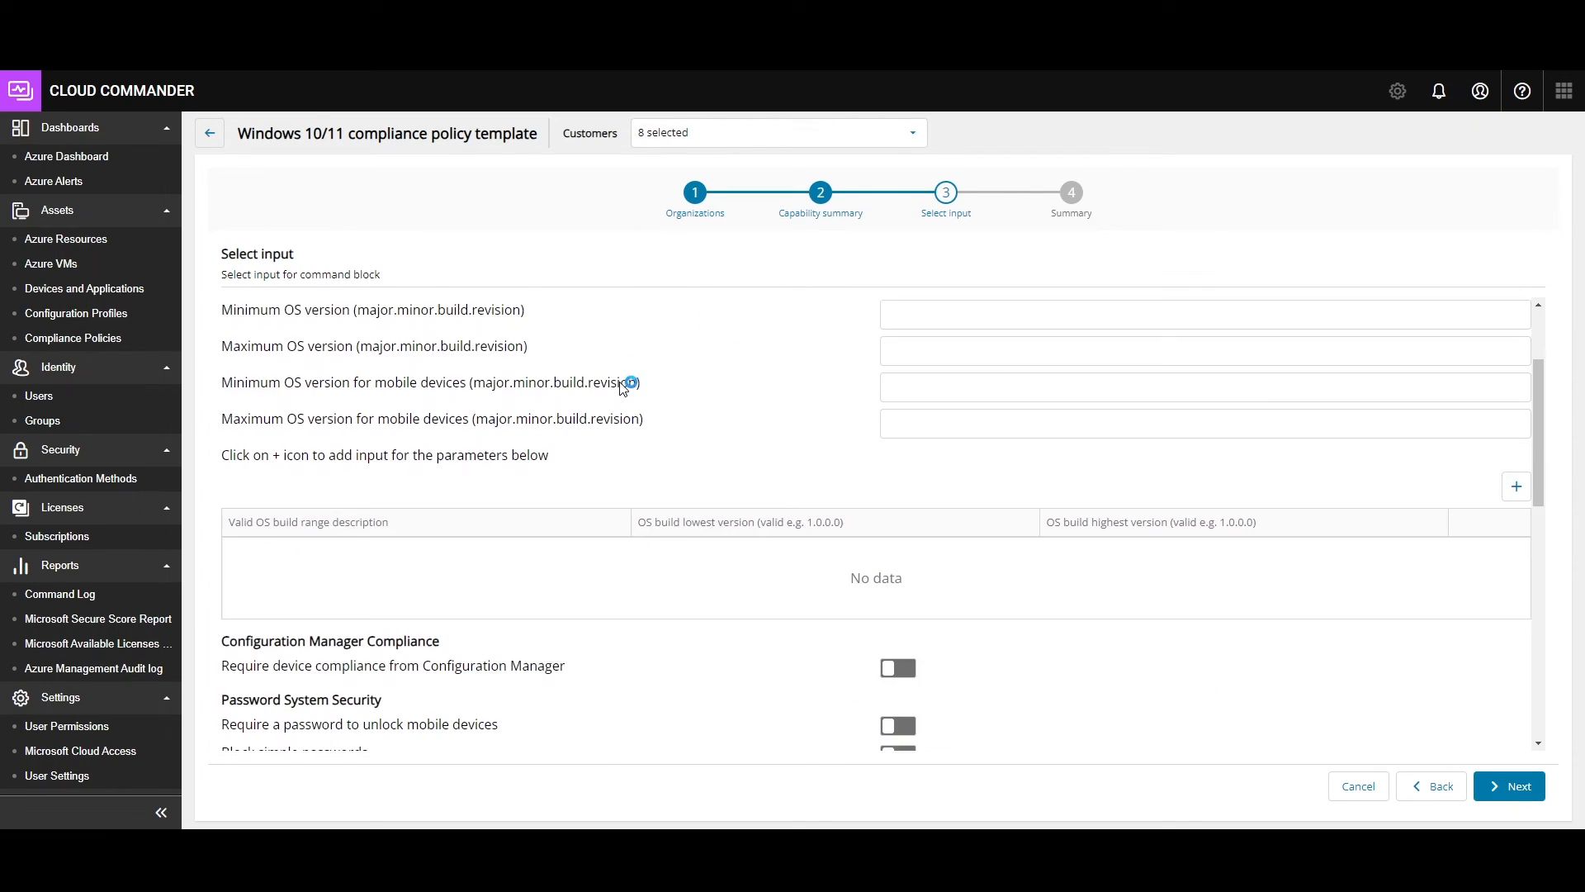
- Set the all-users and all-devices assignment toggles and reach the policy summary
scroll("down", 3)
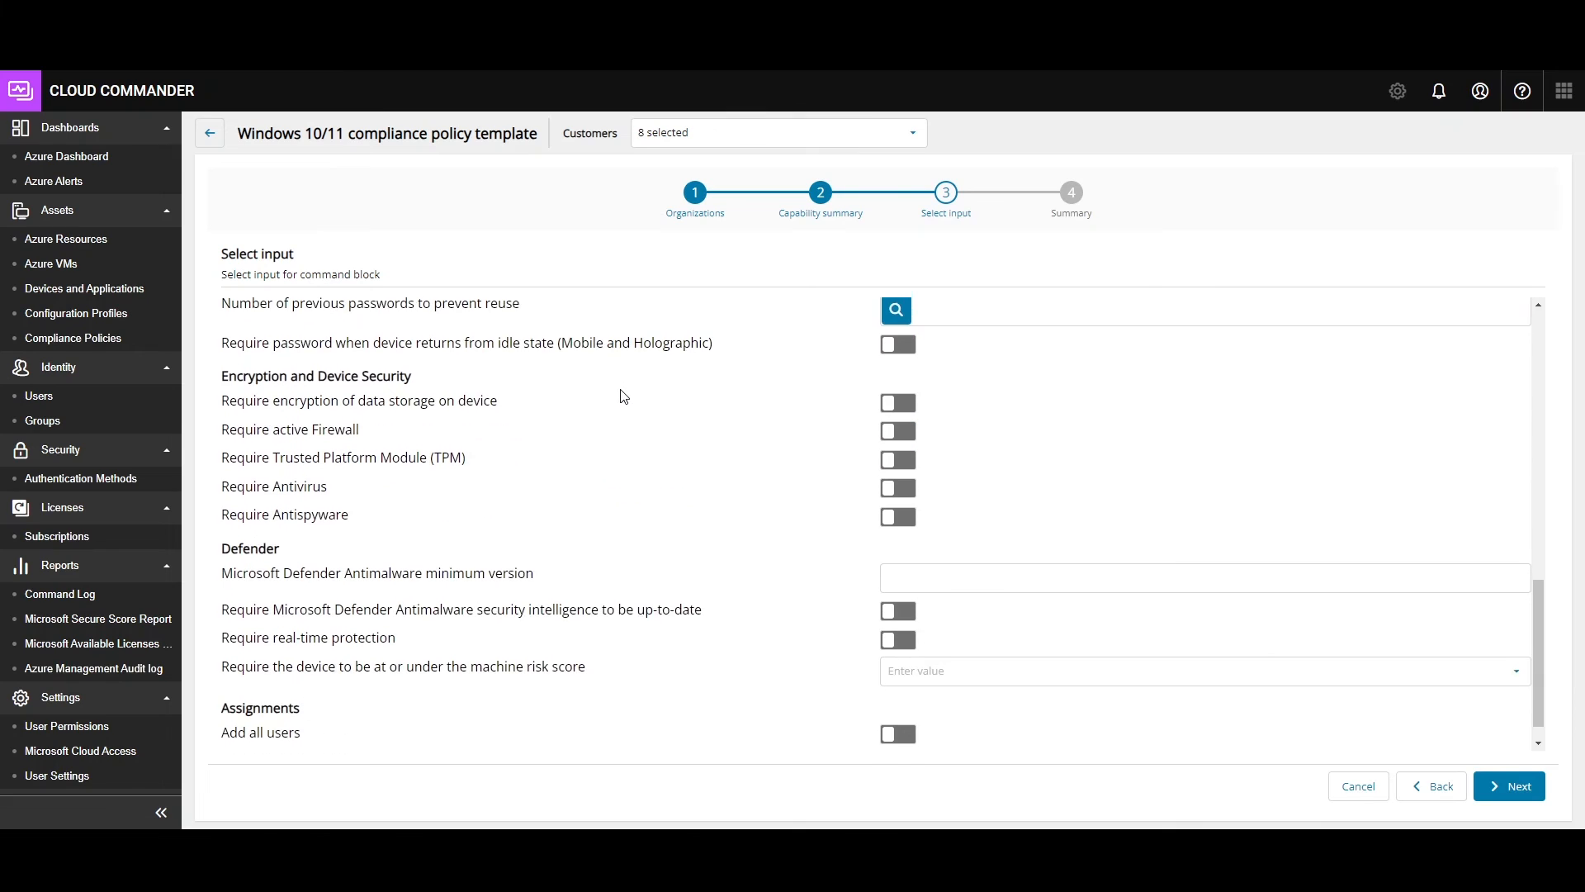
left_click(895, 704)
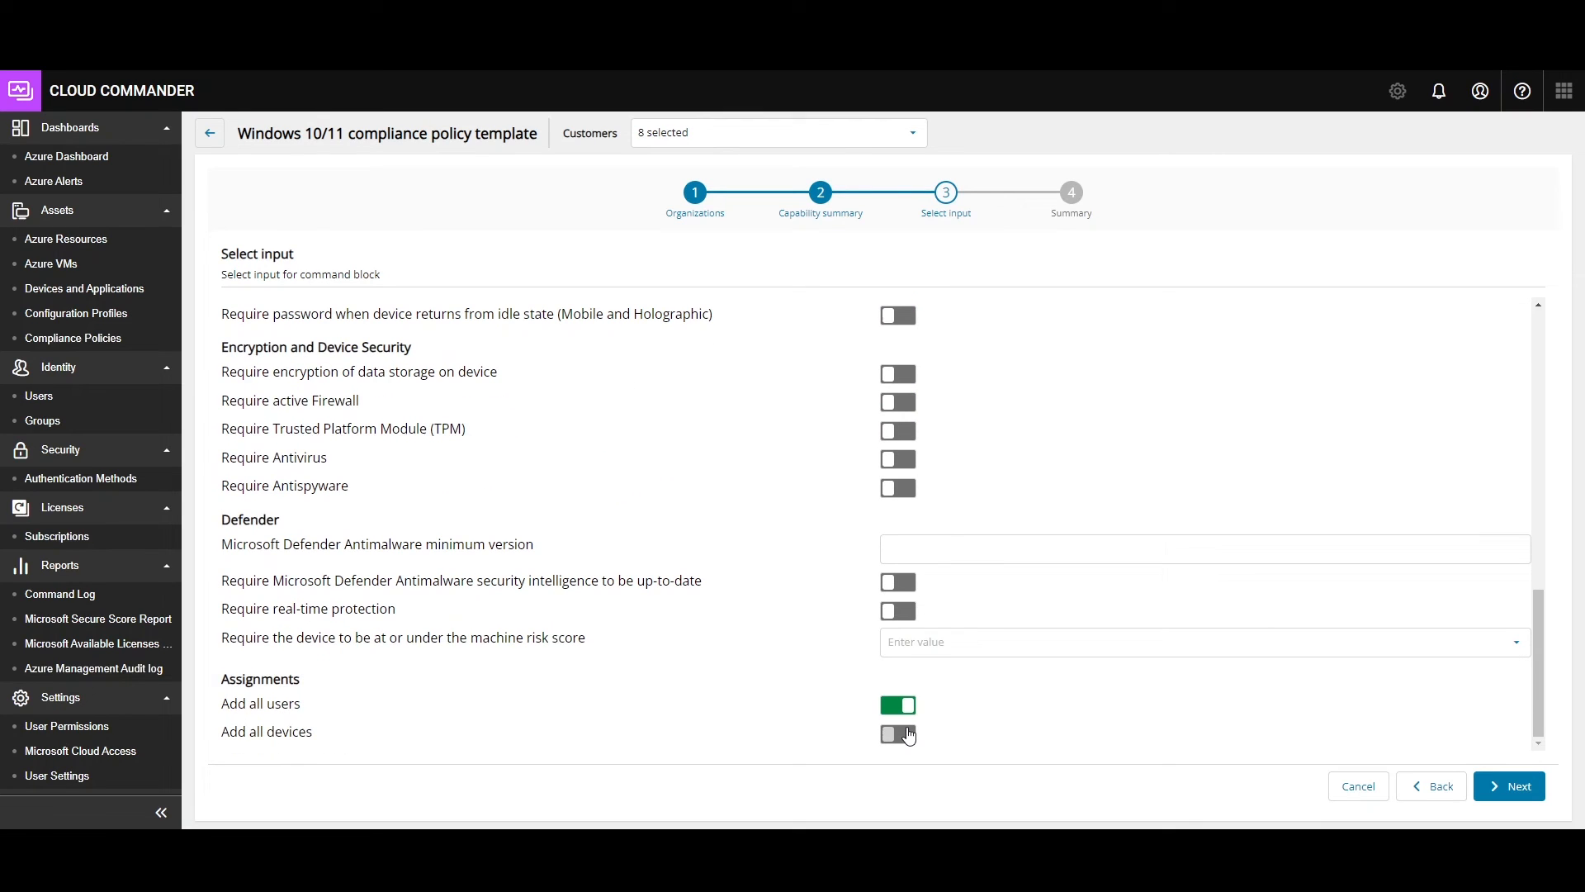
left_click(896, 704)
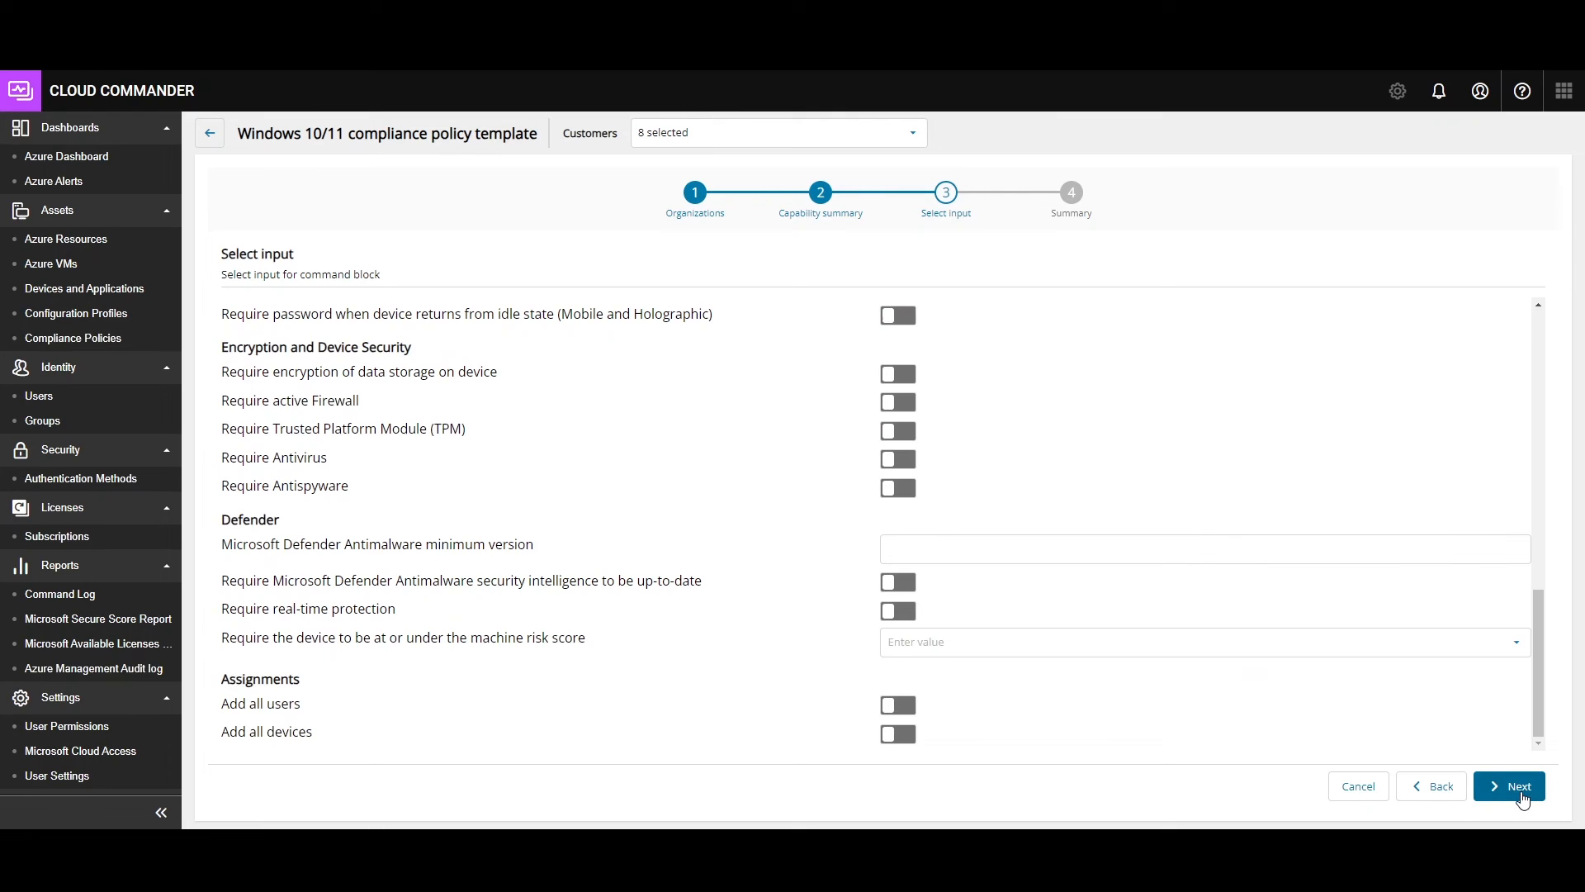
left_click(1510, 785)
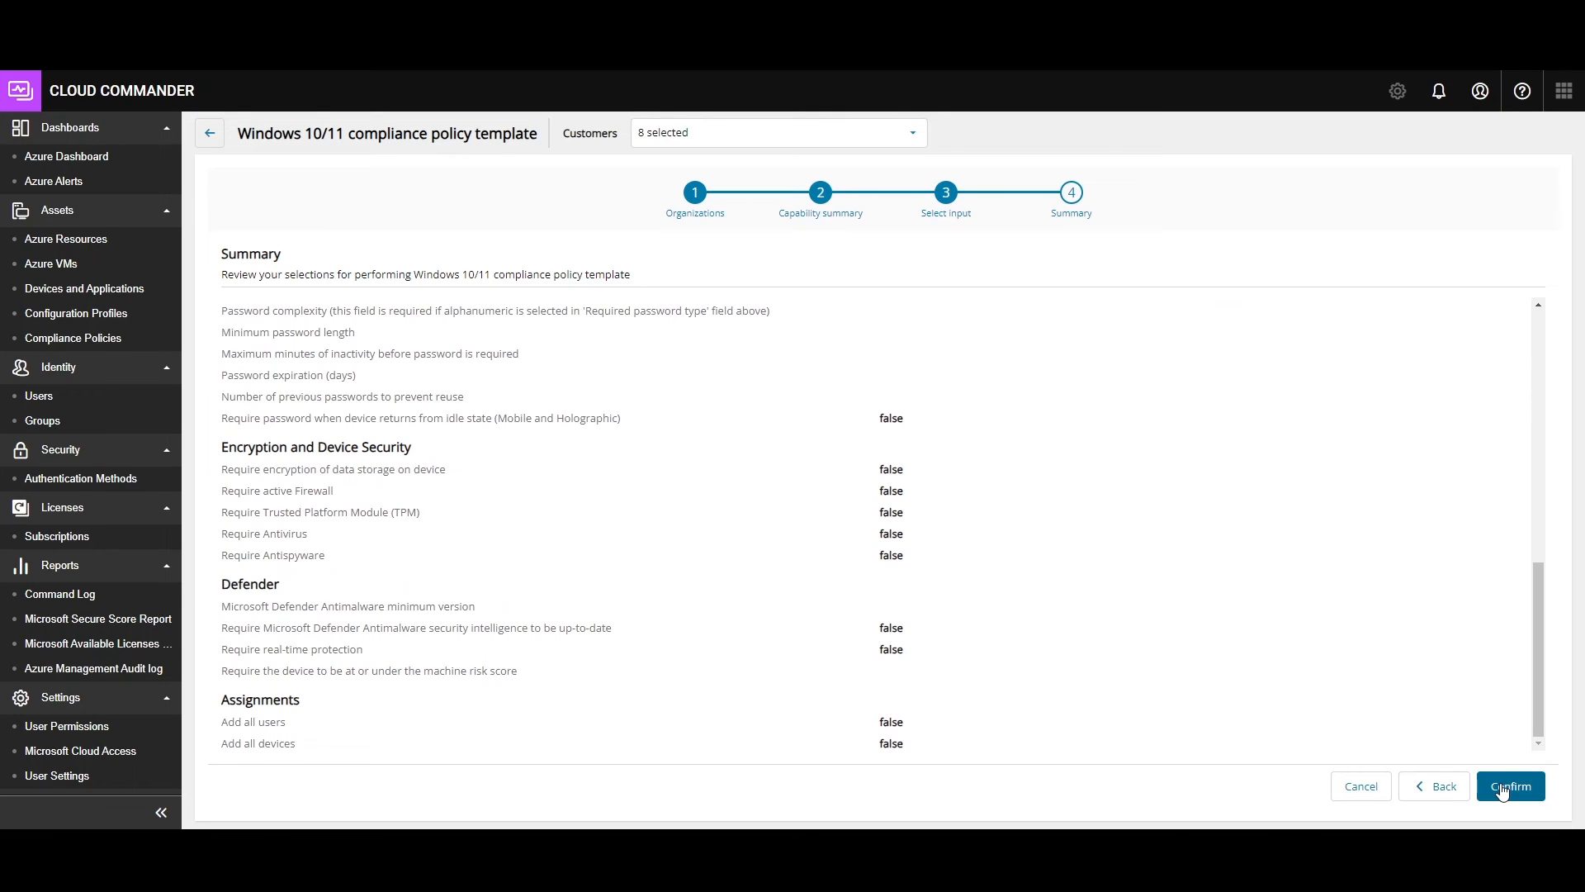
mouse_move(1361, 785)
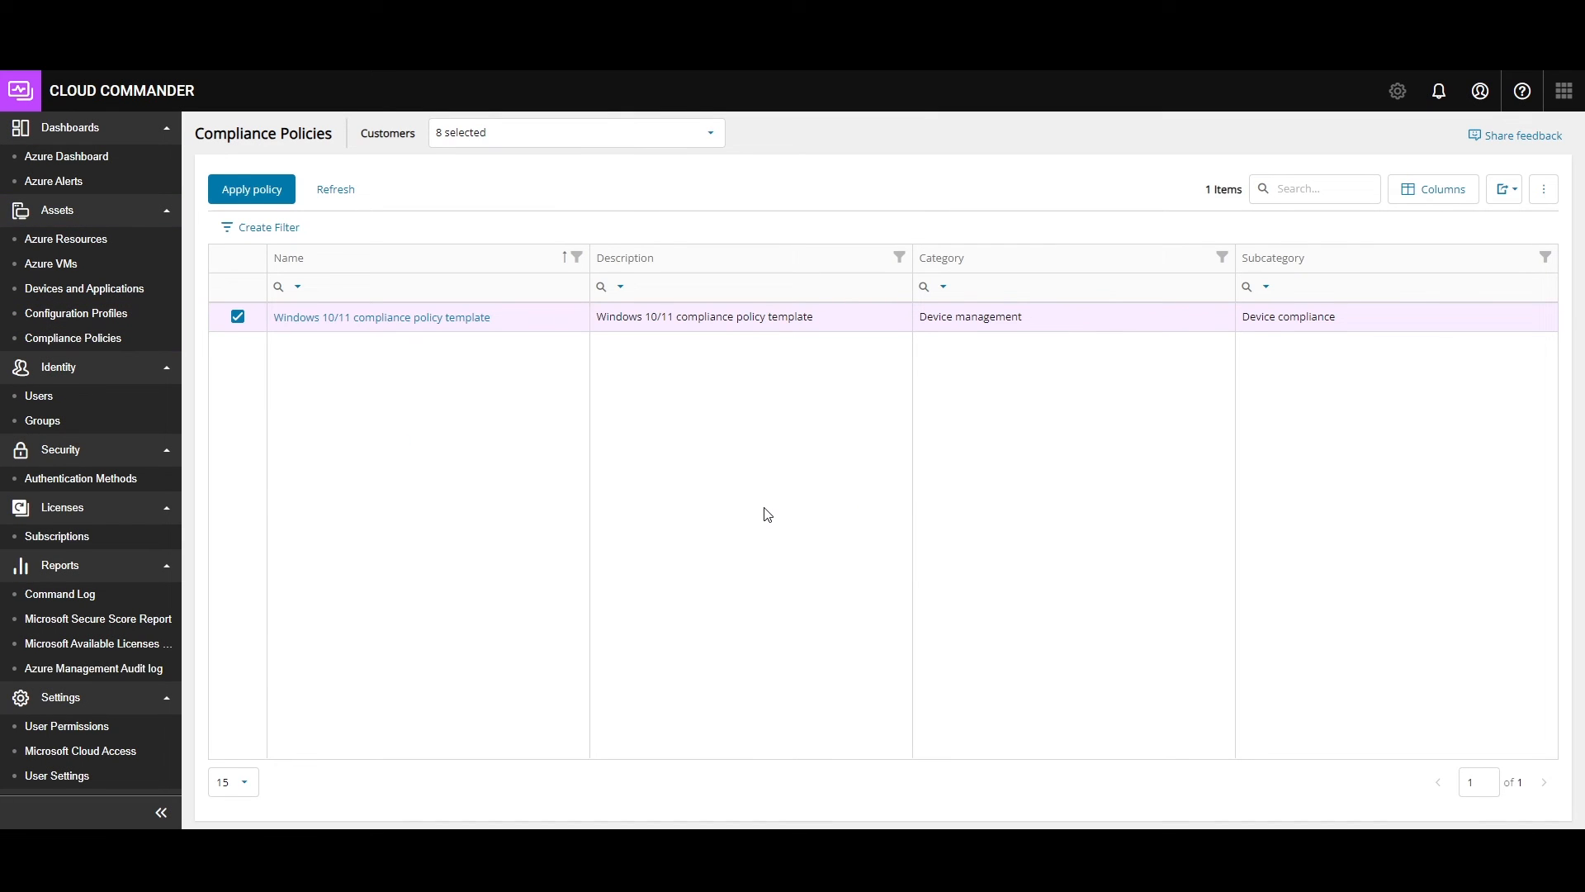
- Deselect the Windows 10/11 compliance policy template and open Microsoft Cloud Access settings
left_click(237, 316)
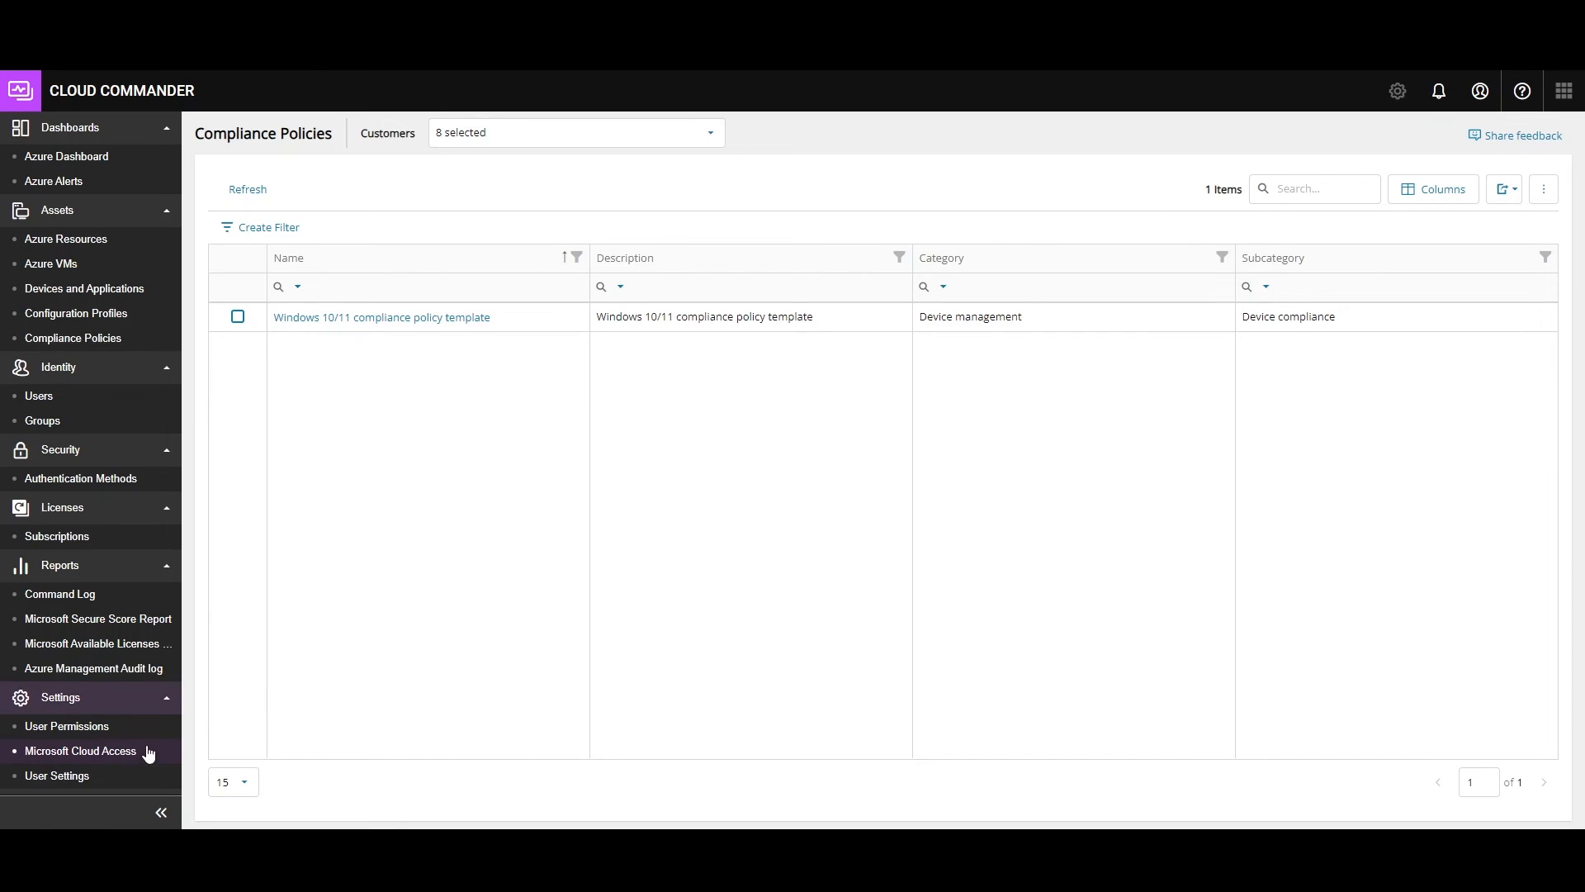
left_click(80, 750)
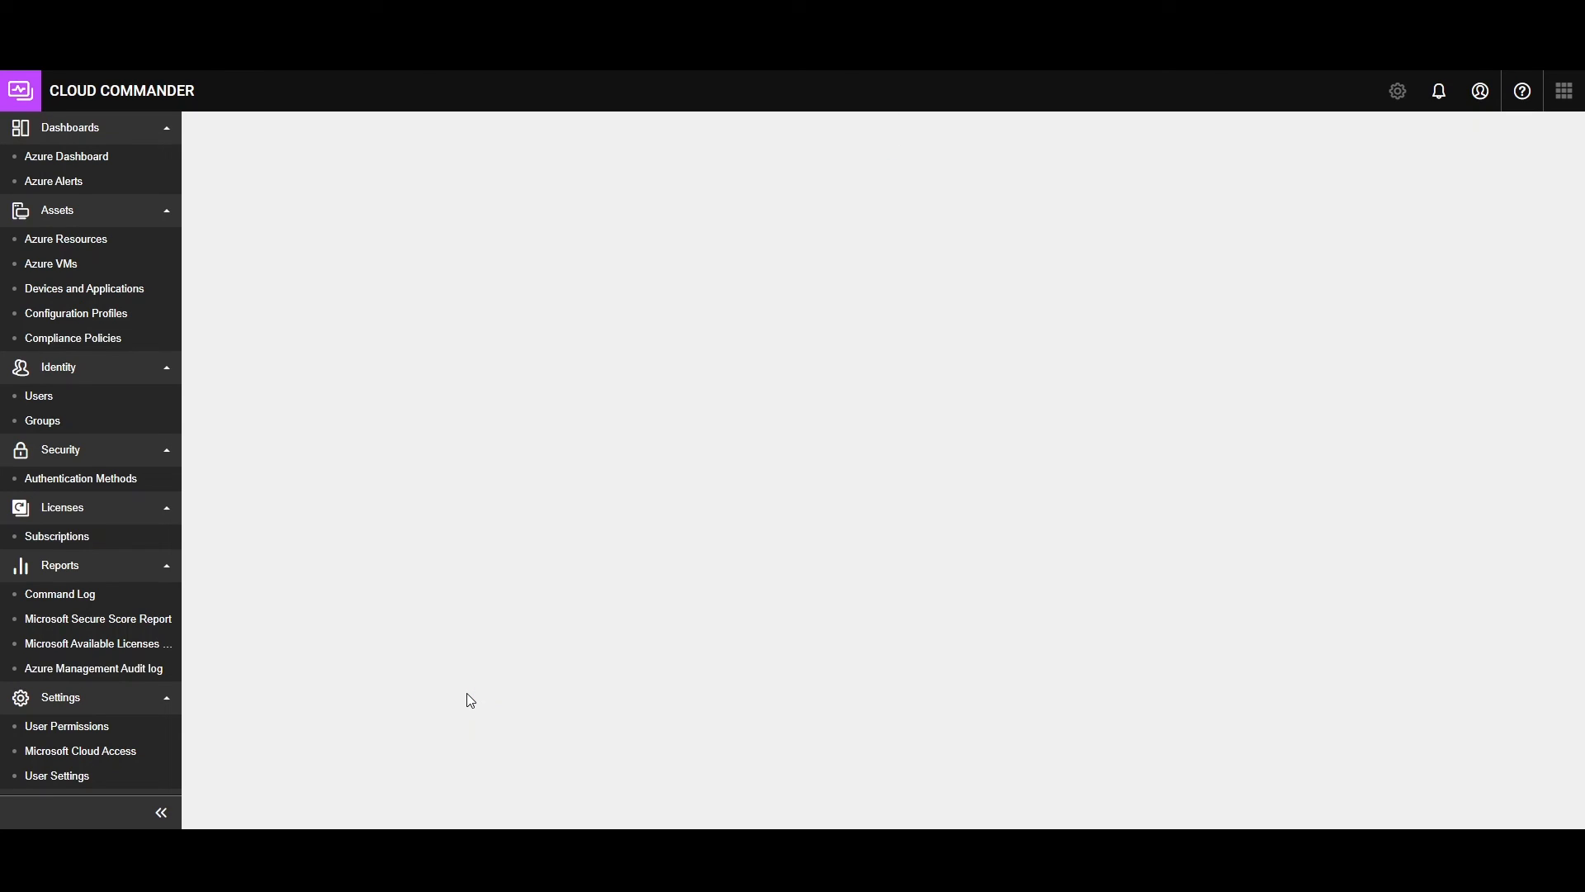
left_click(81, 751)
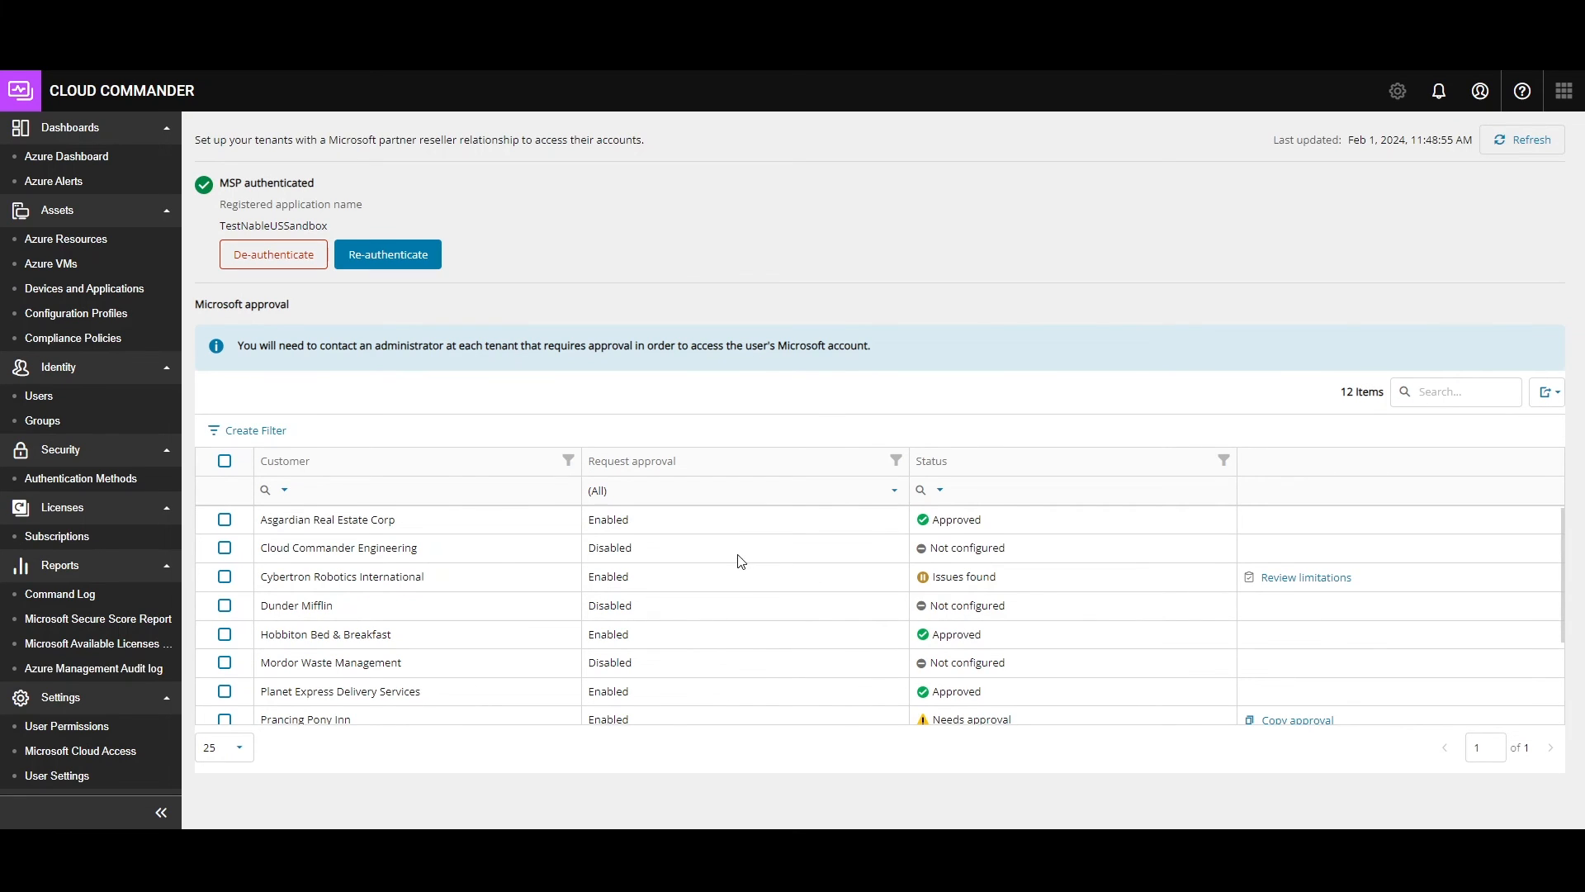
- Copy Prancing Pony Inn's approval request and review Cybertron Robotics International's licensing limitations
left_click(743, 548)
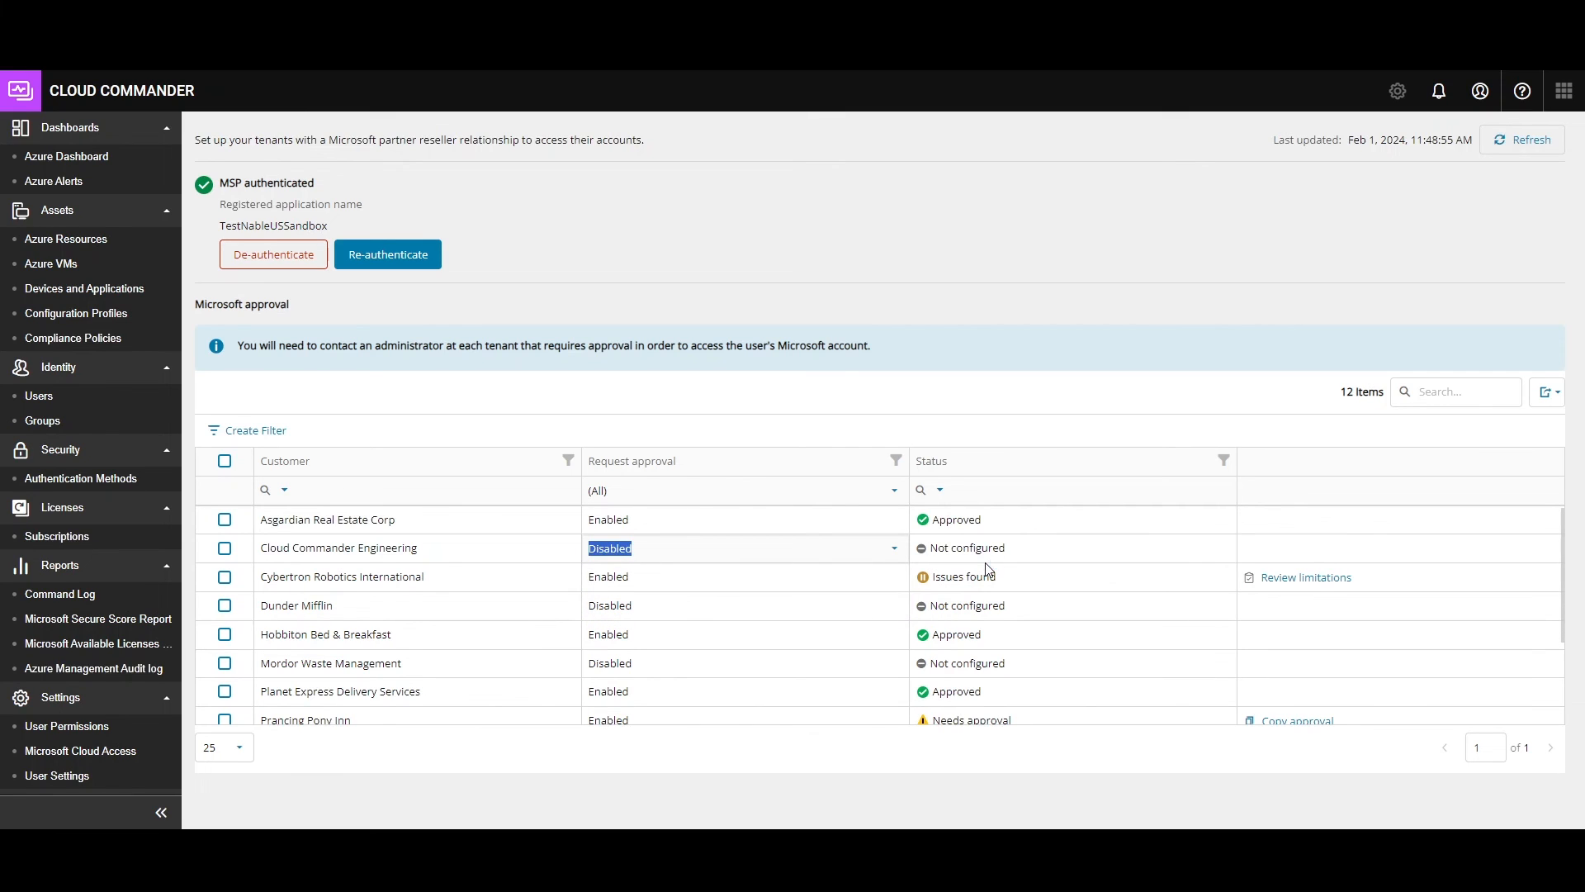
mouse_move(762, 558)
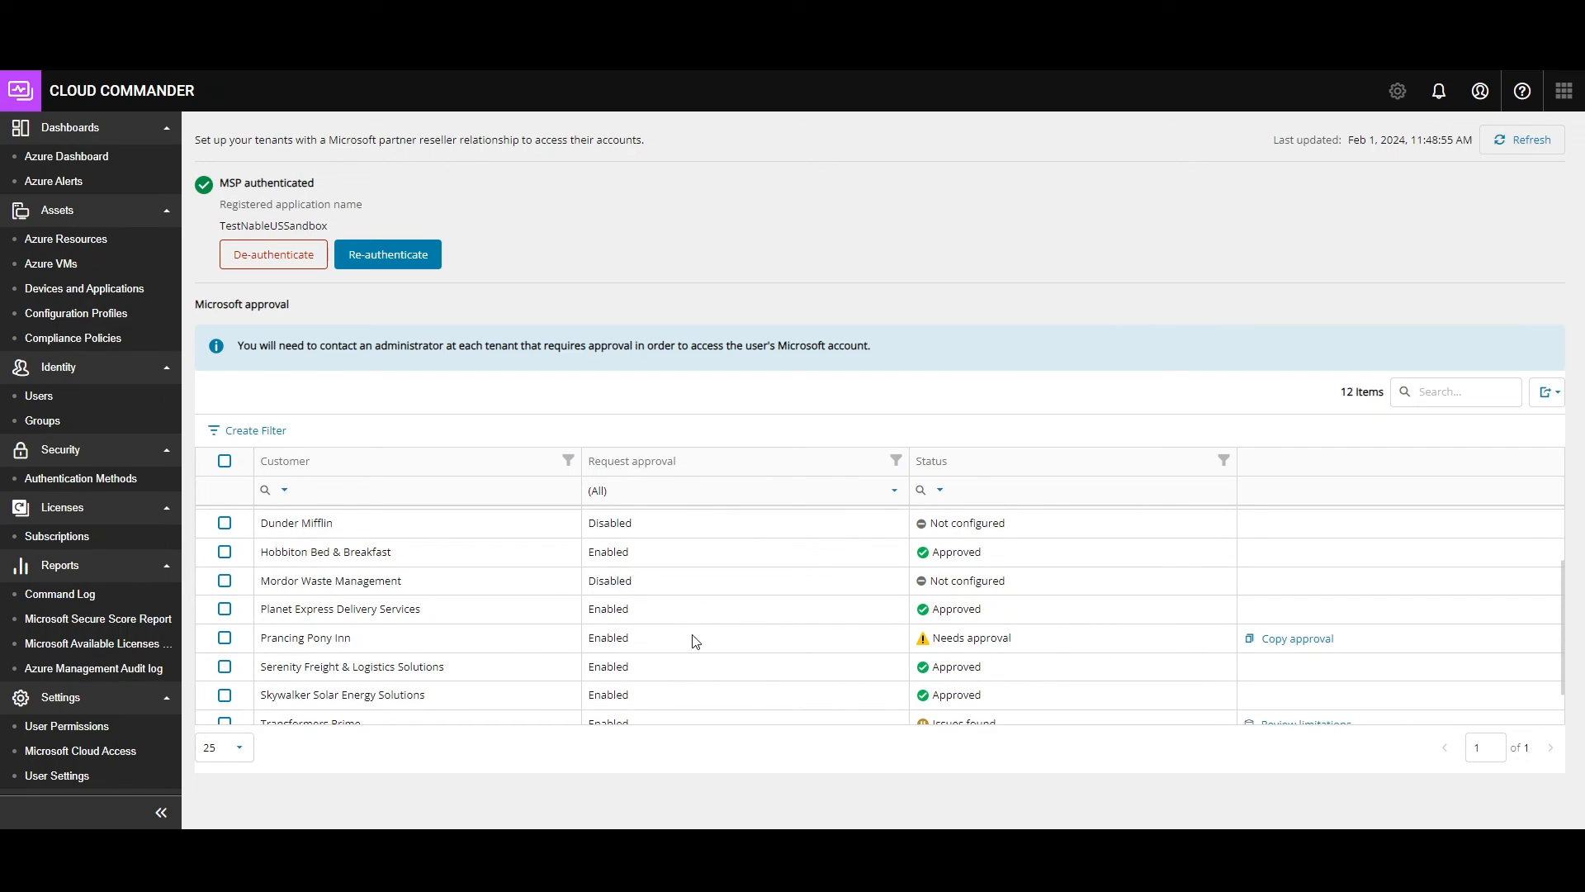
mouse_move(986, 656)
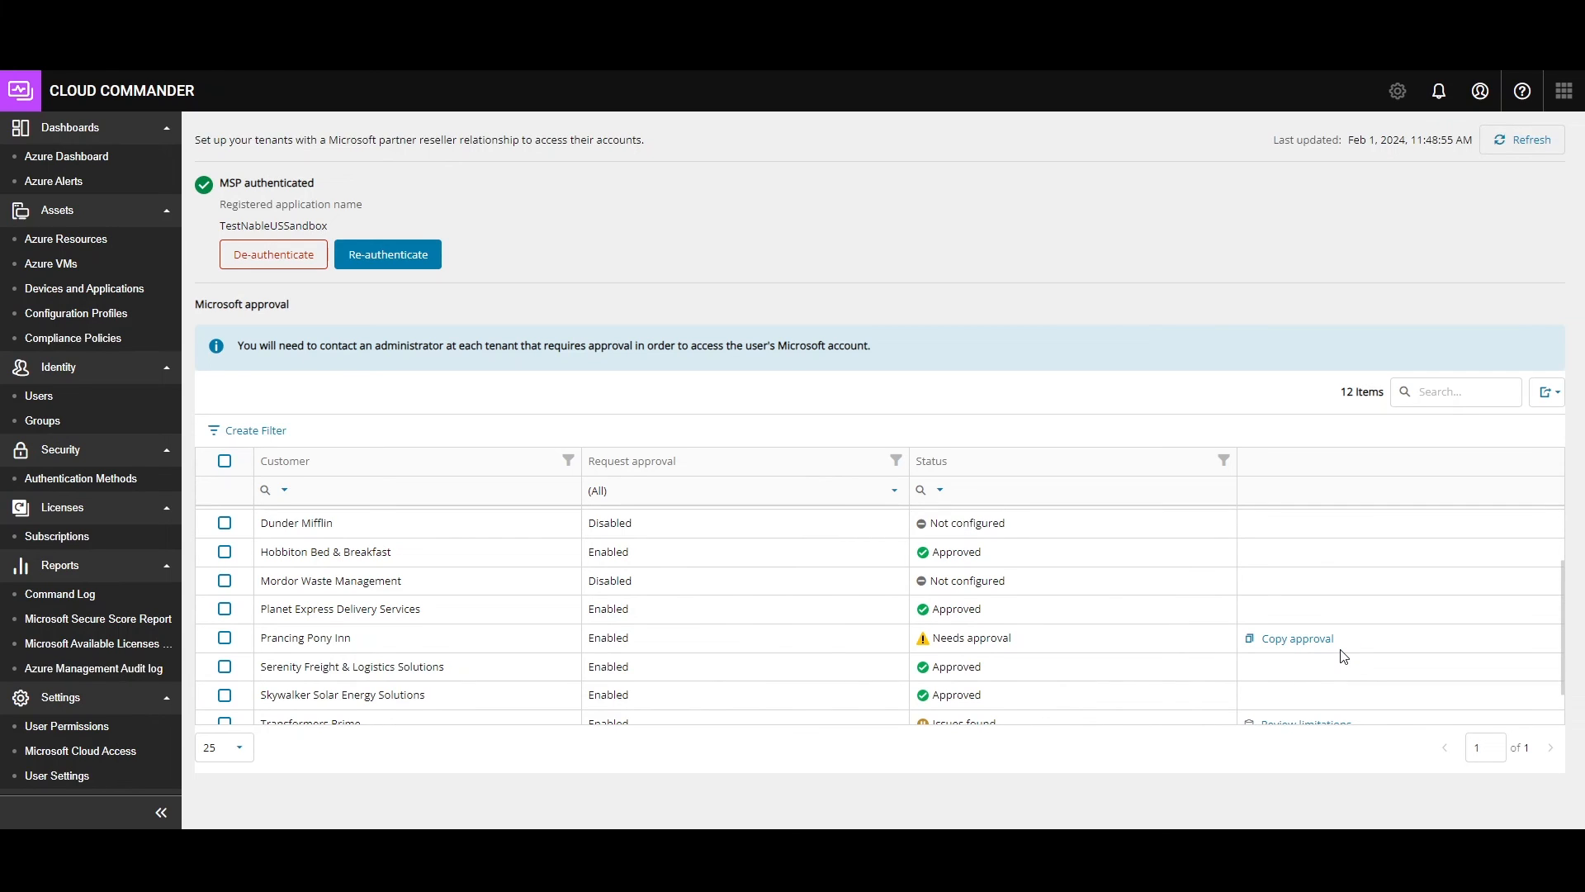
left_click(1295, 638)
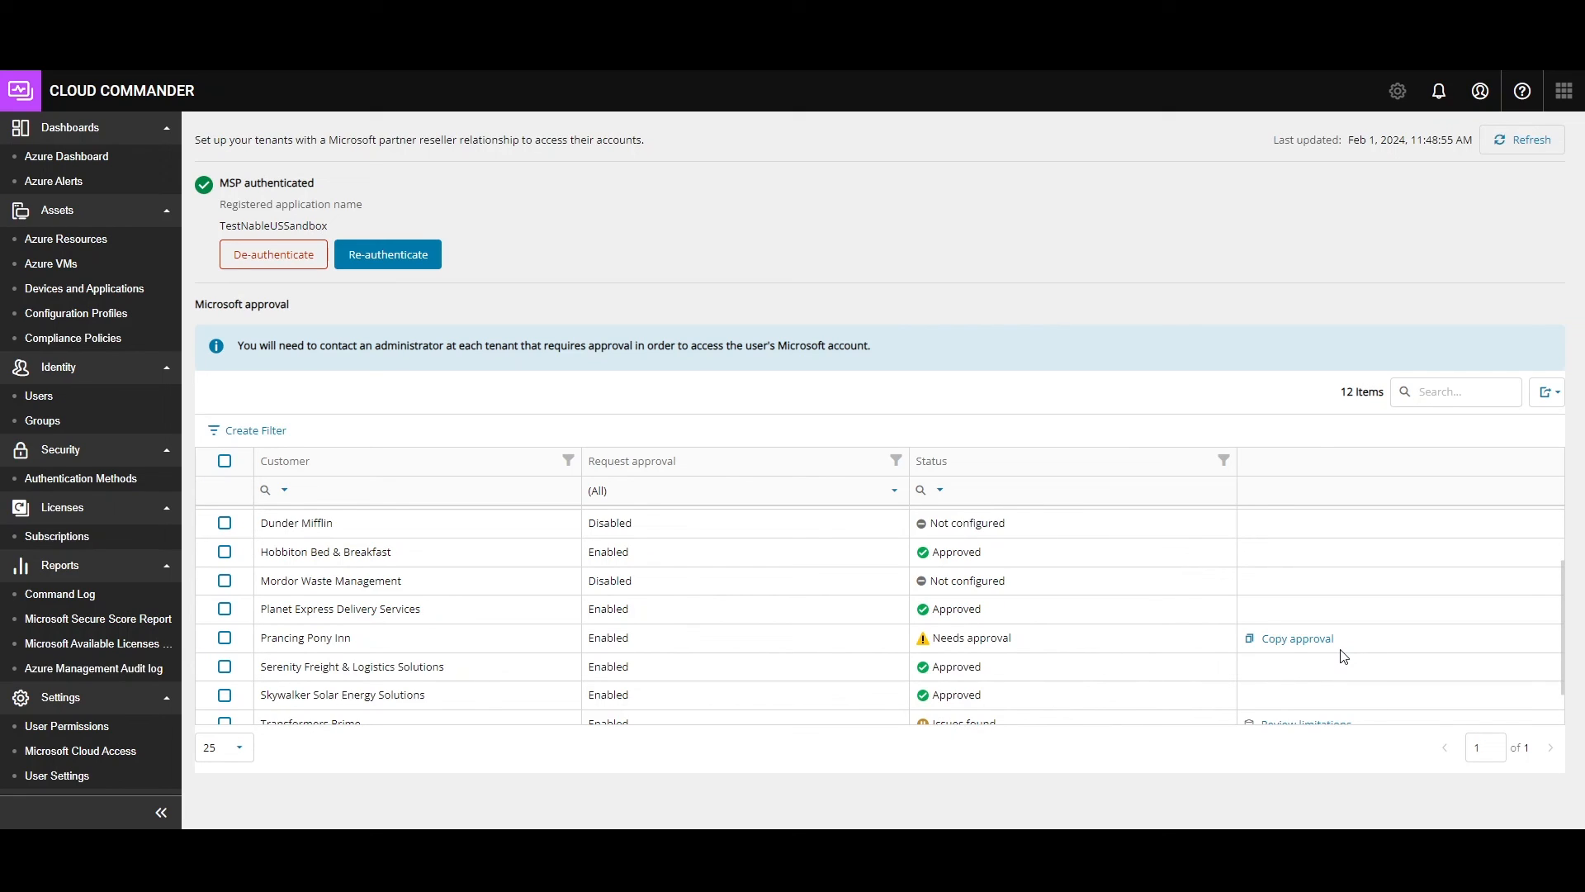
left_click(1295, 638)
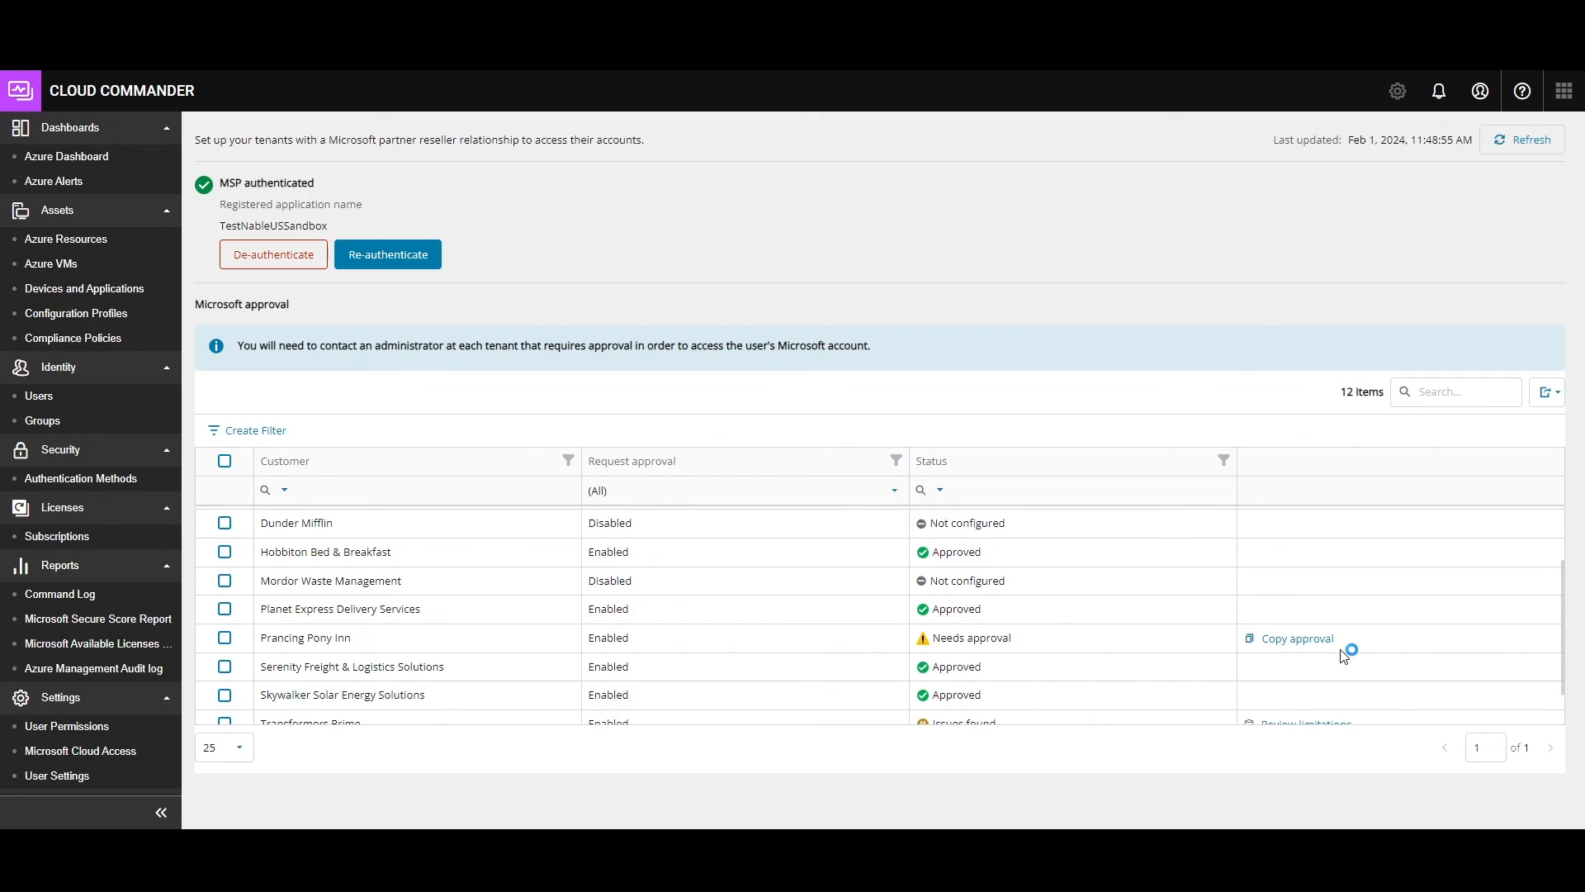
mouse_move(1355, 639)
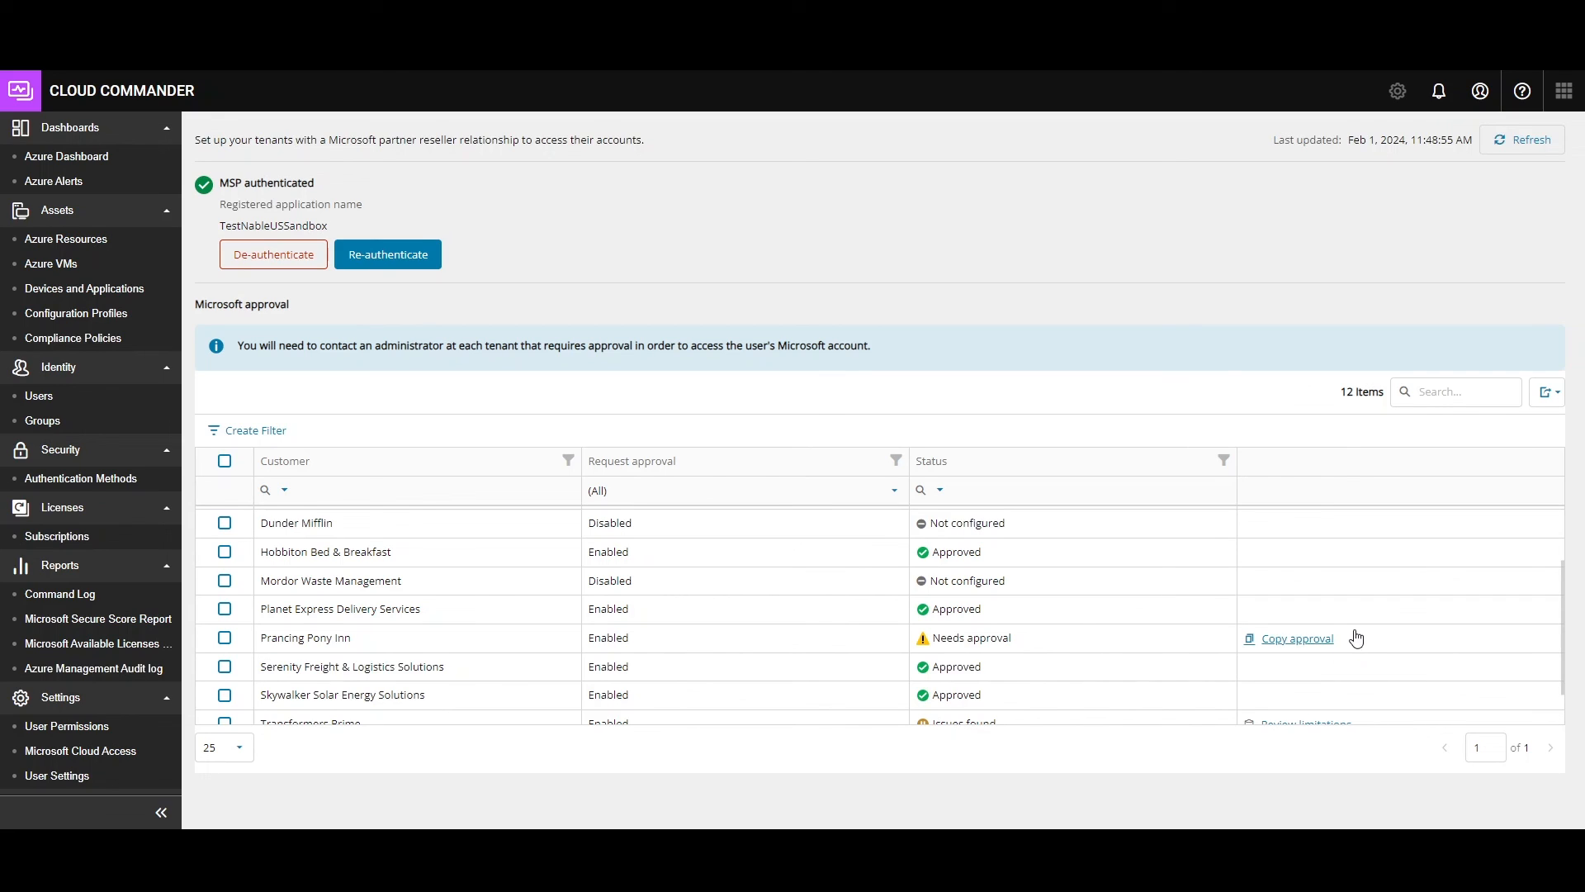
scroll("down", 3)
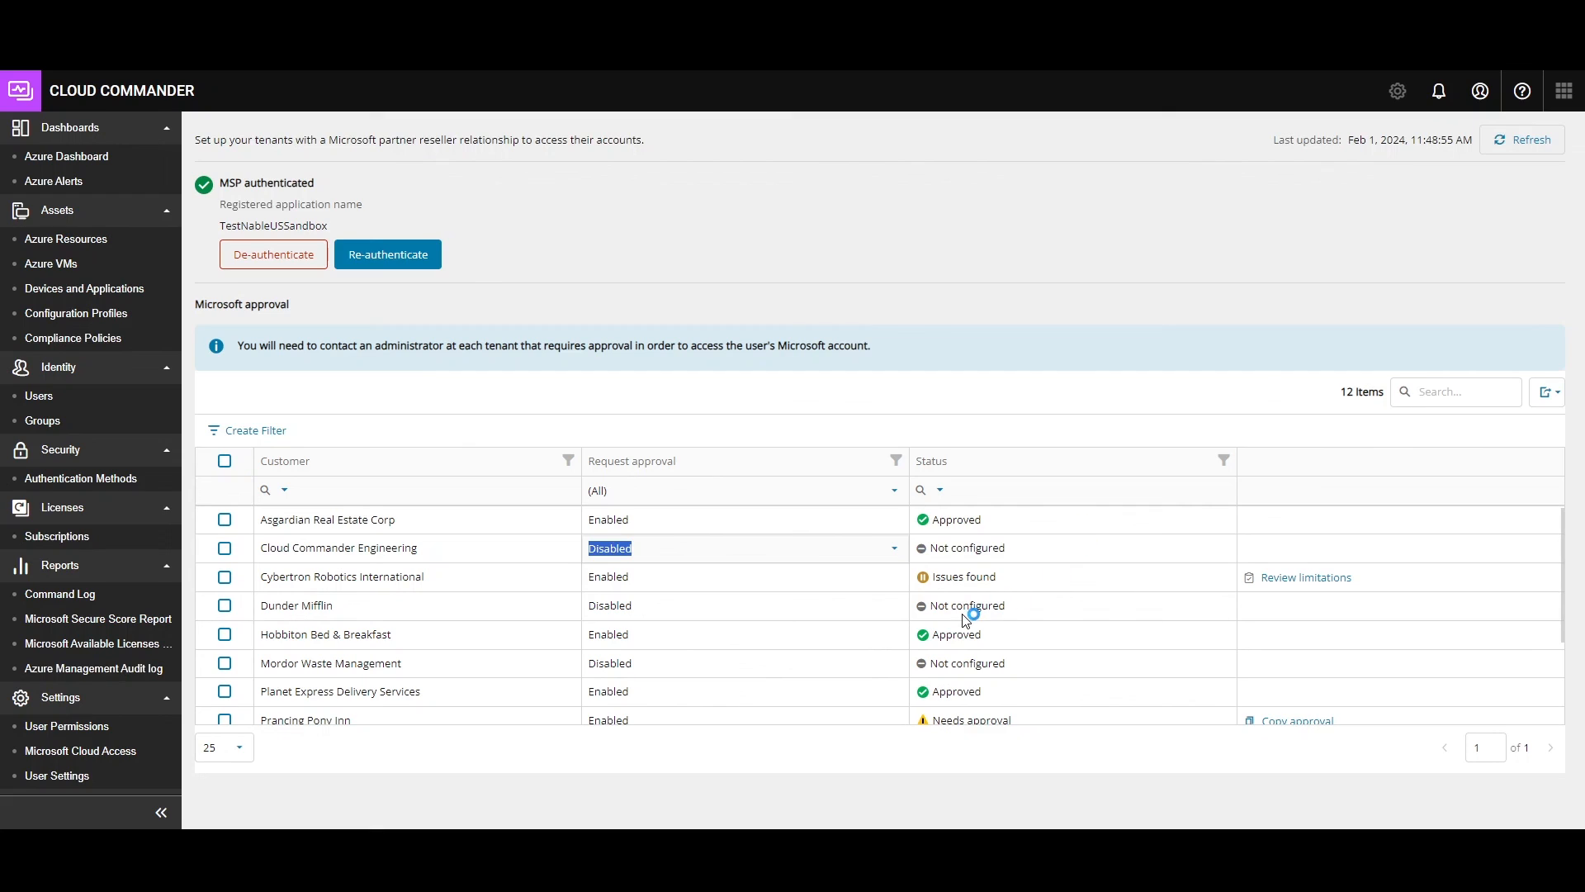
mouse_move(990, 591)
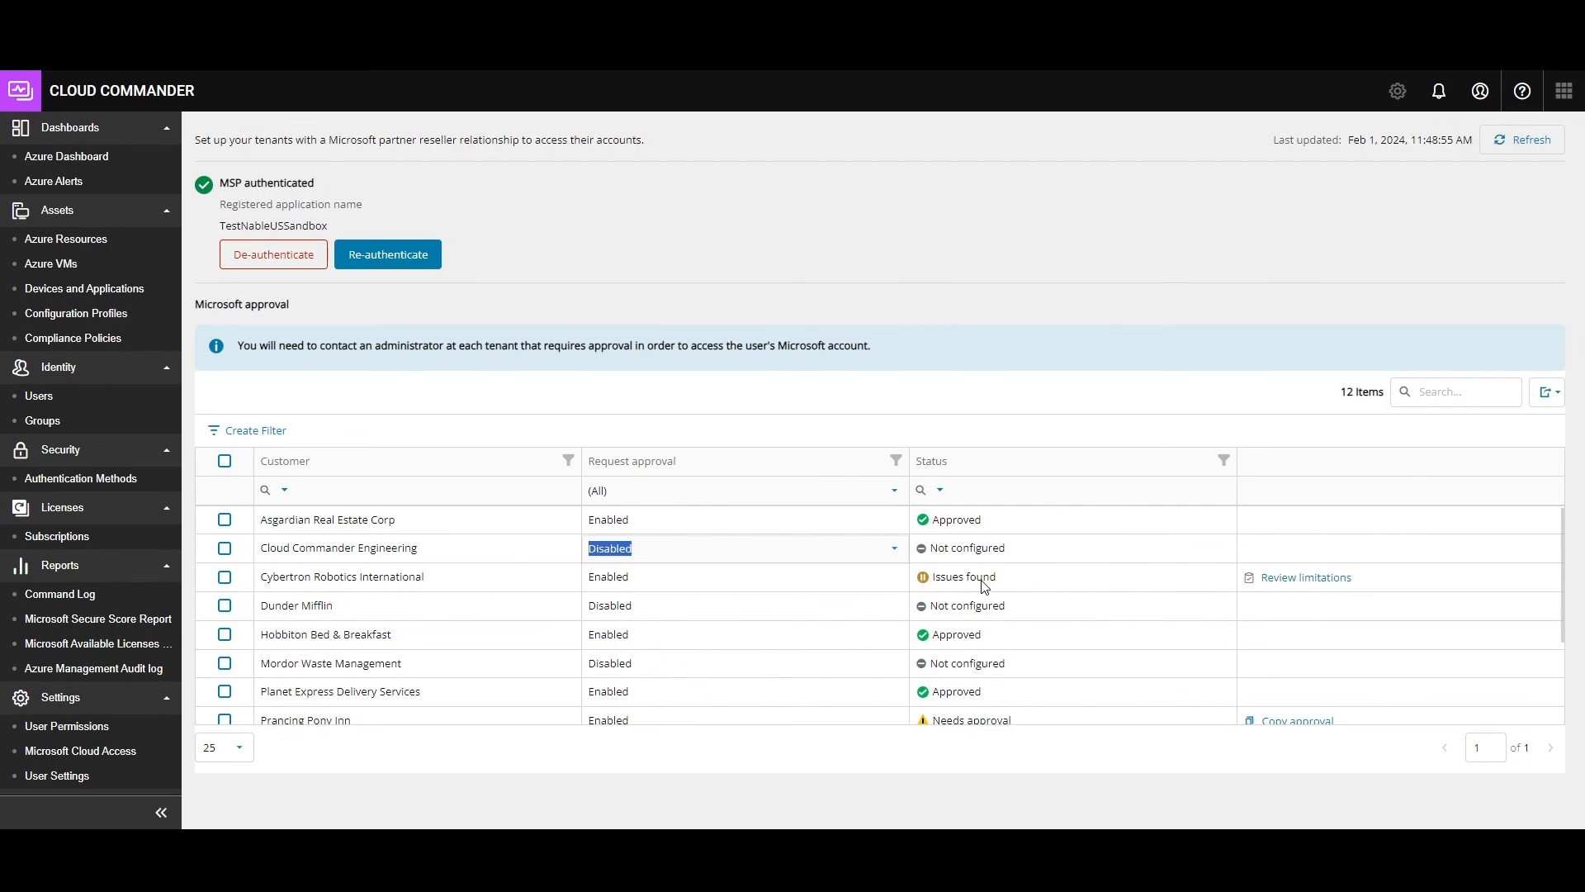
left_click(1304, 576)
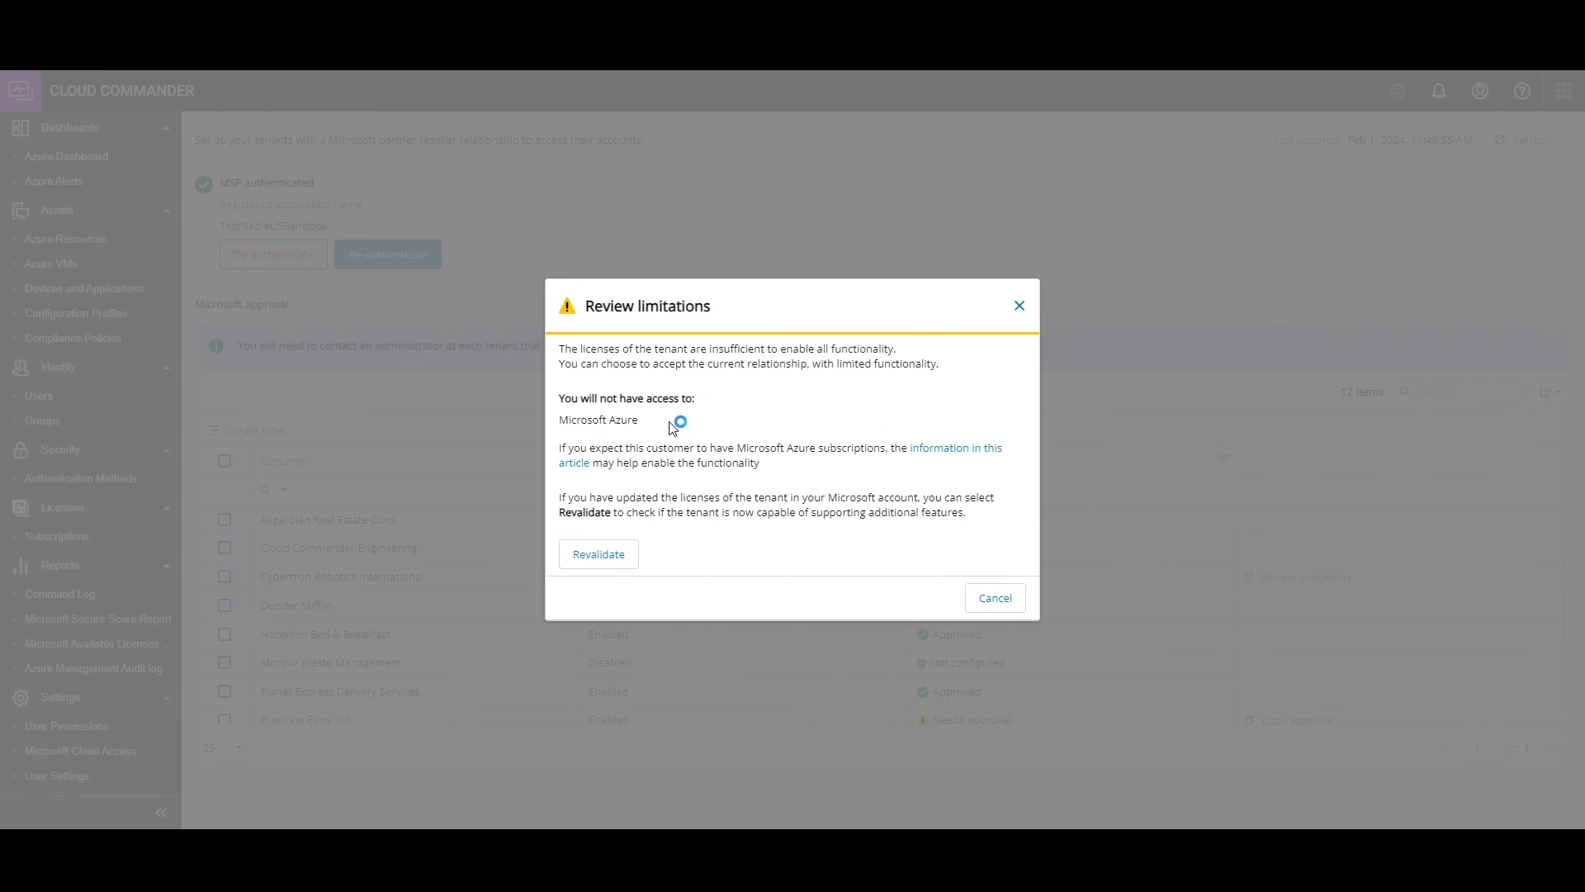
mouse_move(780, 433)
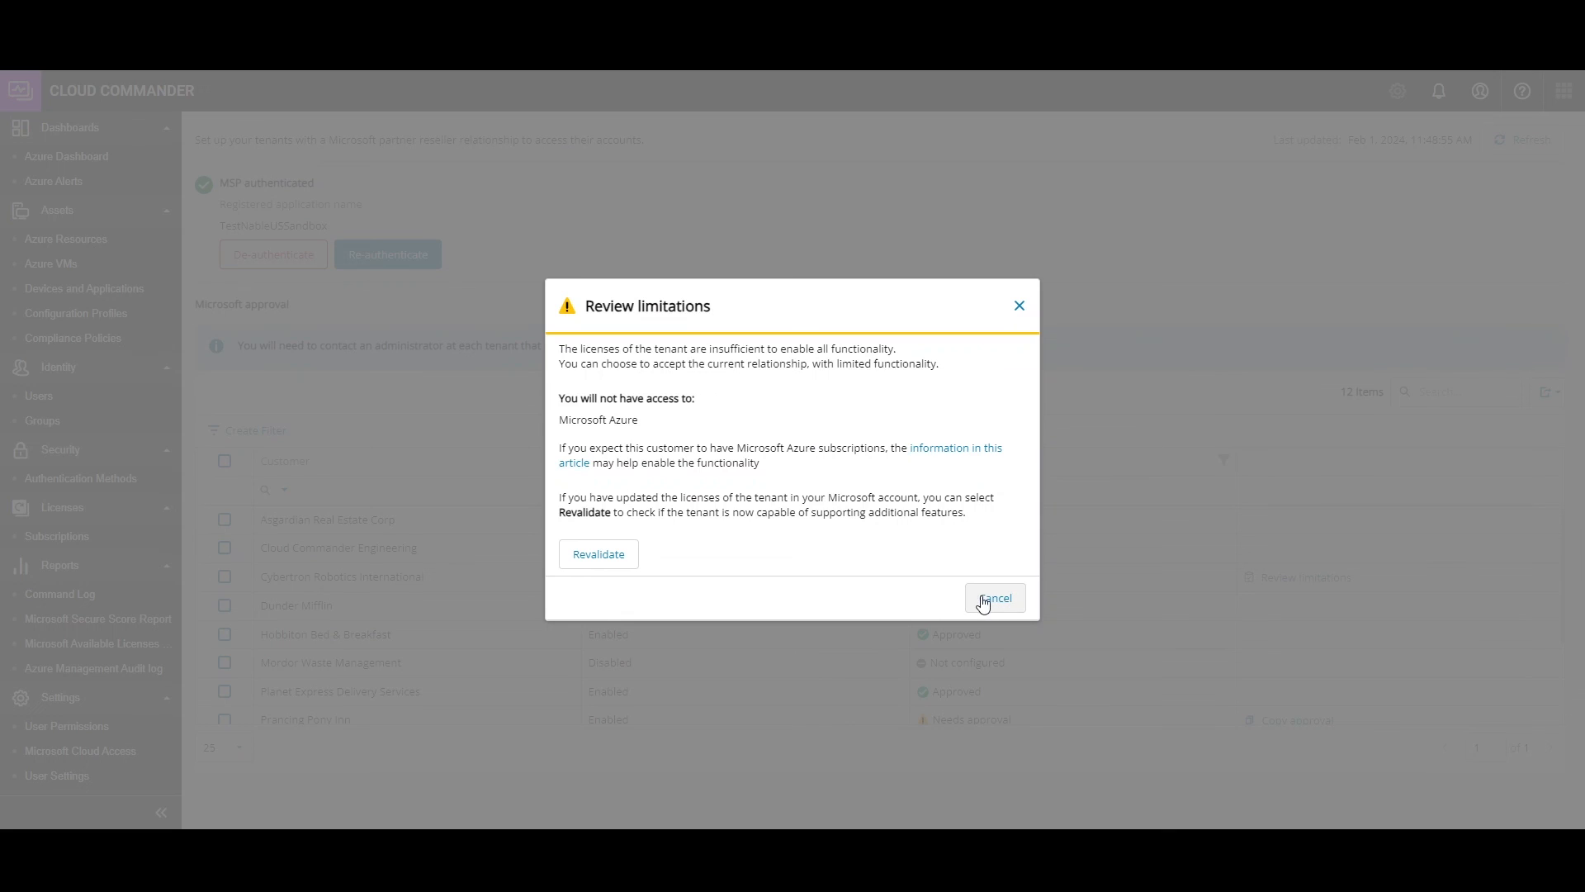
left_click(992, 596)
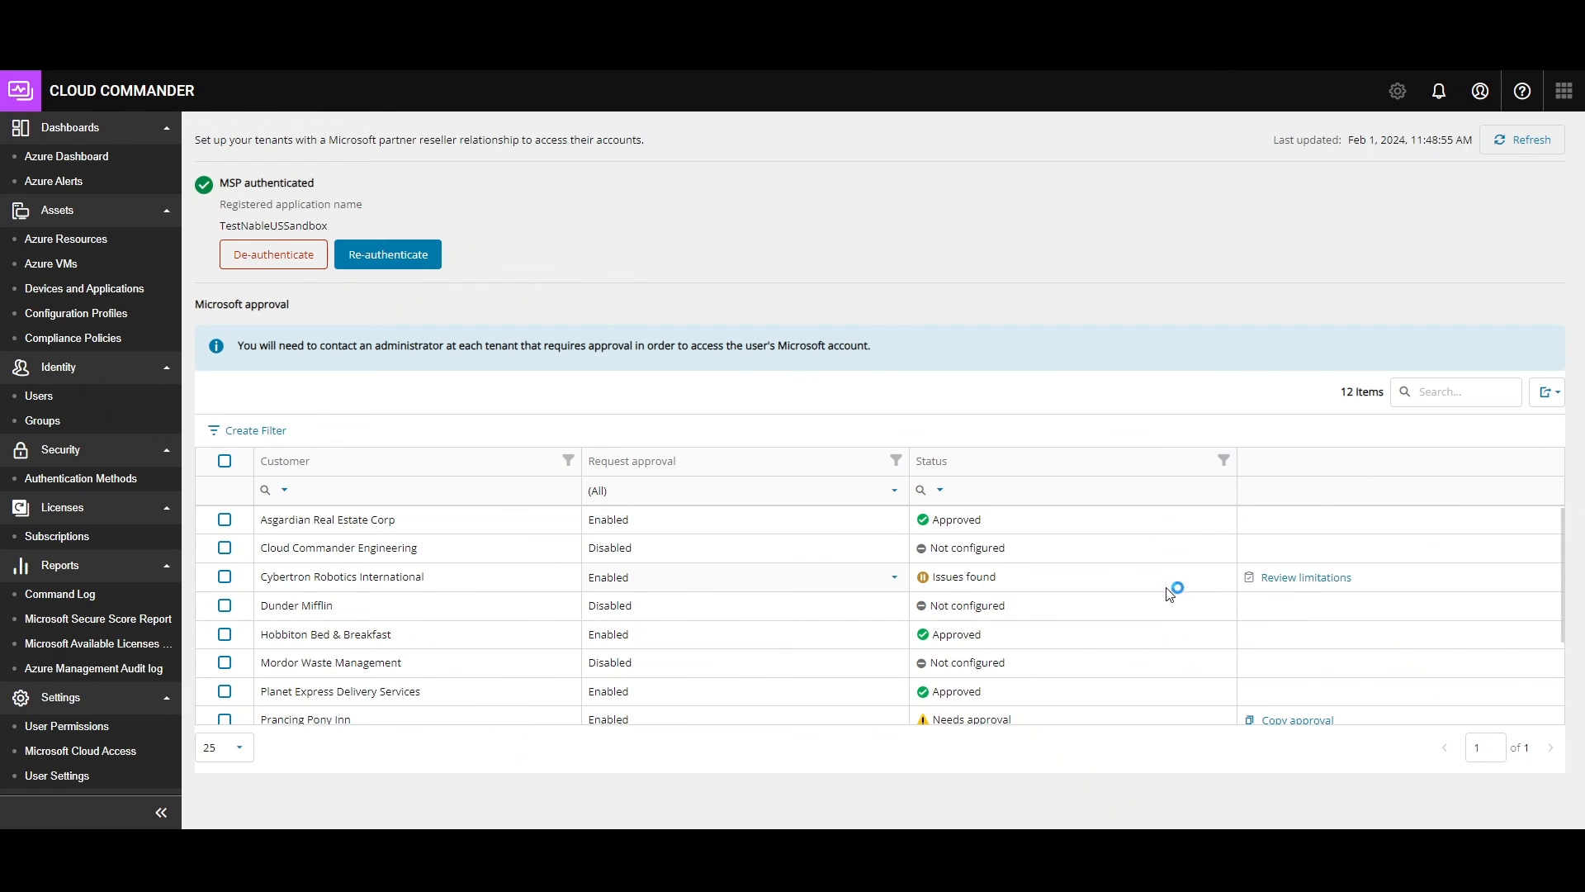
mouse_move(1068, 593)
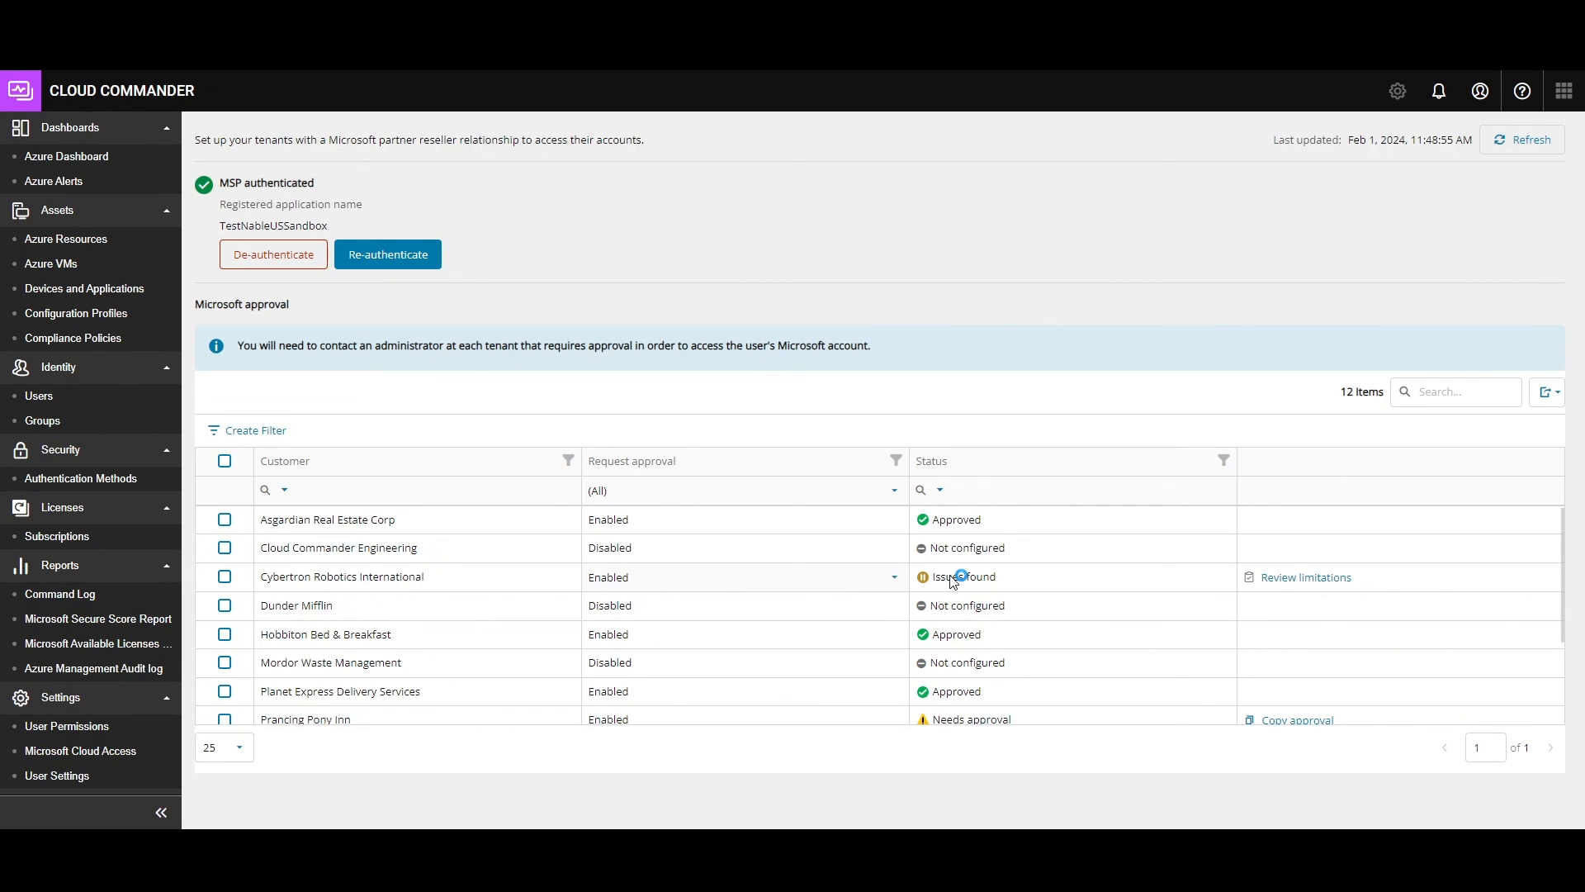
mouse_move(968, 566)
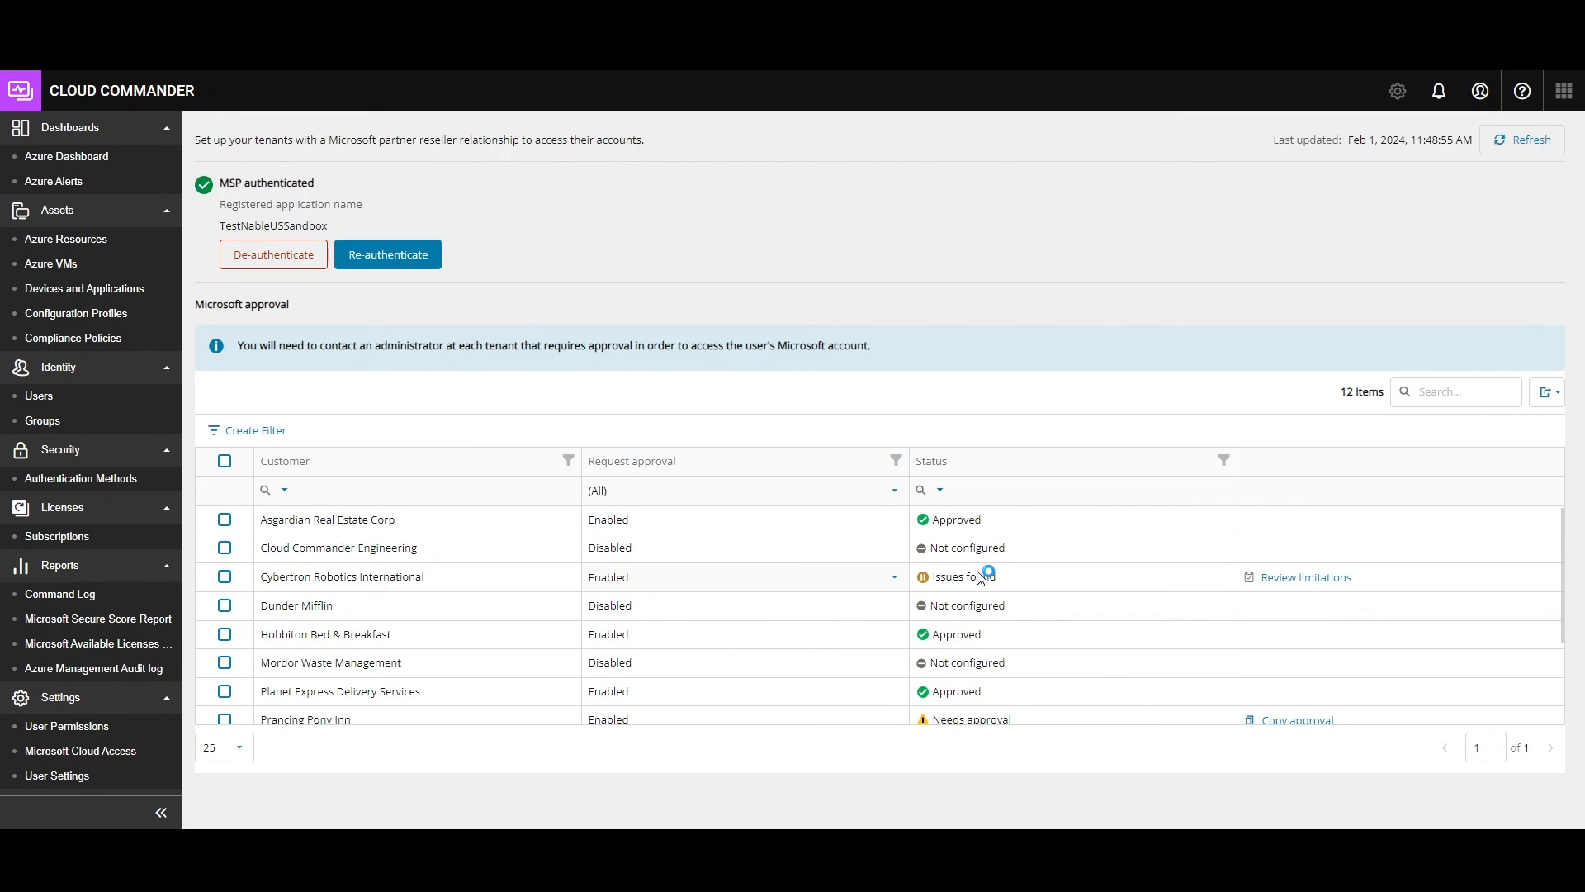
mouse_move(978, 577)
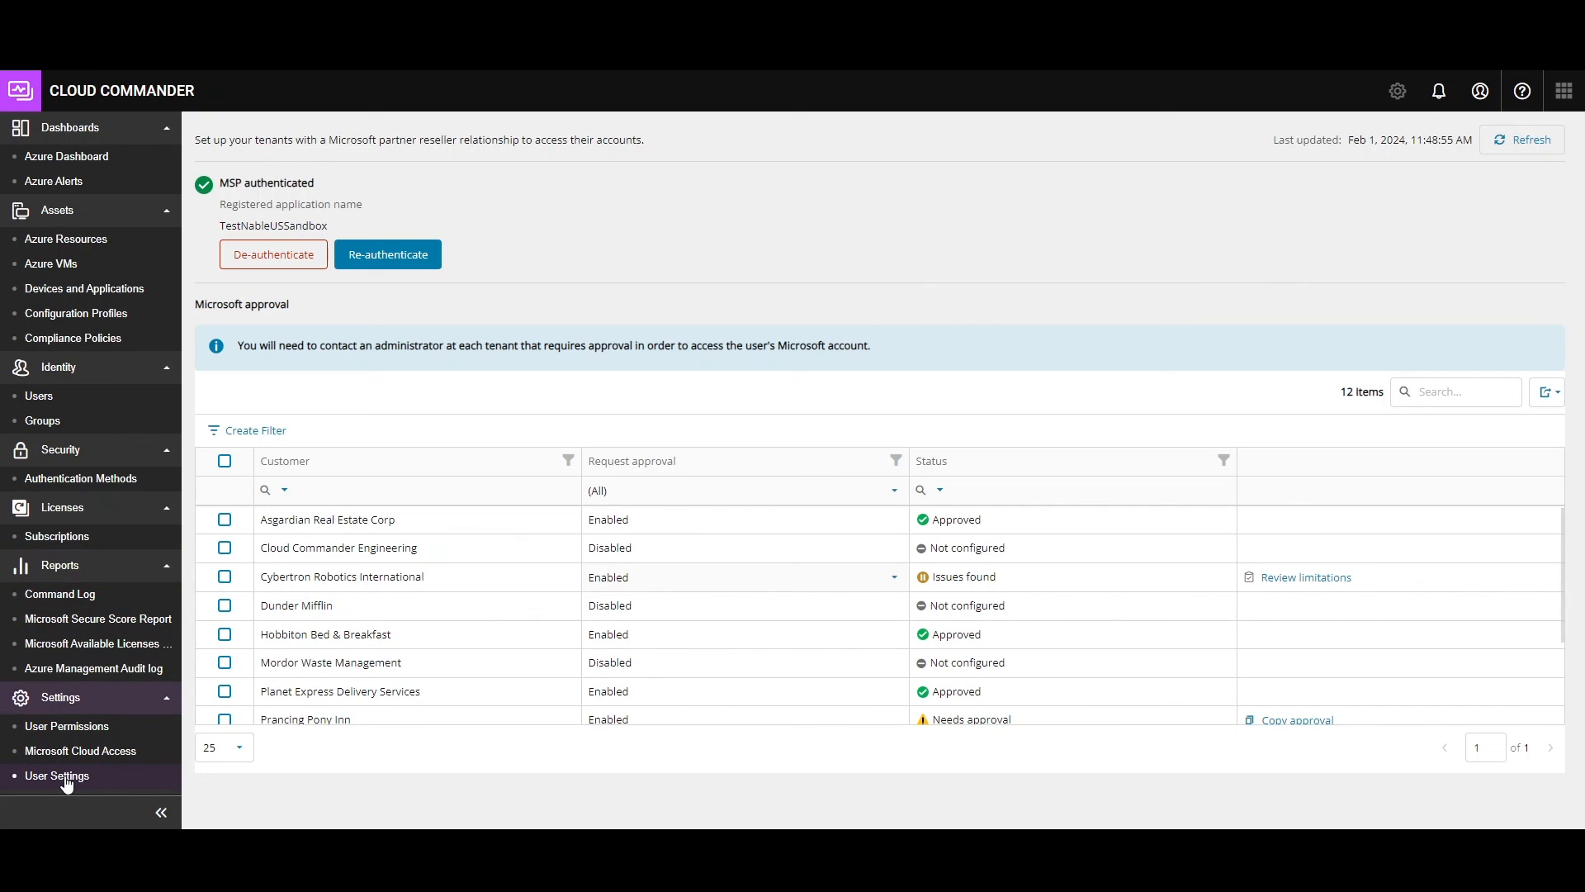
left_click(58, 776)
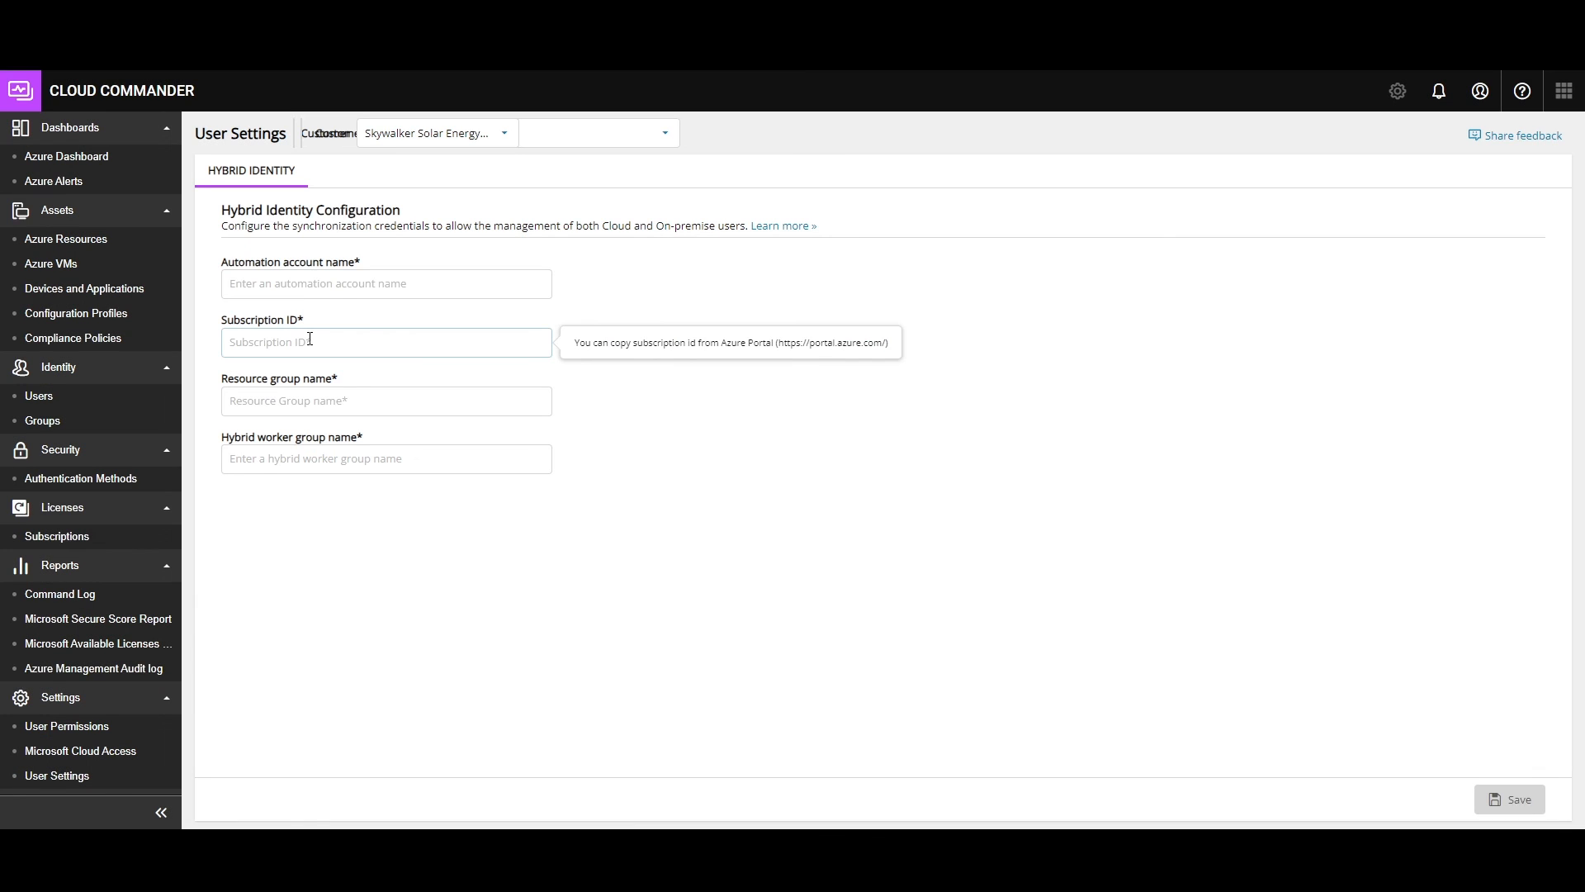
mouse_move(394, 458)
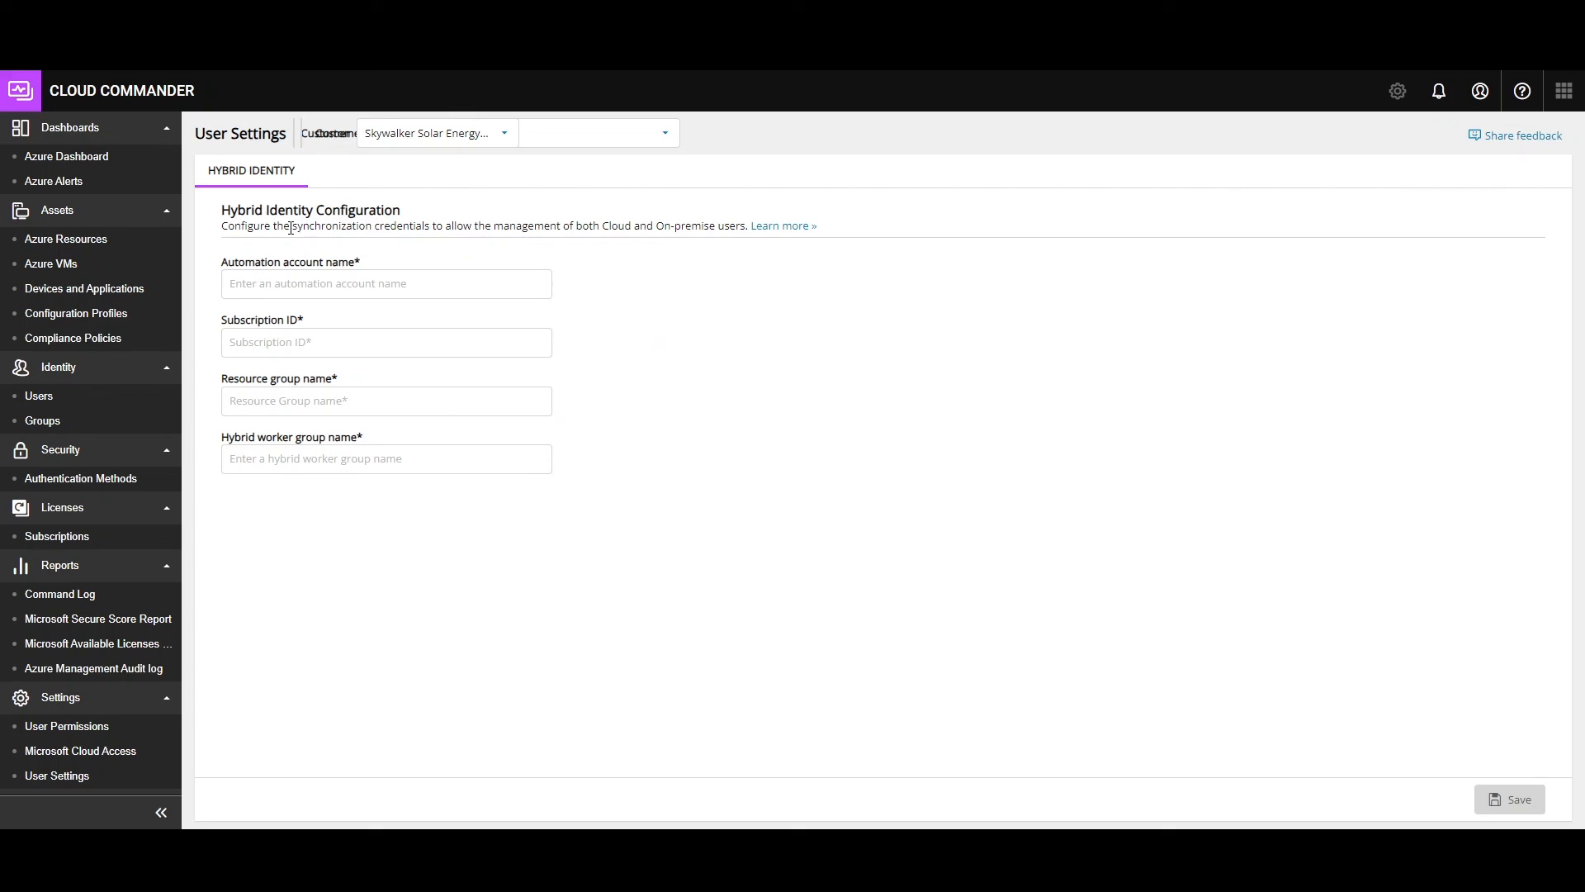
mouse_move(553, 532)
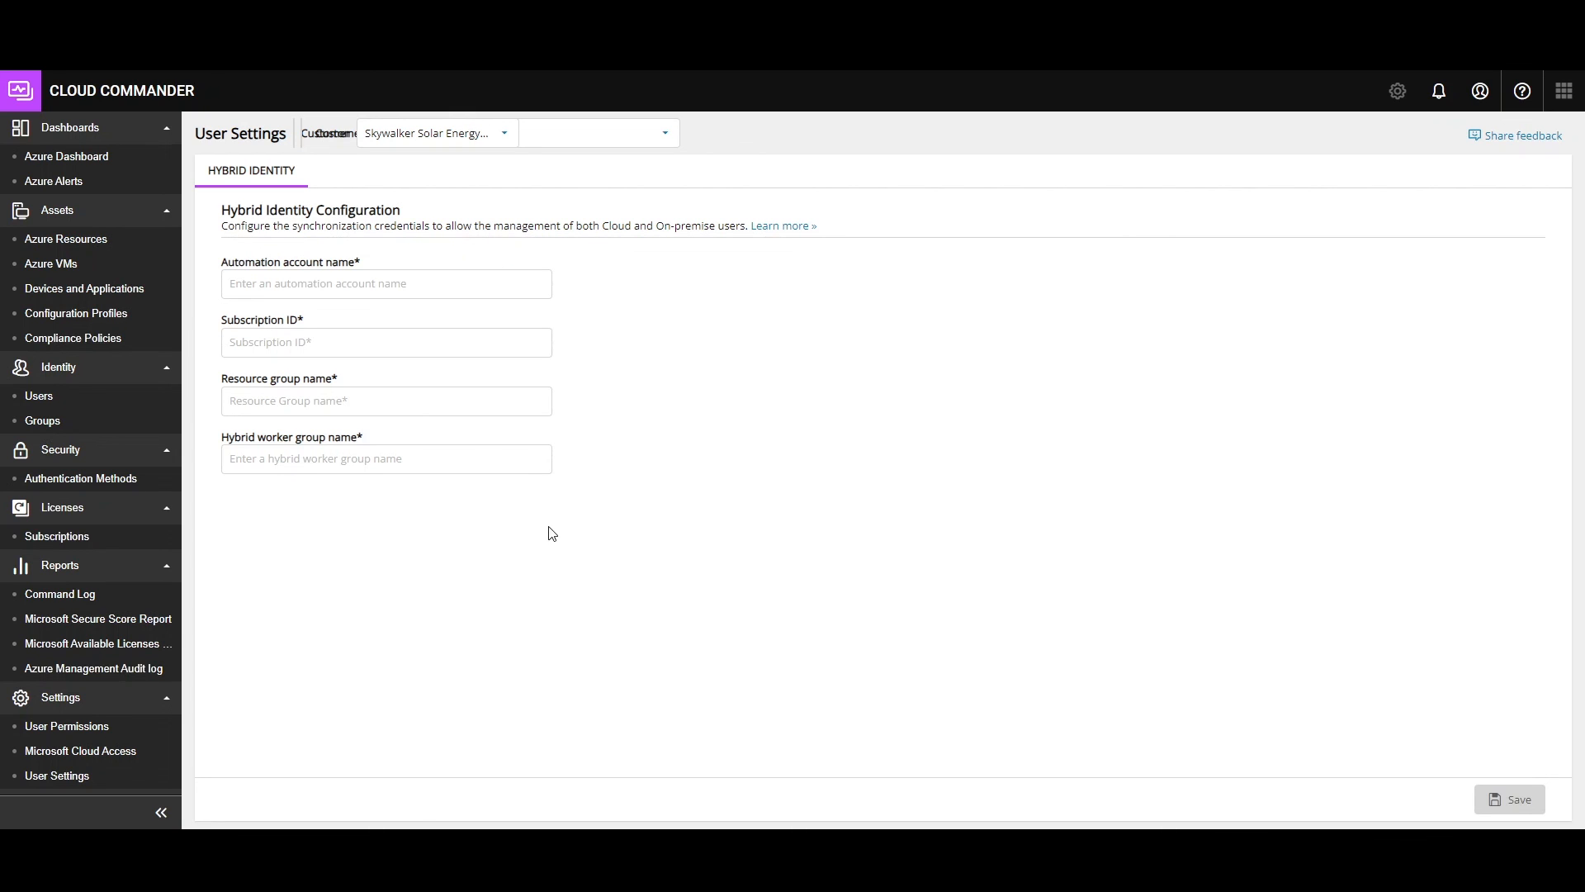
- Return to the Users list showing 36 users across 8 customers
left_click(39, 396)
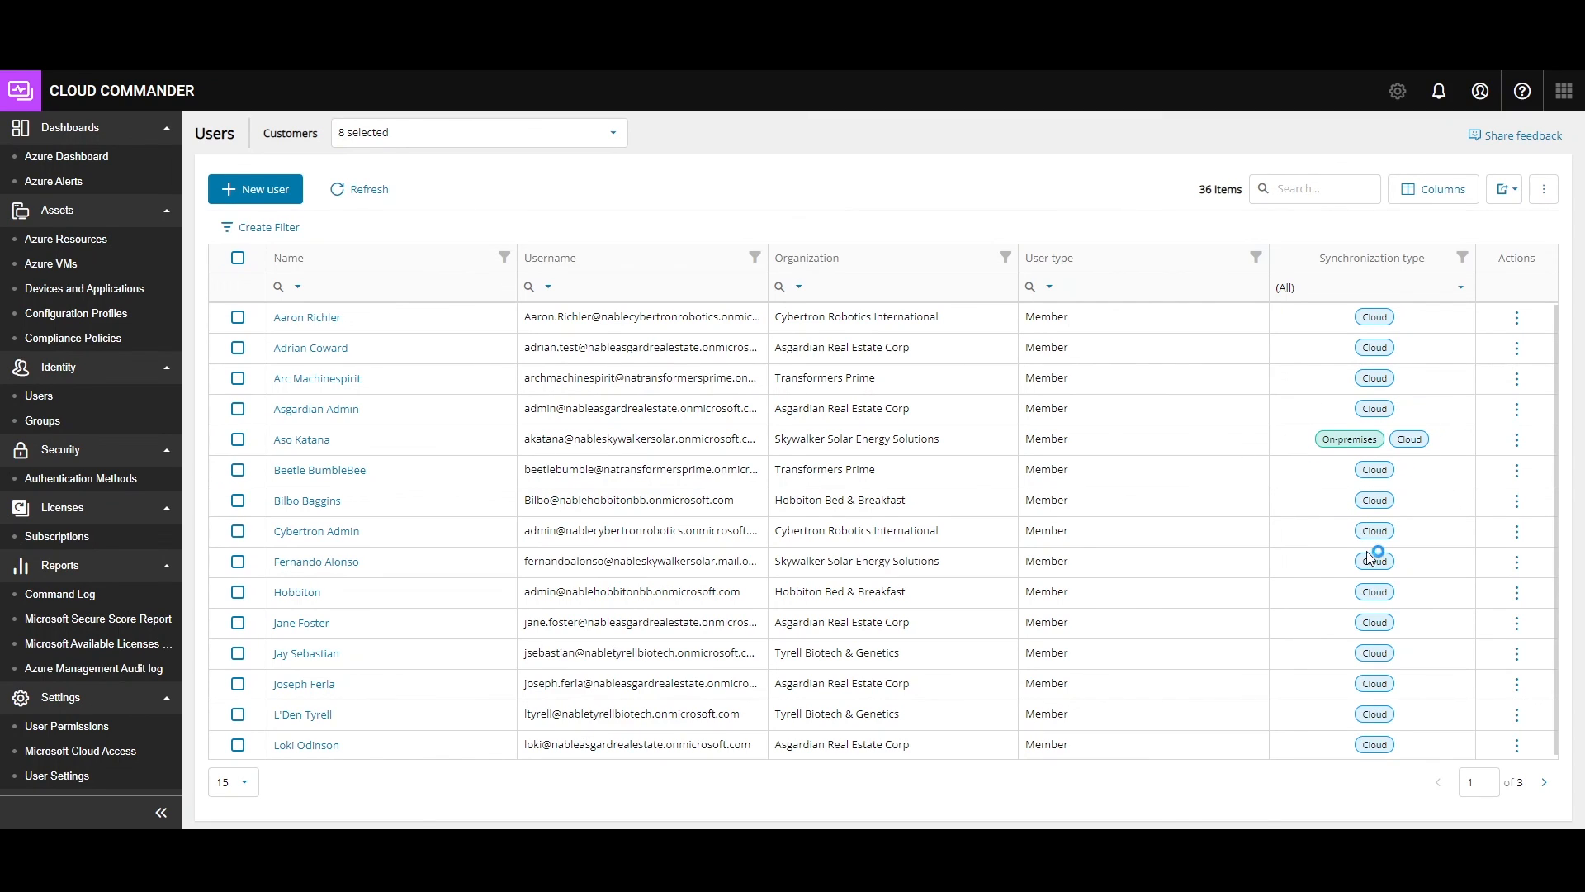
mouse_move(1431, 558)
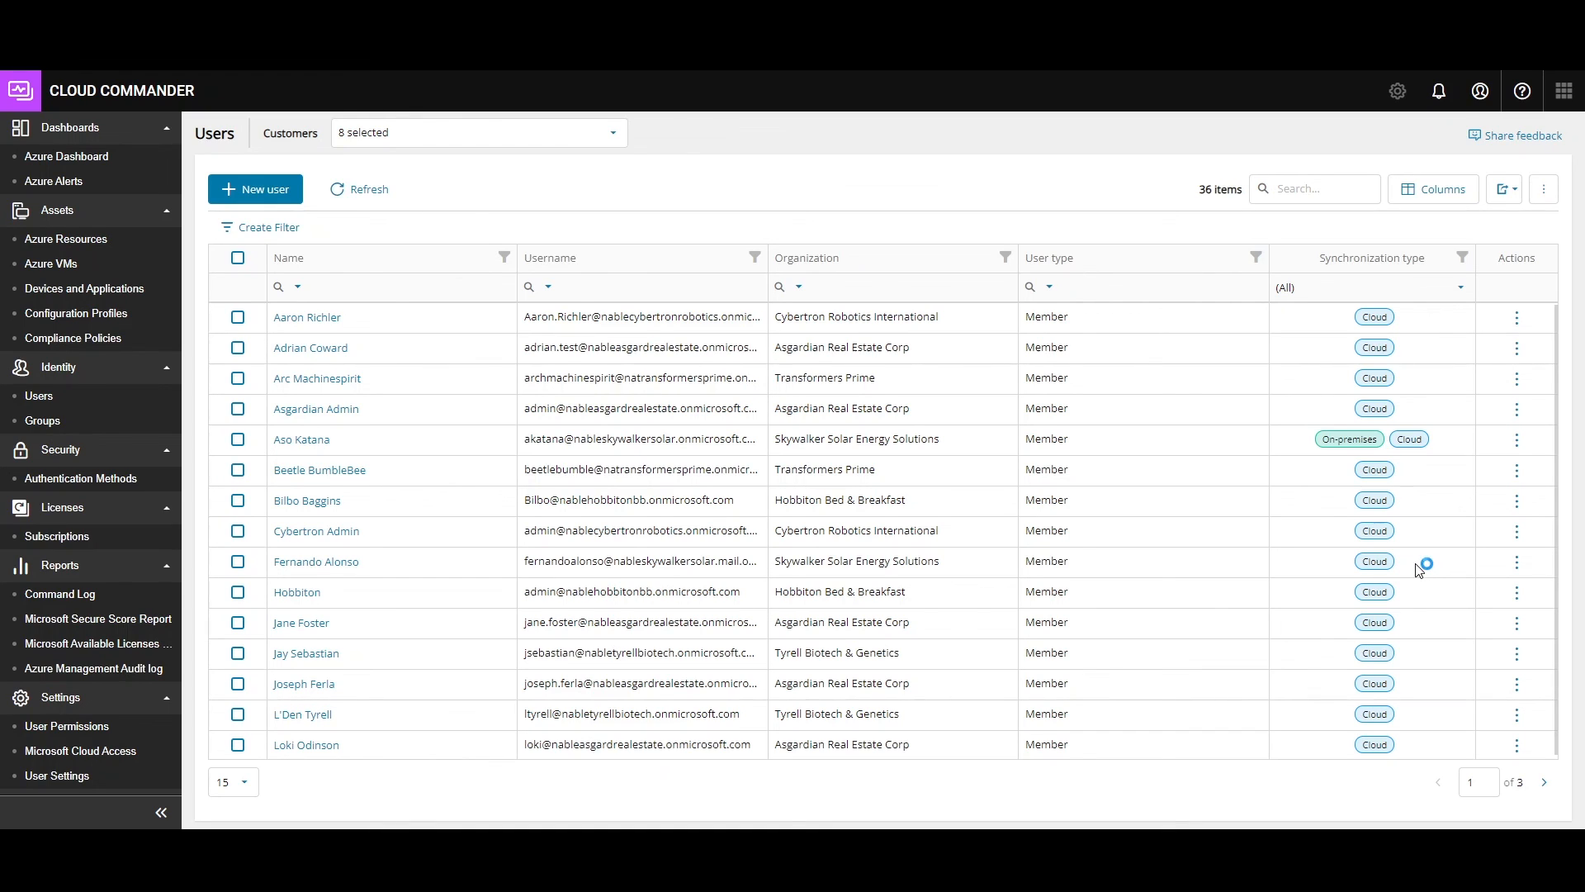
mouse_move(1485, 532)
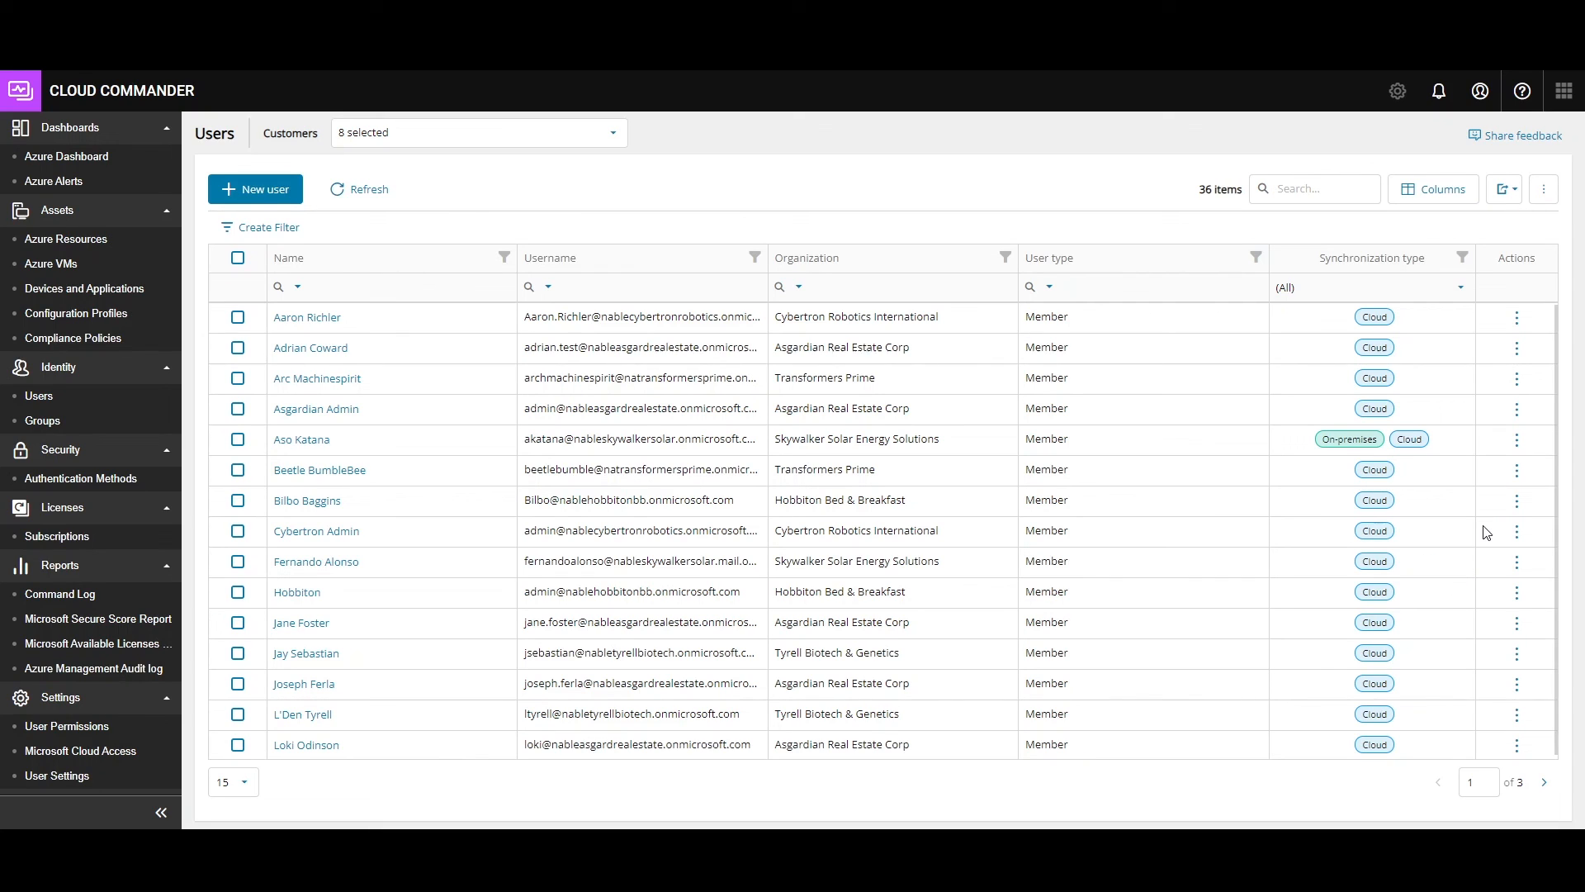
mouse_move(1445, 509)
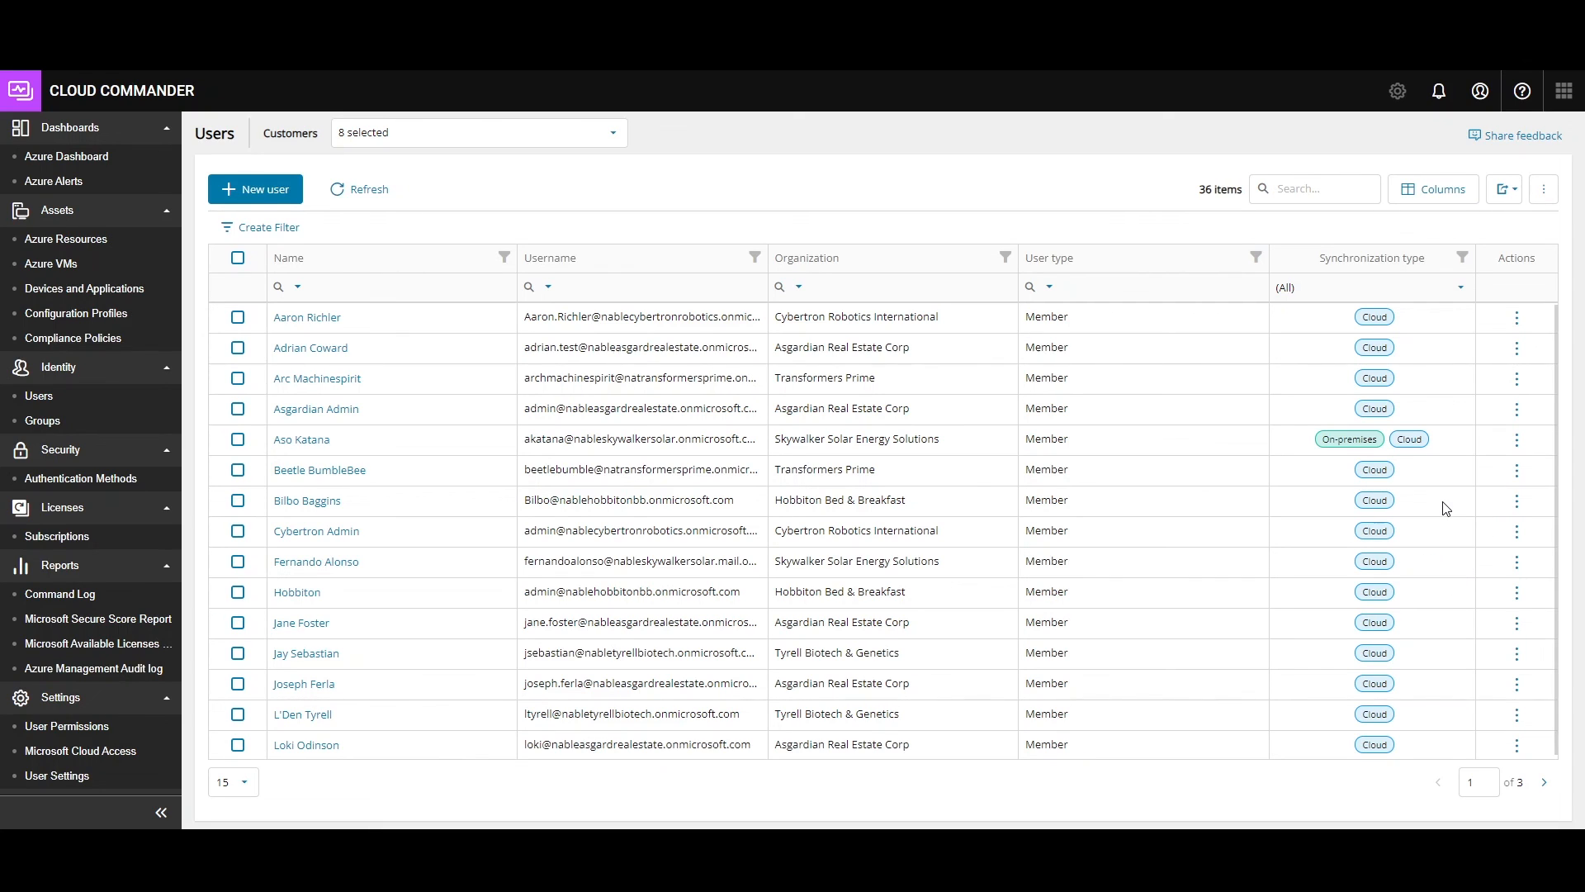